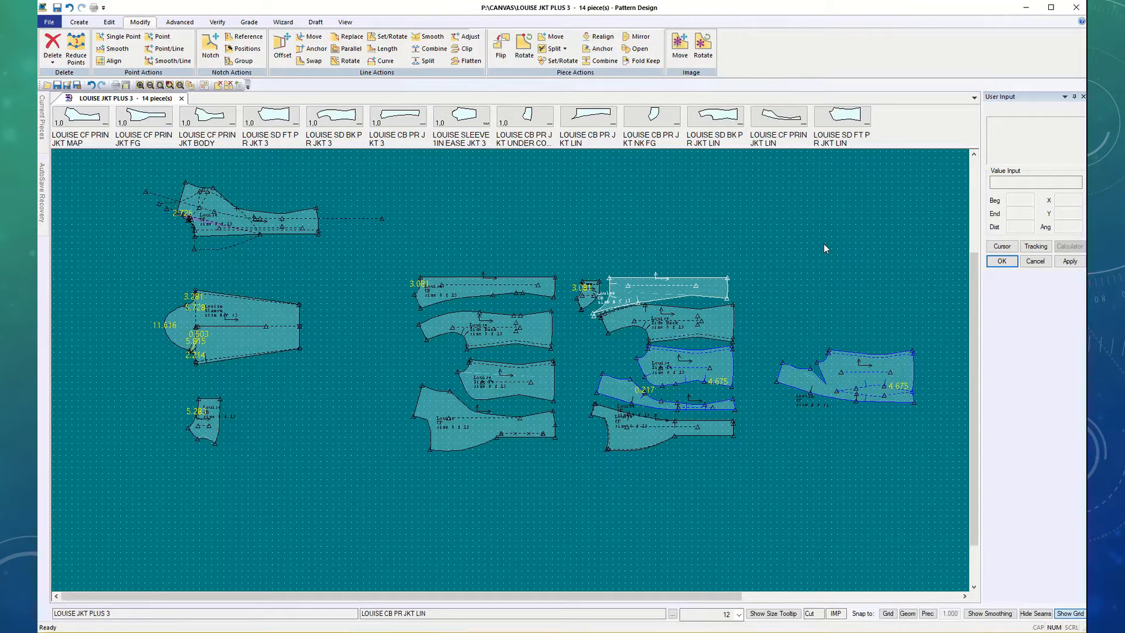
mouse_move(818, 256)
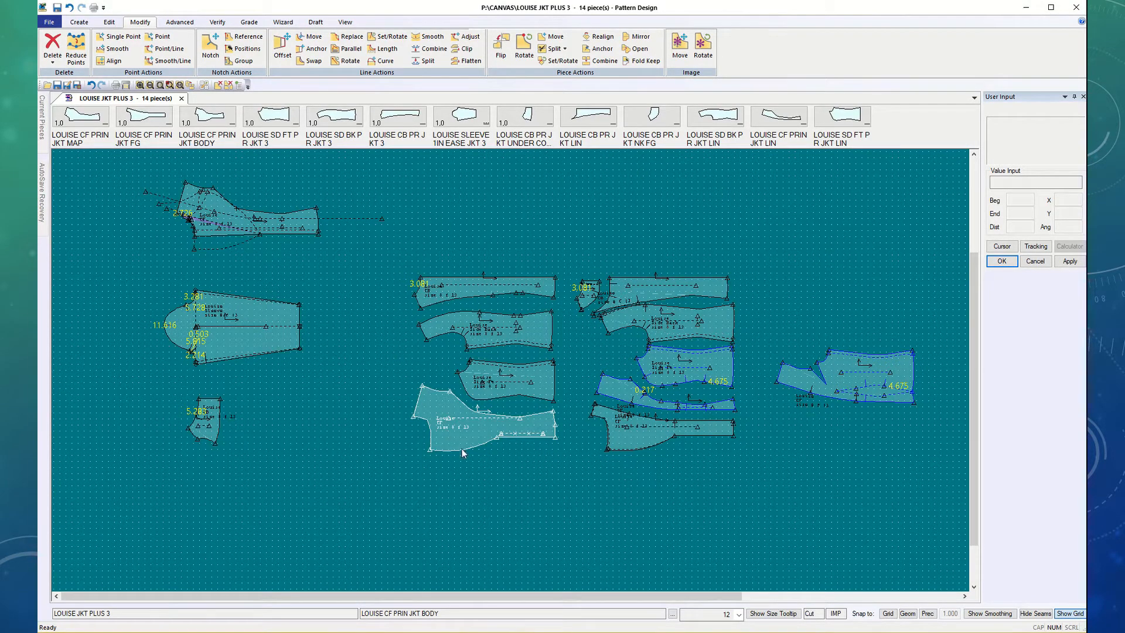
mouse_move(472, 445)
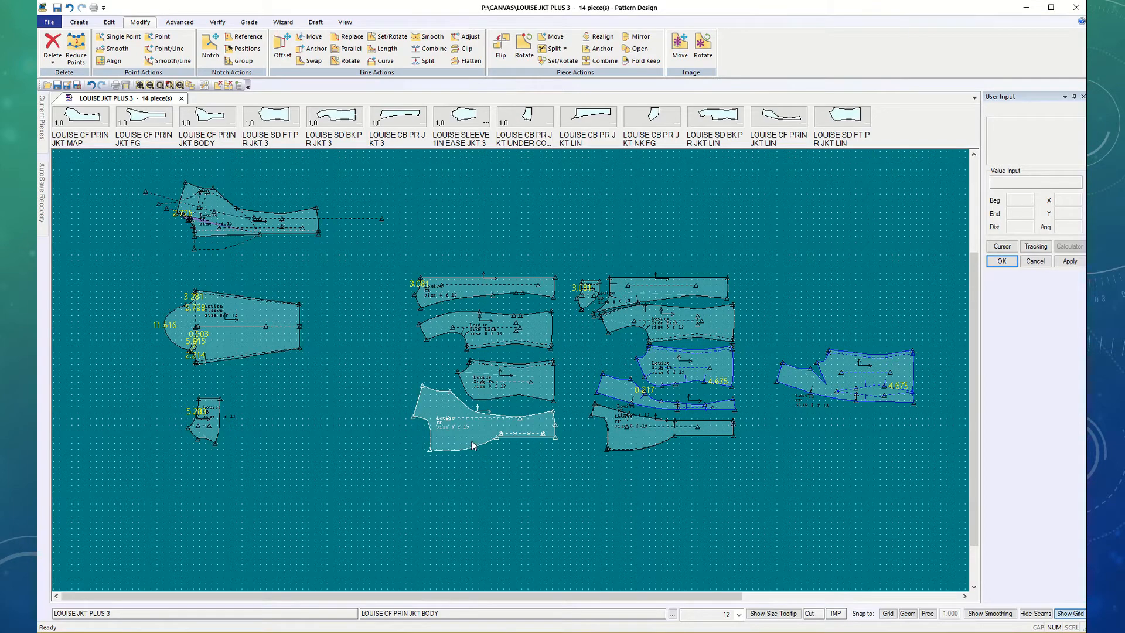
mouse_move(442, 423)
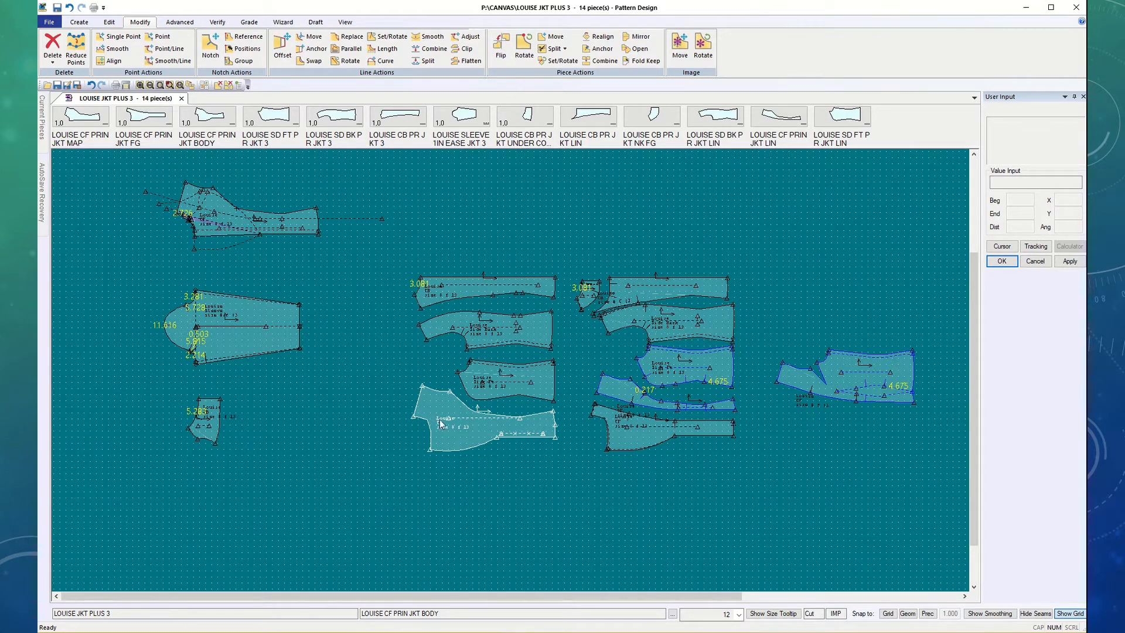
Step: Pick the side back, center back, sleeve, under collar and four lining pieces
click(503, 379)
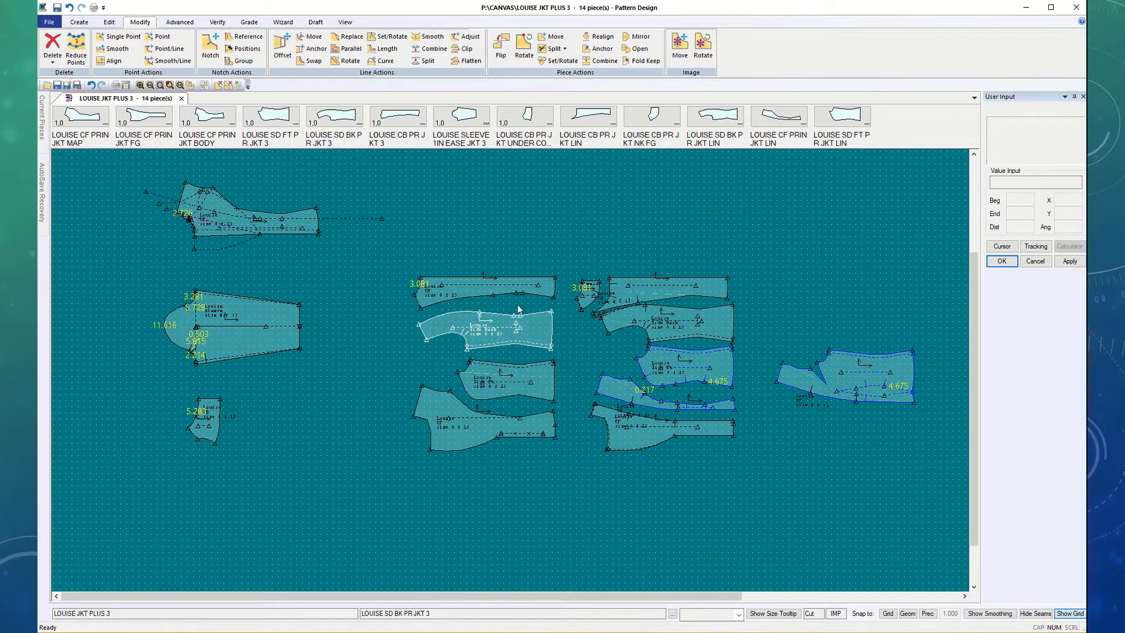
click(484, 287)
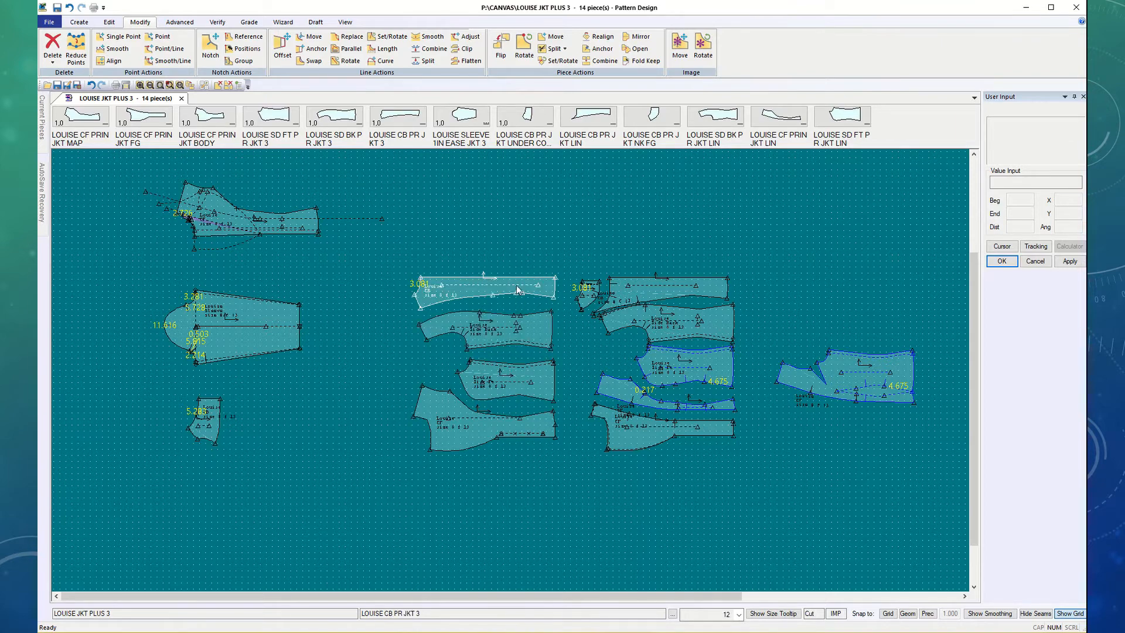
mouse_move(499, 237)
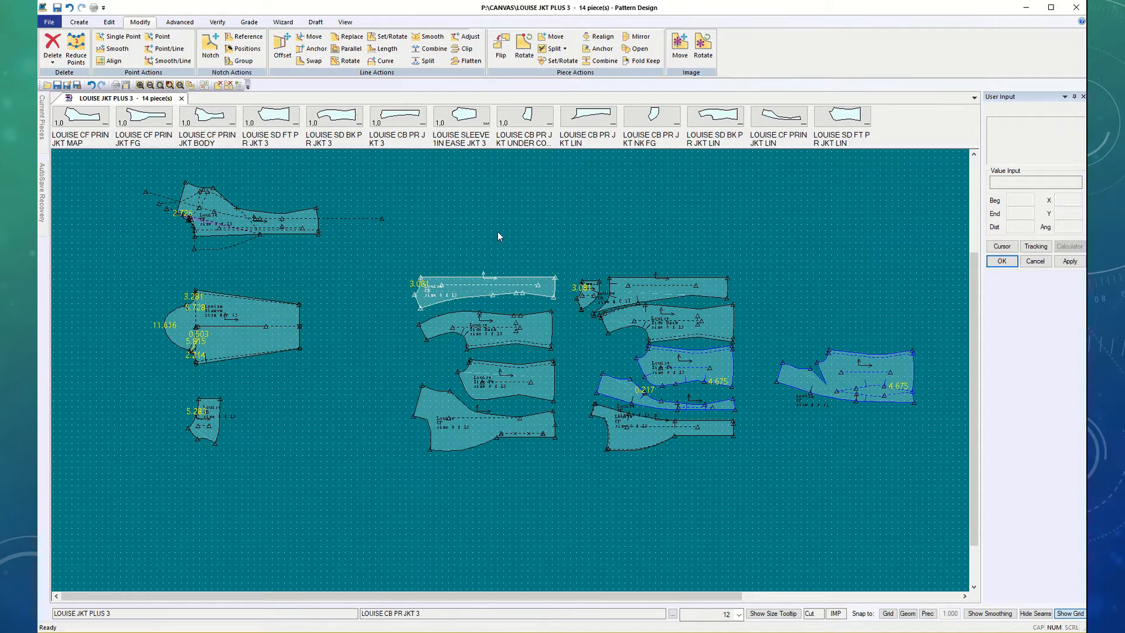
click(250, 223)
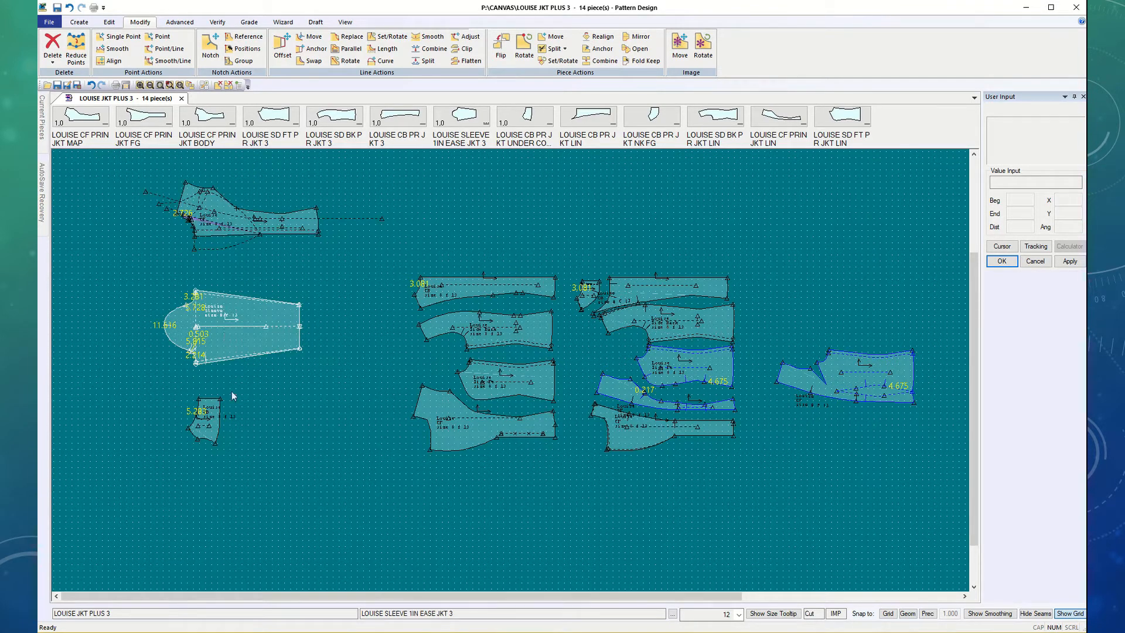
click(208, 419)
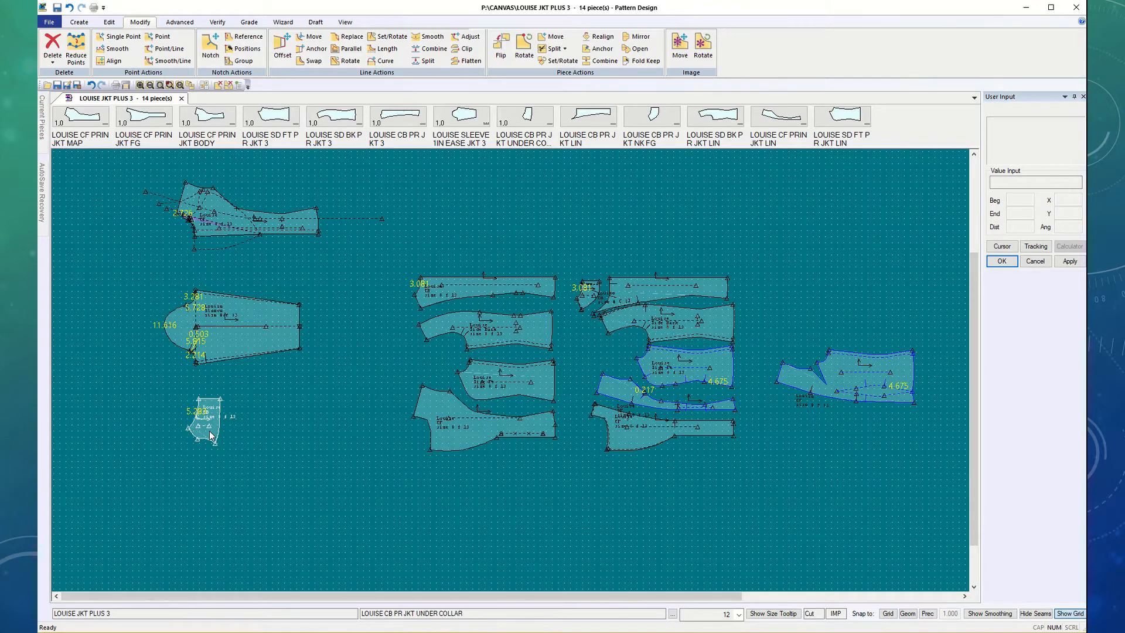
click(666, 315)
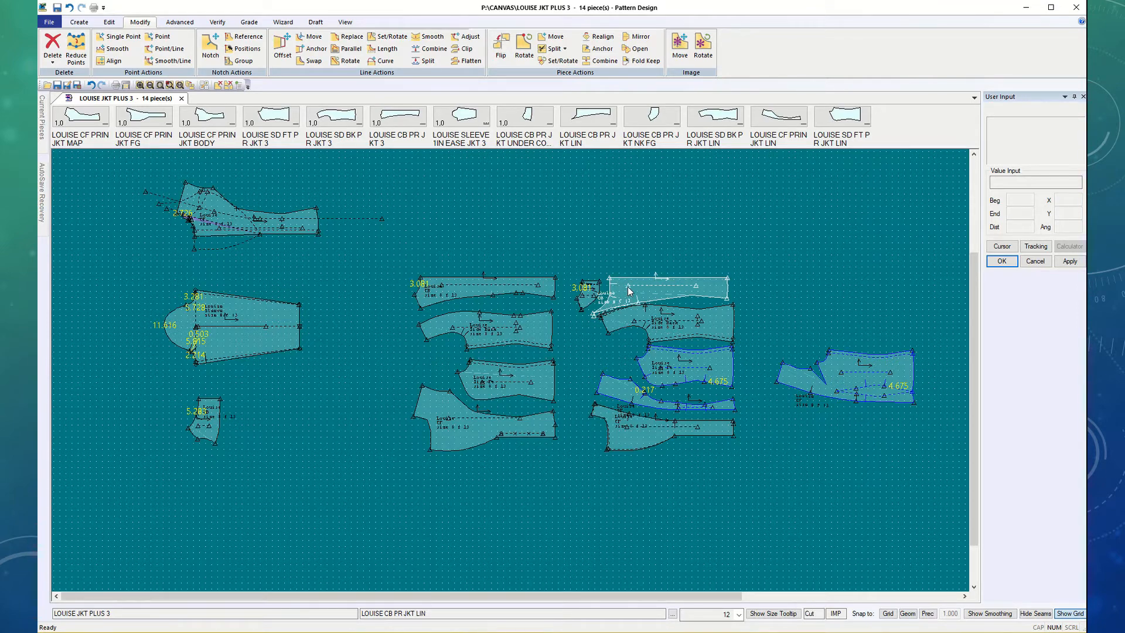
click(670, 327)
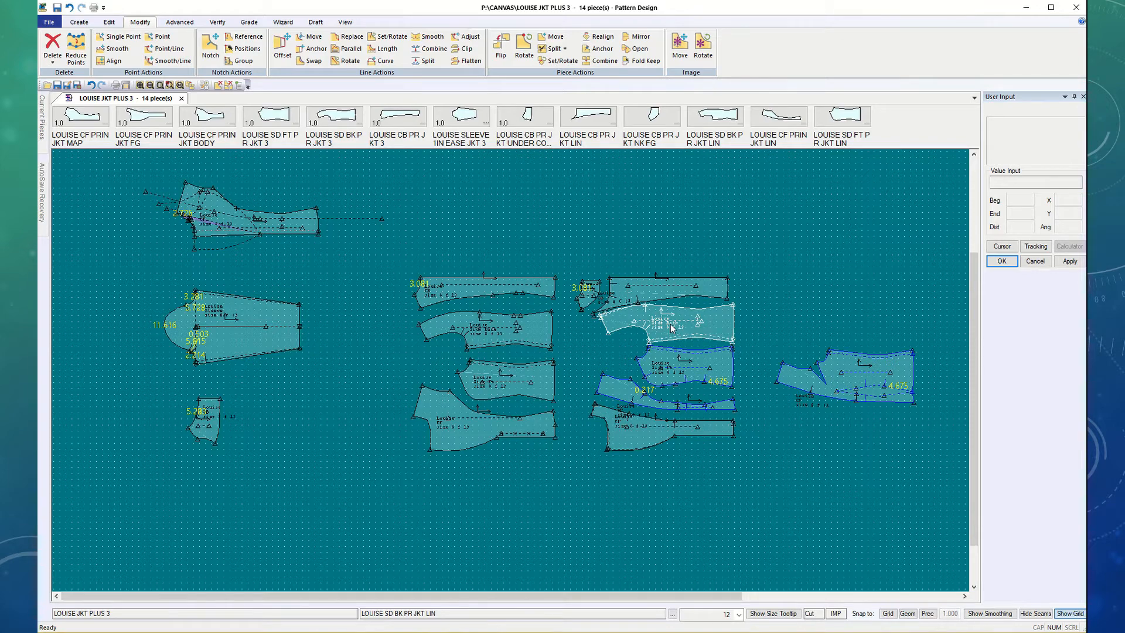
click(675, 369)
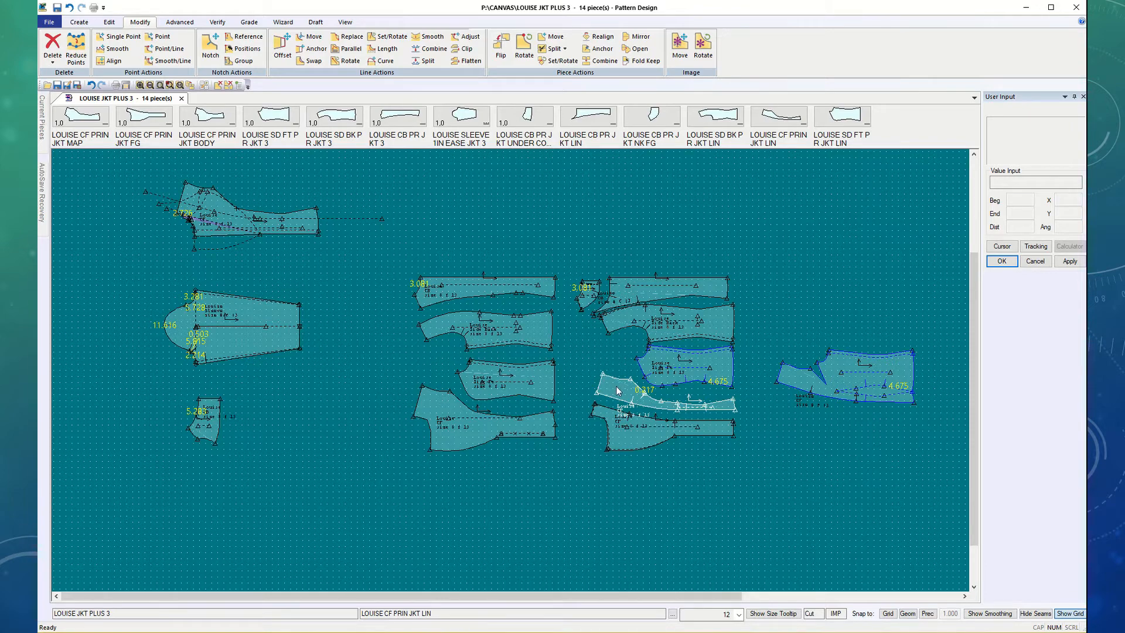
mouse_move(609, 402)
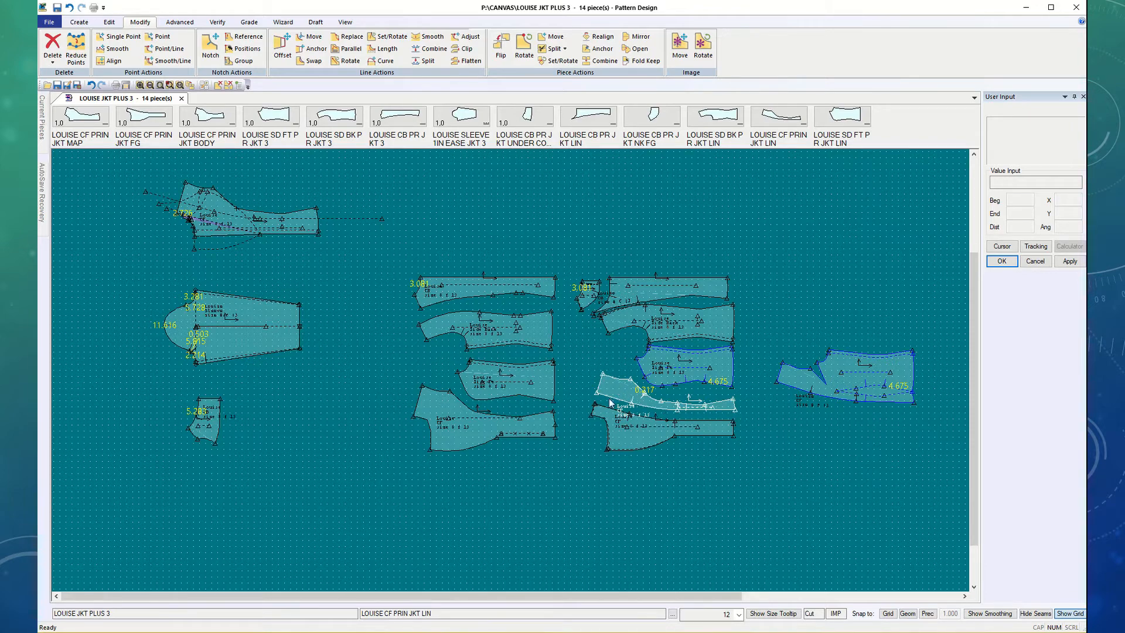
click(649, 409)
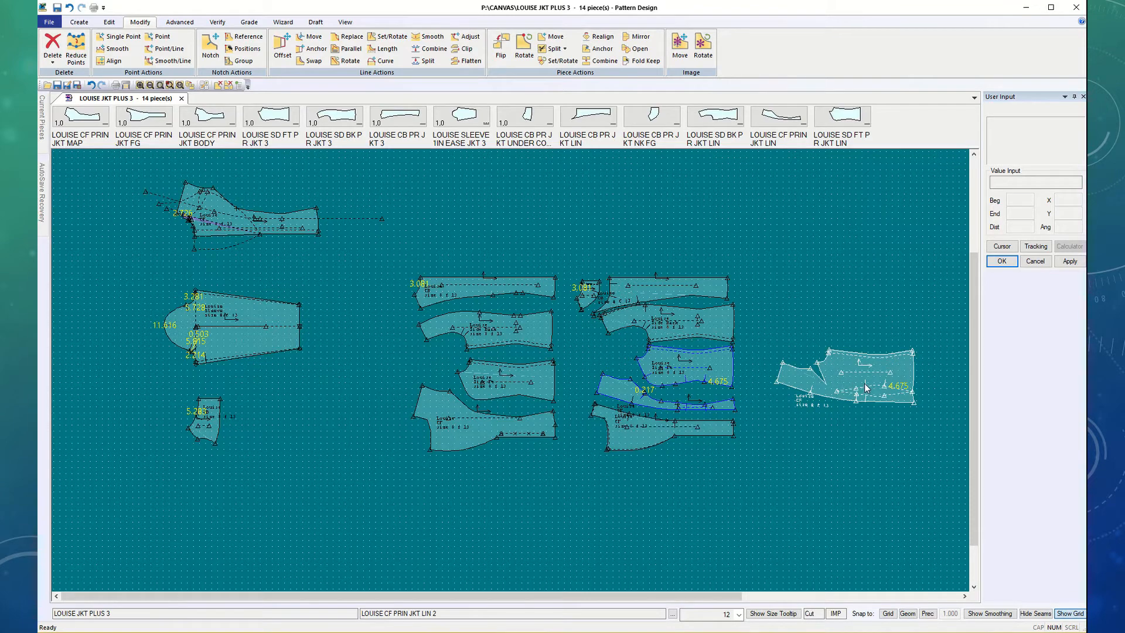
mouse_move(823, 364)
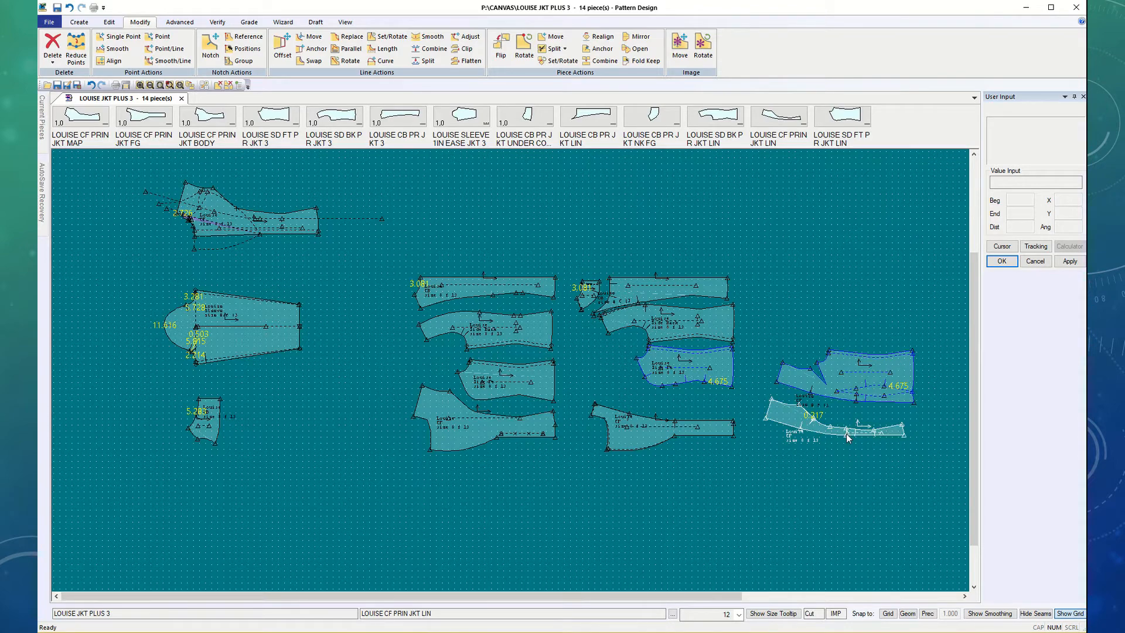
mouse_move(794, 442)
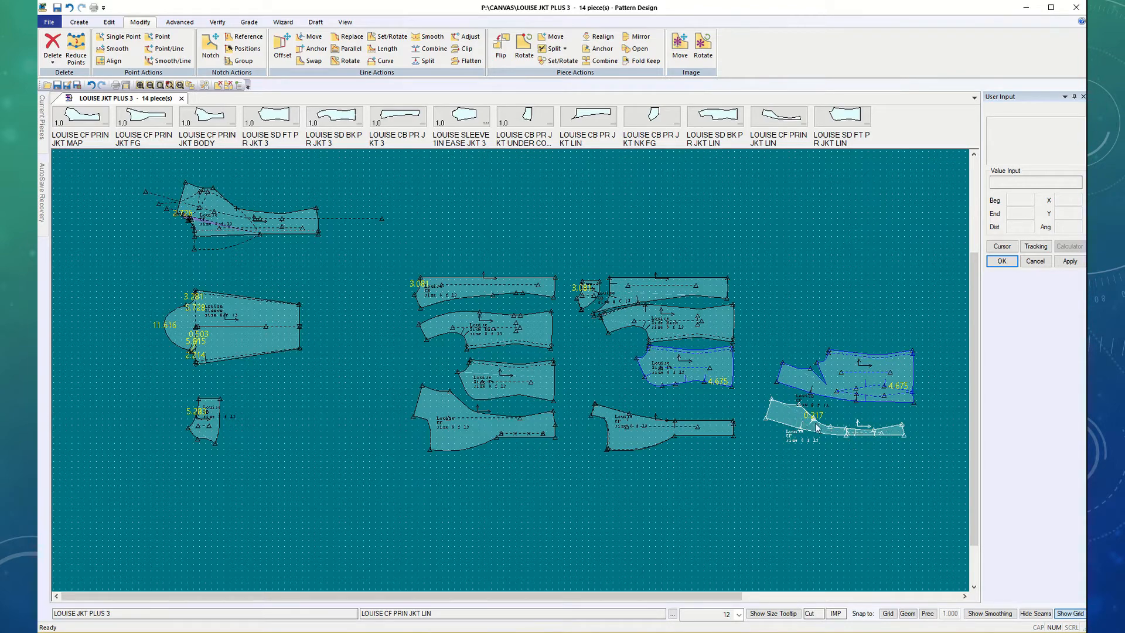
mouse_move(900, 440)
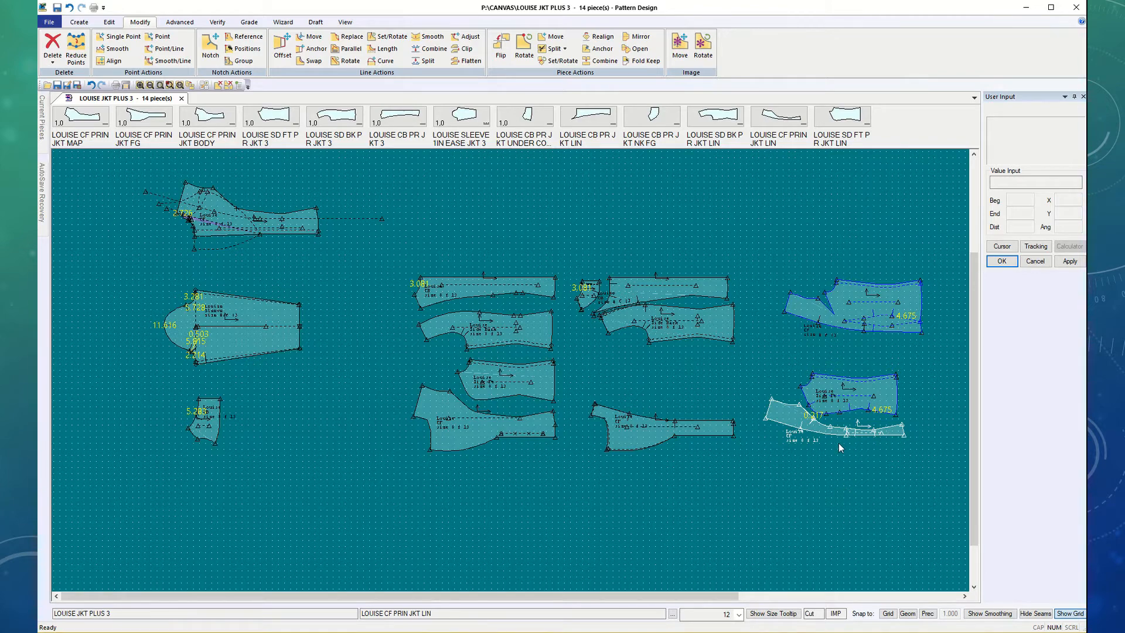
mouse_move(823, 425)
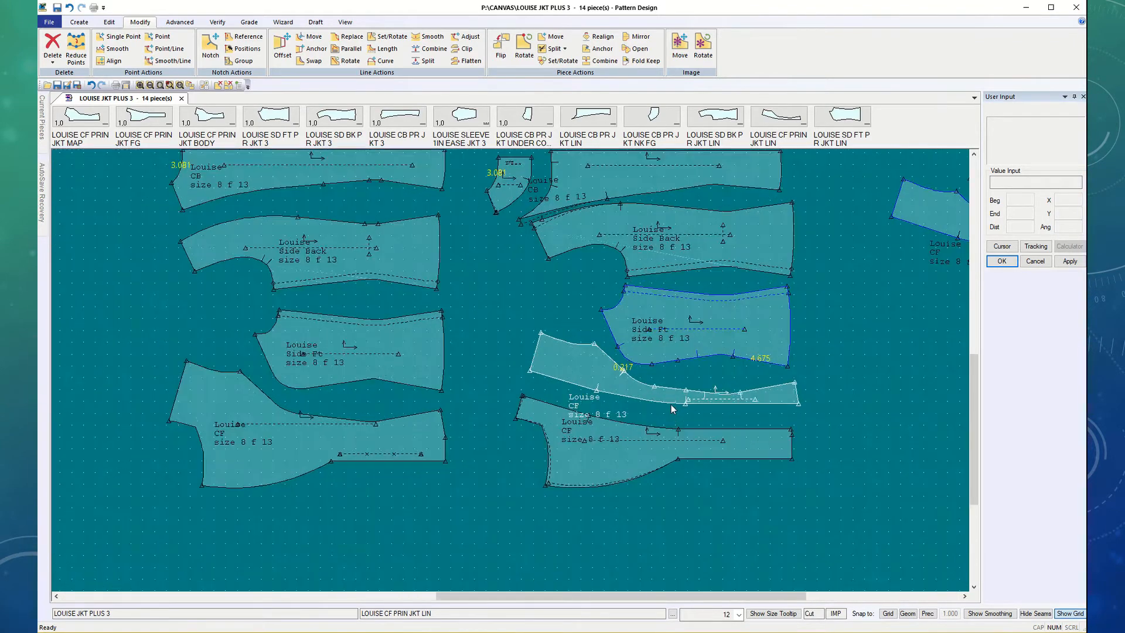
Step: Re-pick the center back and side back lining pieces after scrolling the view
scroll(down, 3)
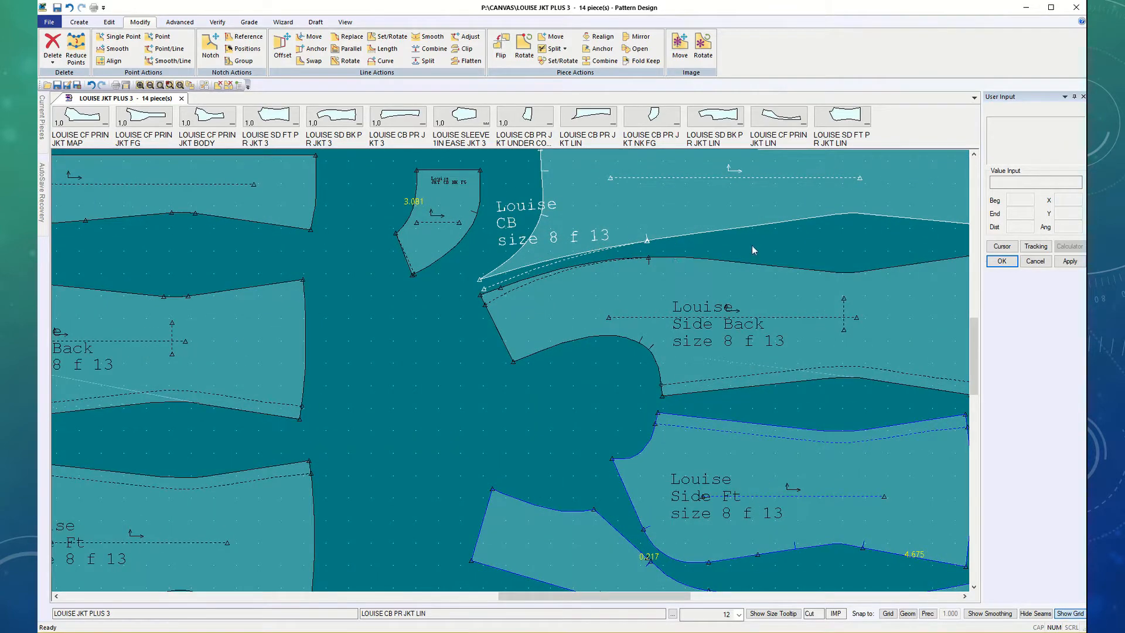
click(717, 334)
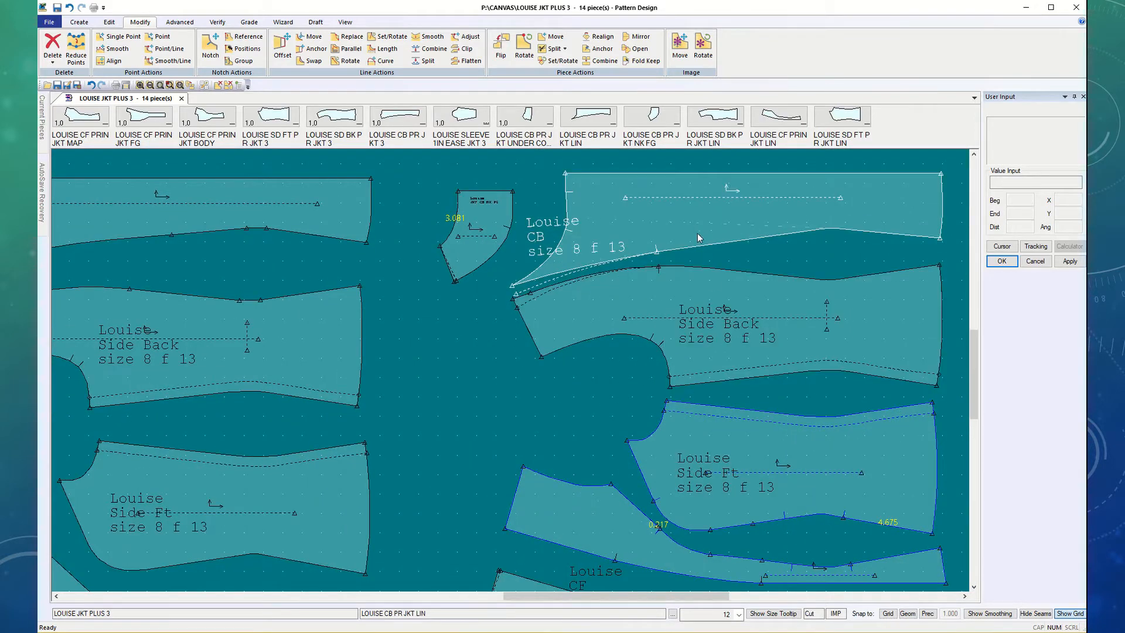
mouse_move(584, 182)
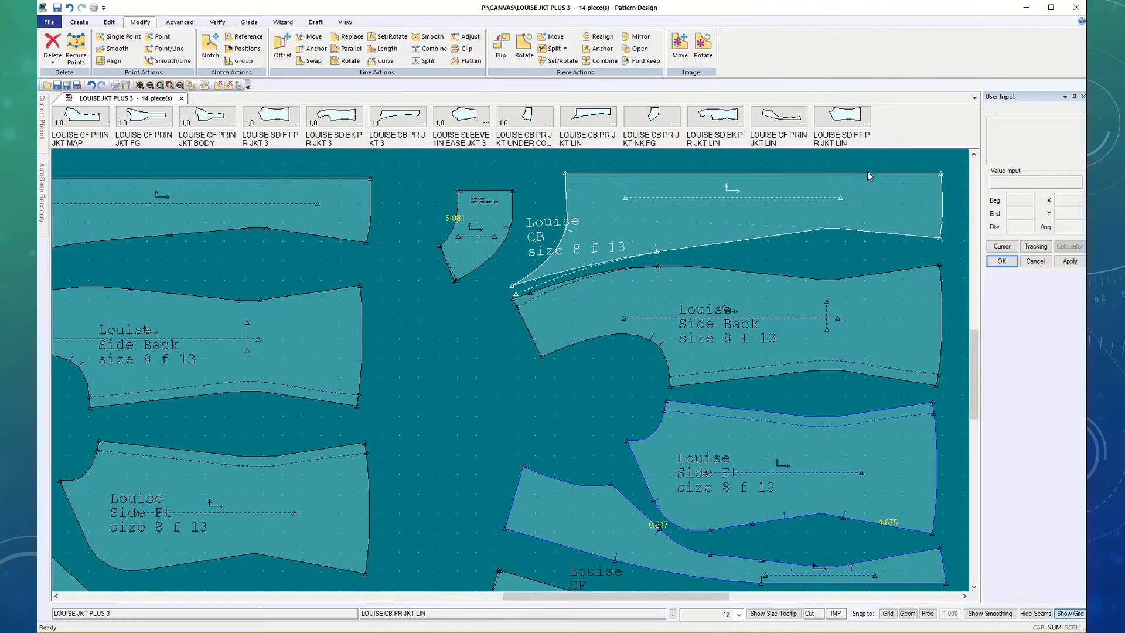
mouse_move(567, 197)
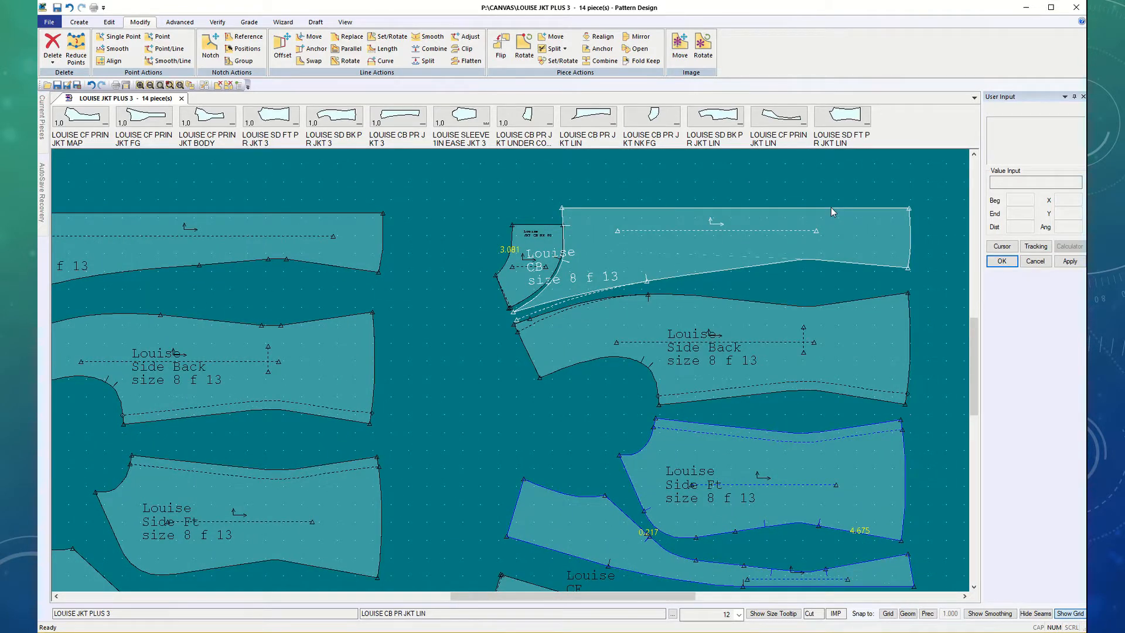
click(703, 358)
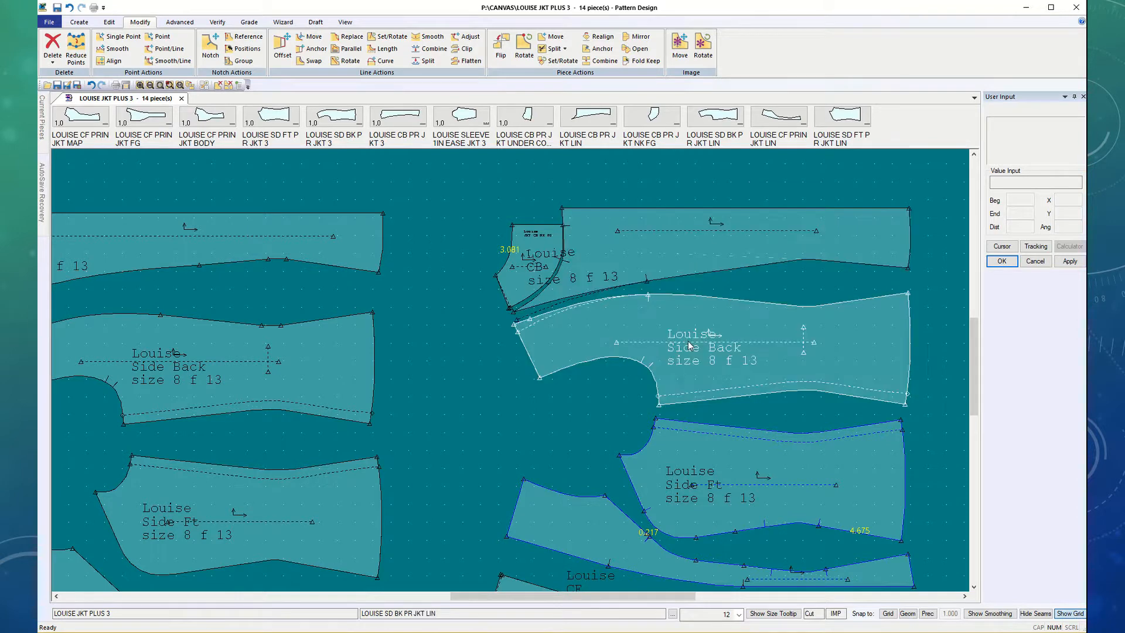
click(736, 351)
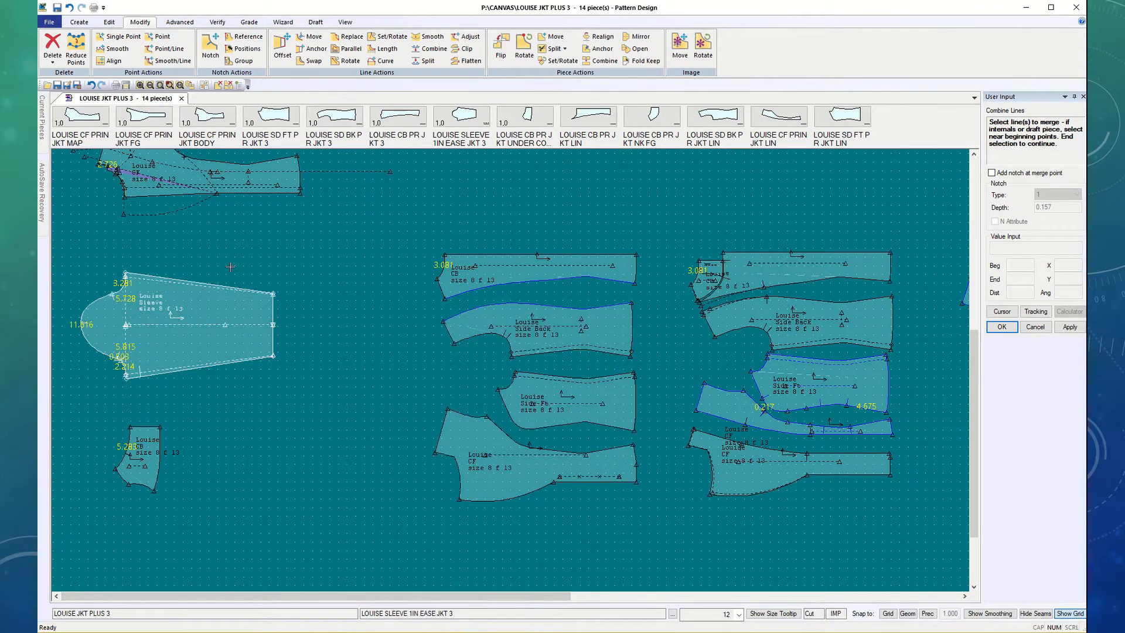
mouse_move(150, 356)
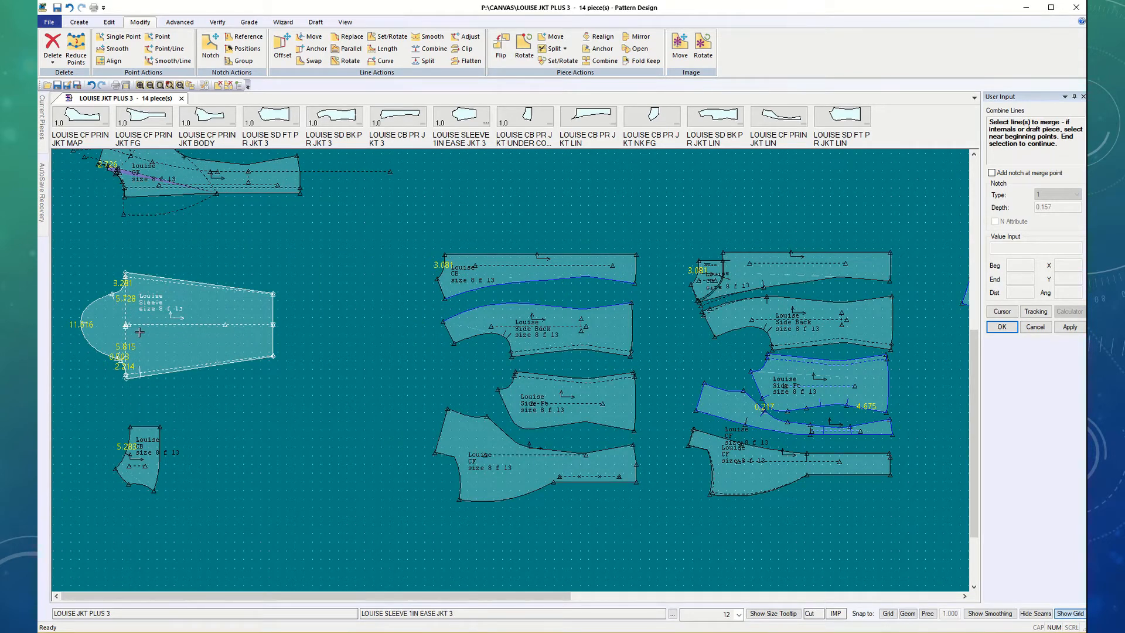
mouse_move(199, 299)
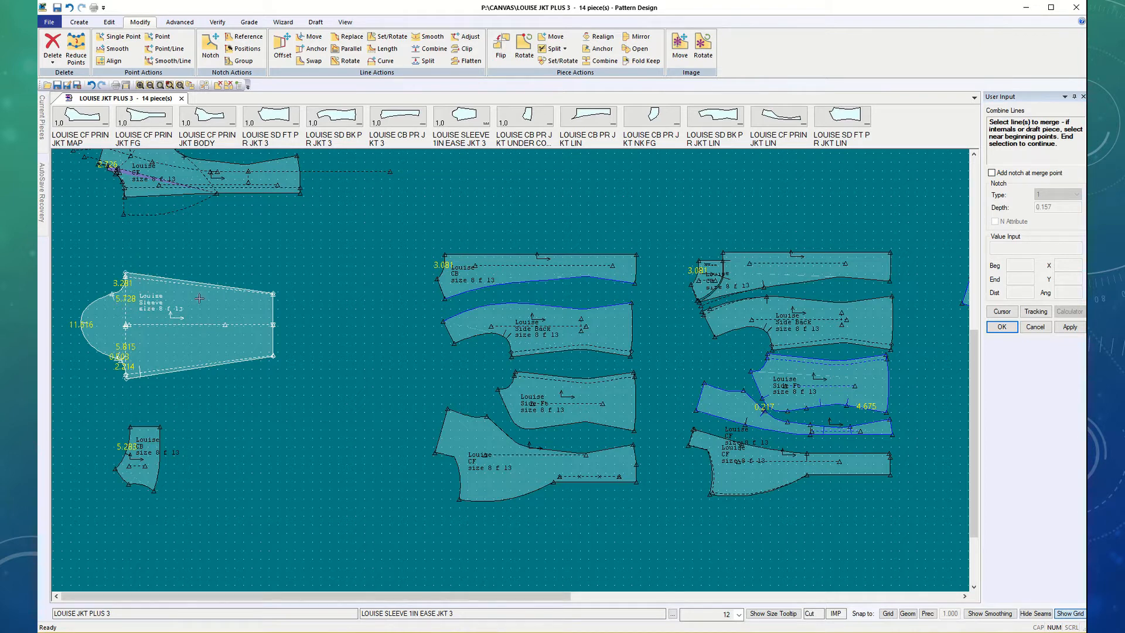
mouse_move(133, 274)
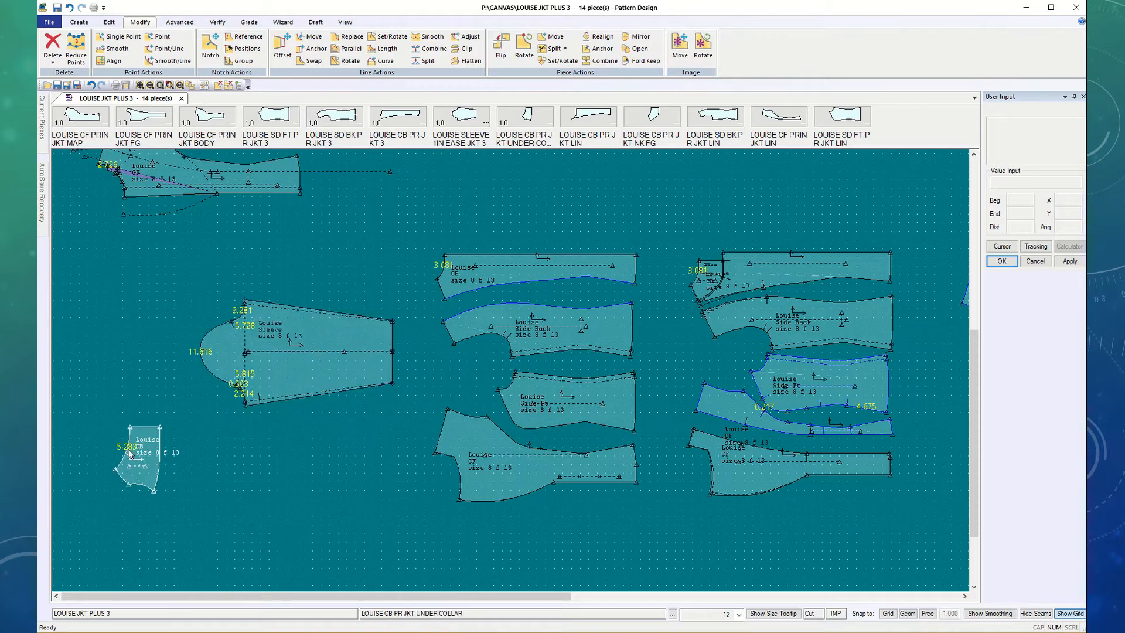
Step: Move the under collar right, then offset the CB top edge evenly by .0625
drag(141, 459, 337, 474)
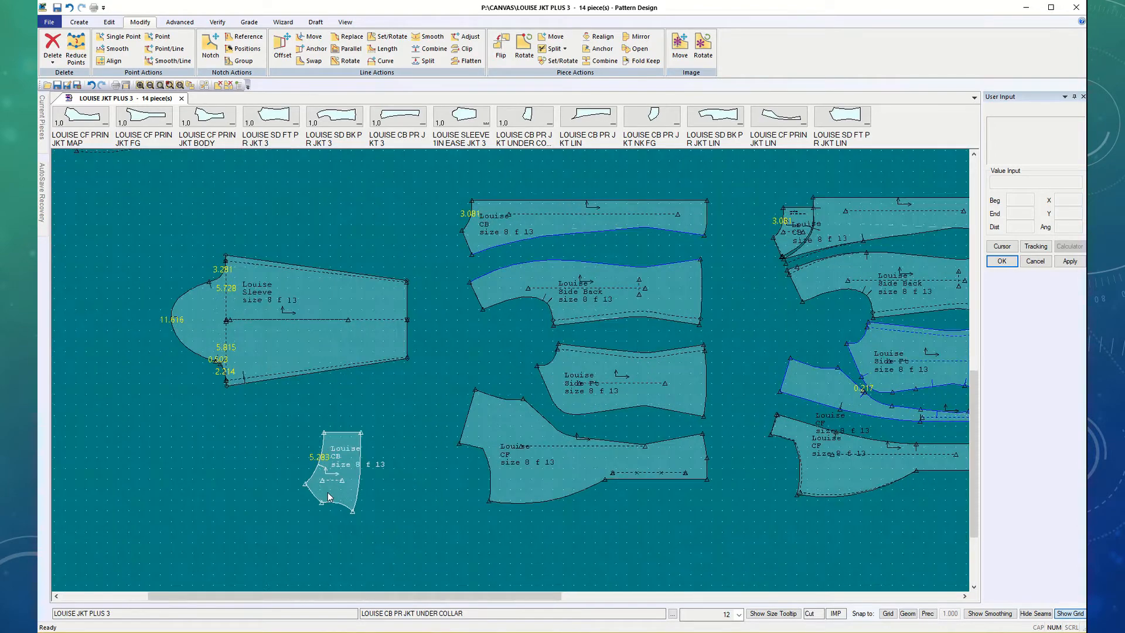
click(78, 21)
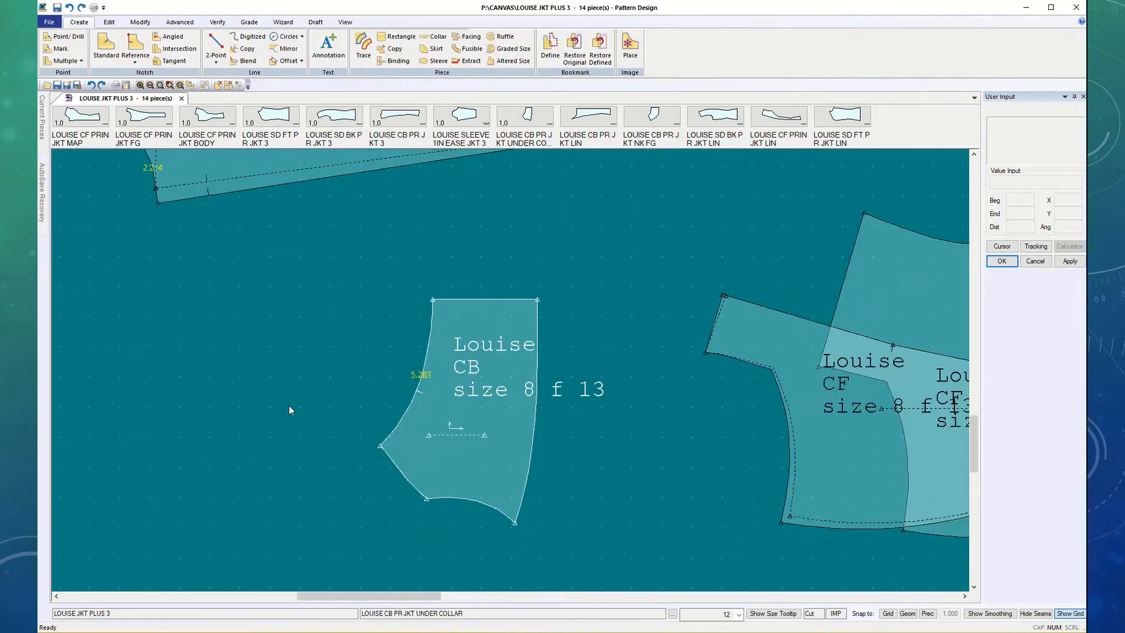
mouse_move(352, 421)
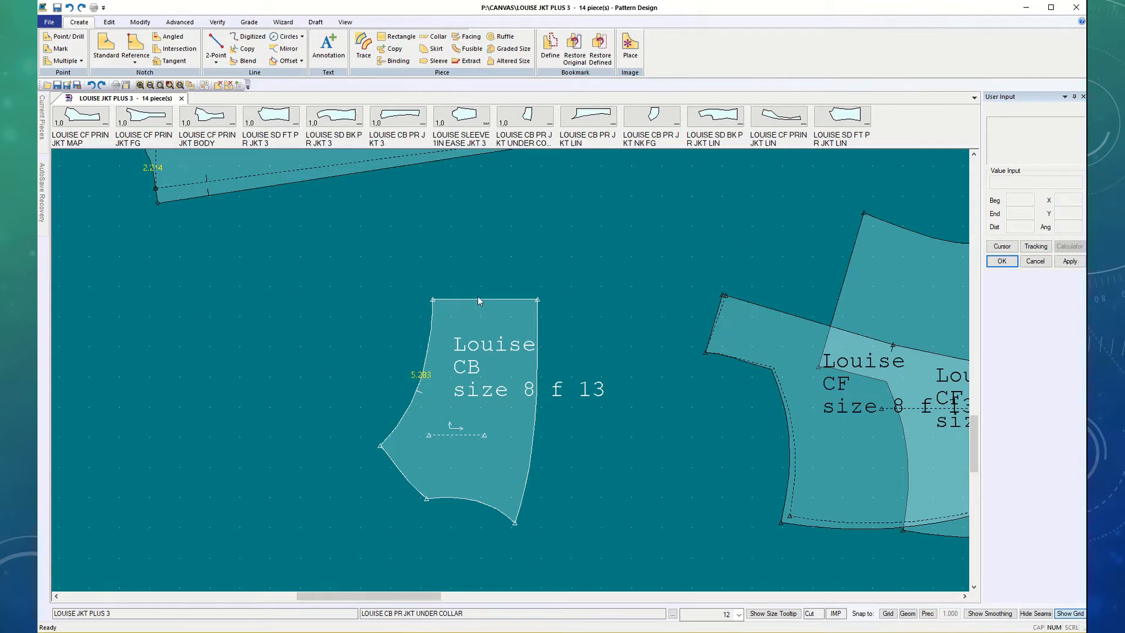
mouse_move(418, 350)
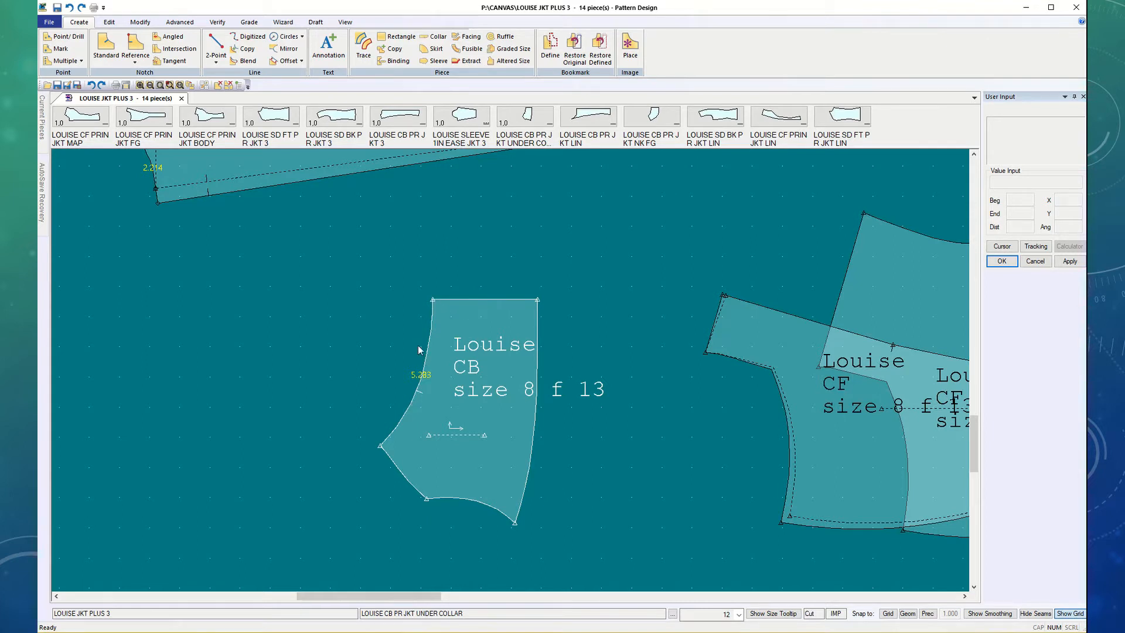
mouse_move(358, 321)
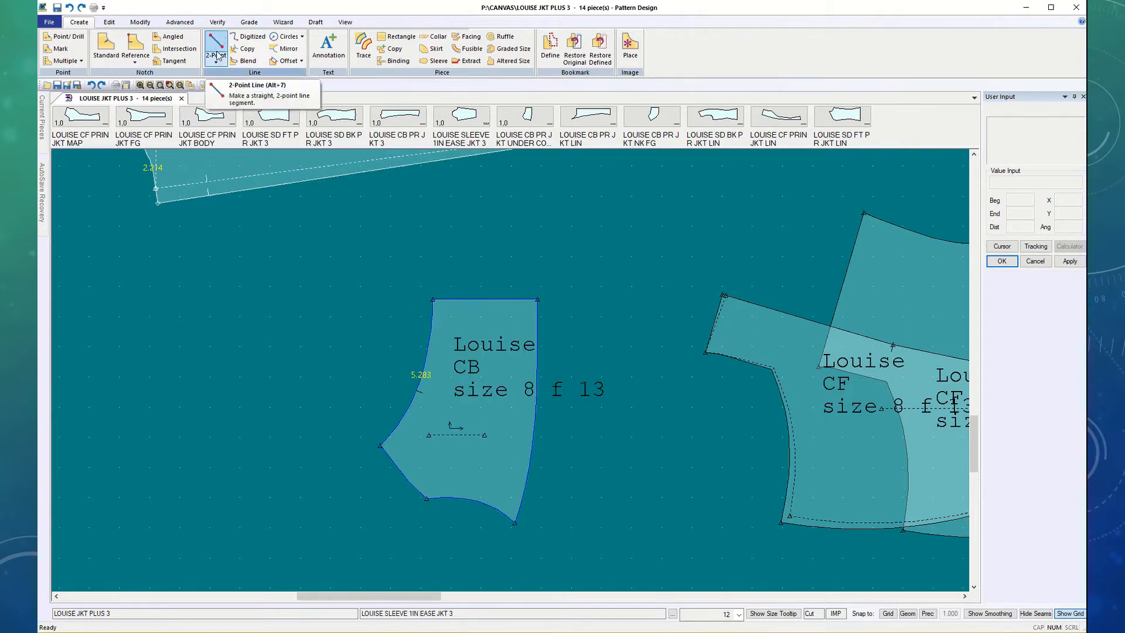
click(227, 55)
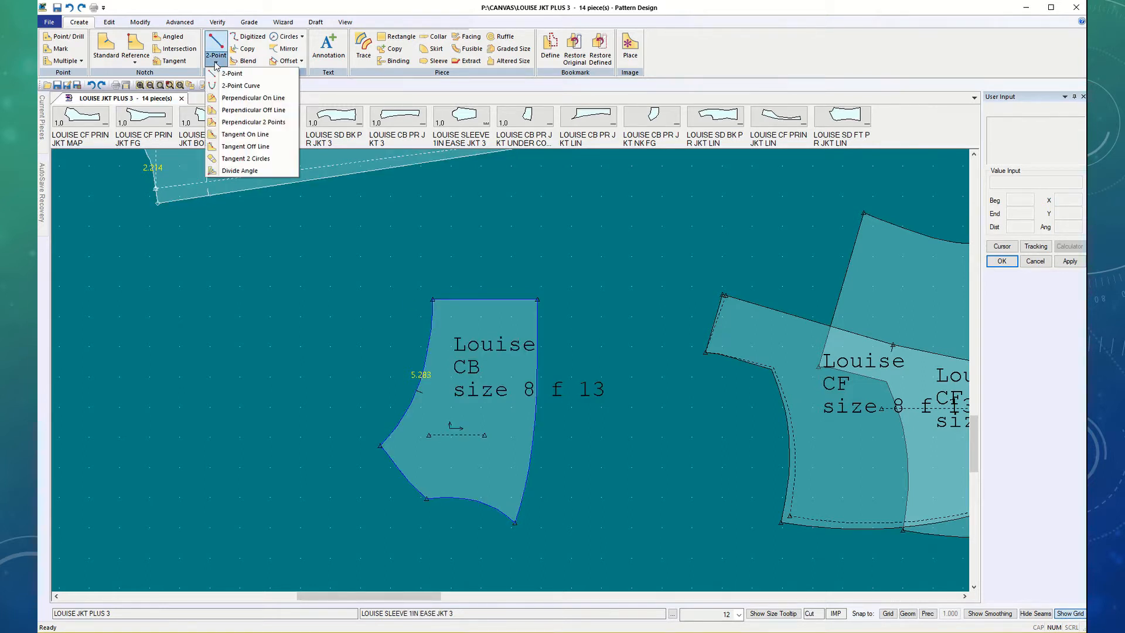
mouse_move(293, 62)
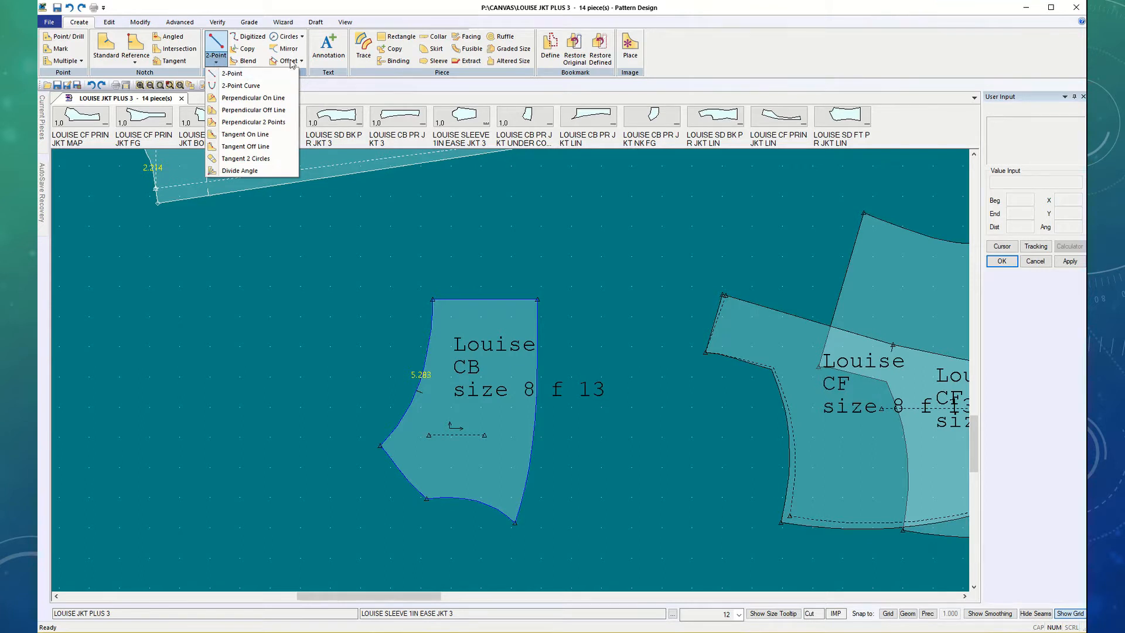
click(296, 61)
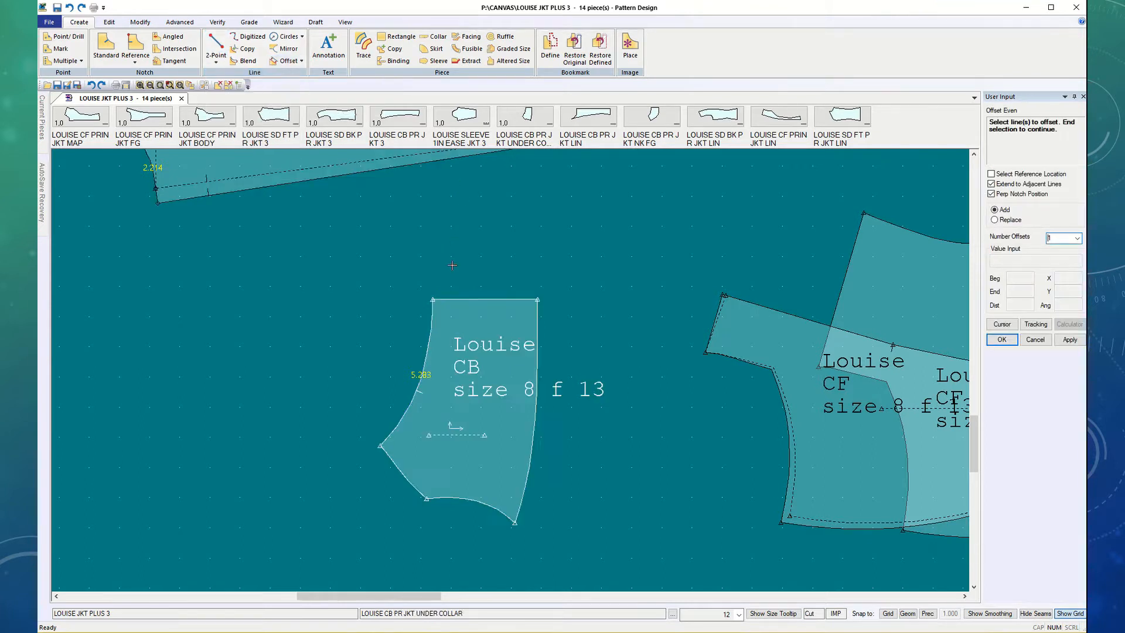
click(484, 300)
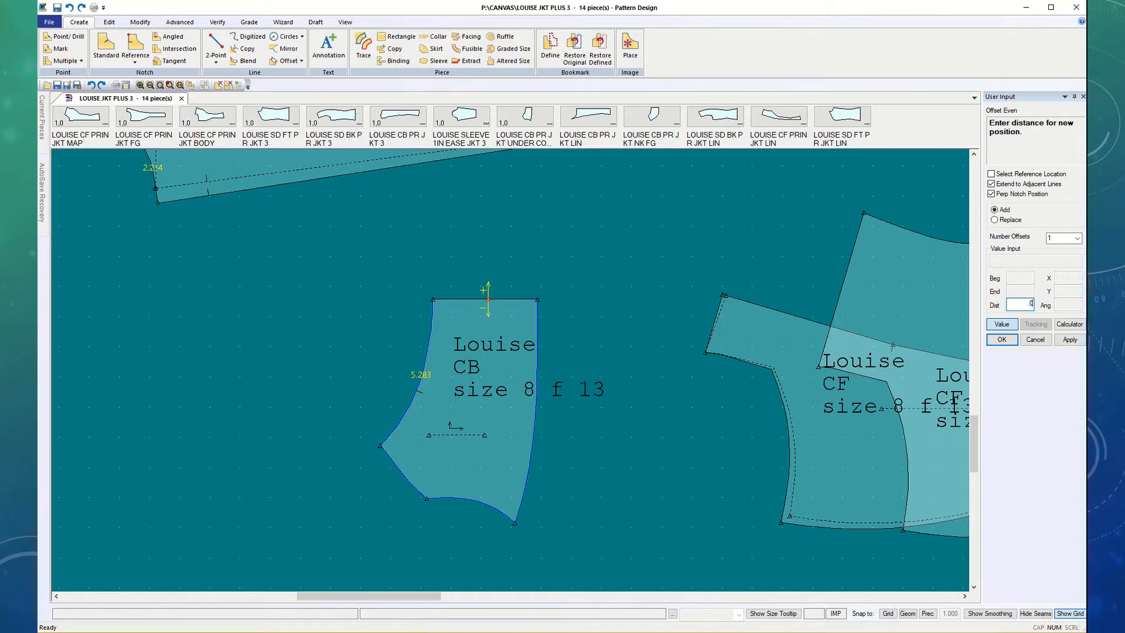
text(0625)
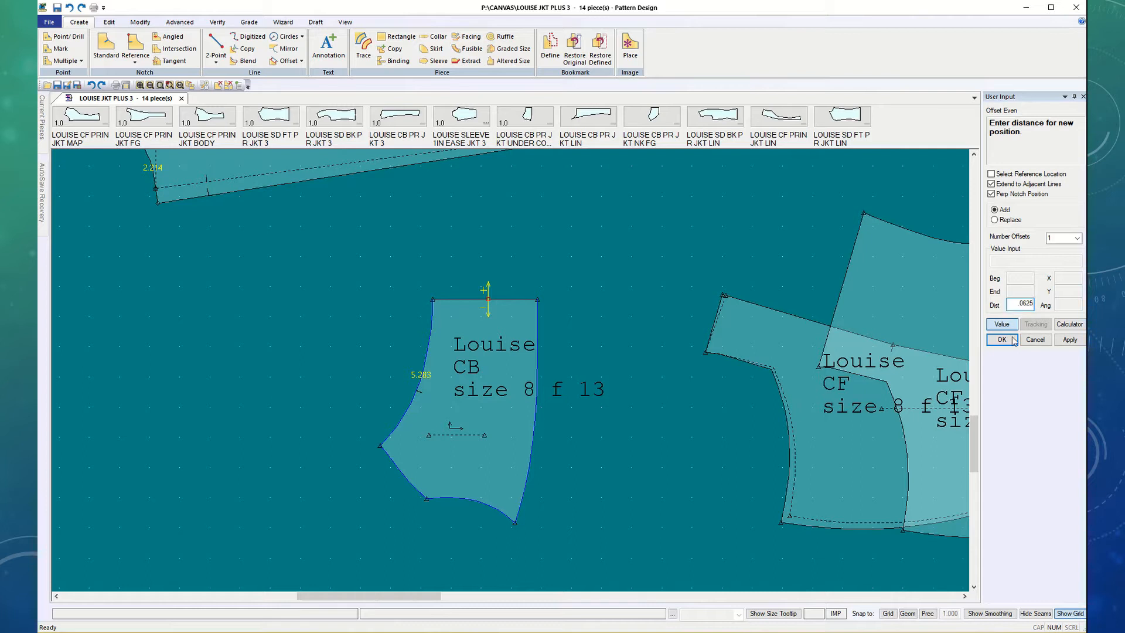
click(1002, 340)
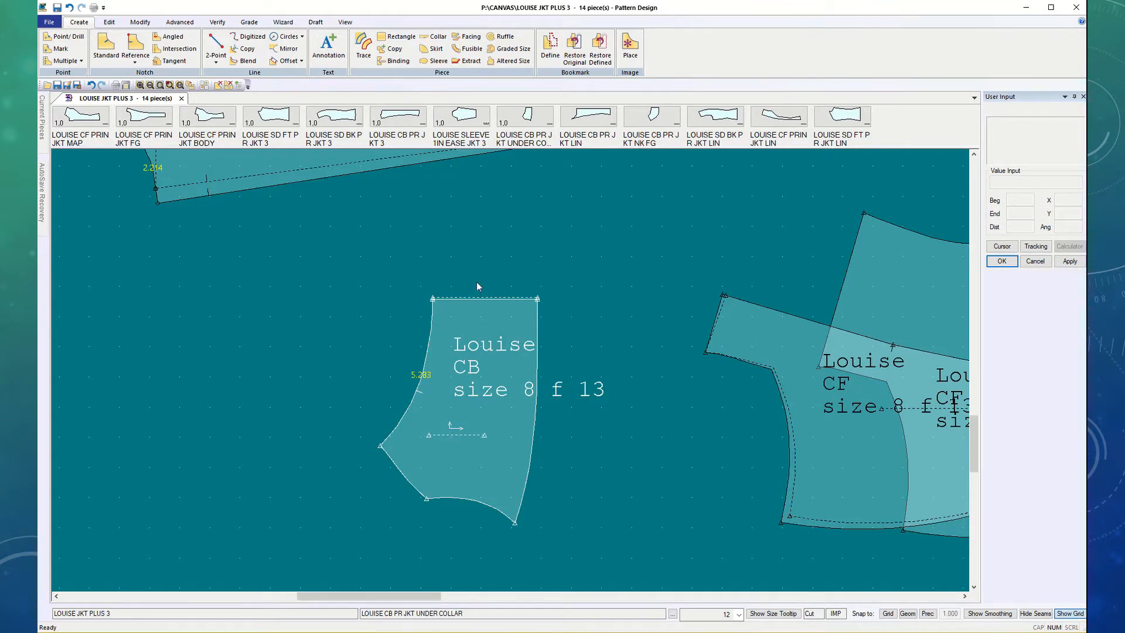
mouse_move(485, 321)
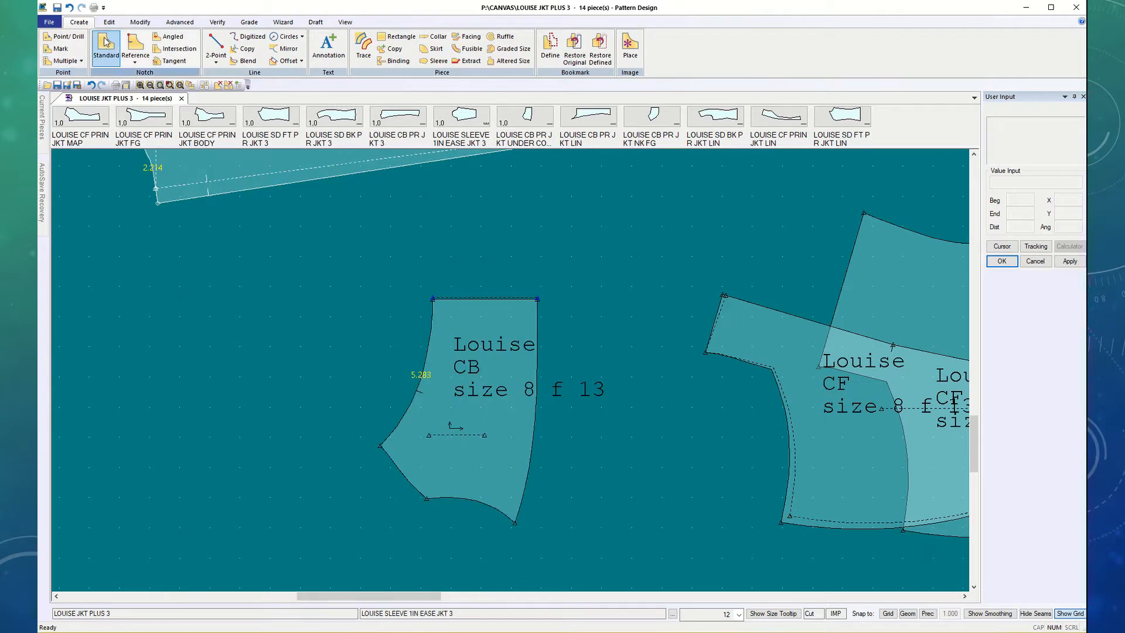
Step: Swap the offset internal line in as the CB piece's top perimeter edge
click(139, 21)
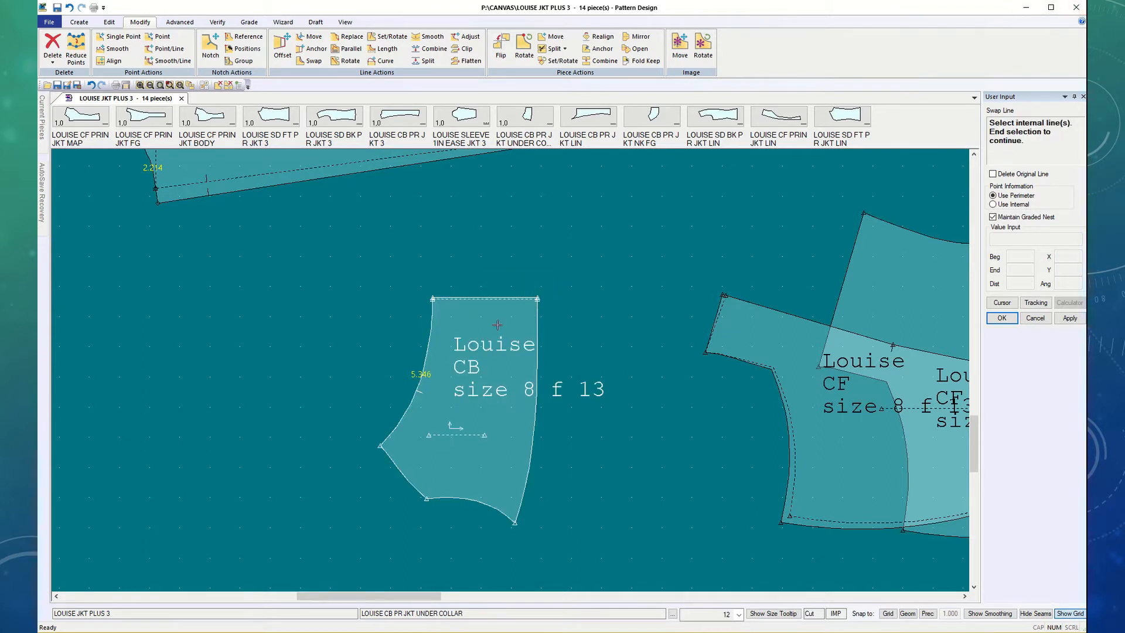
mouse_move(648, 419)
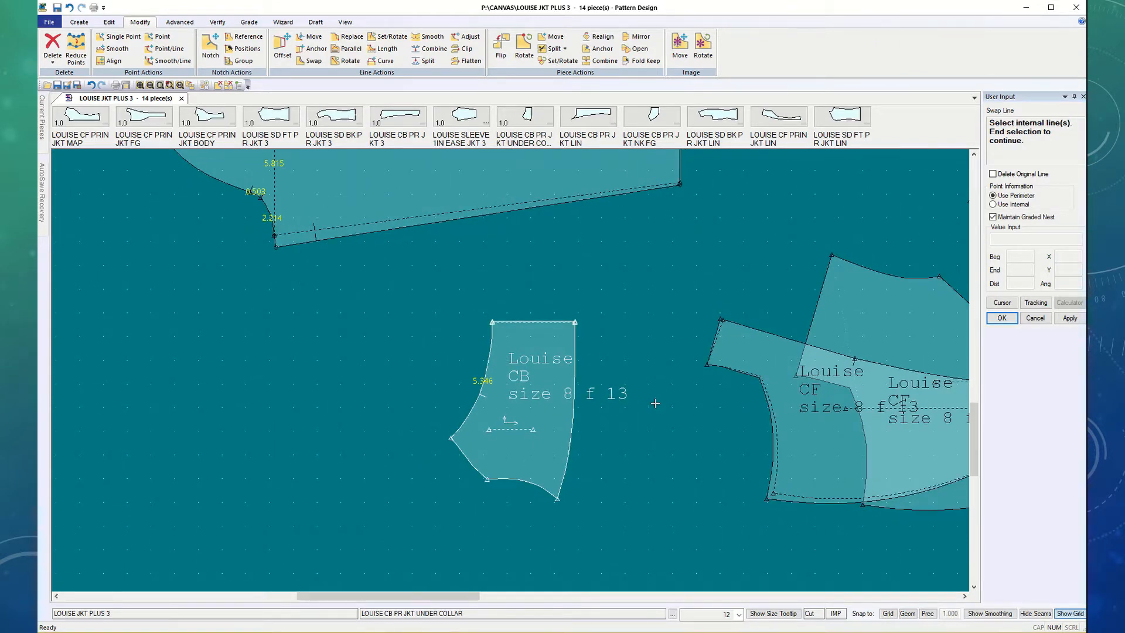
mouse_move(586, 356)
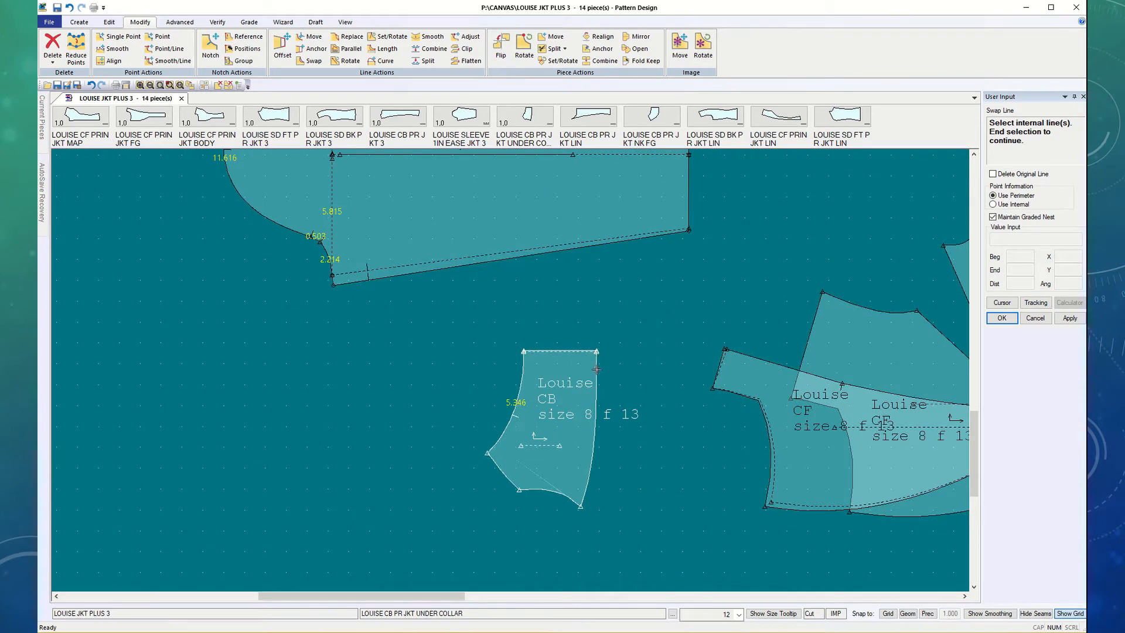
mouse_move(579, 509)
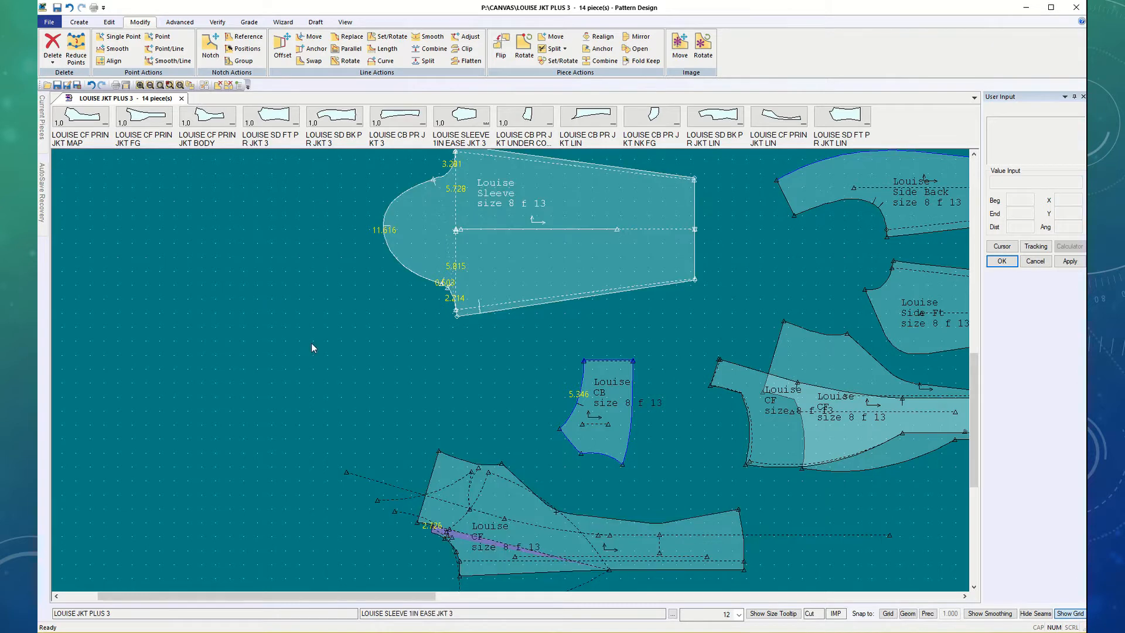
click(163, 36)
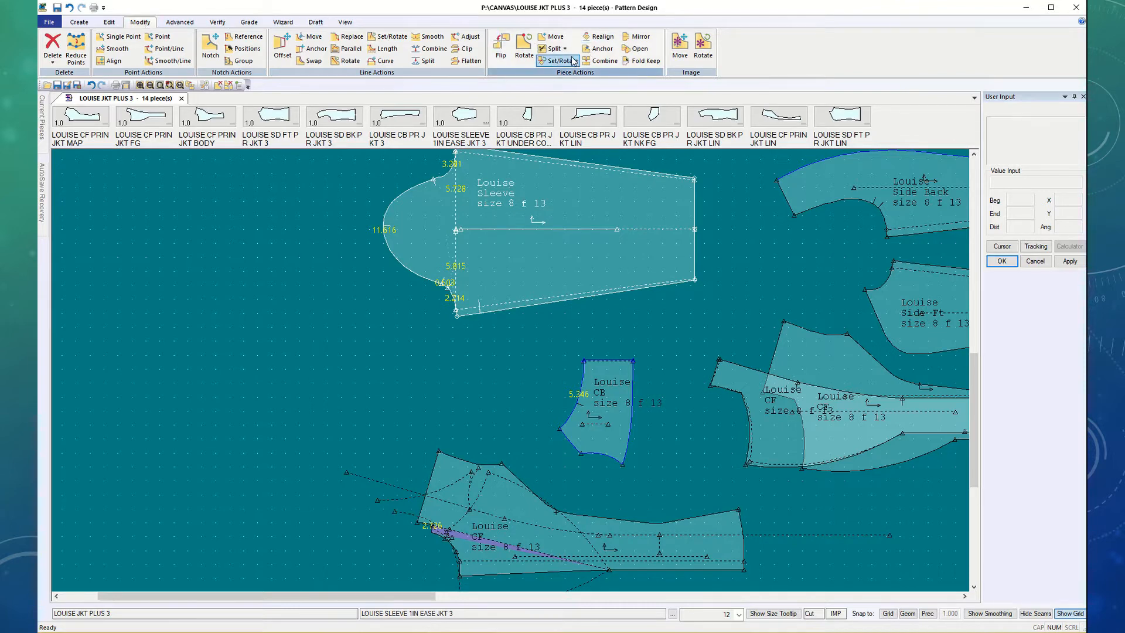
Step: Set/rotate the CB piece to the match point and match line on the CF piece
click(557, 60)
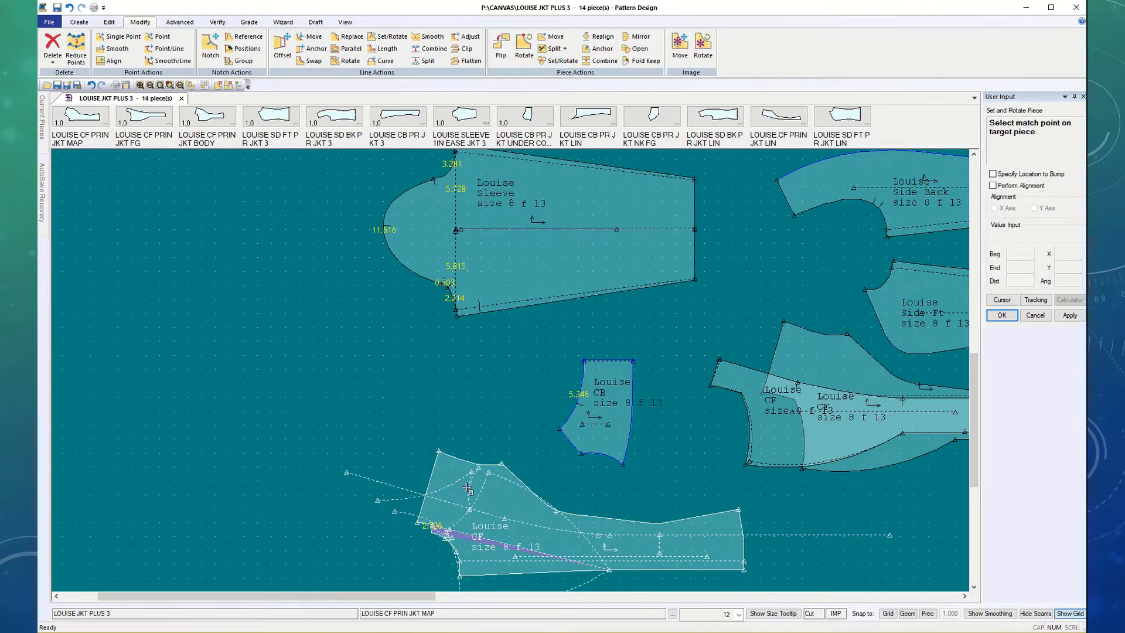
click(467, 500)
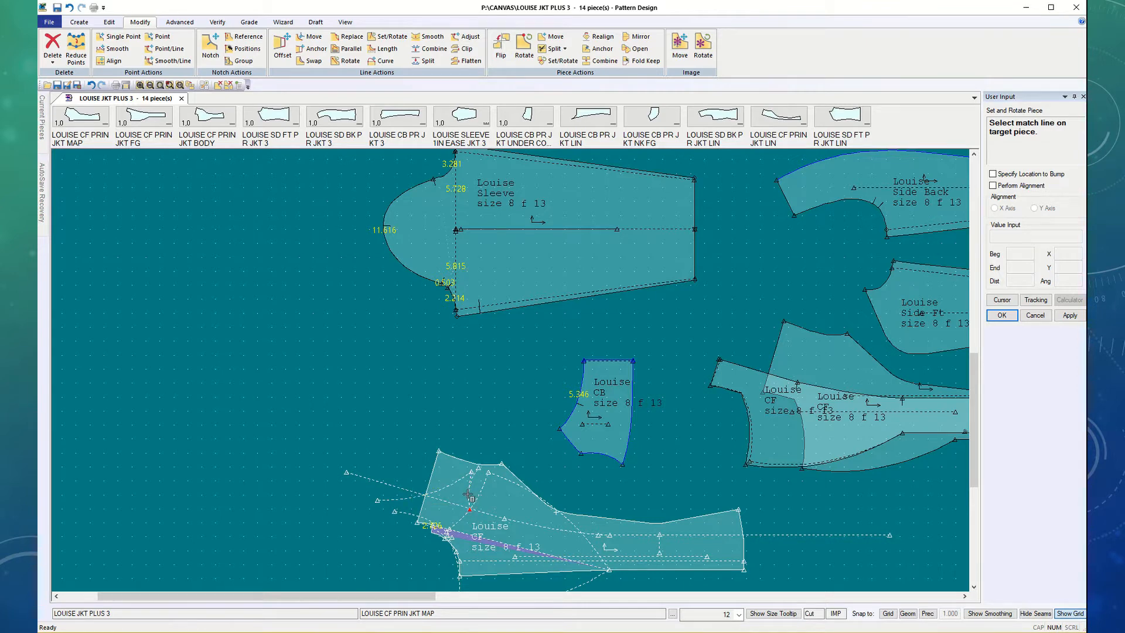
click(577, 452)
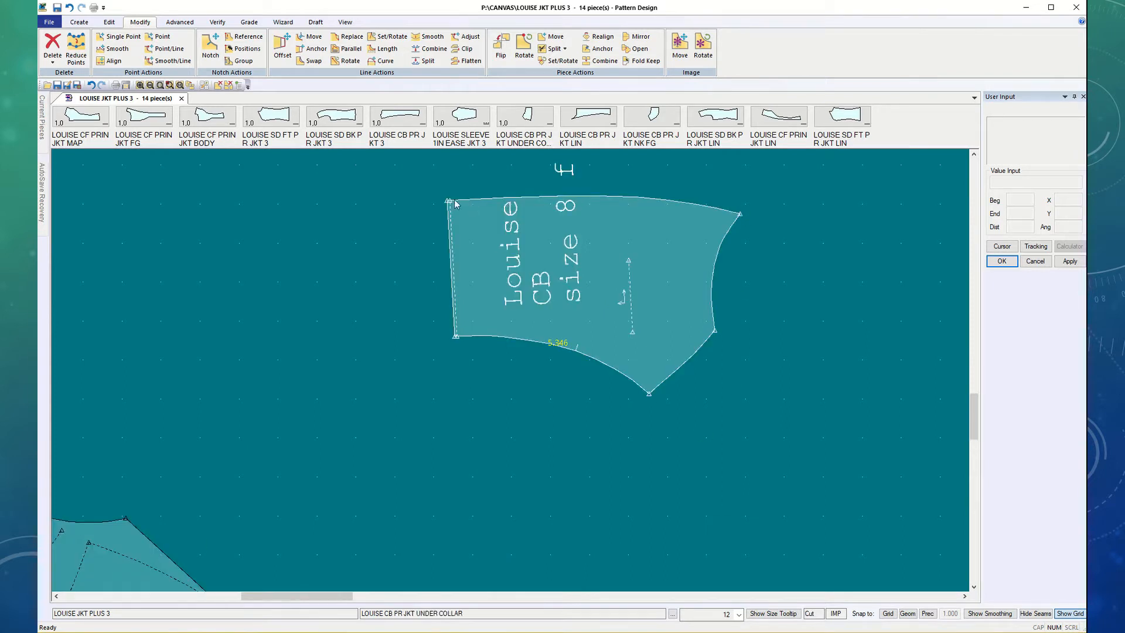
mouse_move(800, 204)
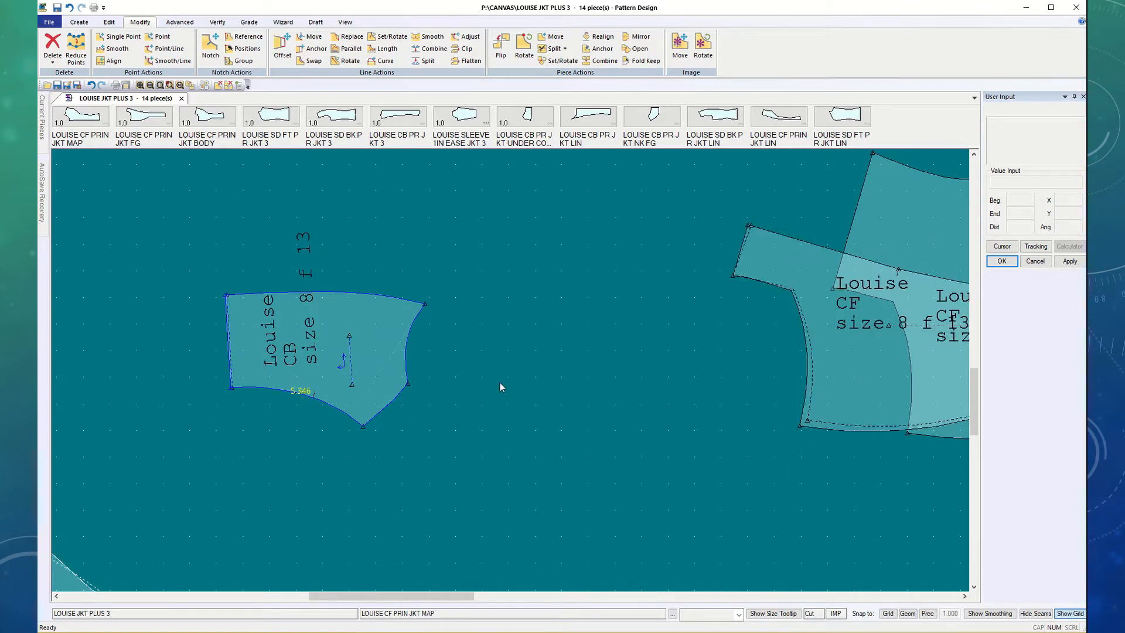
Step: Zoom in on the rotated CB piece
click(804, 424)
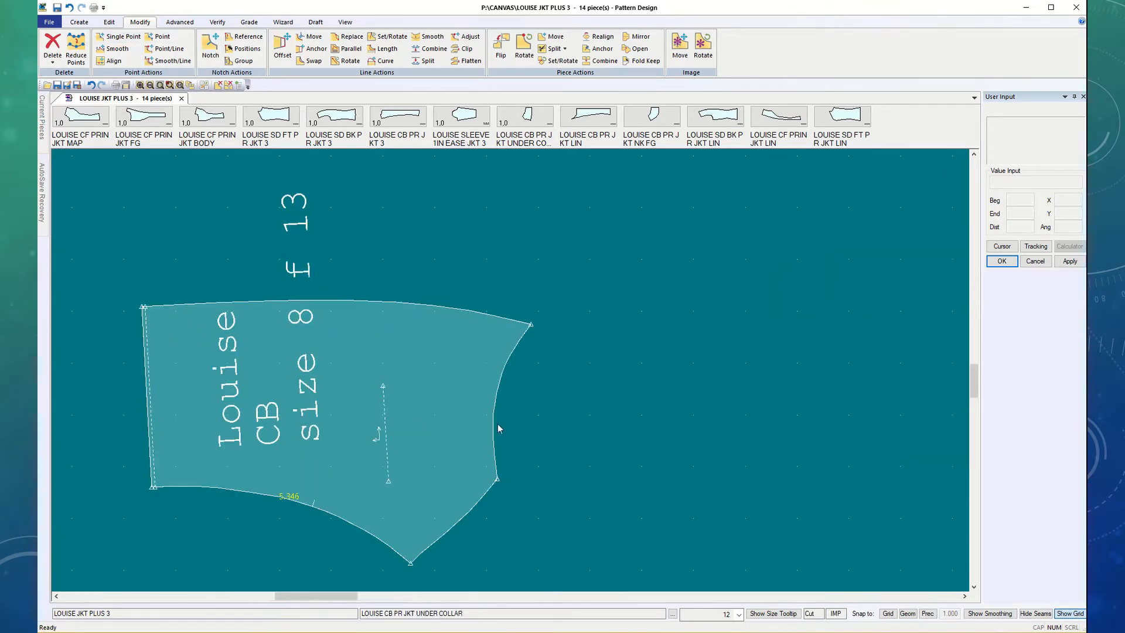
mouse_move(544, 320)
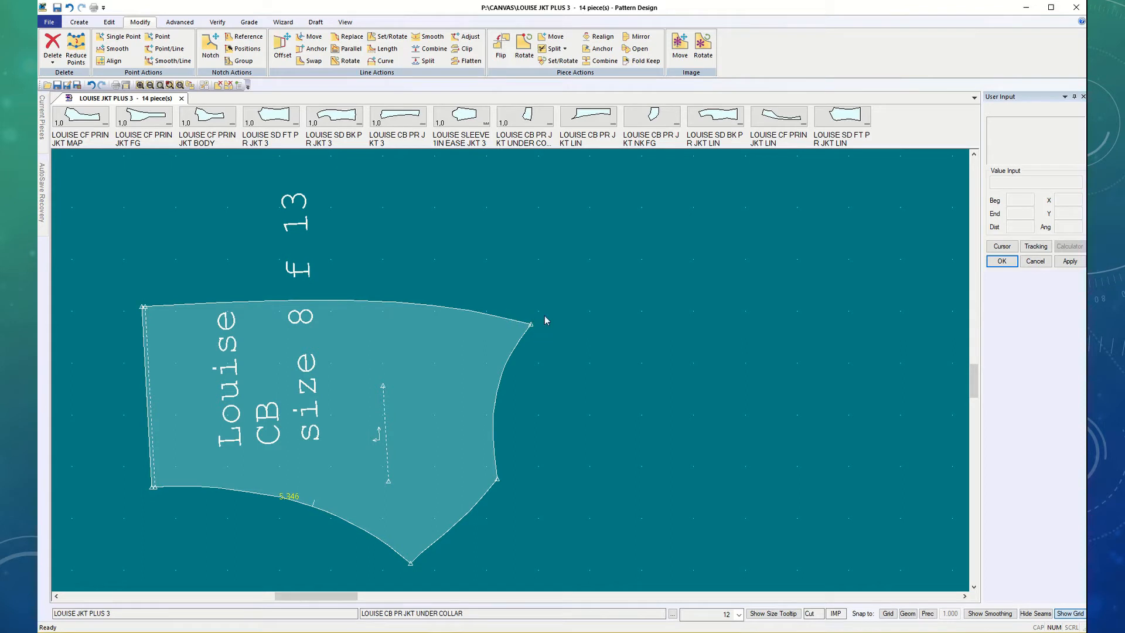
mouse_move(143, 314)
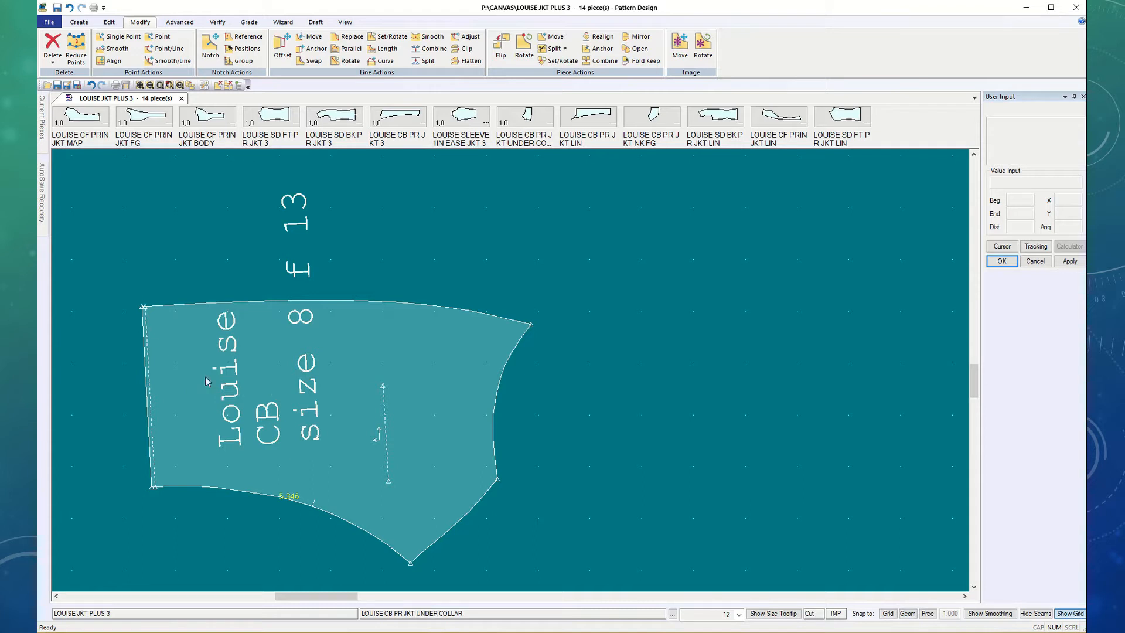
mouse_move(151, 292)
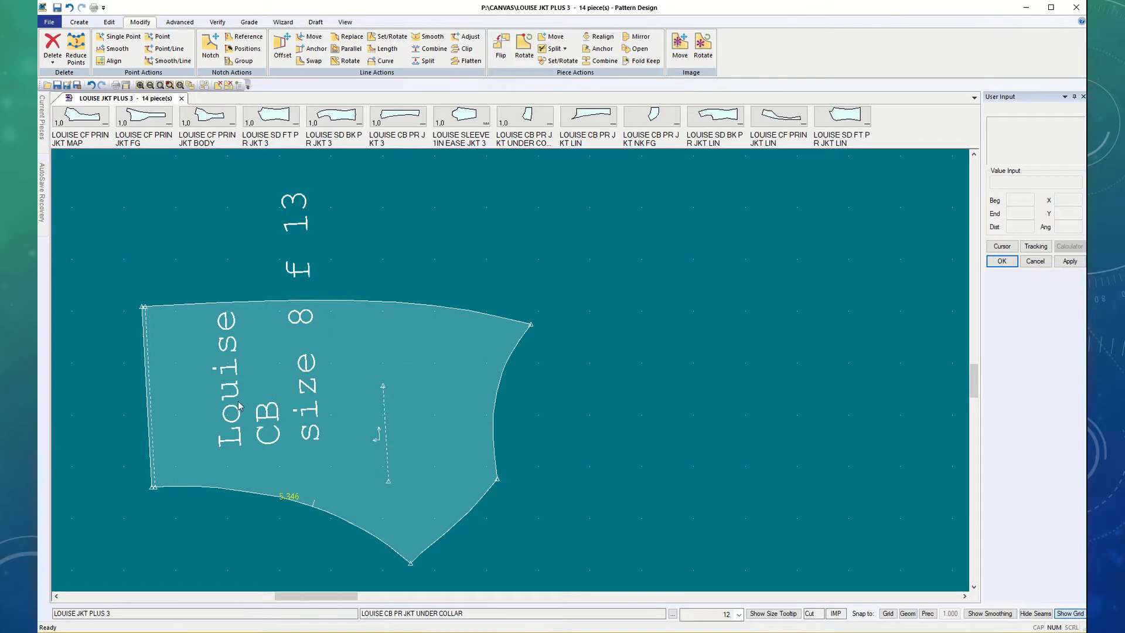
mouse_move(216, 426)
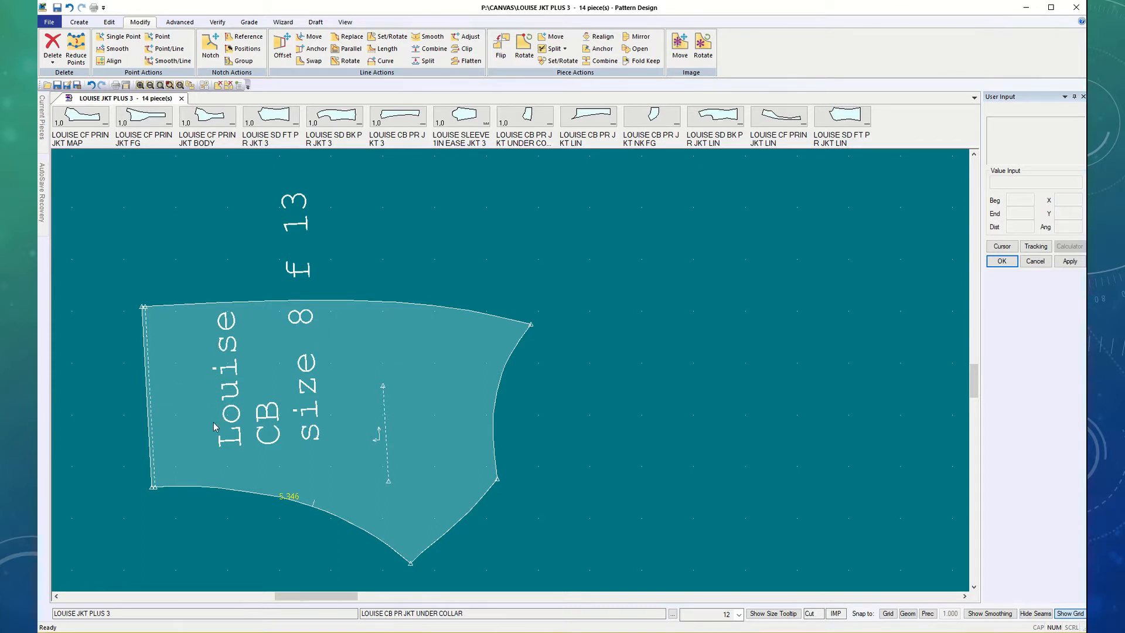
mouse_move(173, 398)
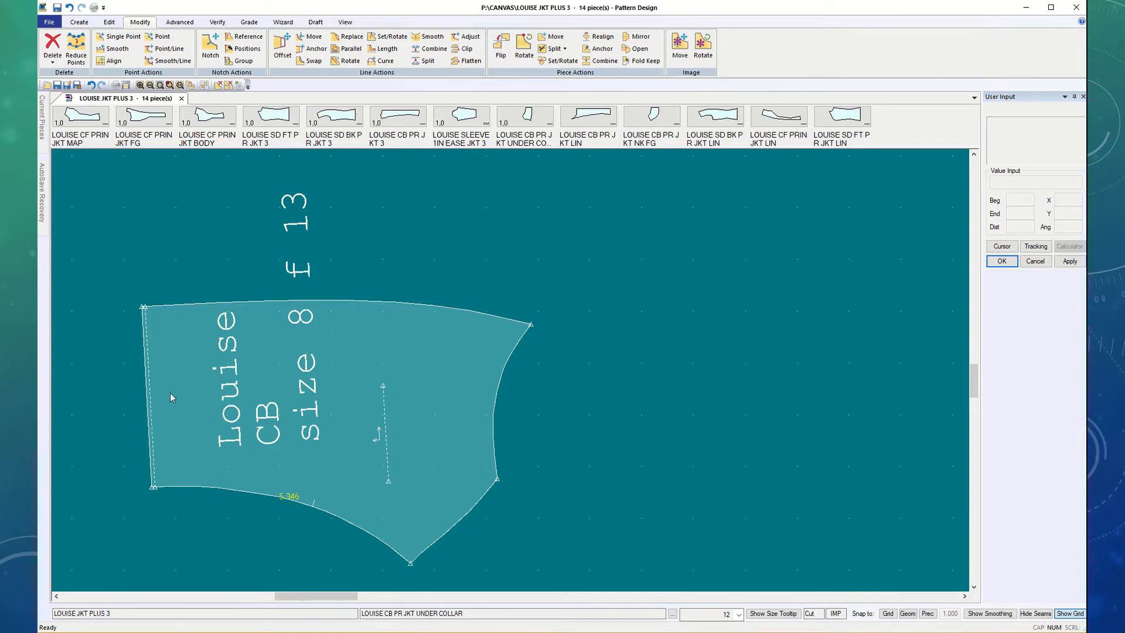
mouse_move(177, 459)
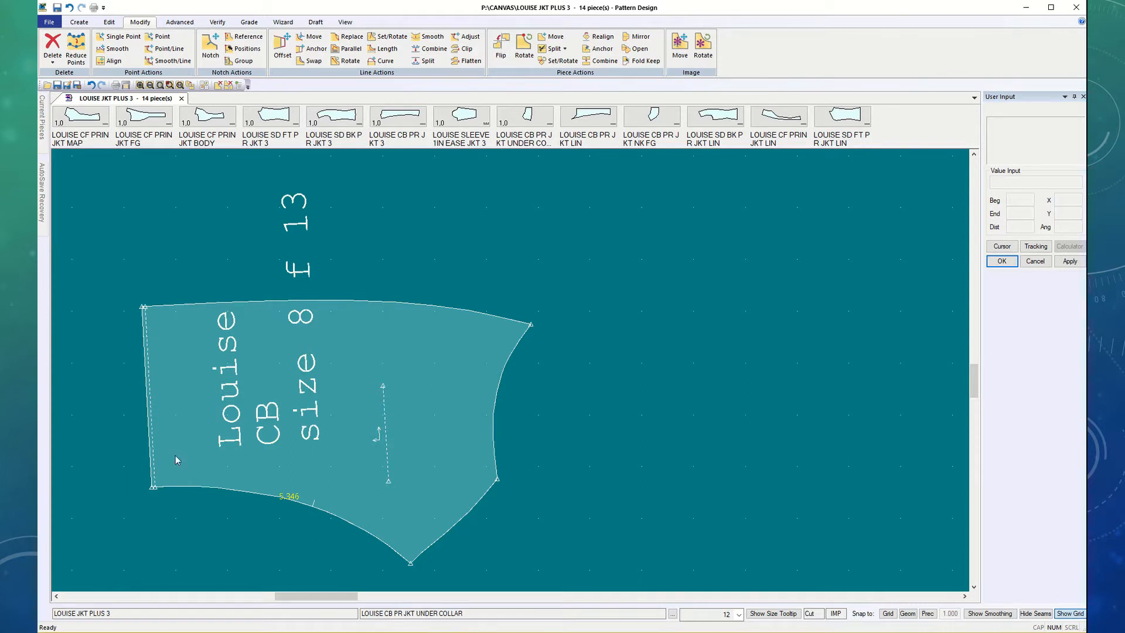
mouse_move(475, 388)
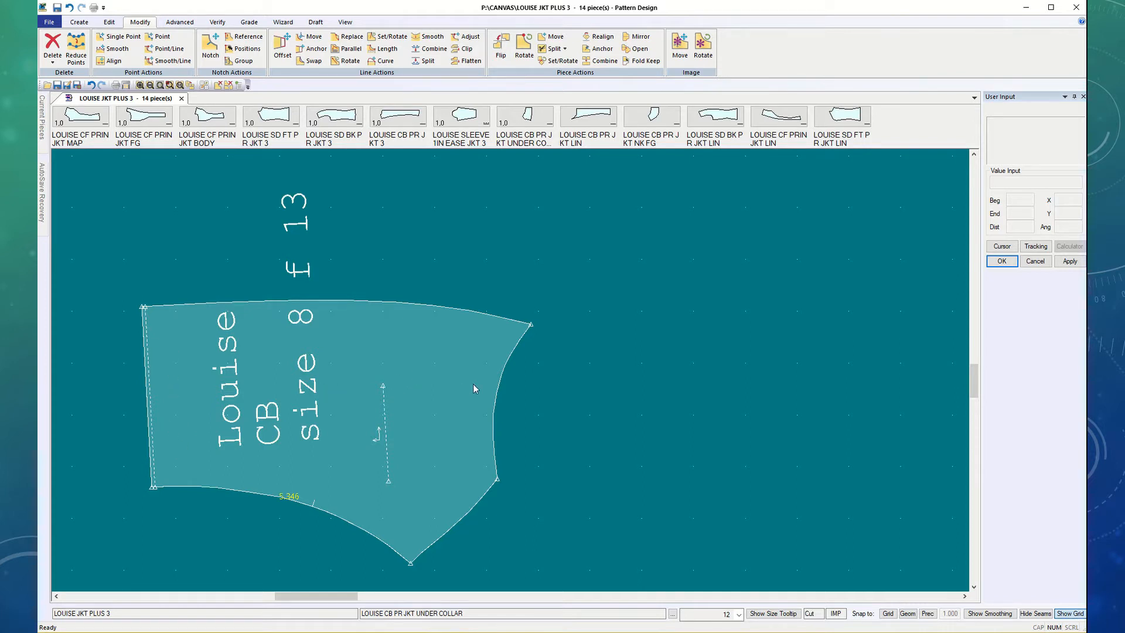
mouse_move(162, 225)
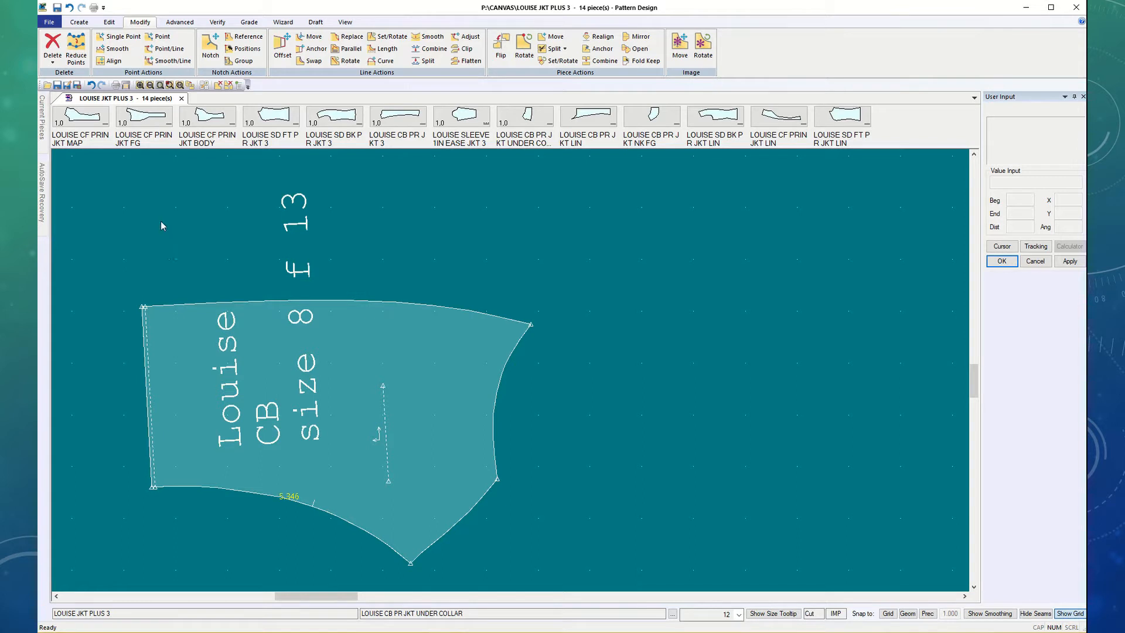
mouse_move(136, 203)
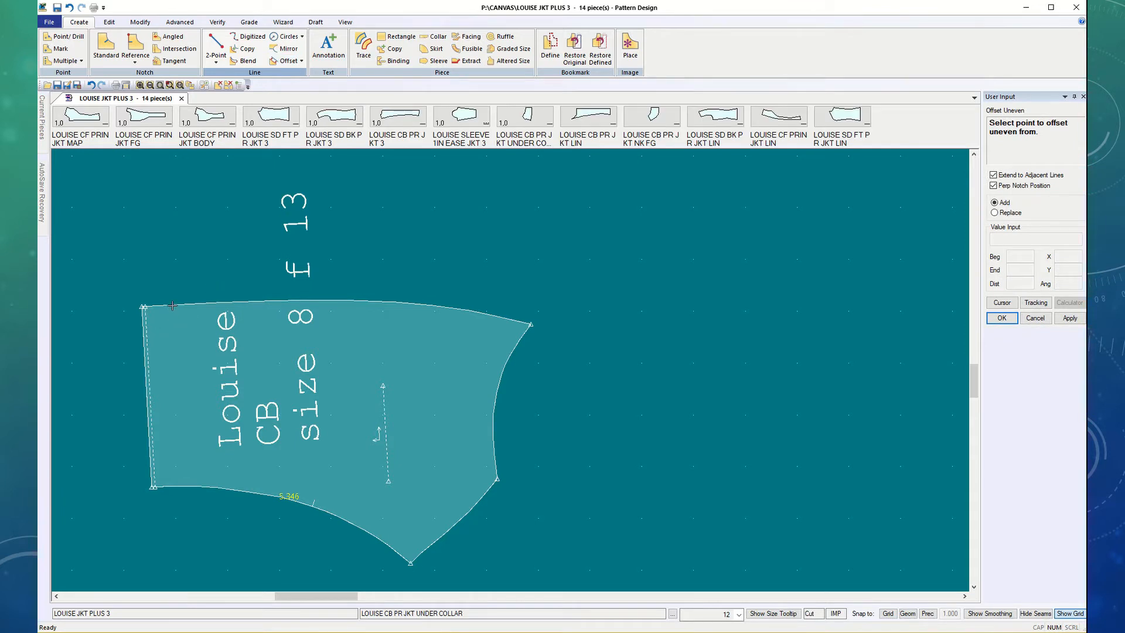
Step: Offset the CB top edge's left start point unevenly by .25
click(170, 304)
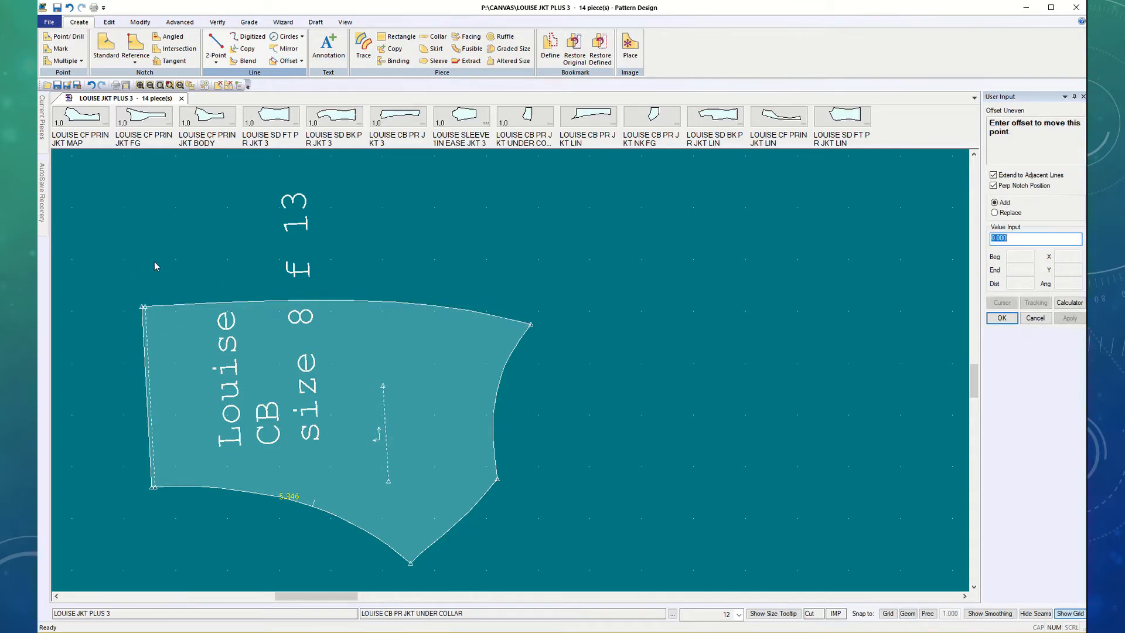
mouse_move(166, 257)
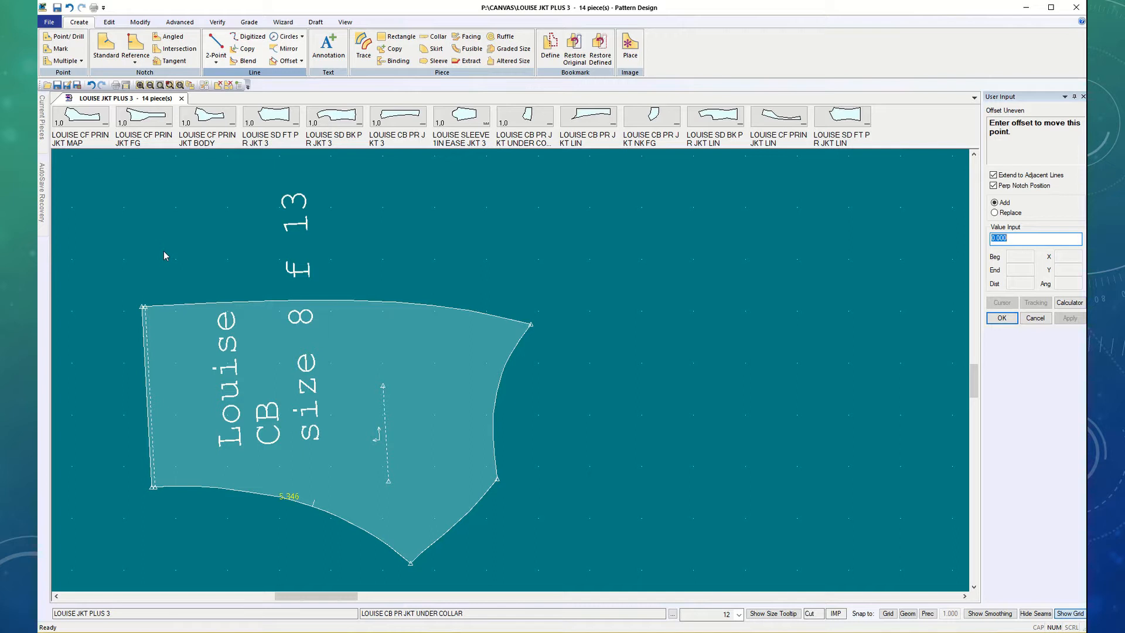
text(25)
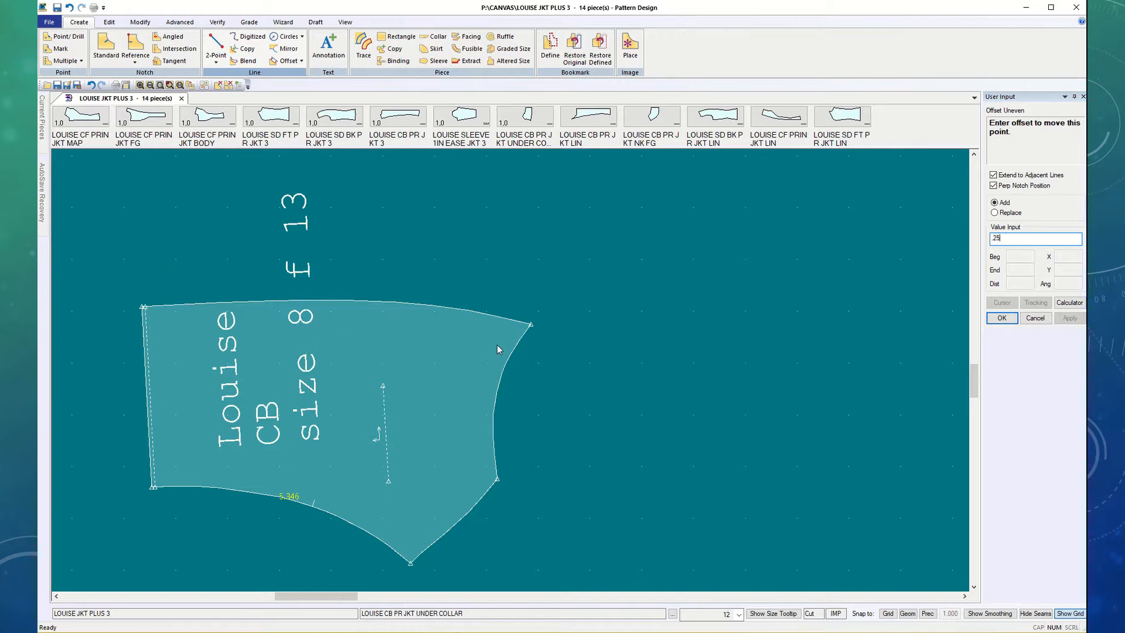
mouse_move(561, 349)
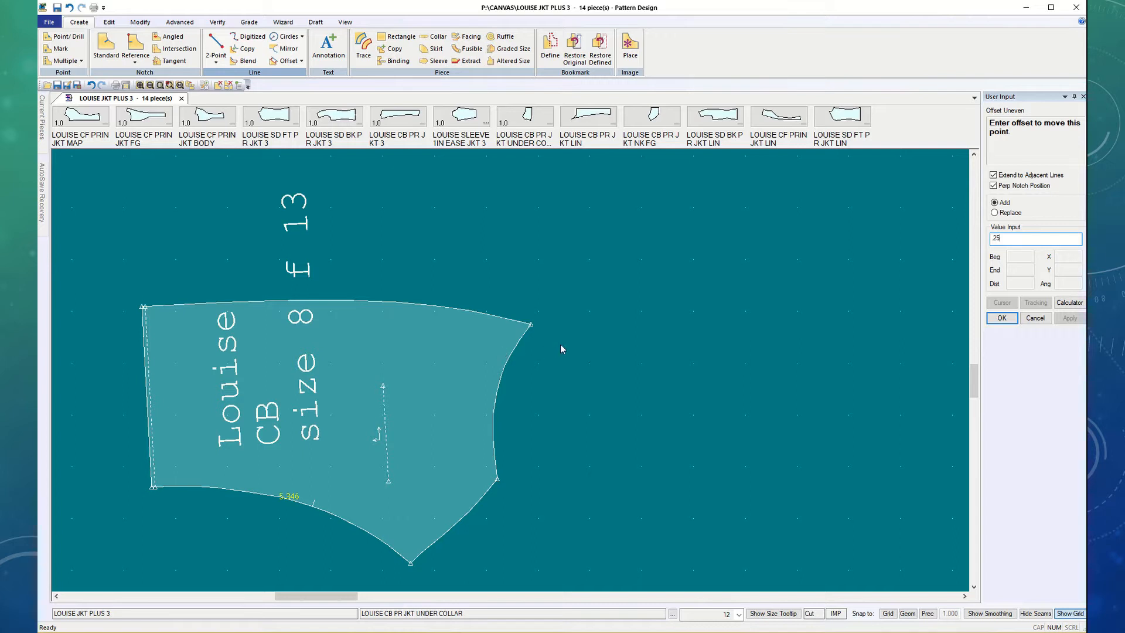
mouse_move(615, 292)
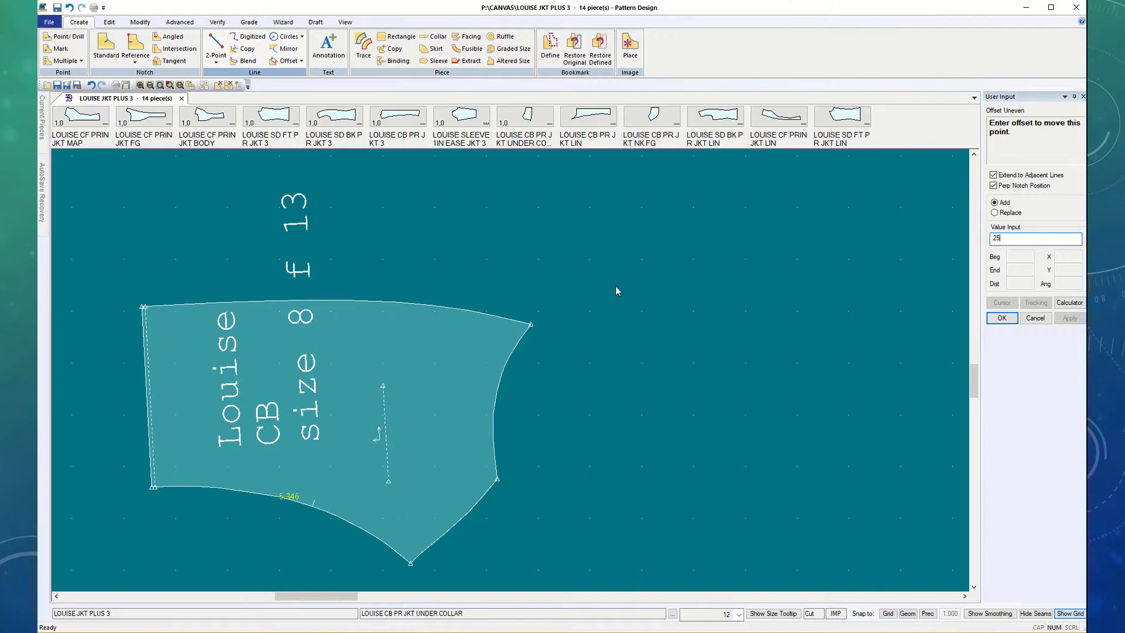
mouse_move(626, 296)
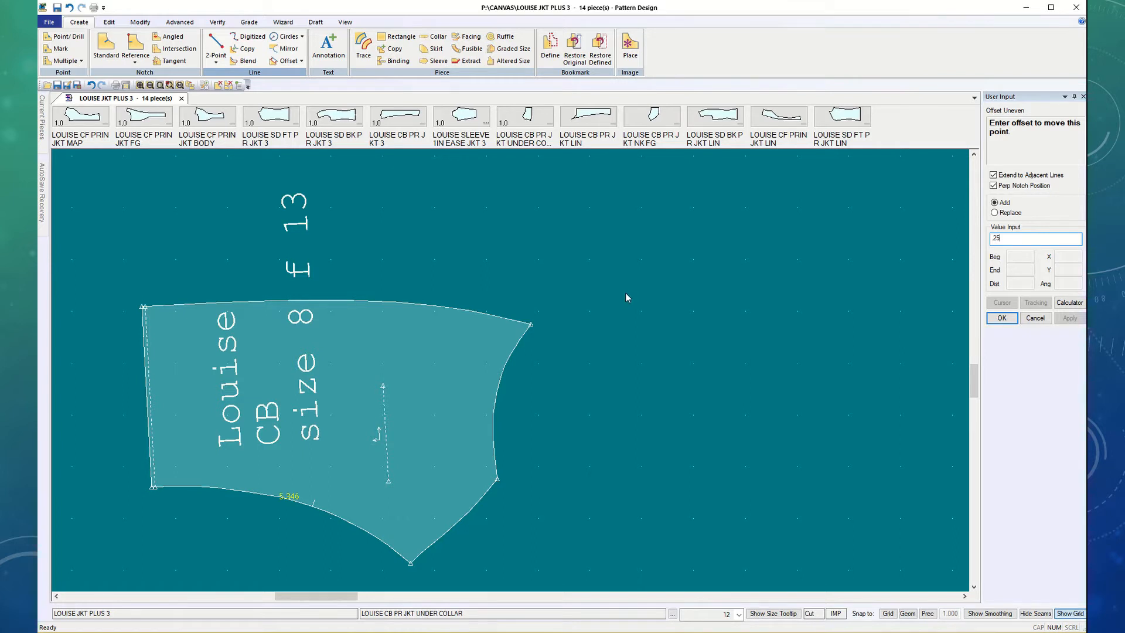
mouse_move(634, 295)
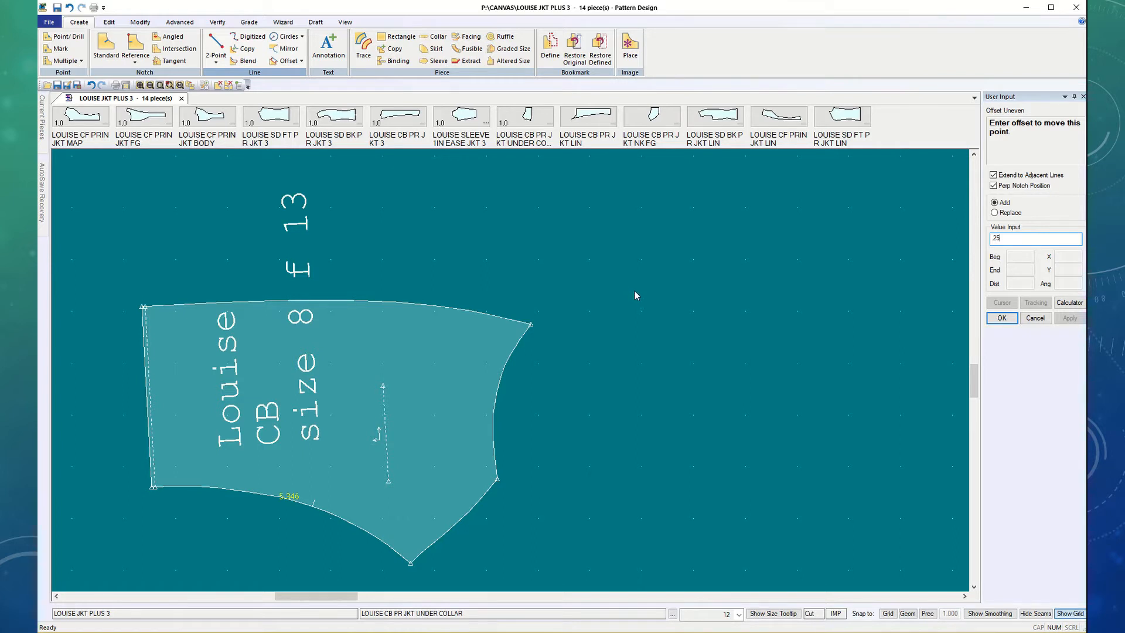
mouse_move(632, 294)
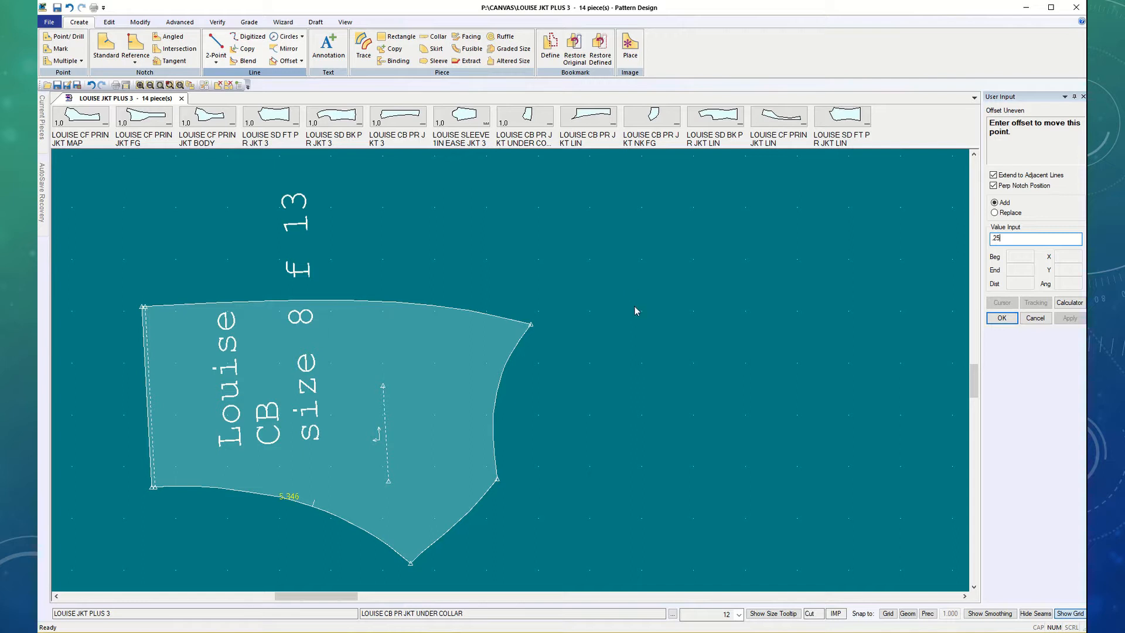
mouse_move(769, 321)
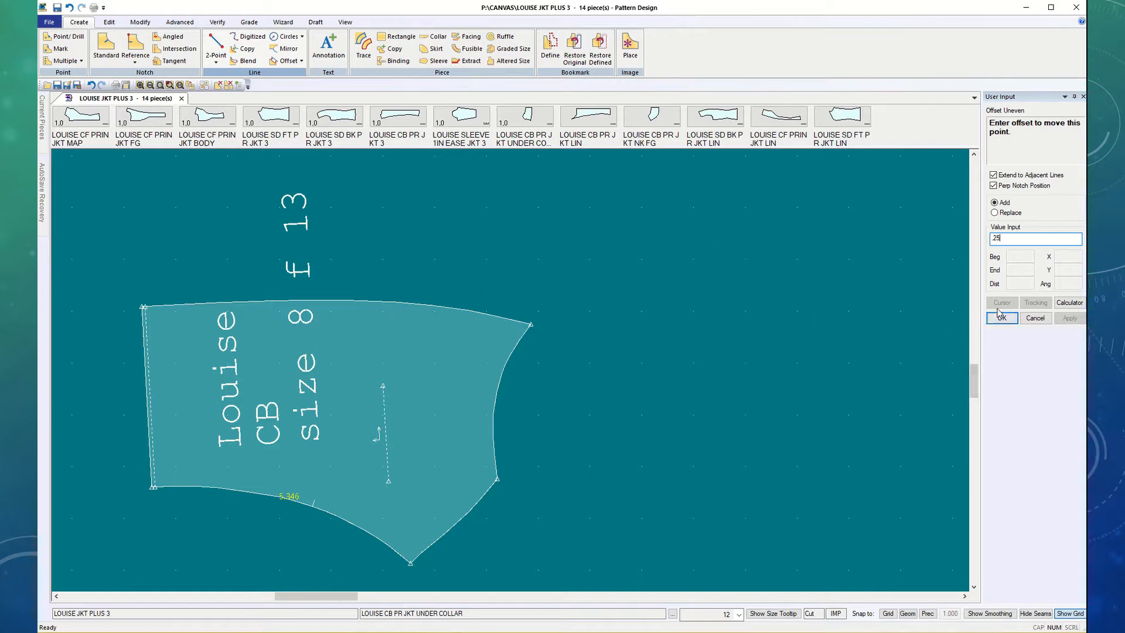
click(1001, 318)
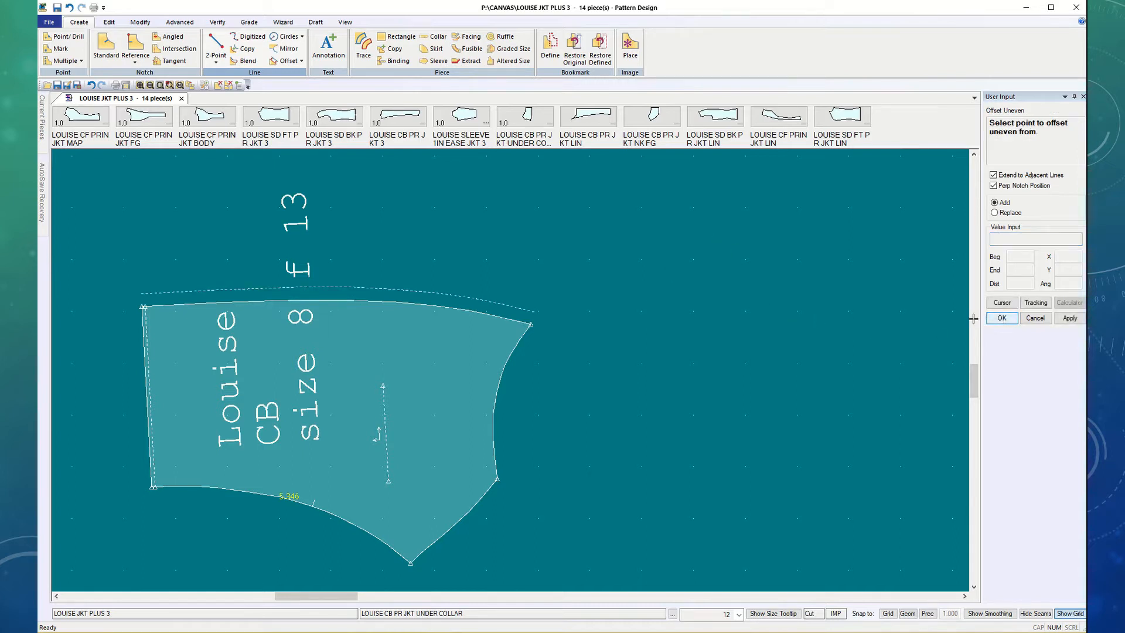
Step: Enter a .125 offset at the top edge's right end point, picking it twice
click(530, 323)
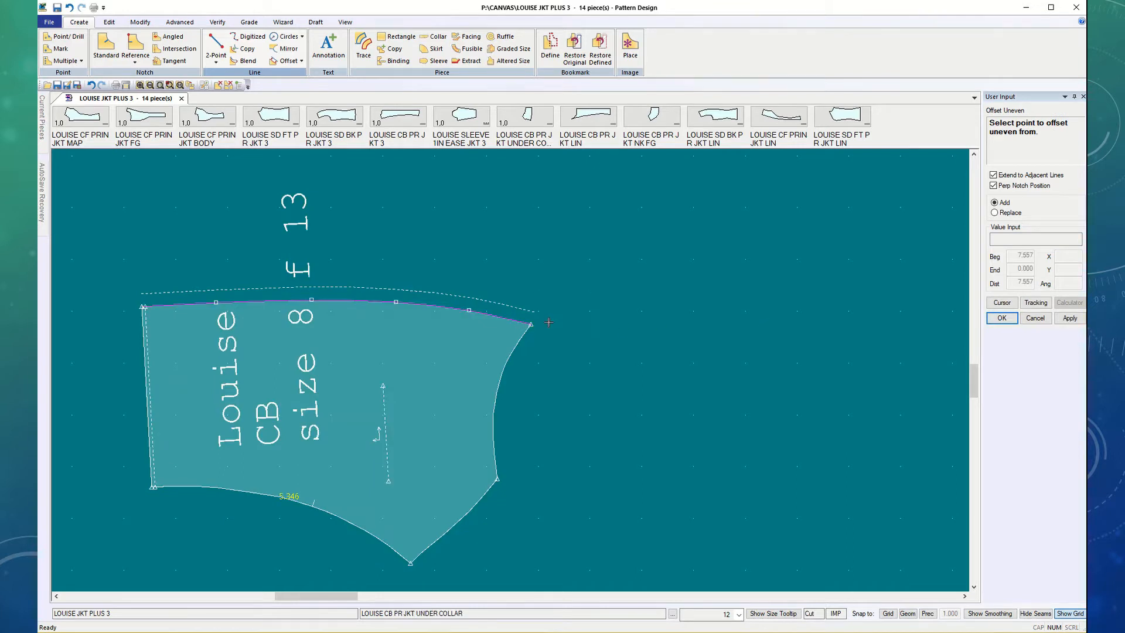
click(531, 323)
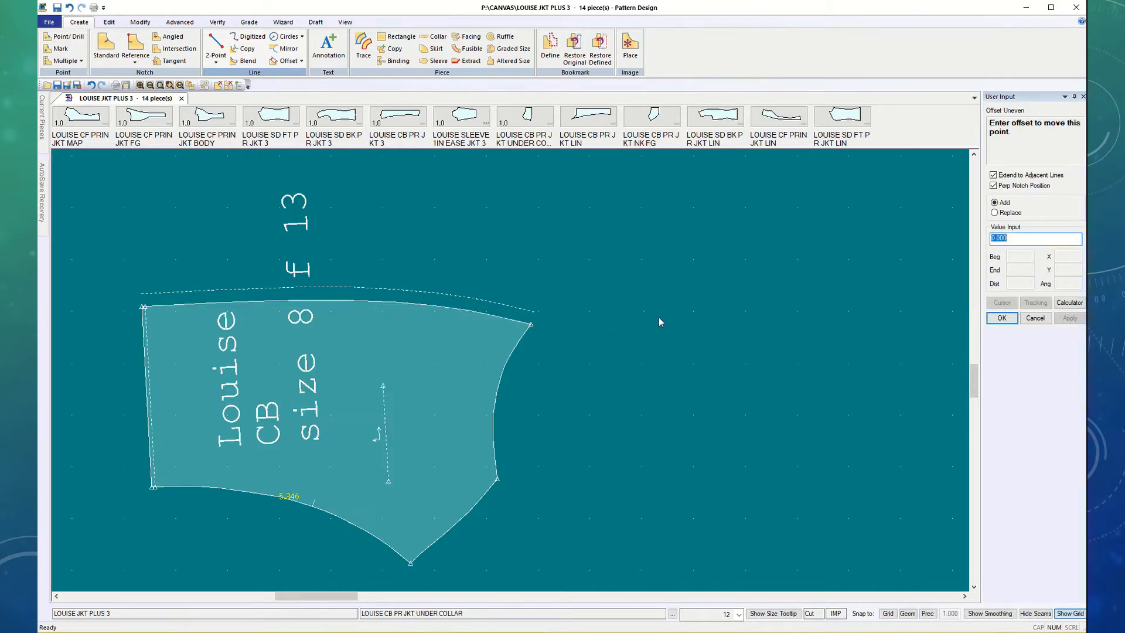
text(.12)
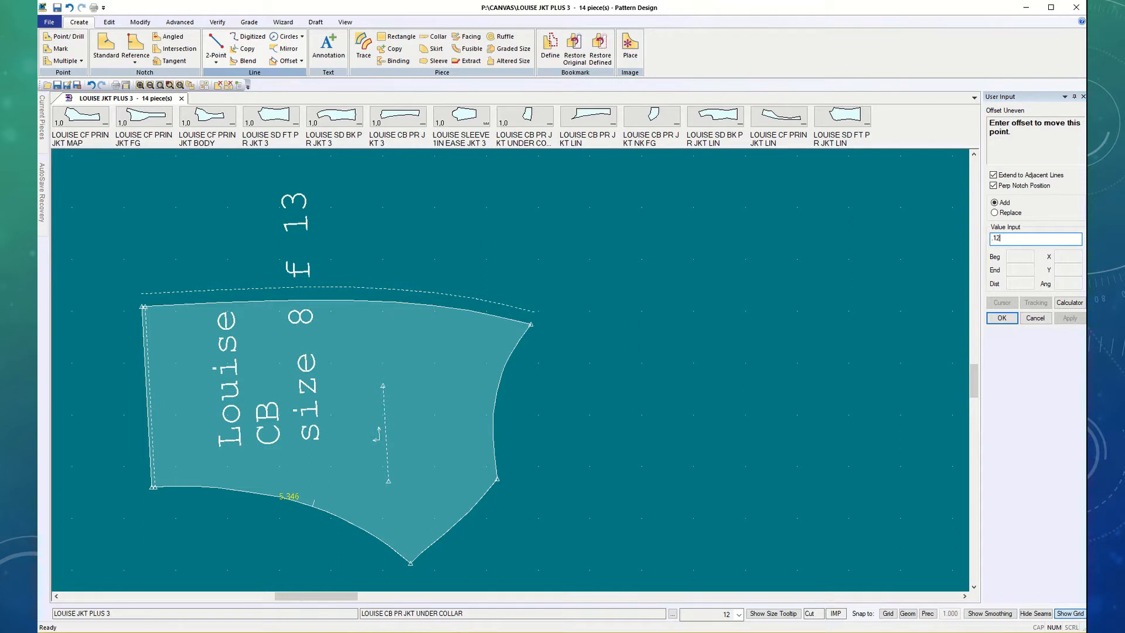
click(1000, 317)
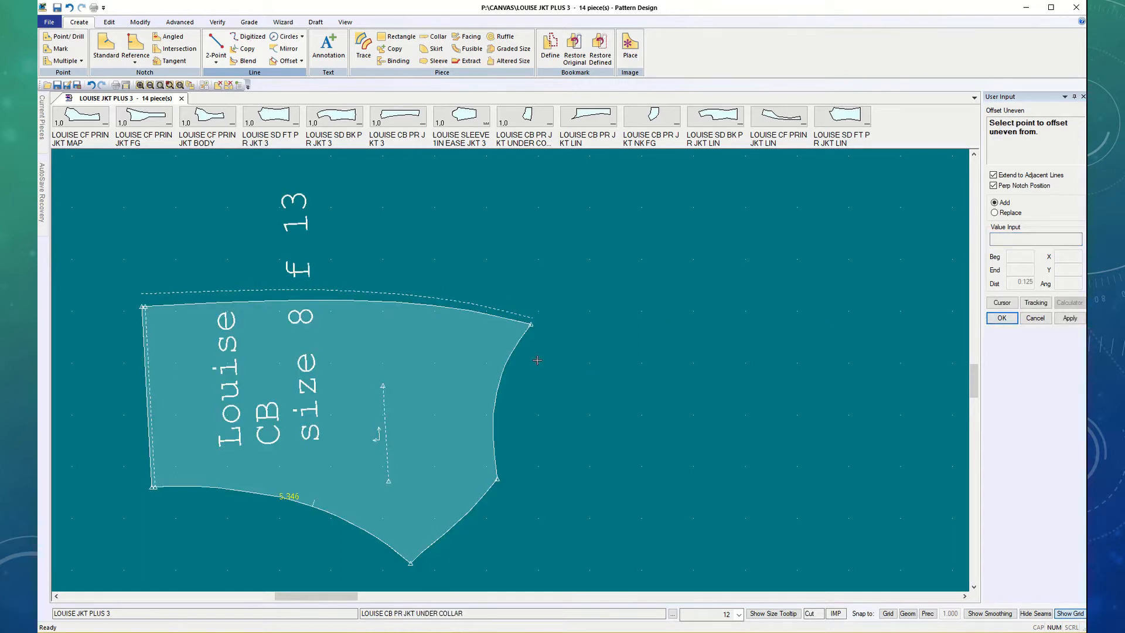
click(537, 359)
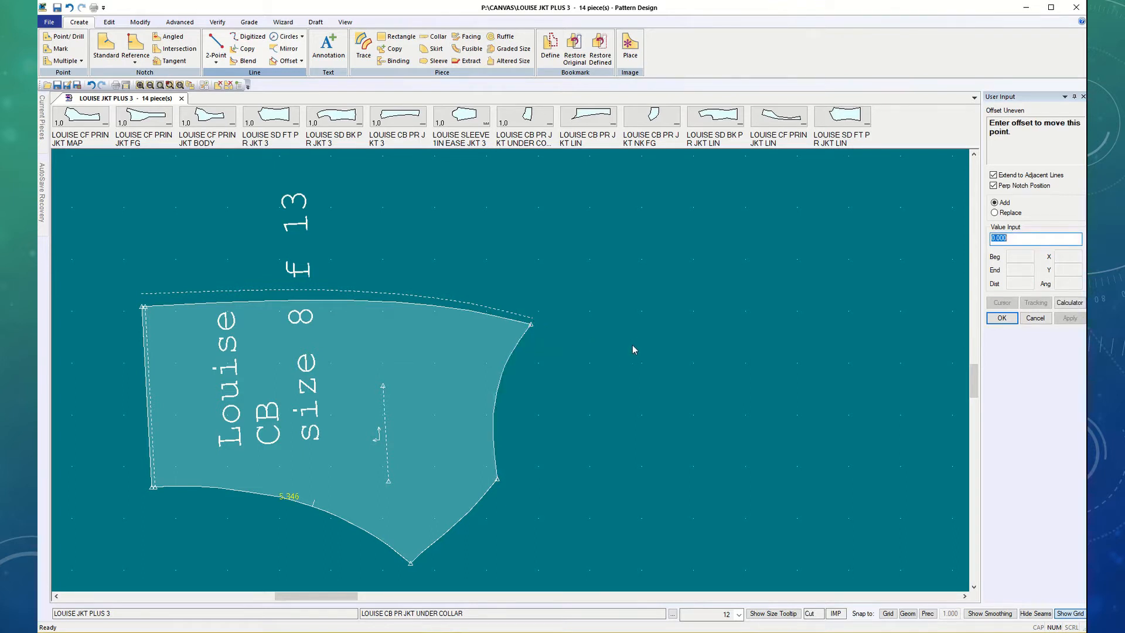
text(.125)
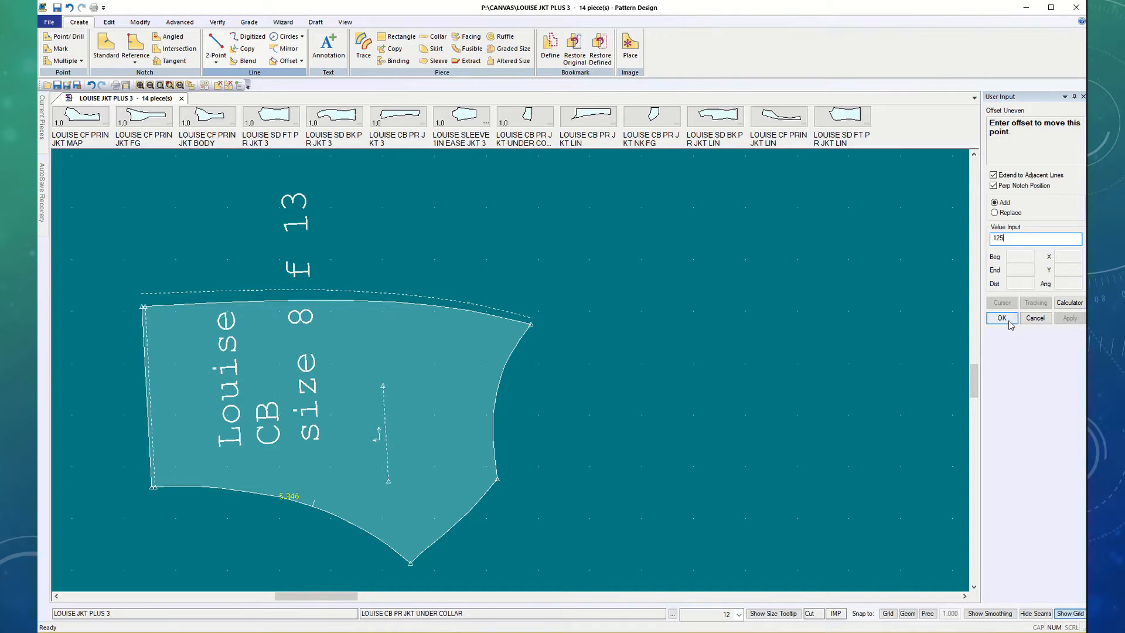
click(1001, 318)
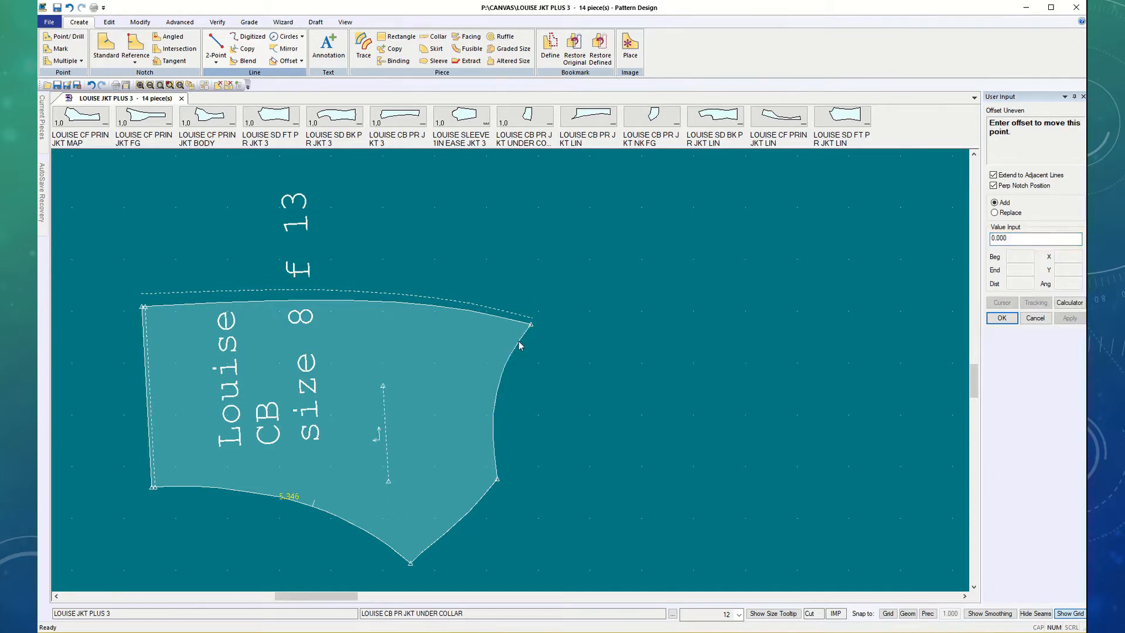
mouse_move(811, 324)
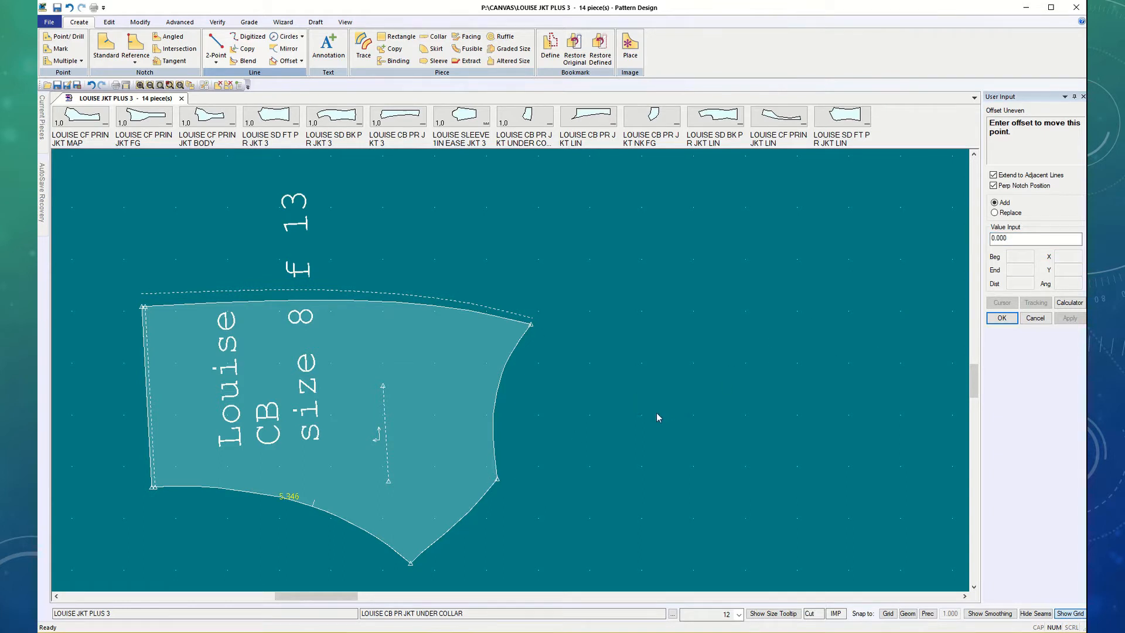
mouse_move(667, 403)
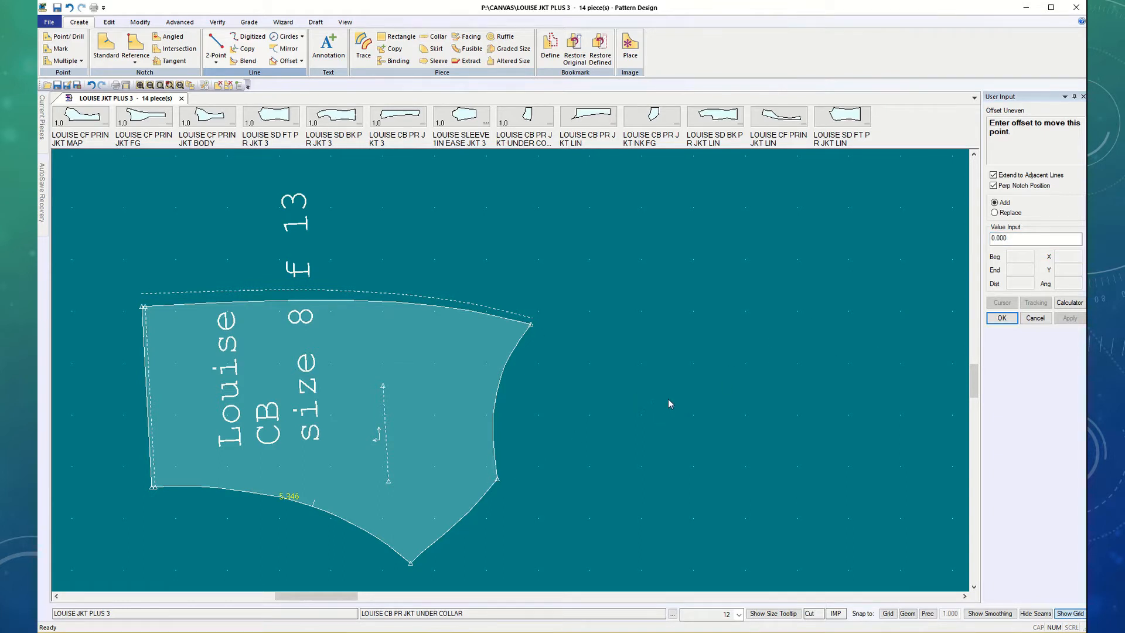
mouse_move(1022, 323)
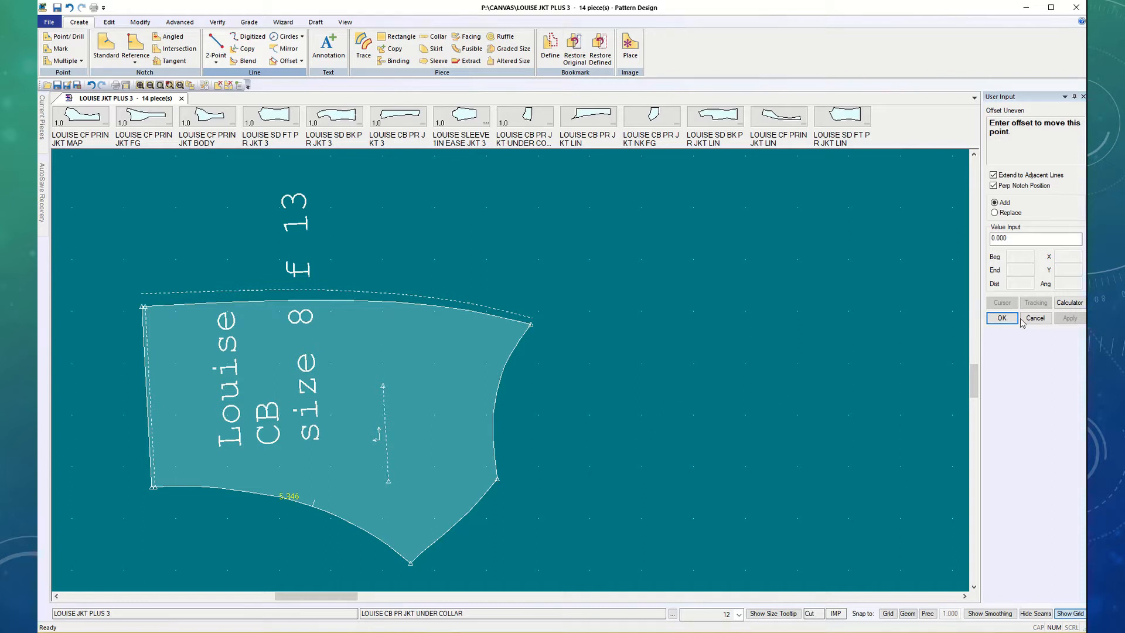
click(1002, 318)
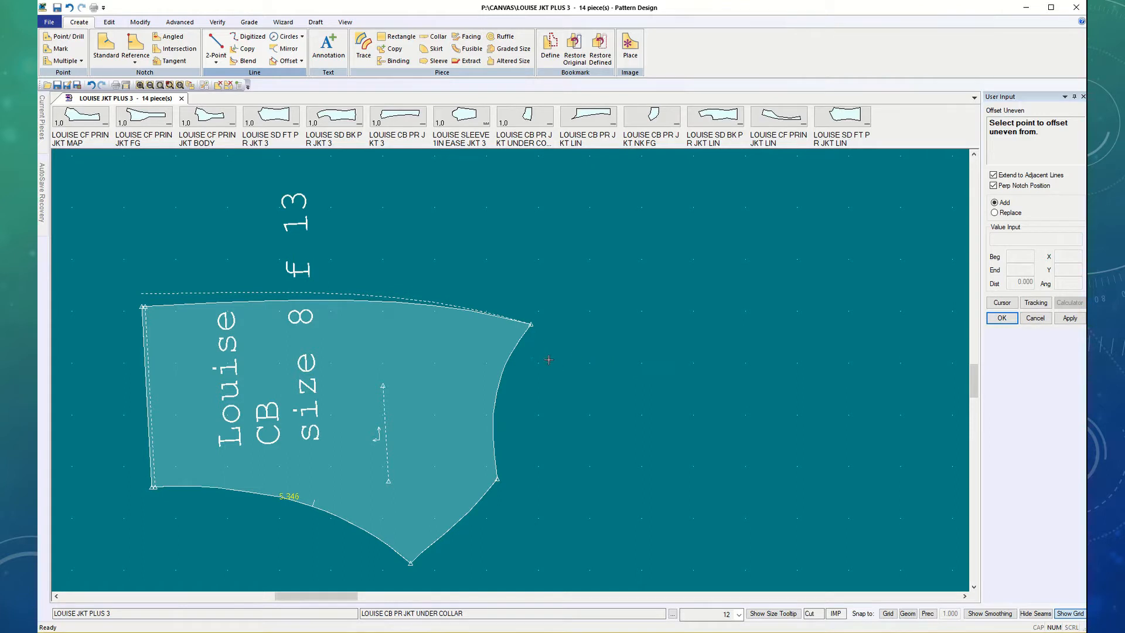
mouse_move(161, 284)
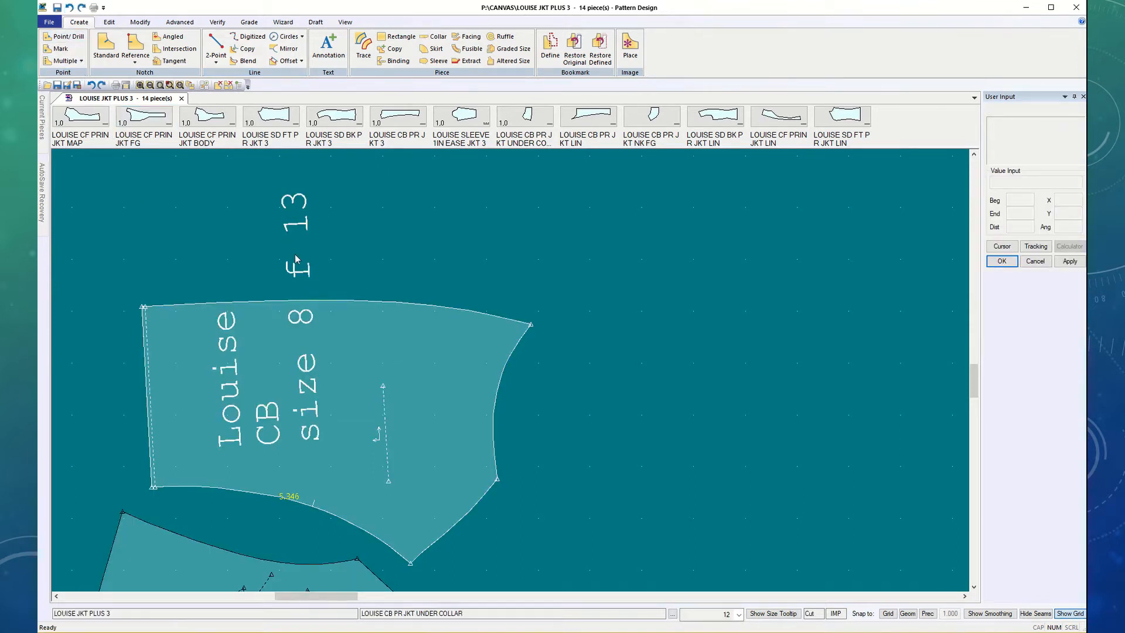
mouse_move(168, 262)
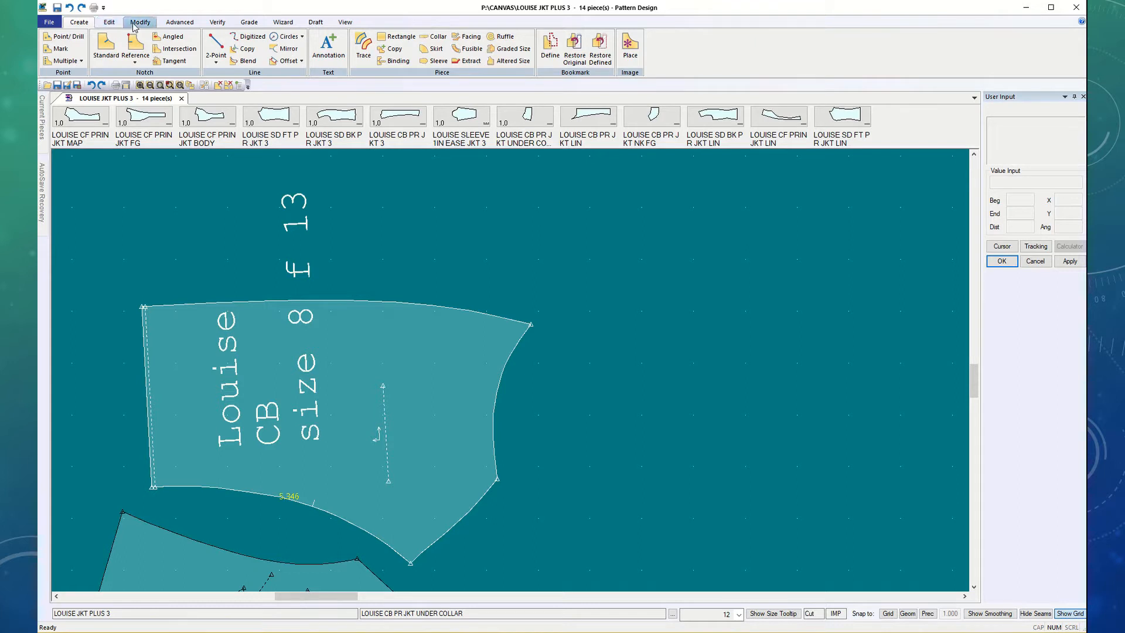
Step: Start a new uneven offset with .25 at the top edge's left end
click(79, 21)
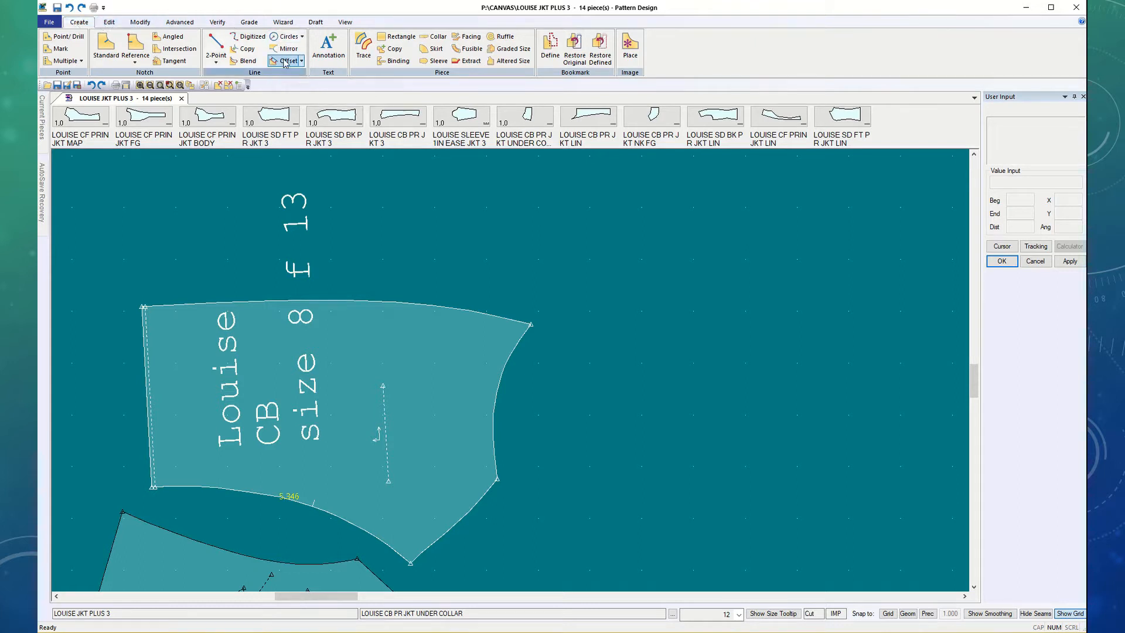
click(289, 60)
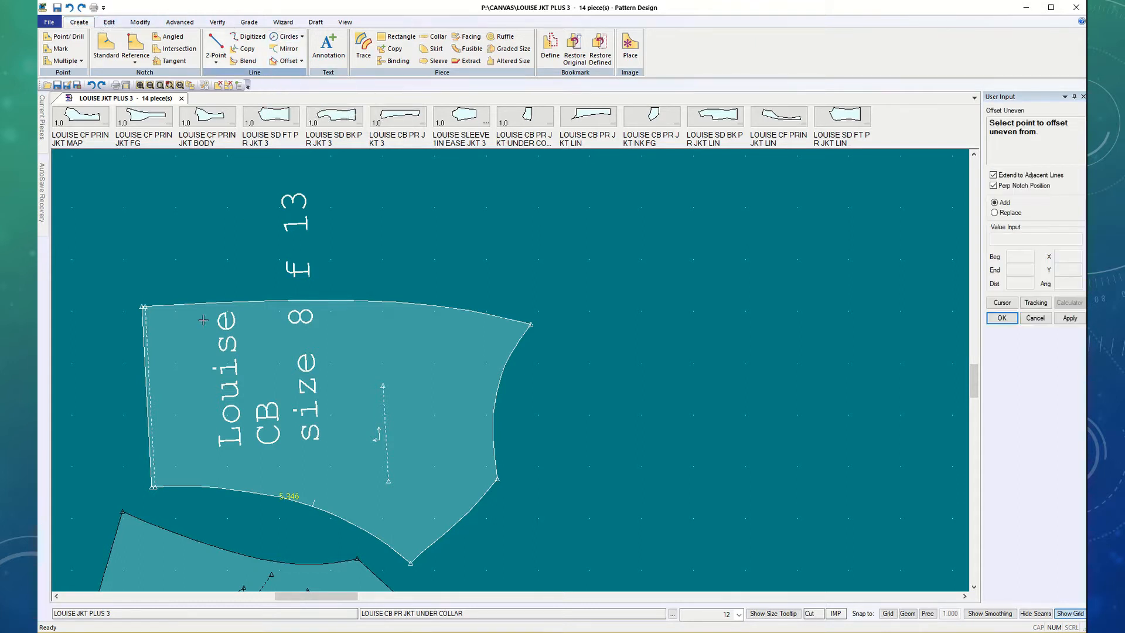
mouse_move(180, 304)
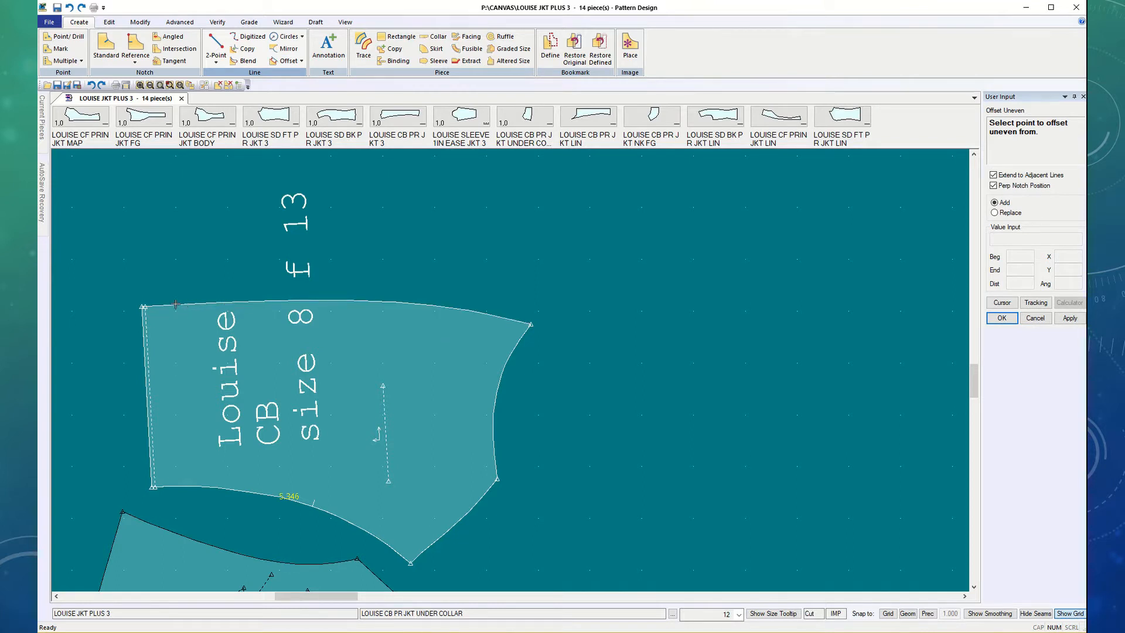
click(175, 305)
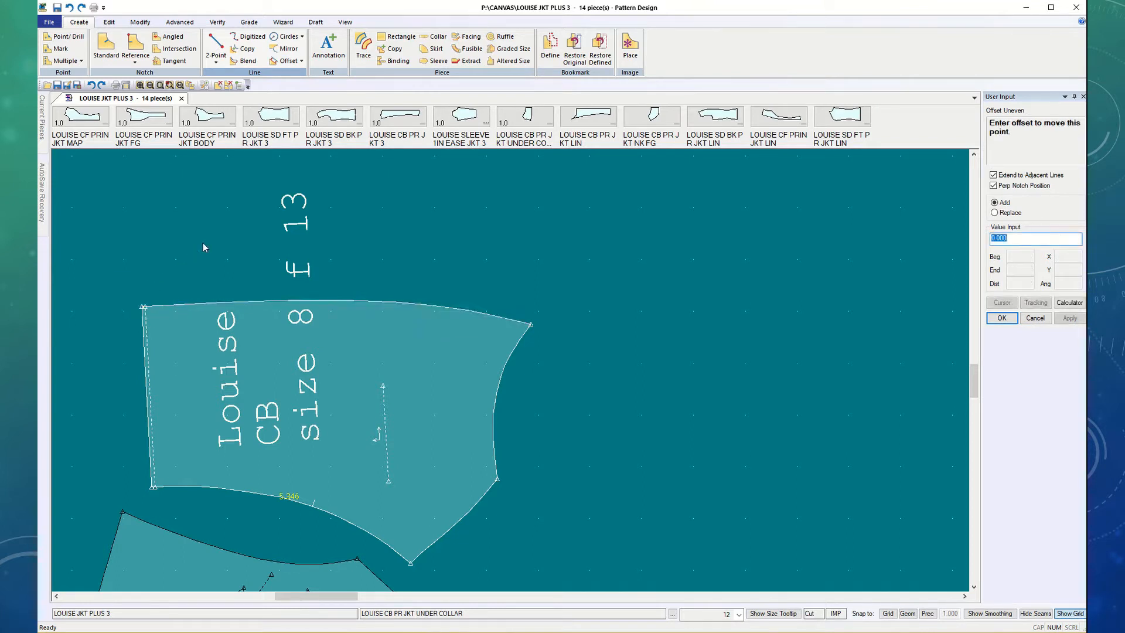
text(25)
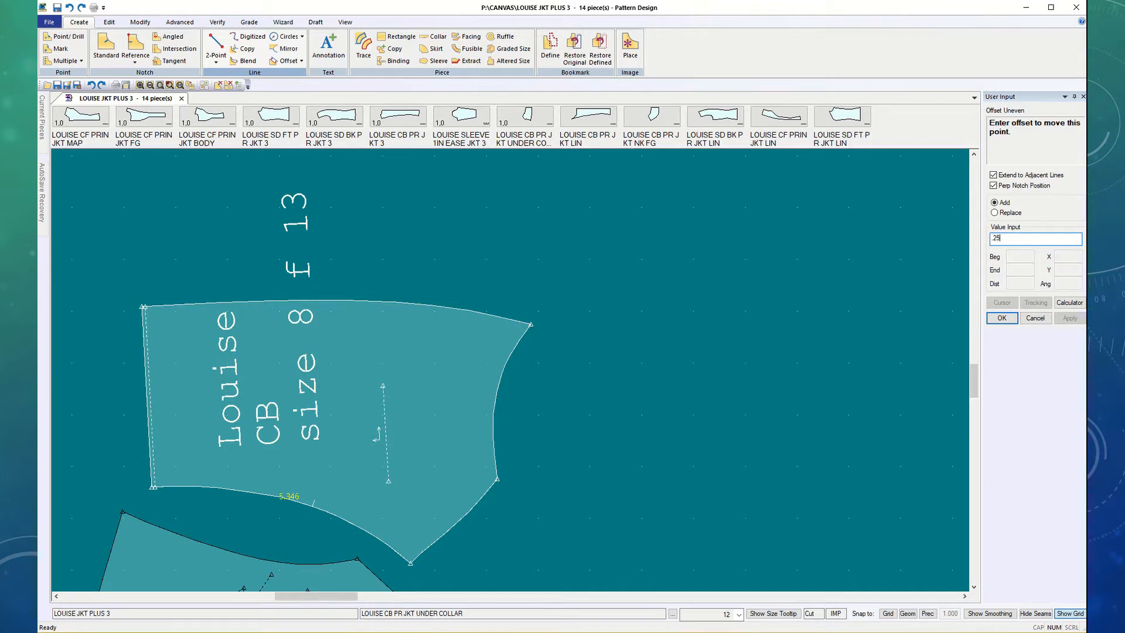
click(1002, 318)
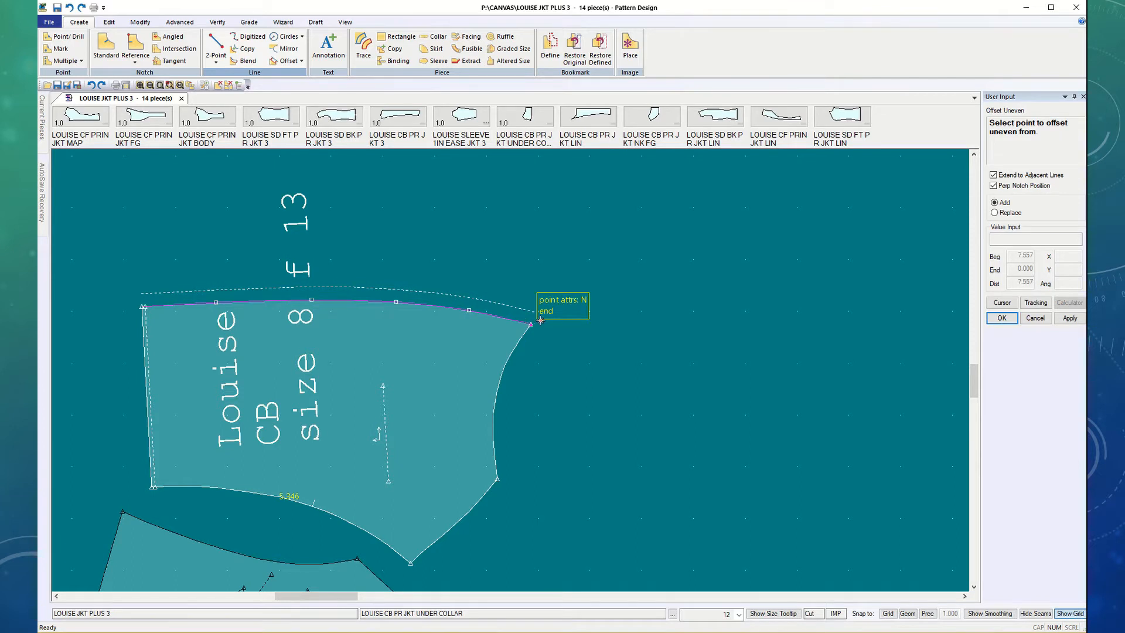
Step: Set .125 at the right end and apply the tapered offset to the top edge
click(539, 321)
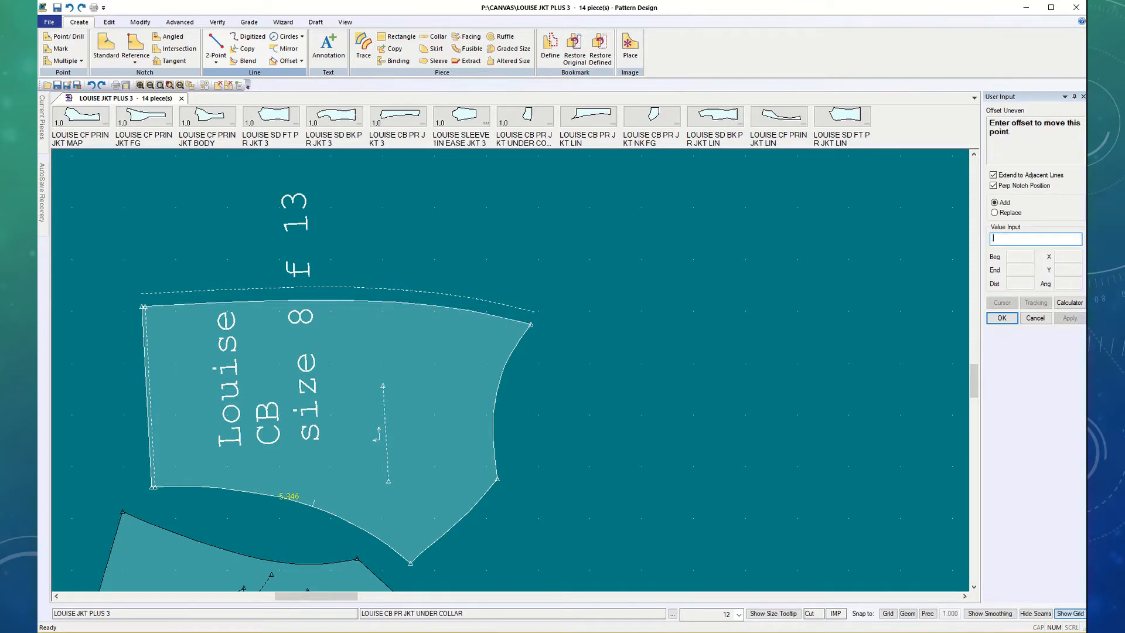
text(.125)
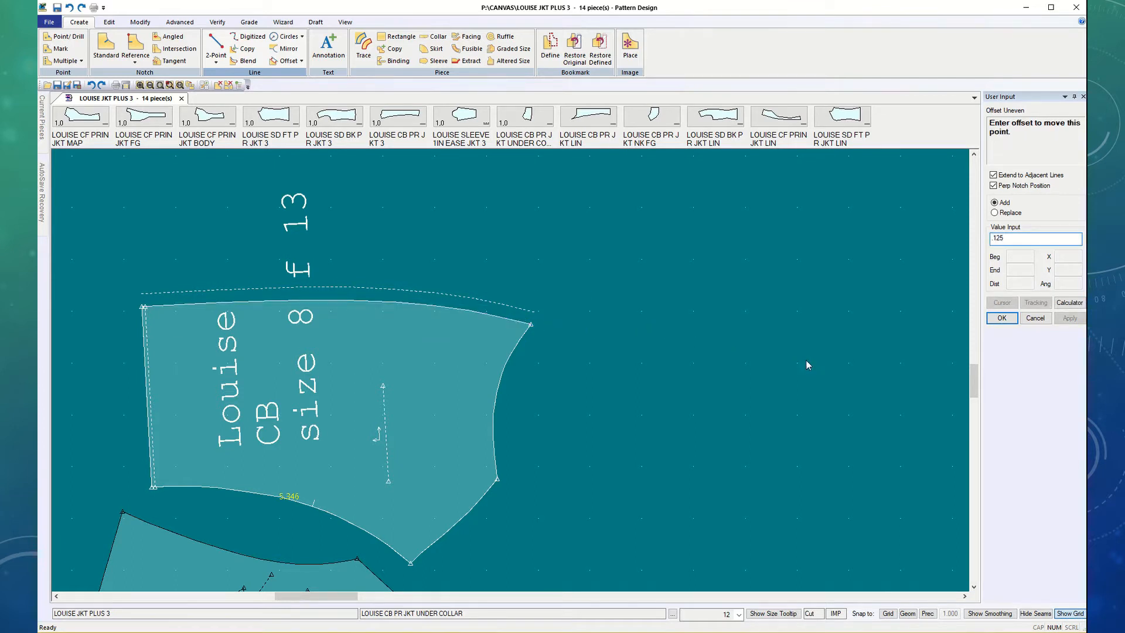
click(1001, 318)
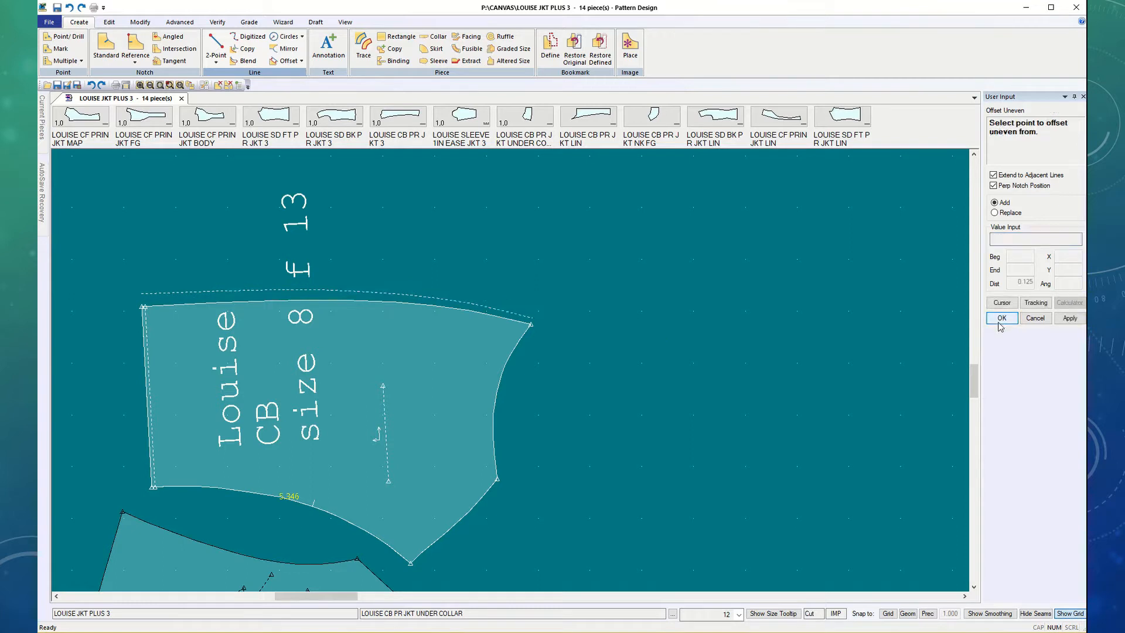
click(1000, 318)
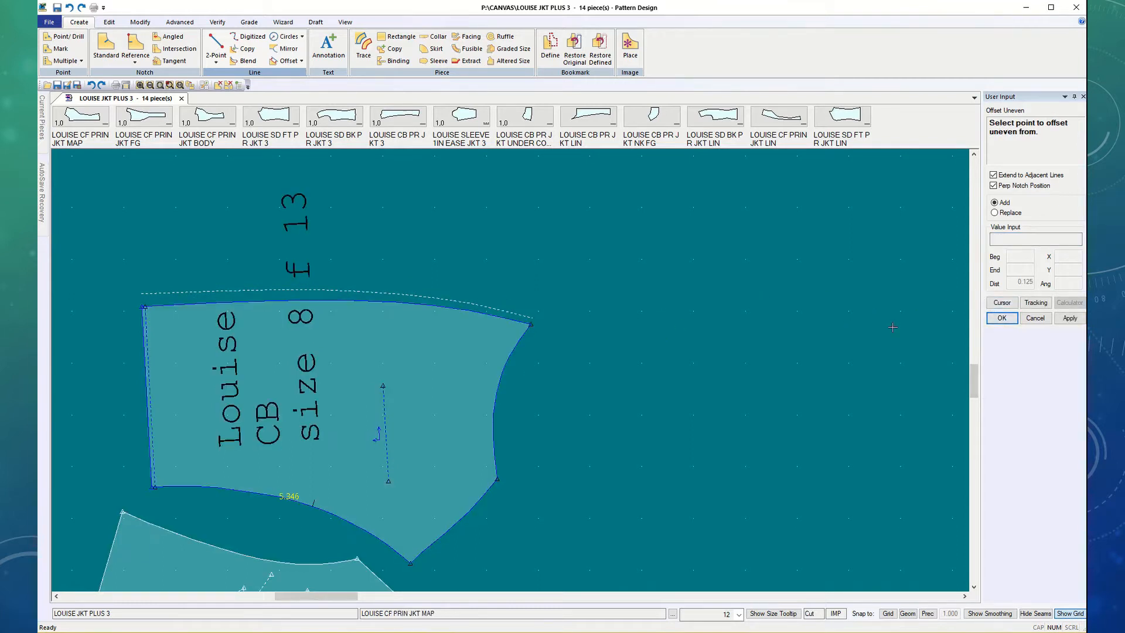
click(1068, 318)
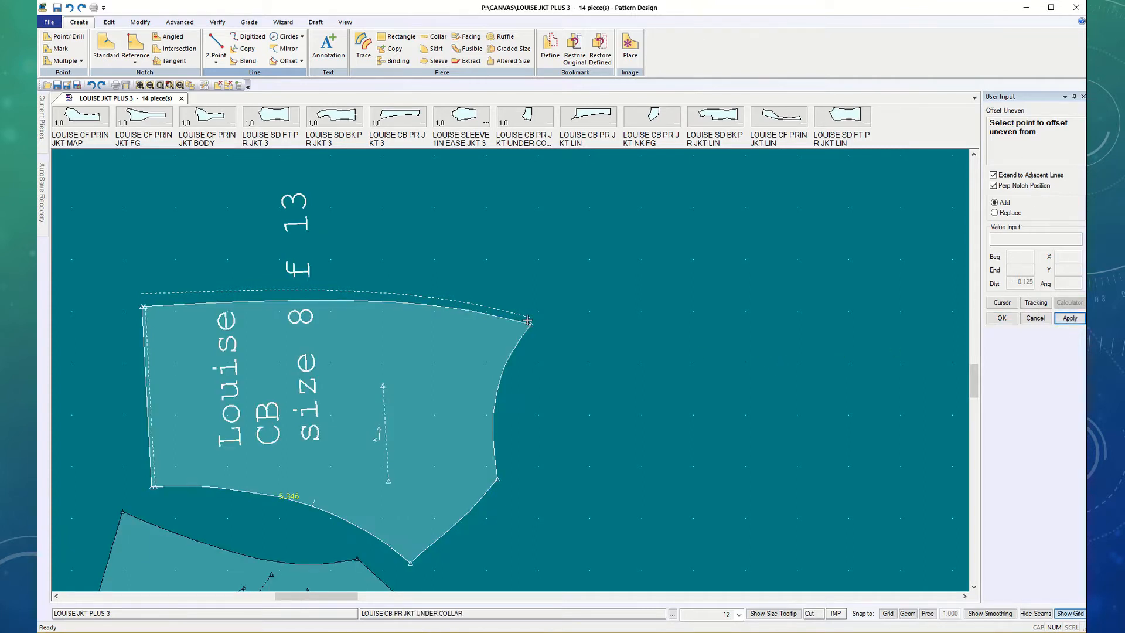
click(517, 343)
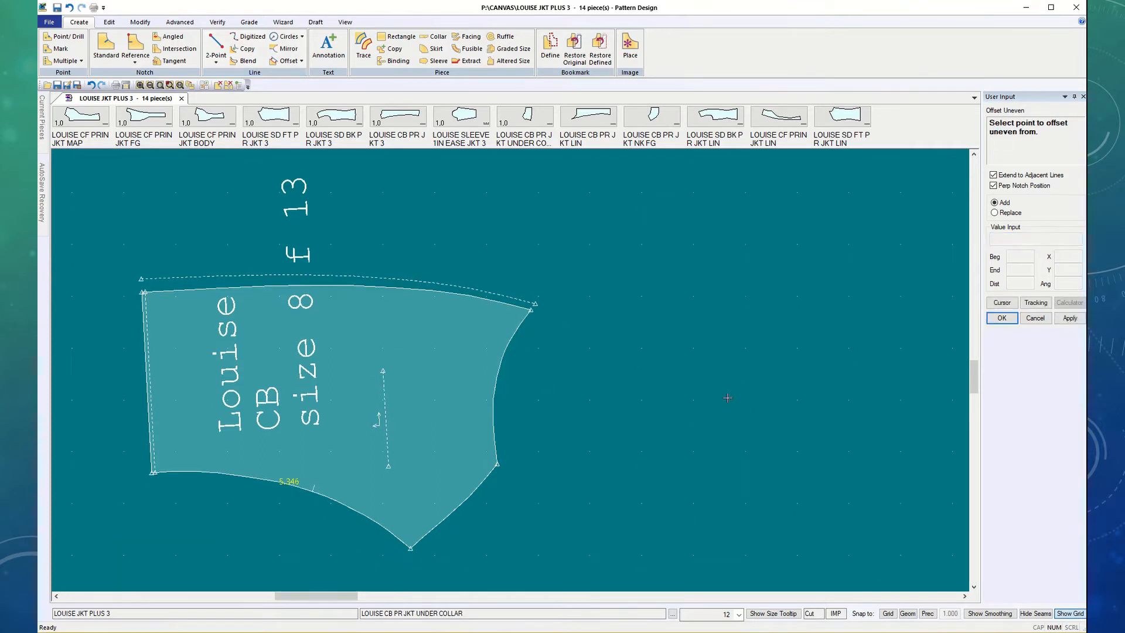
mouse_move(609, 347)
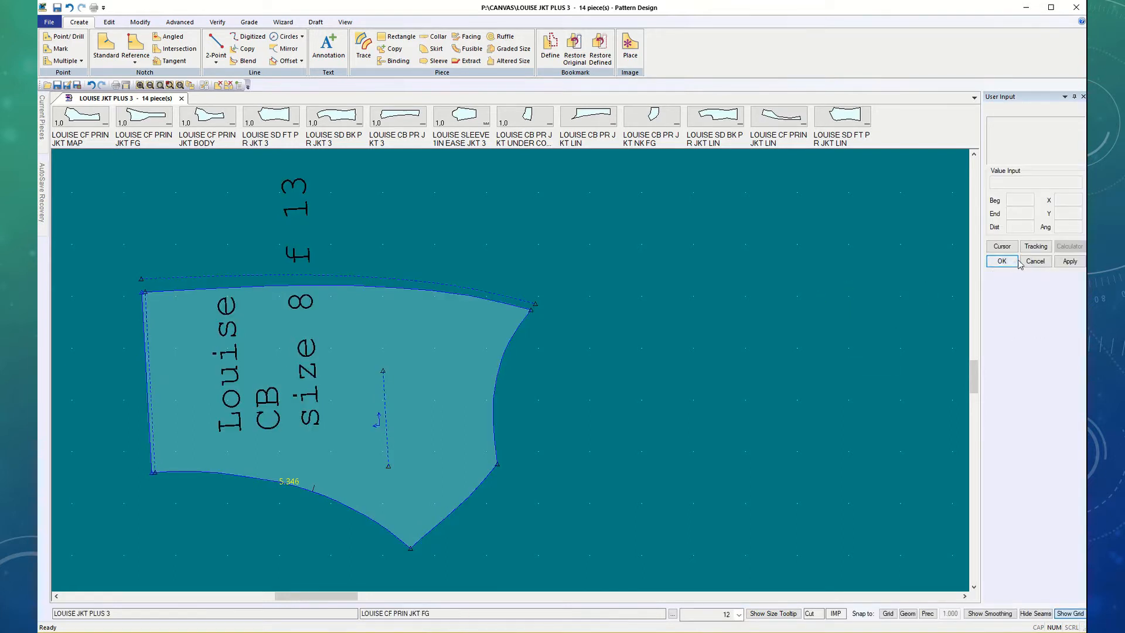
Step: Run another uneven offset of .125 along the CB piece's curved side edge and apply it
click(286, 60)
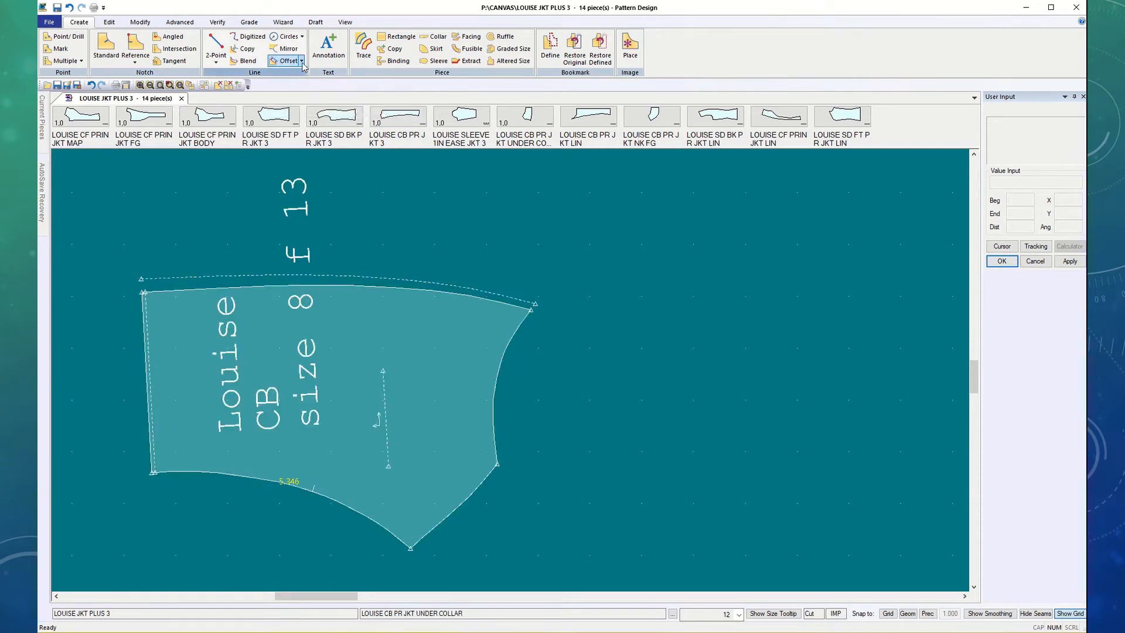
click(285, 60)
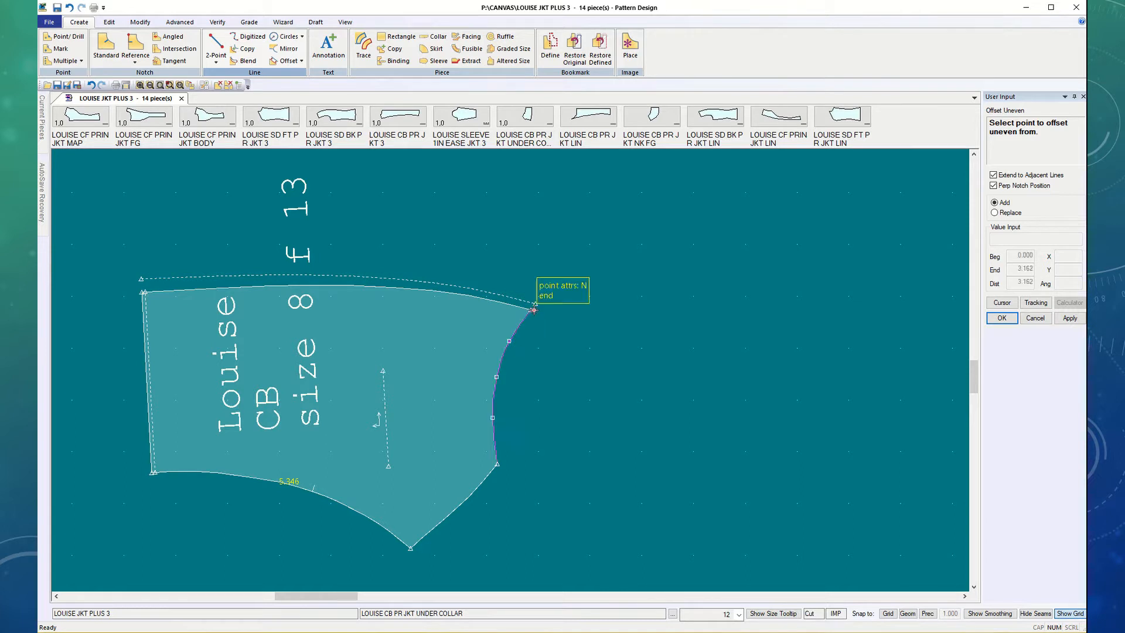
click(533, 309)
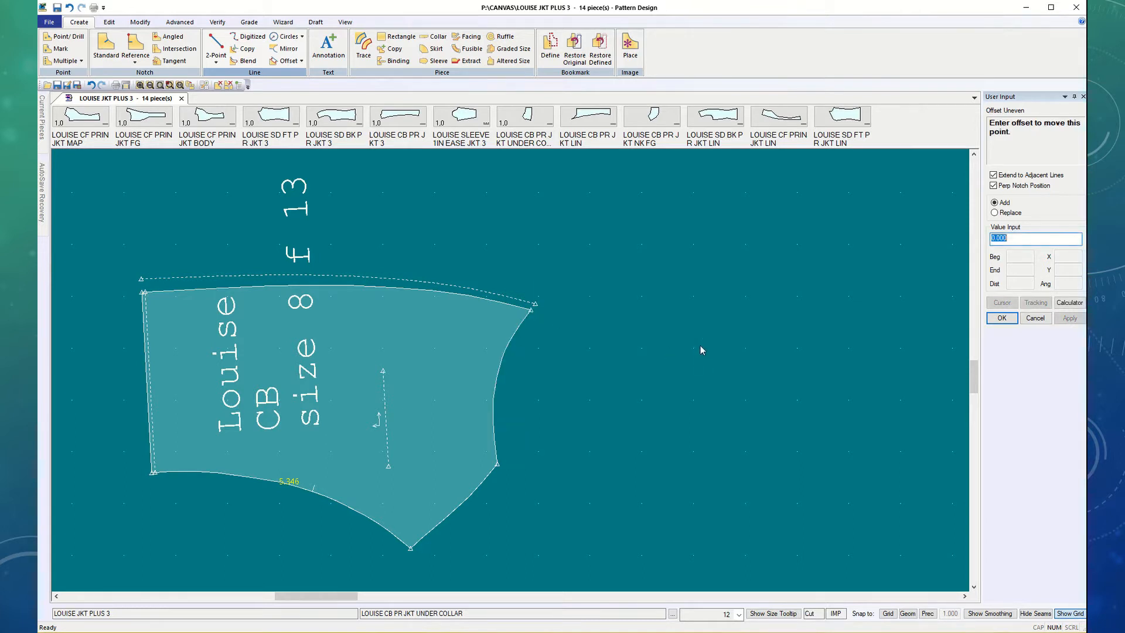
text(.125)
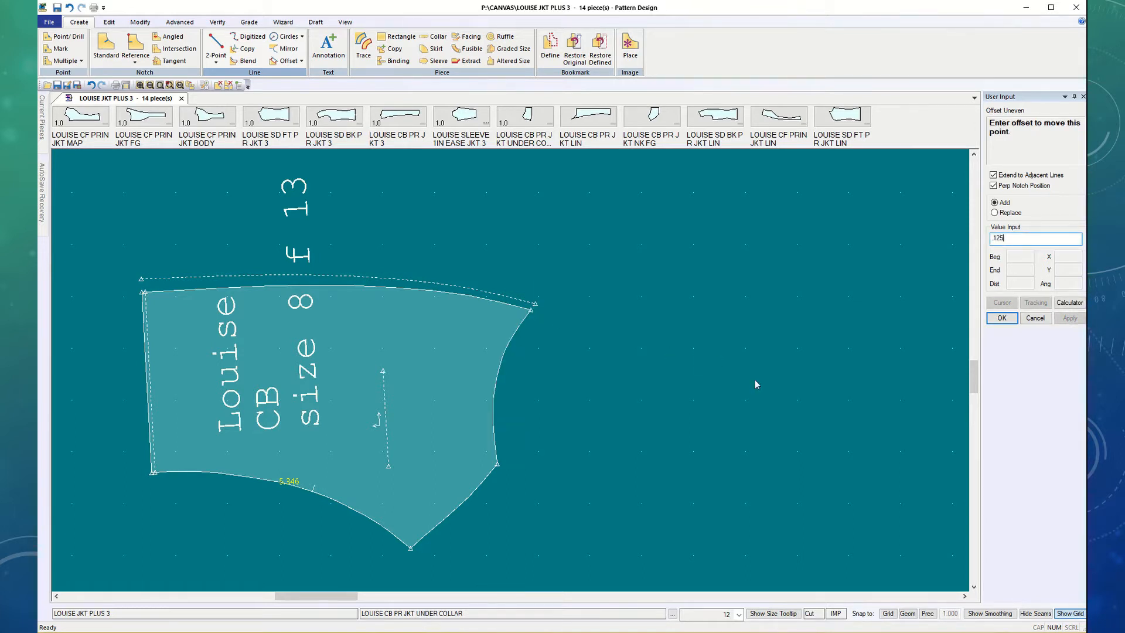
click(1002, 318)
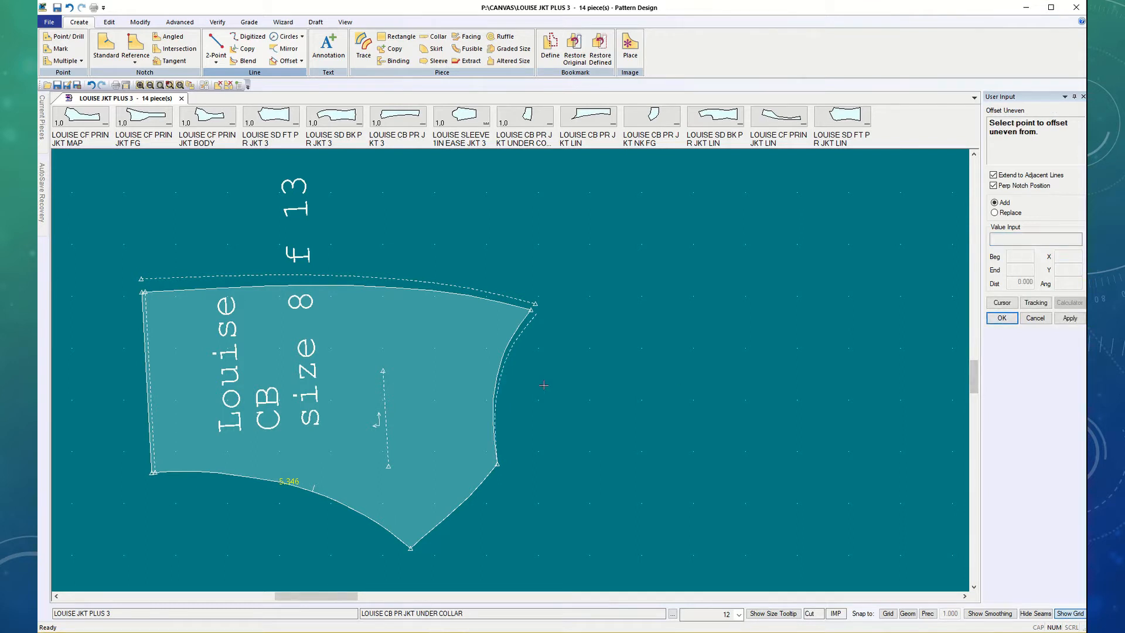
mouse_move(589, 331)
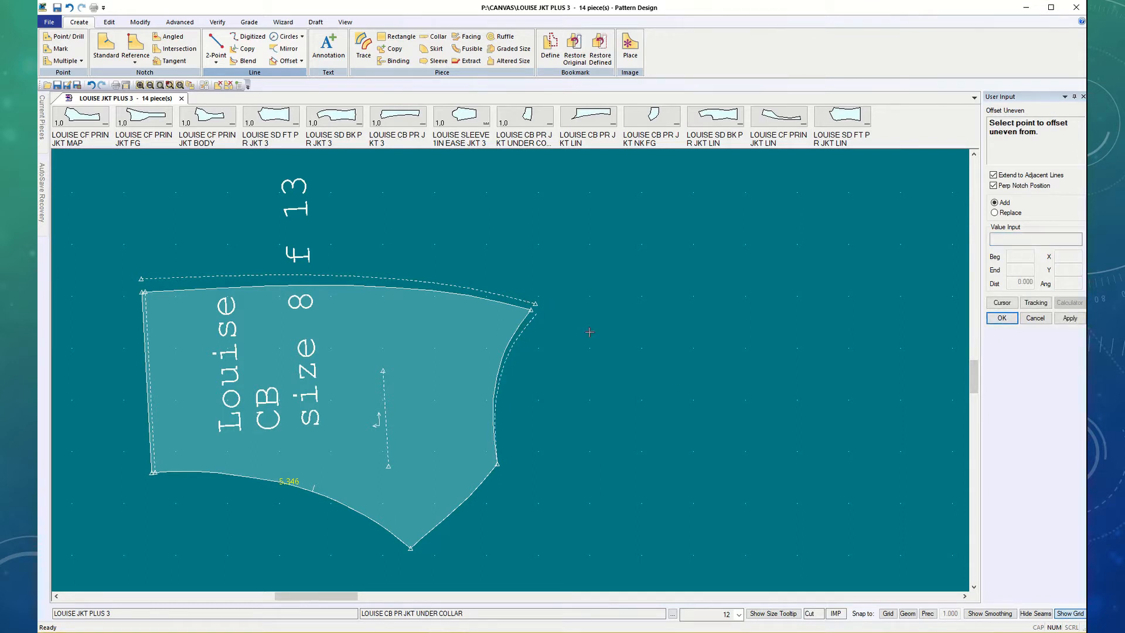
click(1068, 317)
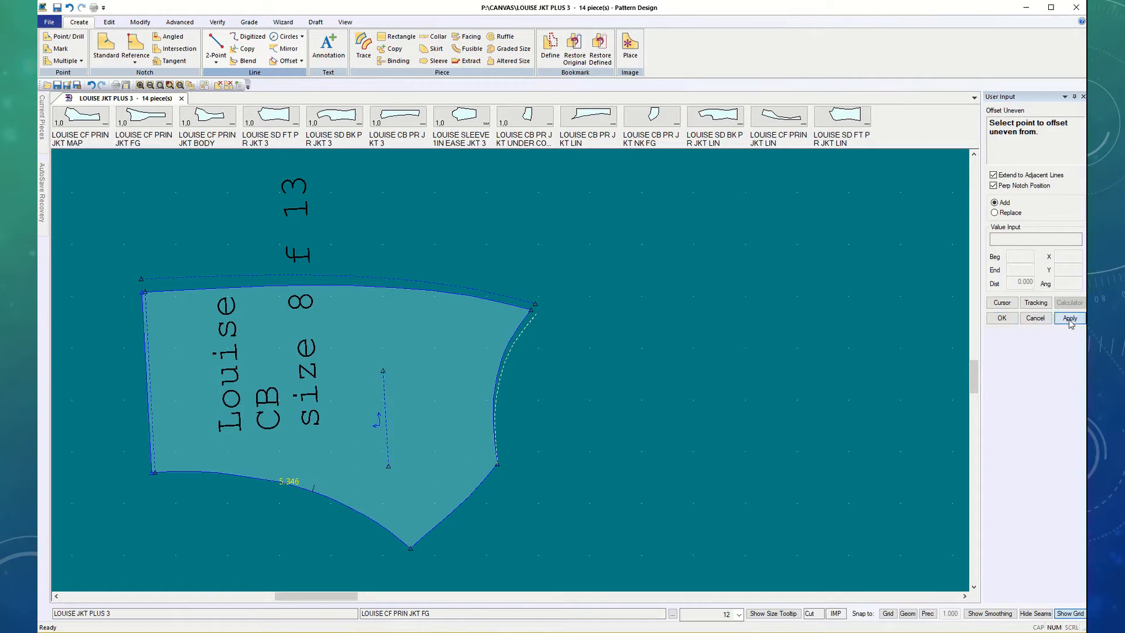
click(1069, 318)
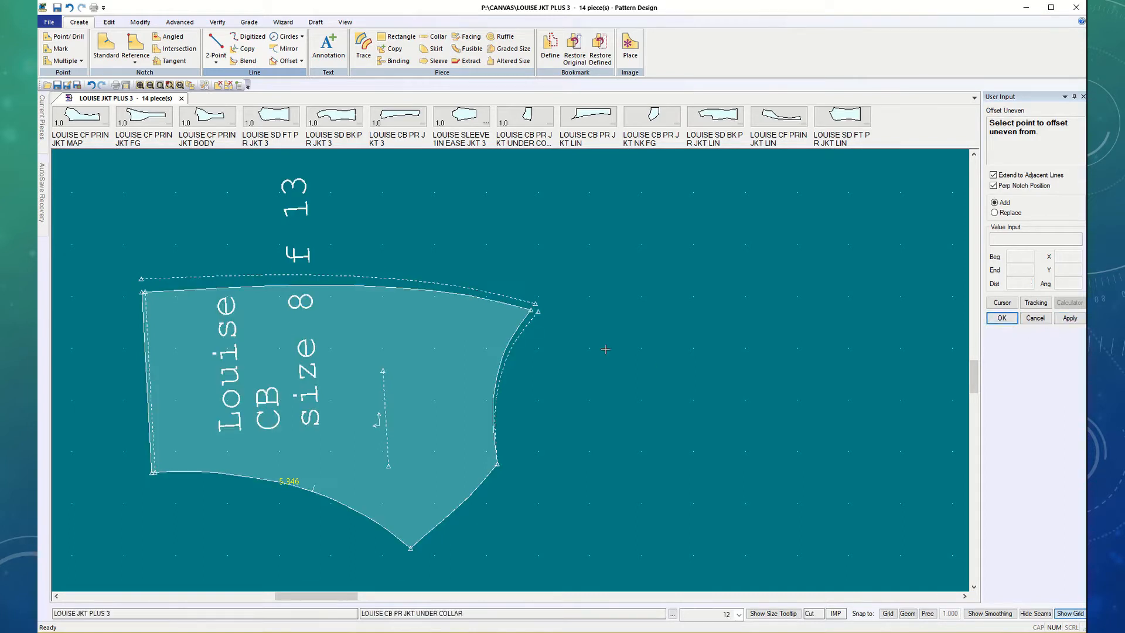
mouse_move(608, 337)
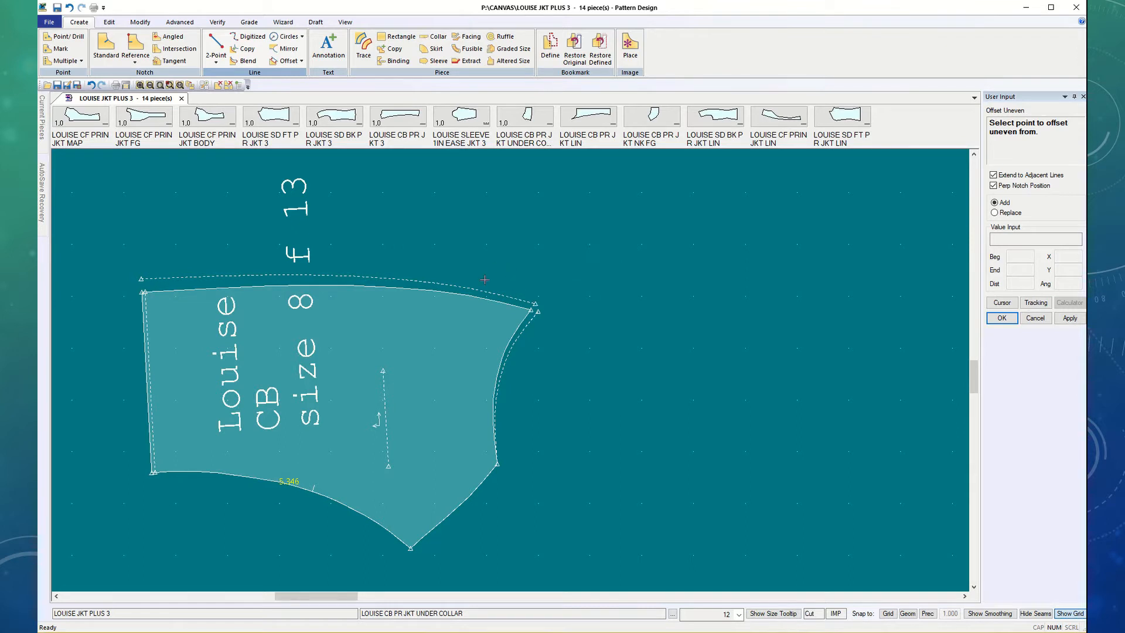
mouse_move(574, 292)
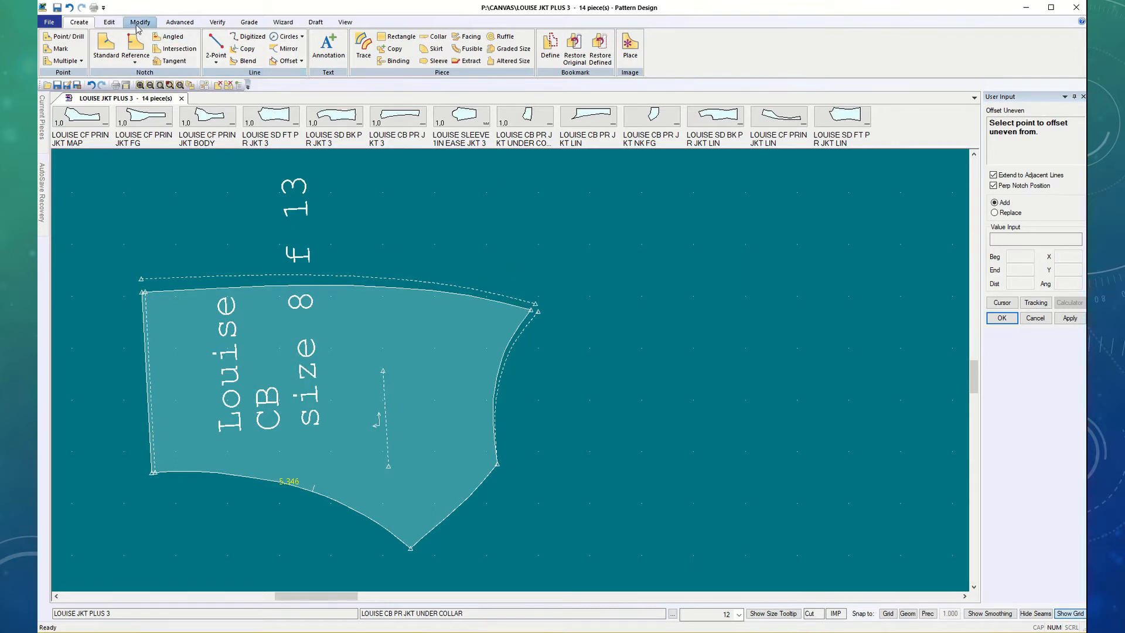
Step: Adjust the offset line's length so it reaches the CB piece's right corner
click(140, 21)
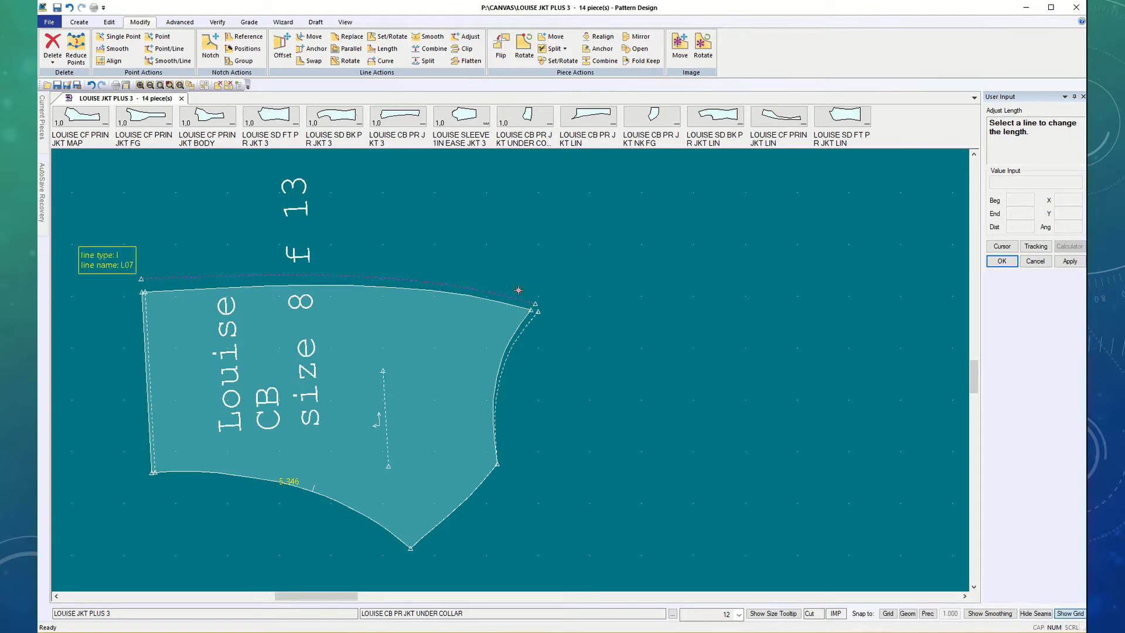
click(518, 290)
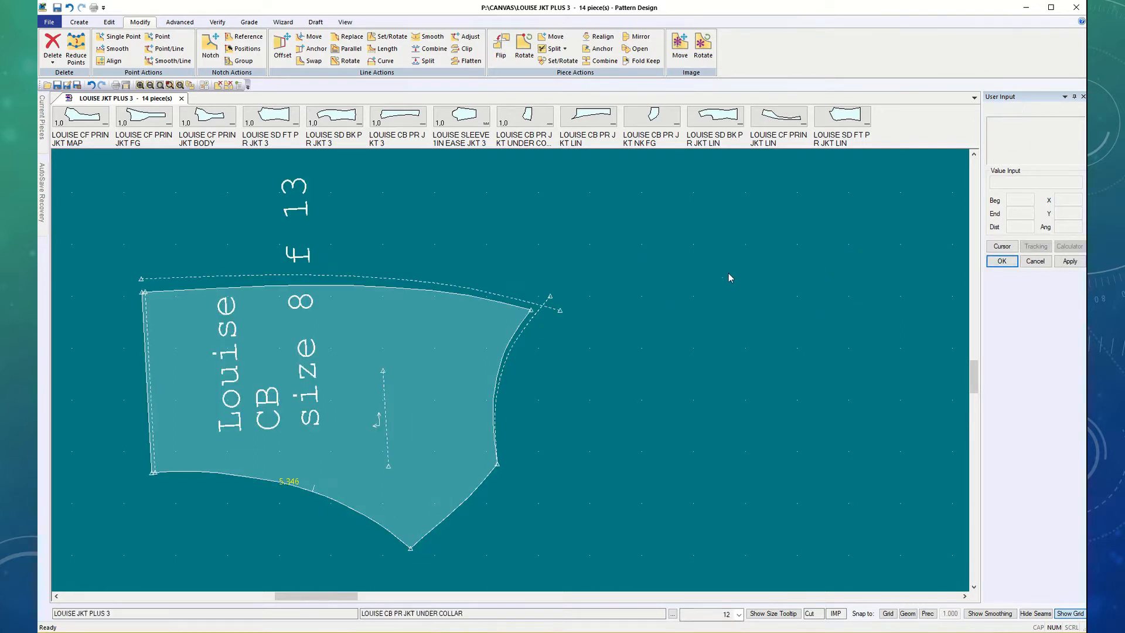
click(1070, 260)
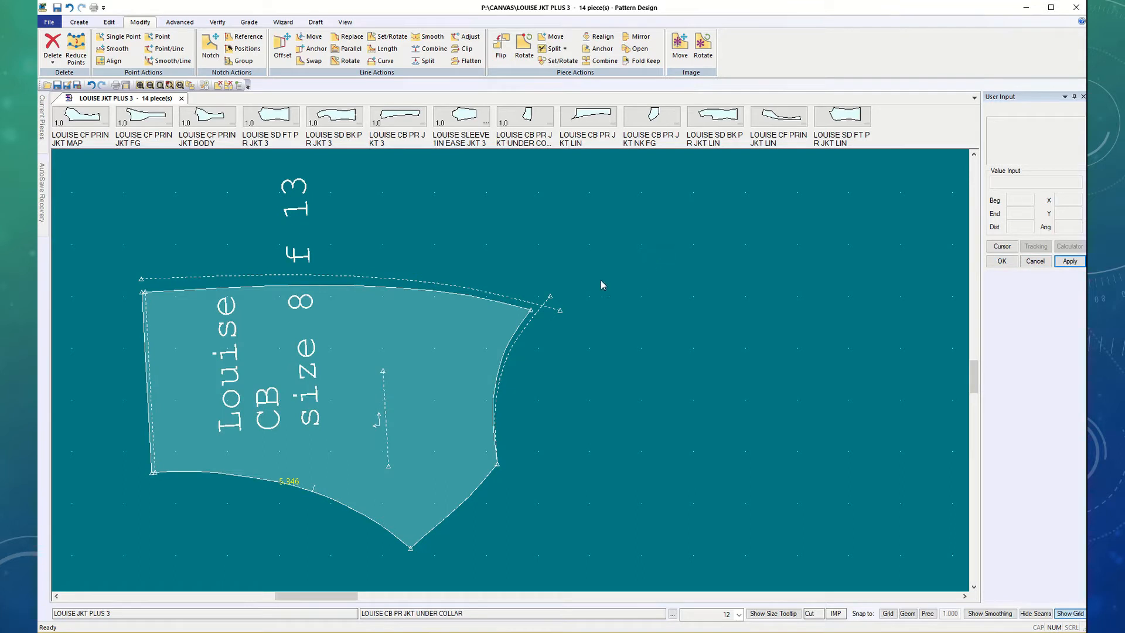
mouse_move(222, 169)
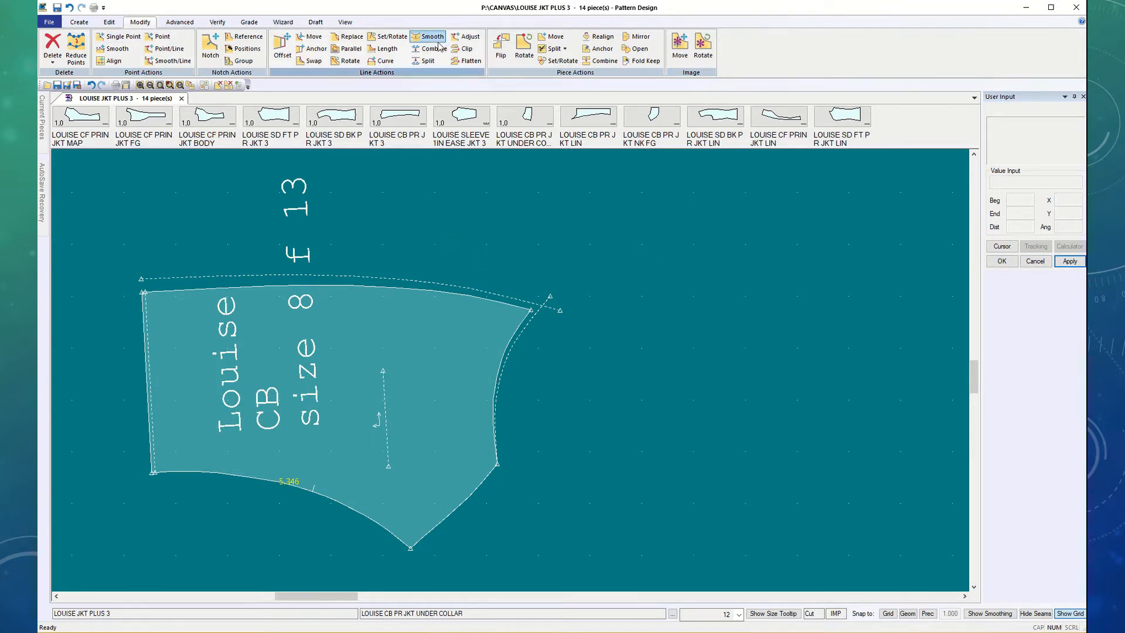
click(465, 49)
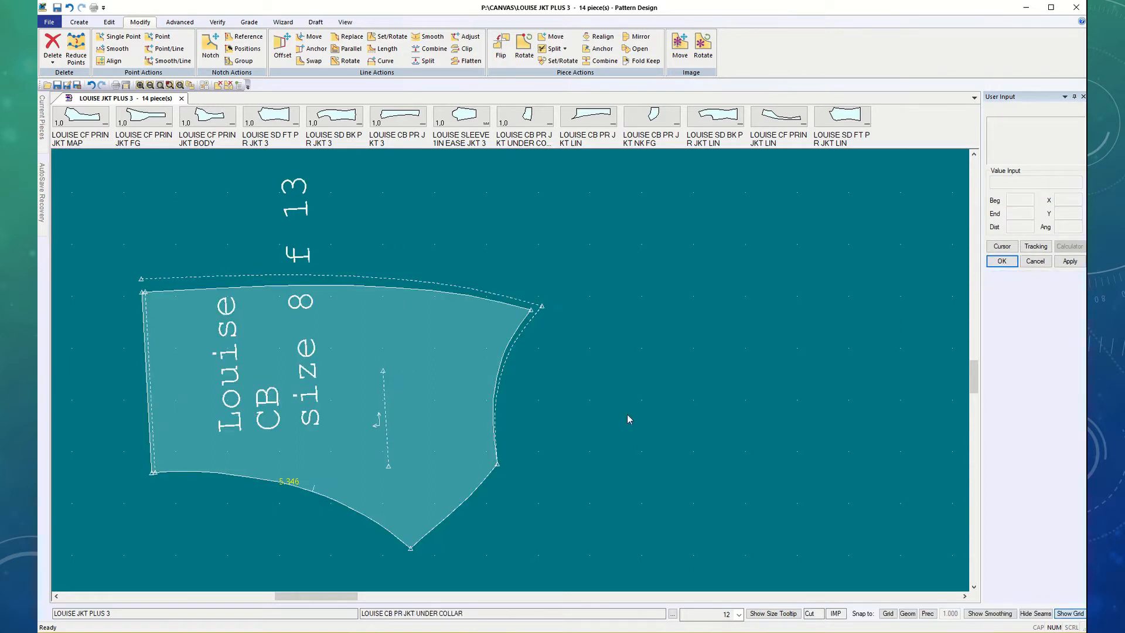
mouse_move(176, 301)
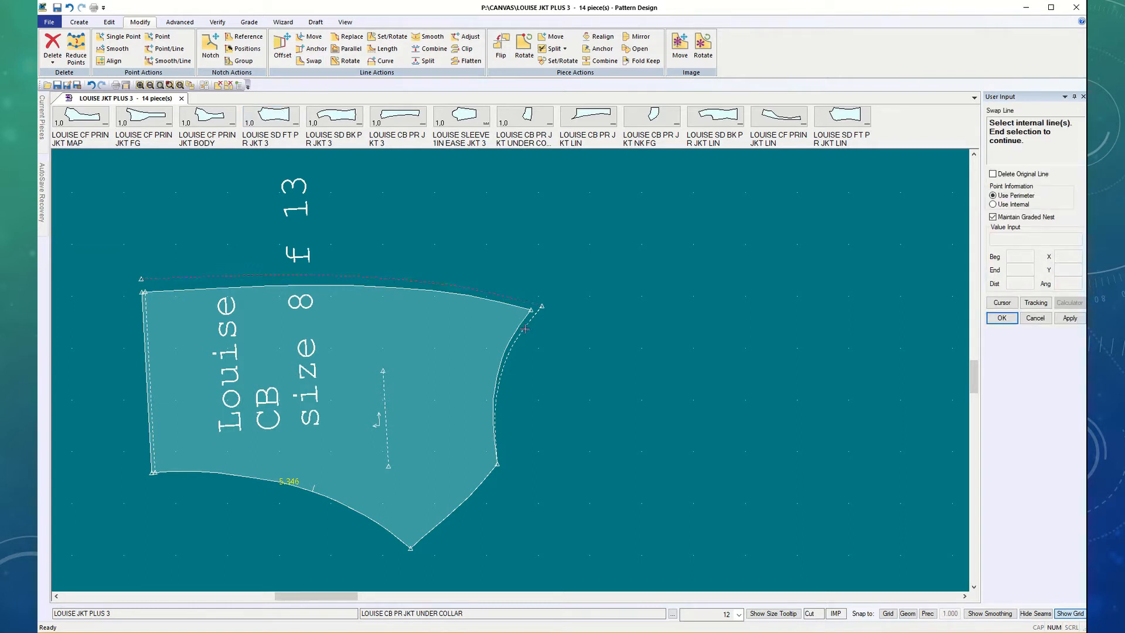
Step: Swap the Louise CB piece's top perimeter edge for the raised offset line above it
click(463, 296)
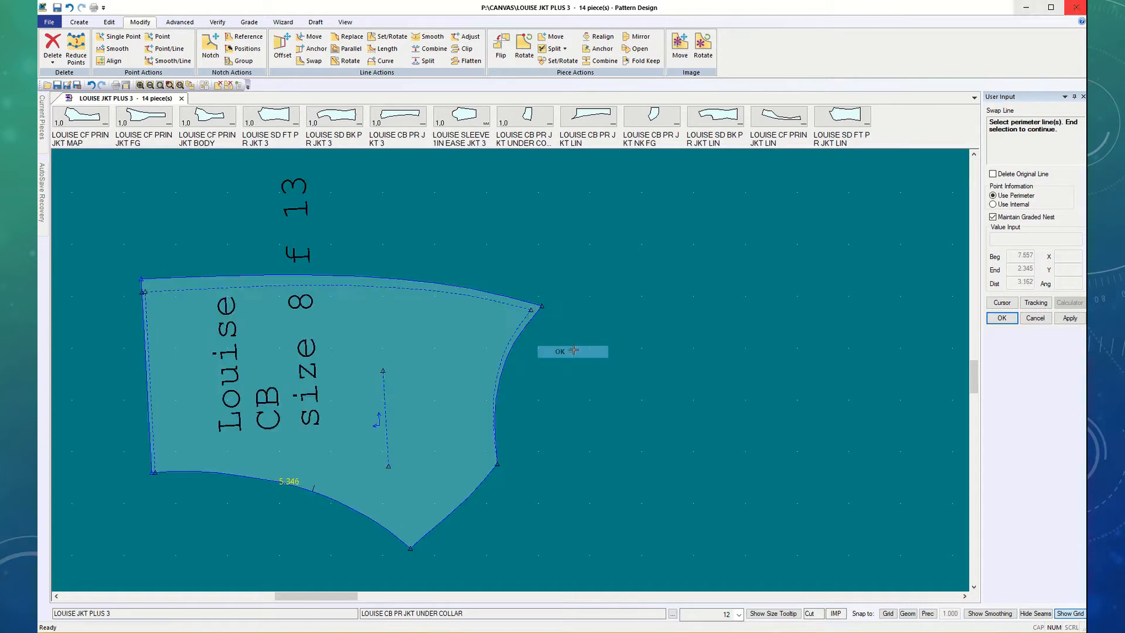
click(559, 350)
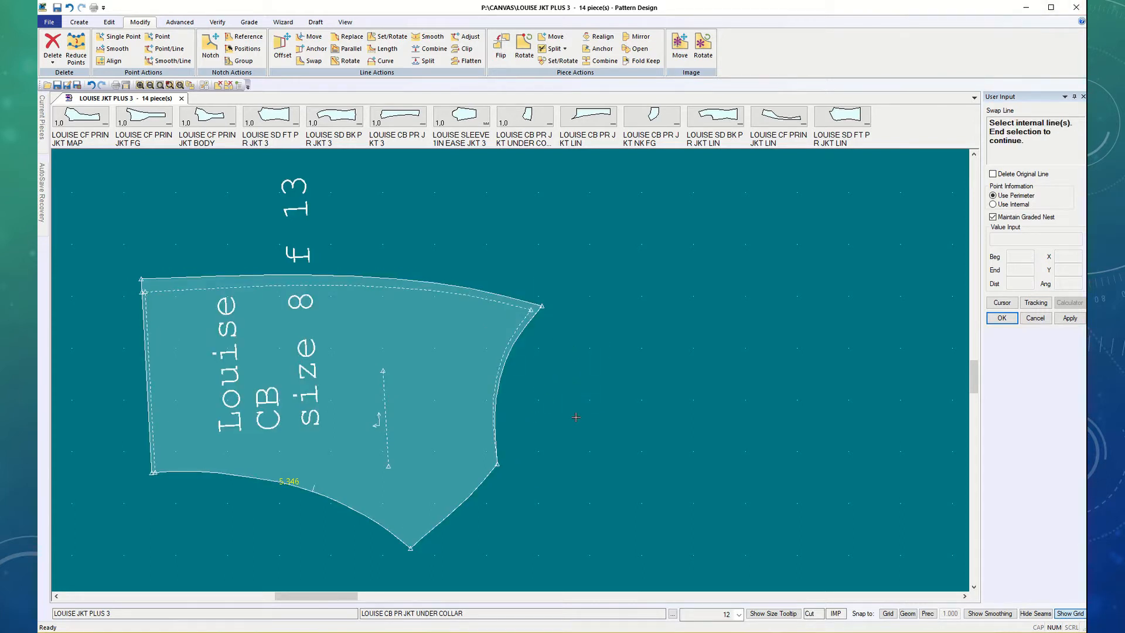
mouse_move(417, 306)
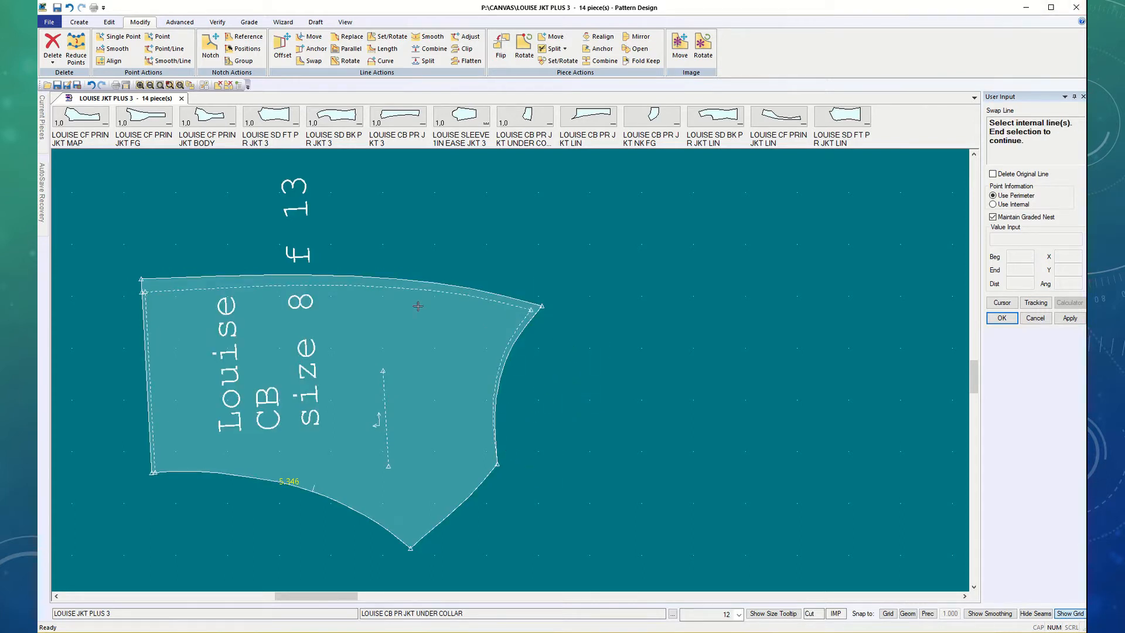
mouse_move(609, 397)
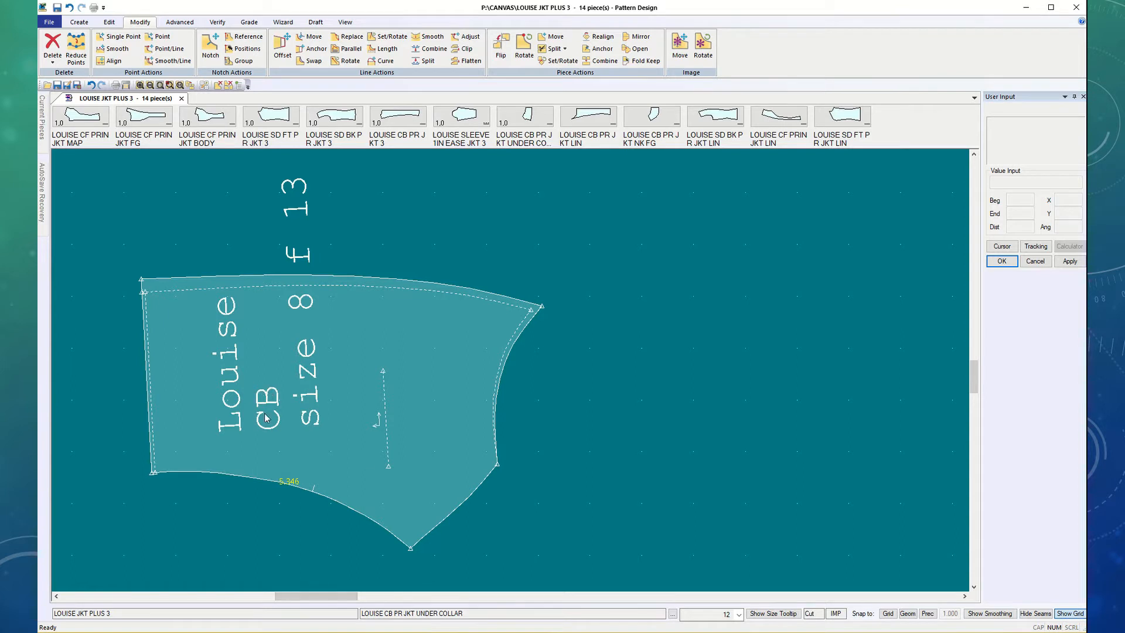
Step: Save the collar as a new piece named LOUISE CB PR JKT TOP COLLAR via Save As
click(49, 21)
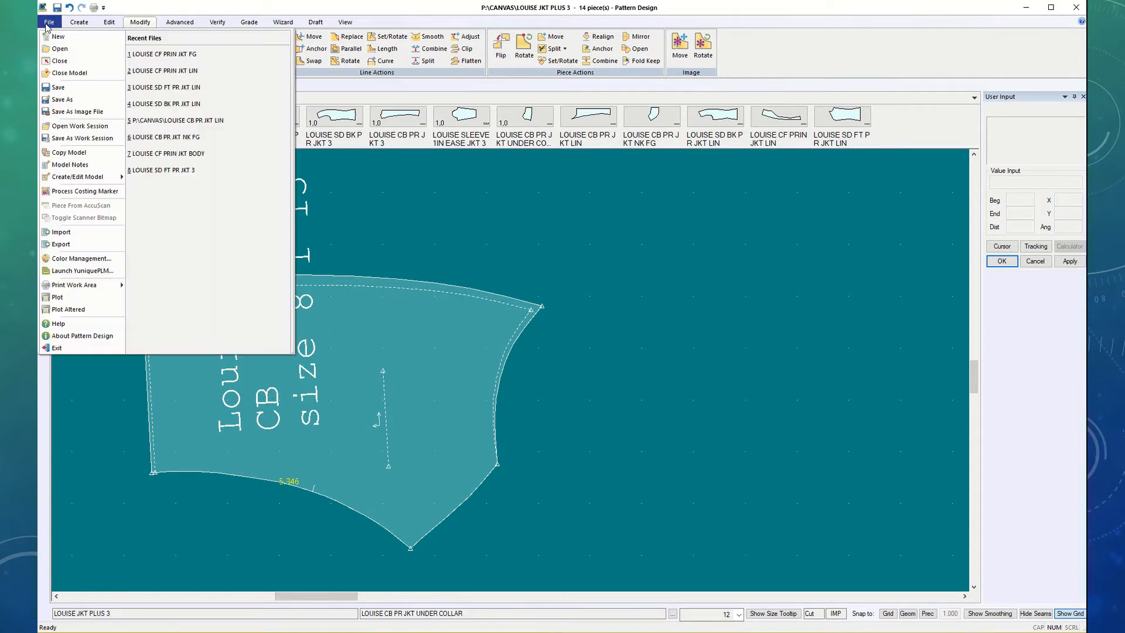
click(63, 110)
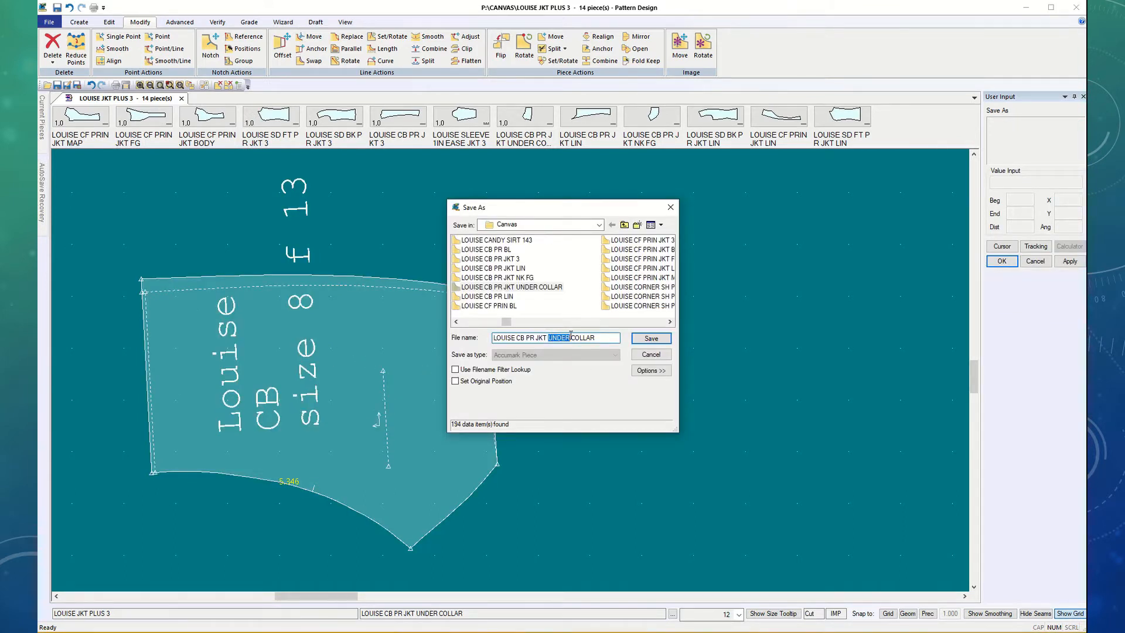
text(top)
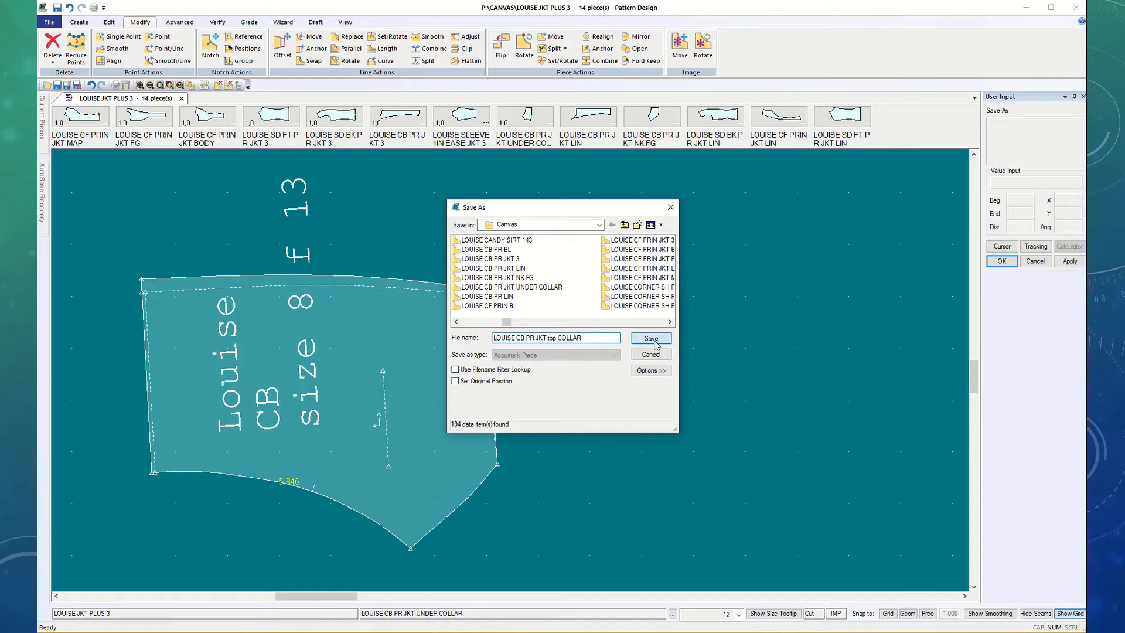
click(649, 338)
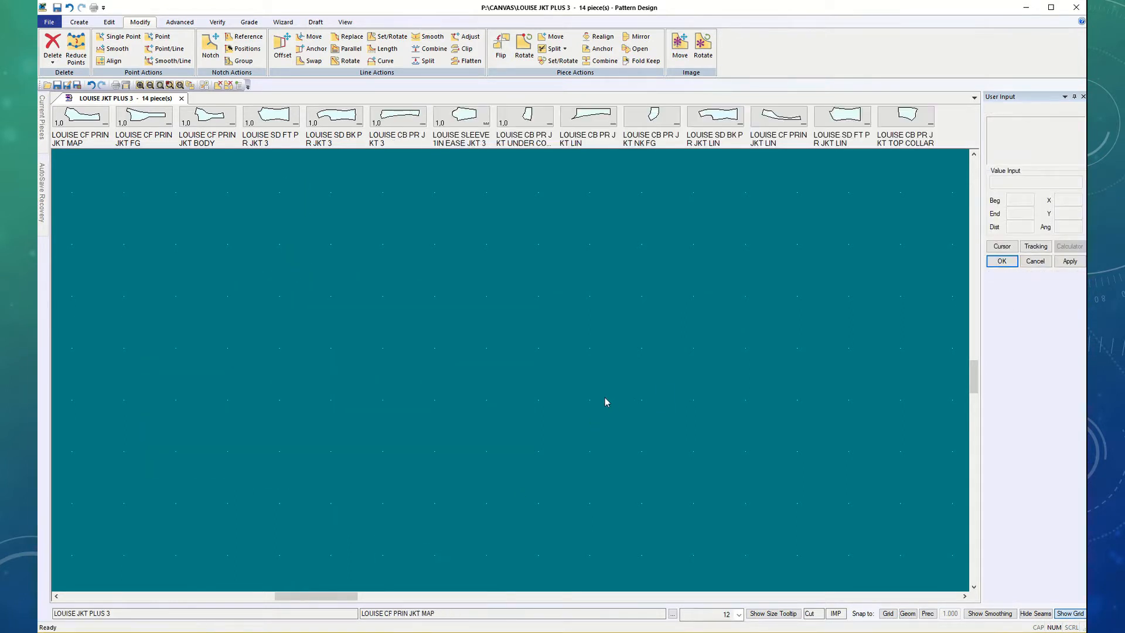
Step: Drag the TOP COLLAR thumbnail onto the work area beside the under collar
click(906, 115)
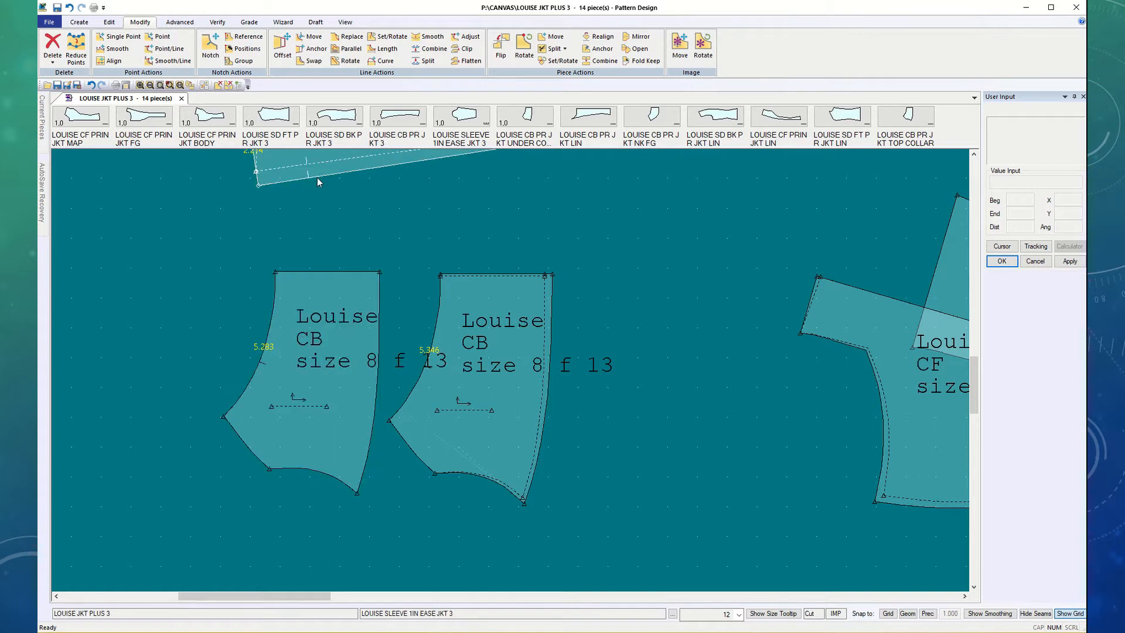
click(108, 21)
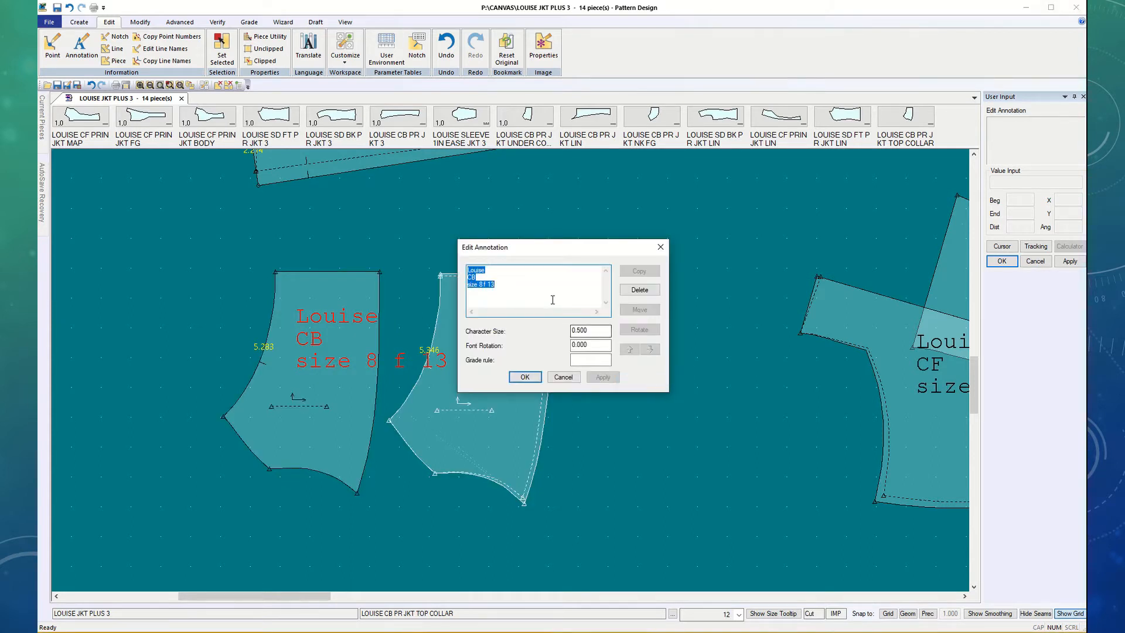
Step: Replace the CB size annotation with 'Collar' at a smaller character size and pick the second collar's annotation
click(588, 331)
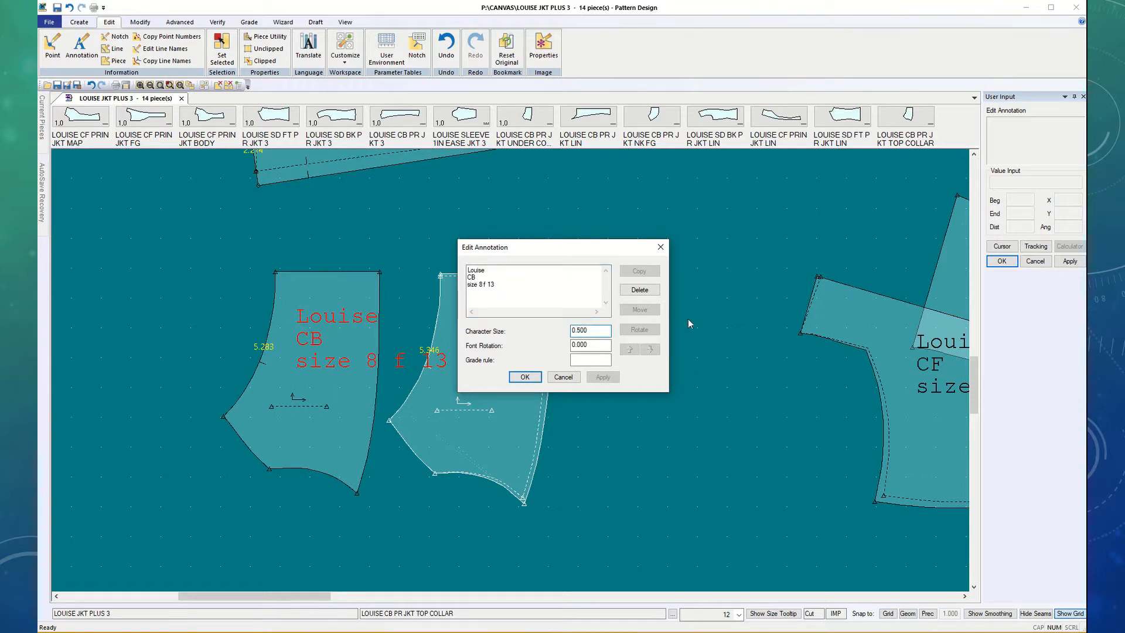
mouse_move(688, 324)
text(0.2500)
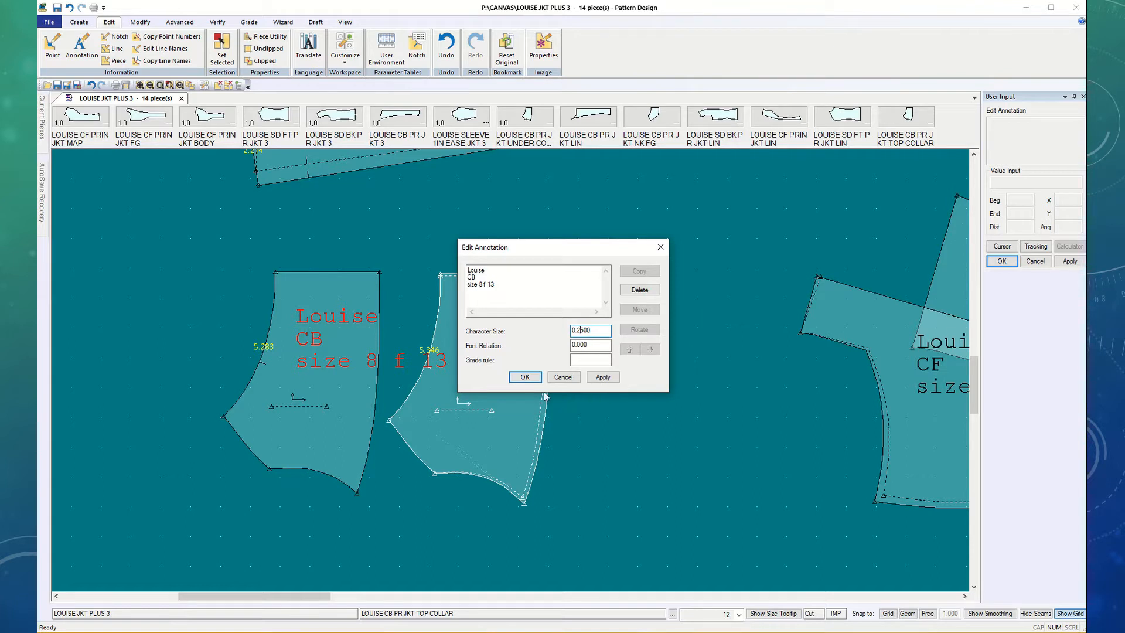
click(602, 376)
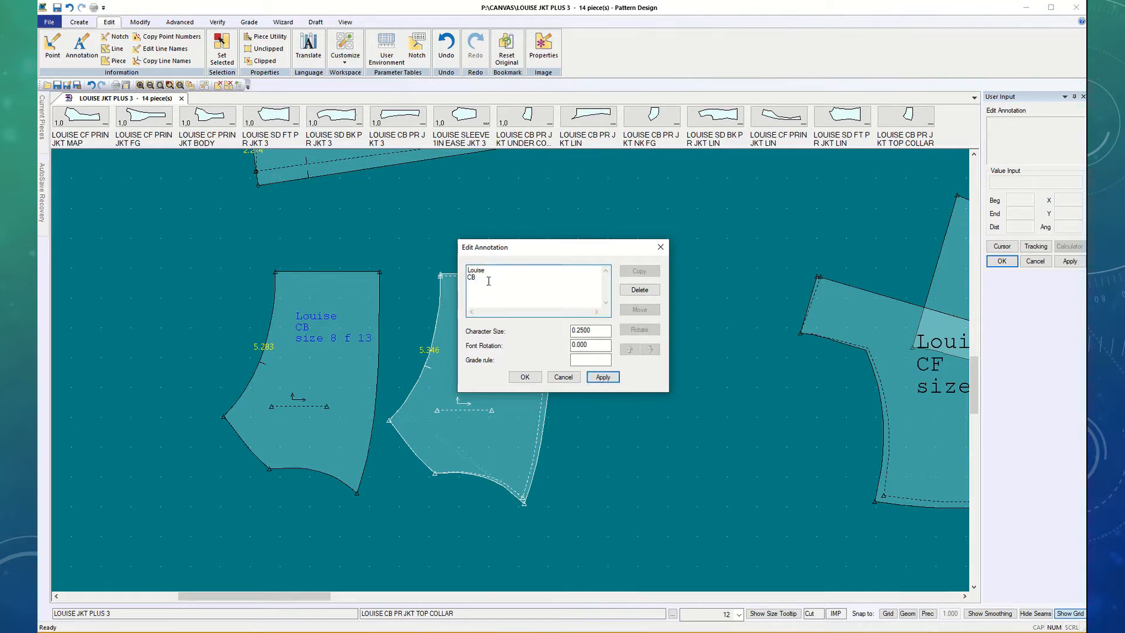
text(cr)
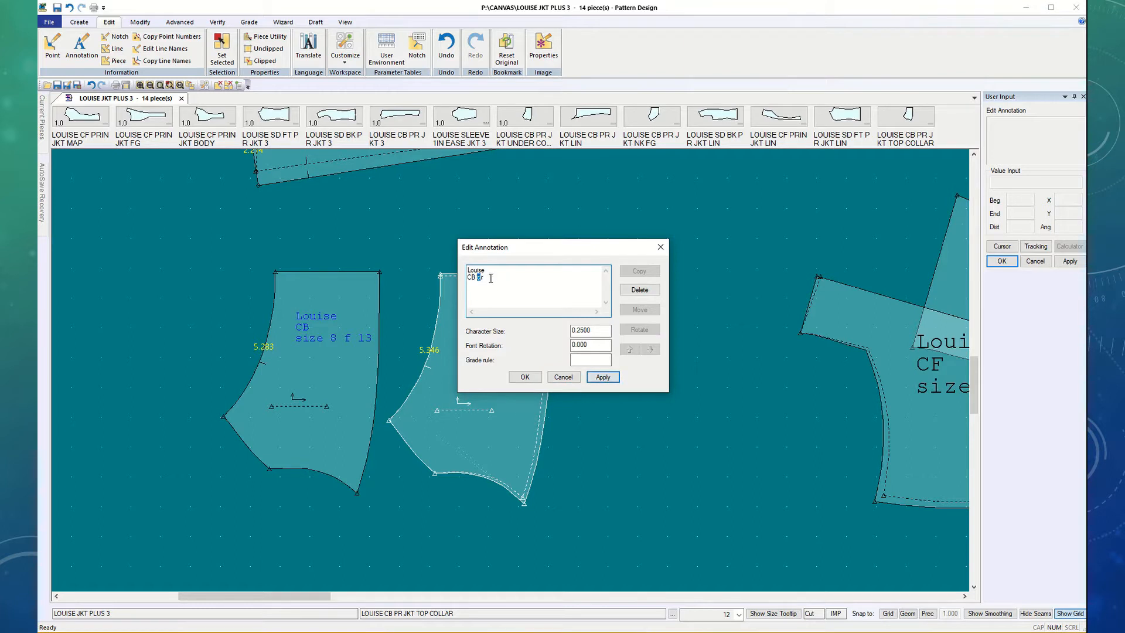
double_click(473, 278)
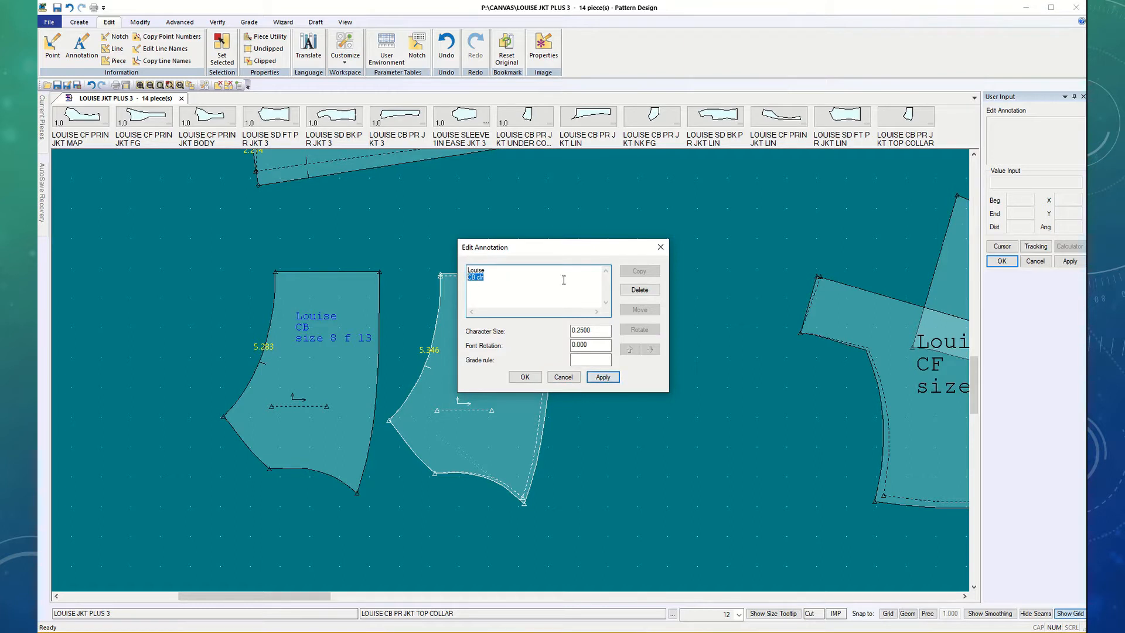
text(Coll)
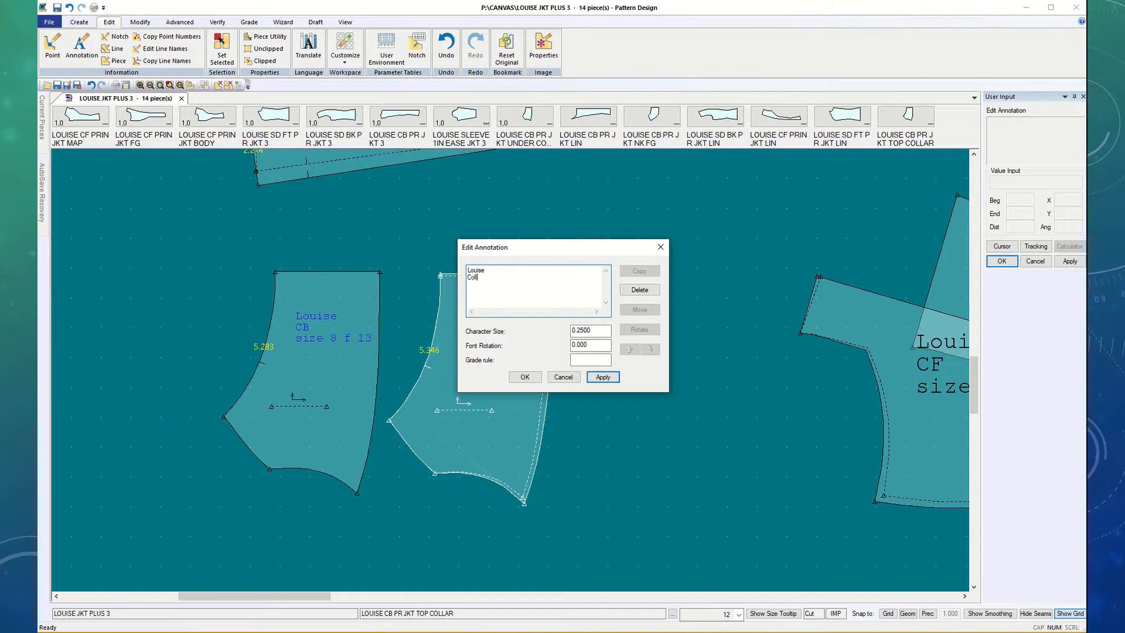
text(ar)
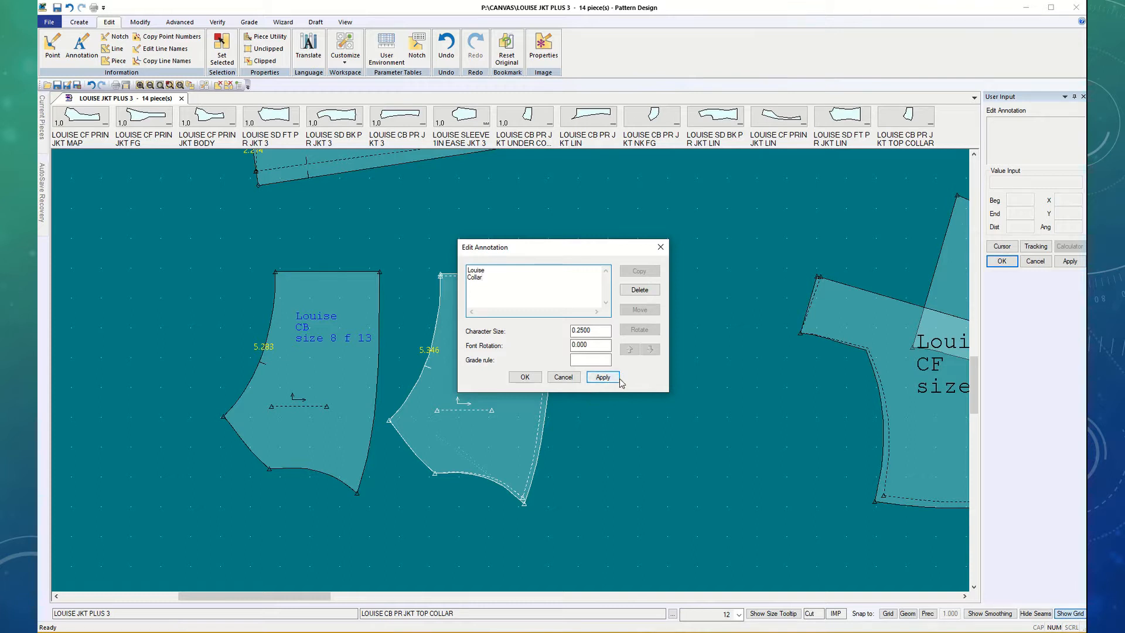
click(602, 376)
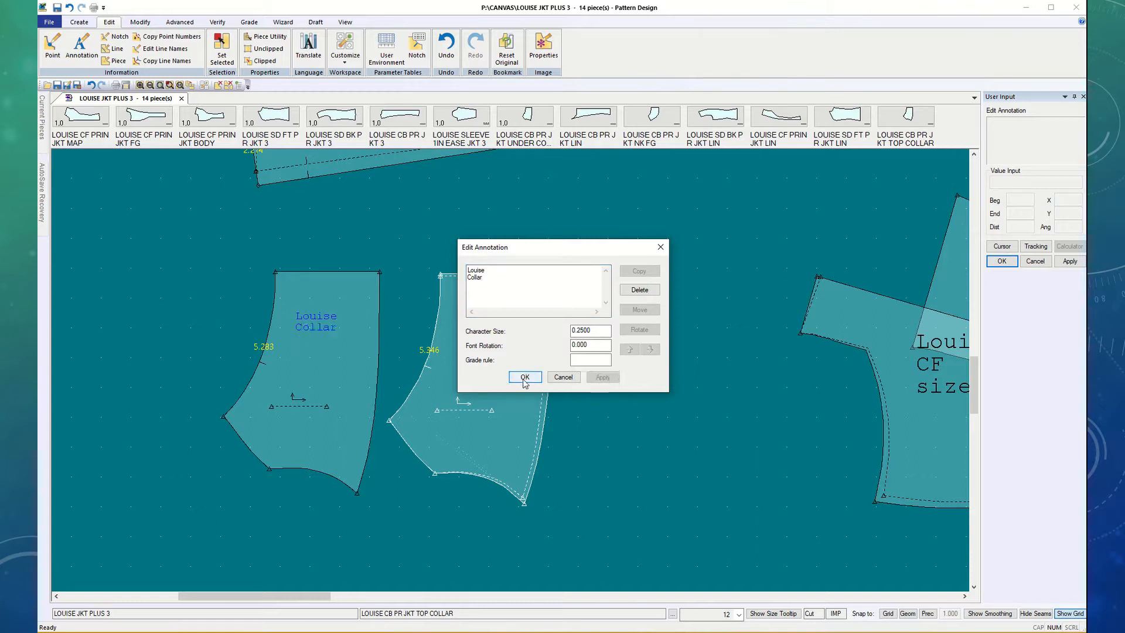
click(522, 376)
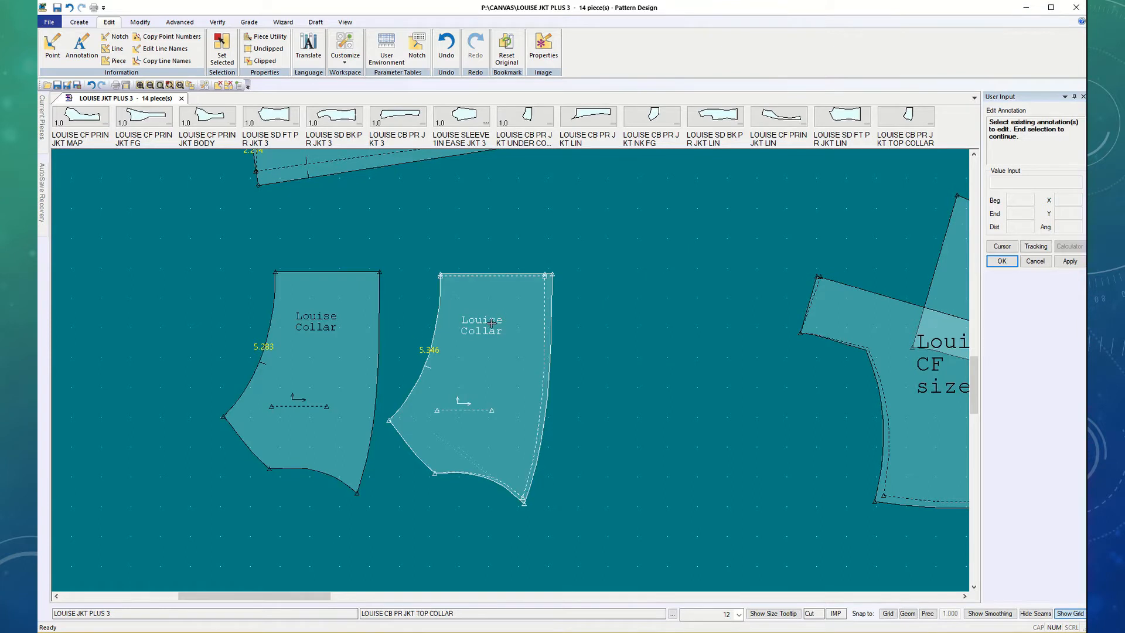
Step: Edit the under collar's annotation to read Louise Under Collar
click(305, 344)
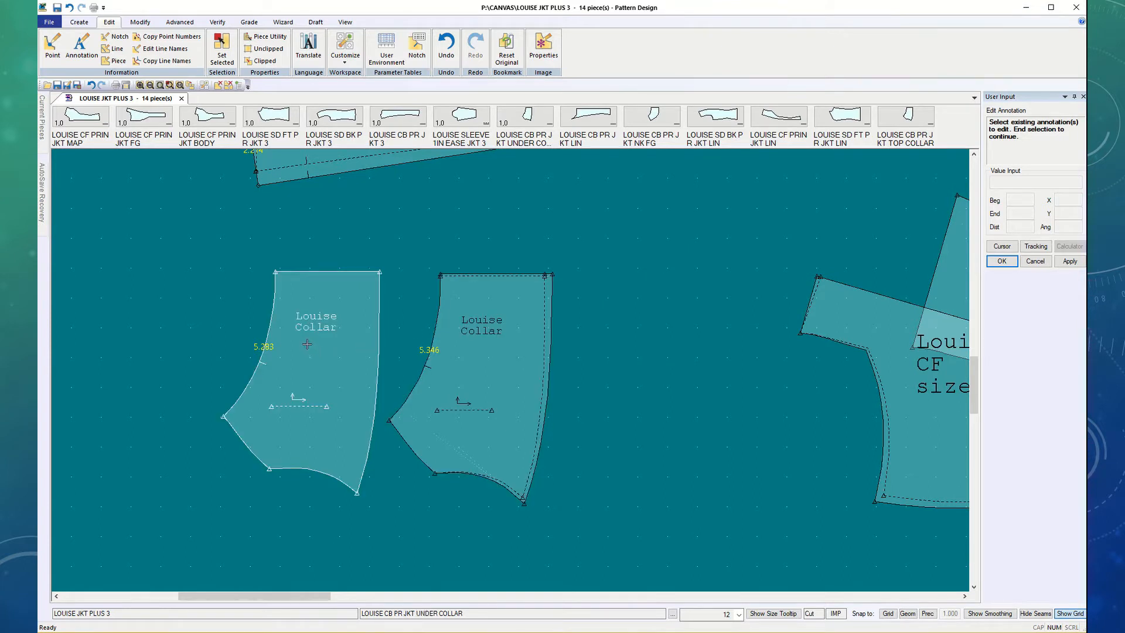
mouse_move(308, 337)
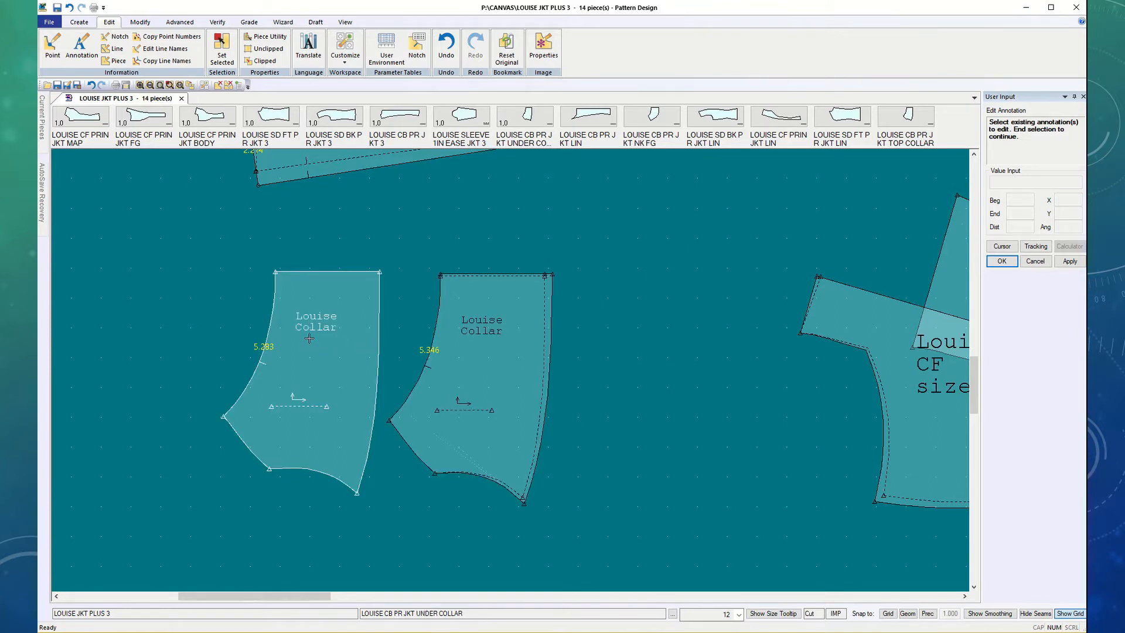
click(315, 321)
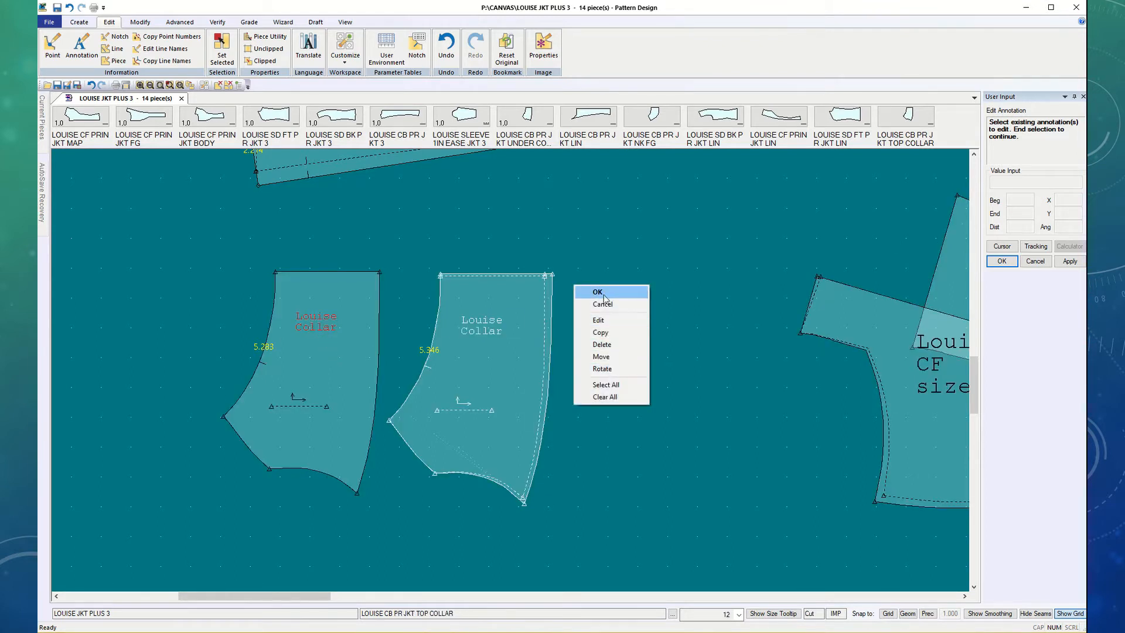
click(598, 319)
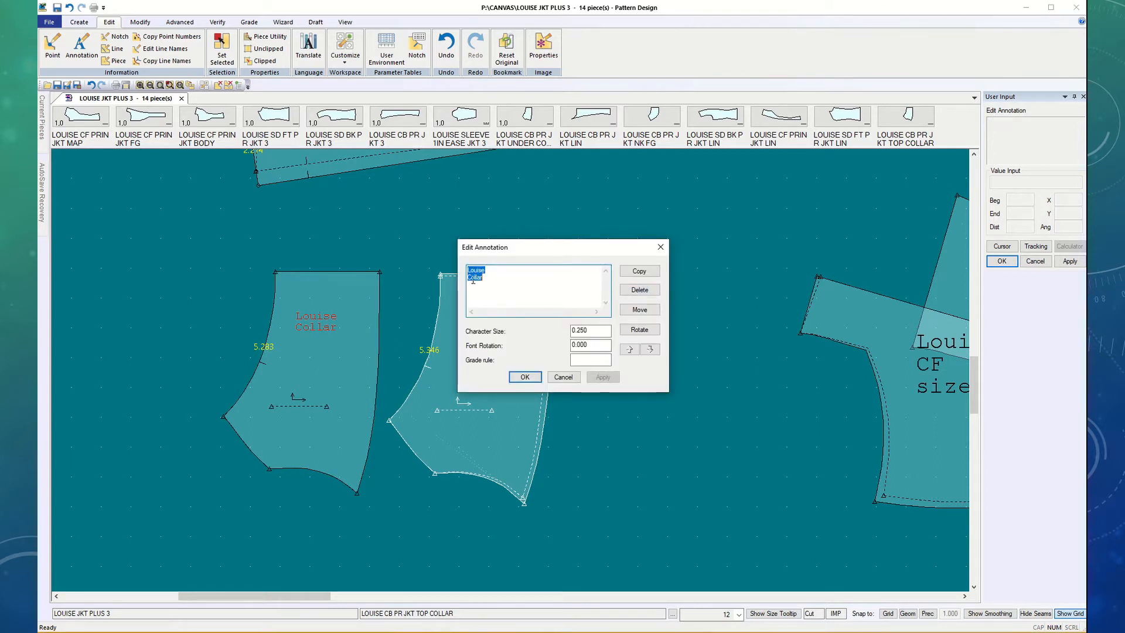
click(510, 274)
text(Under )
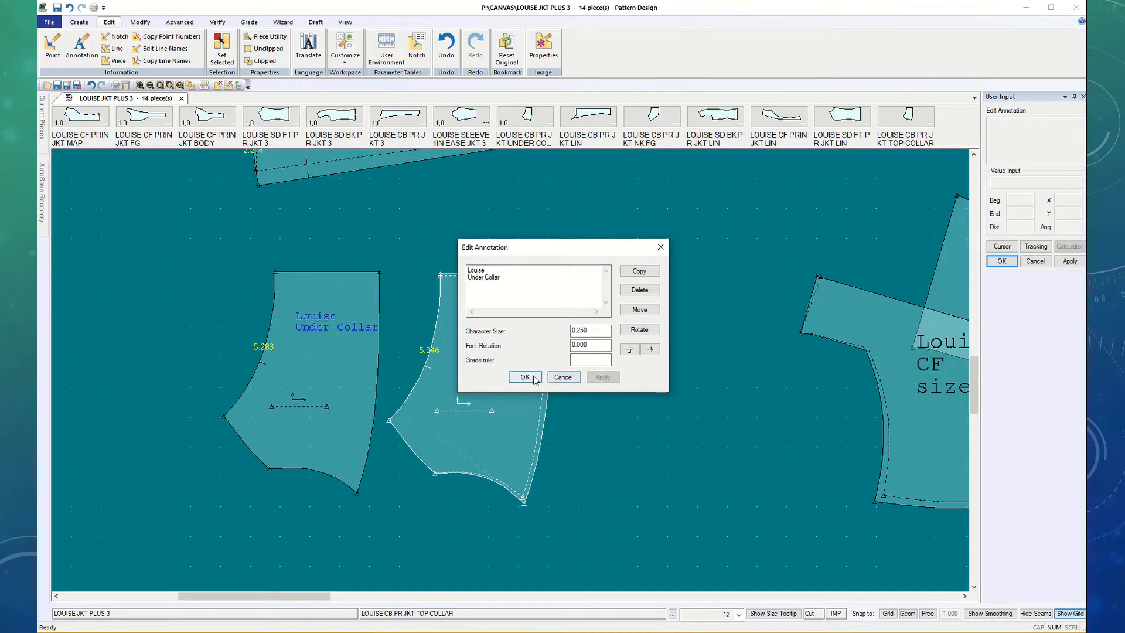
click(525, 376)
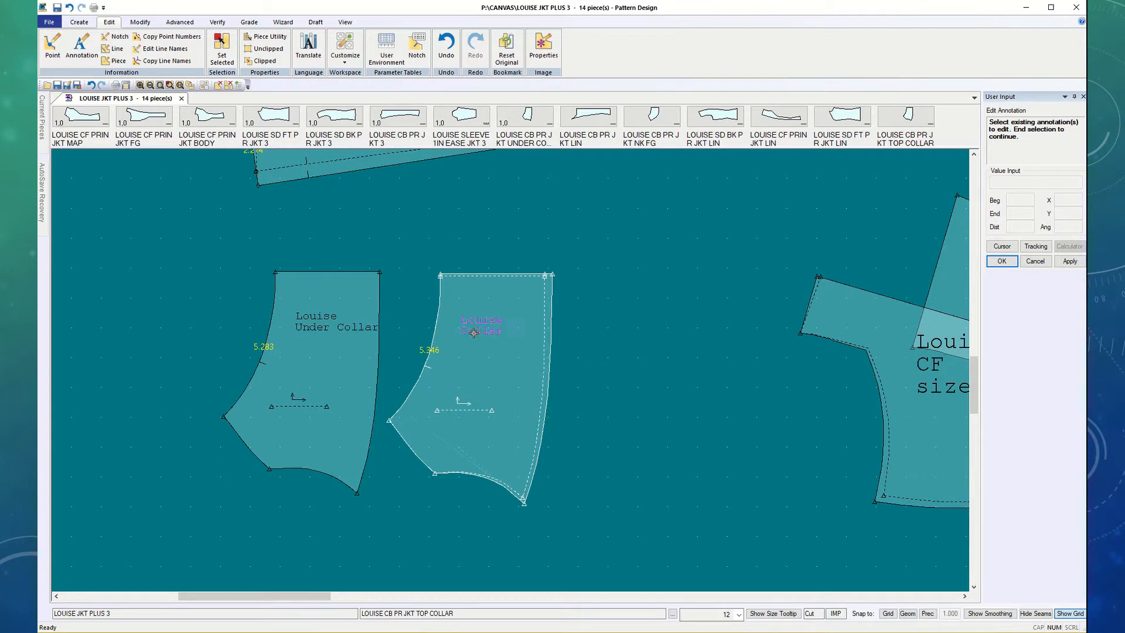
Step: Edit the top collar's annotation to read Louise Top Collar
right_click(473, 331)
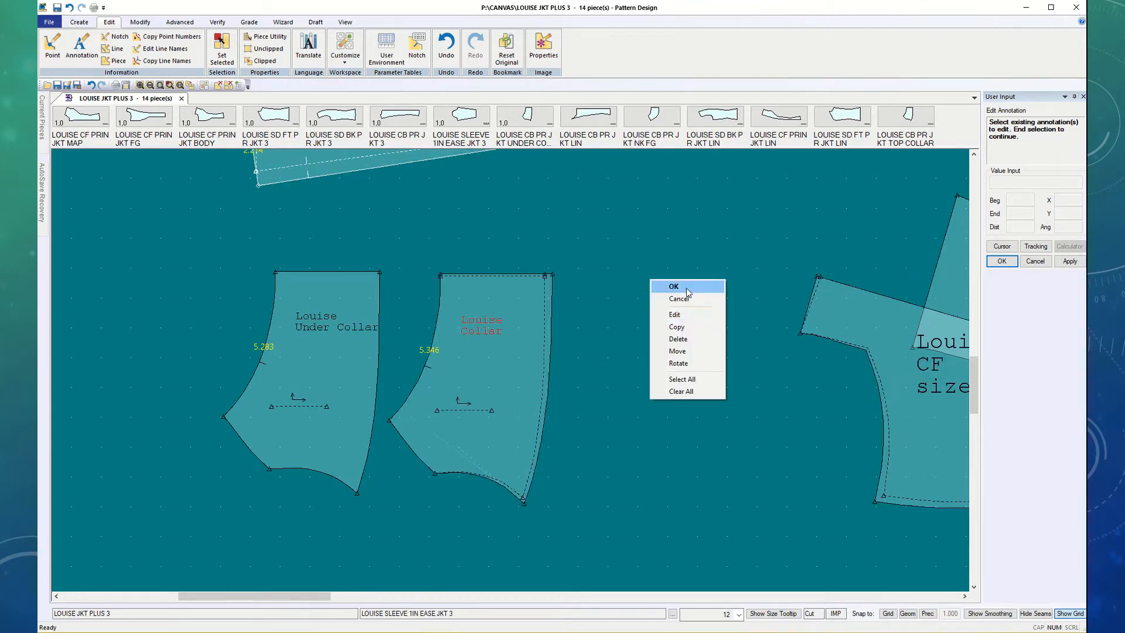
click(673, 314)
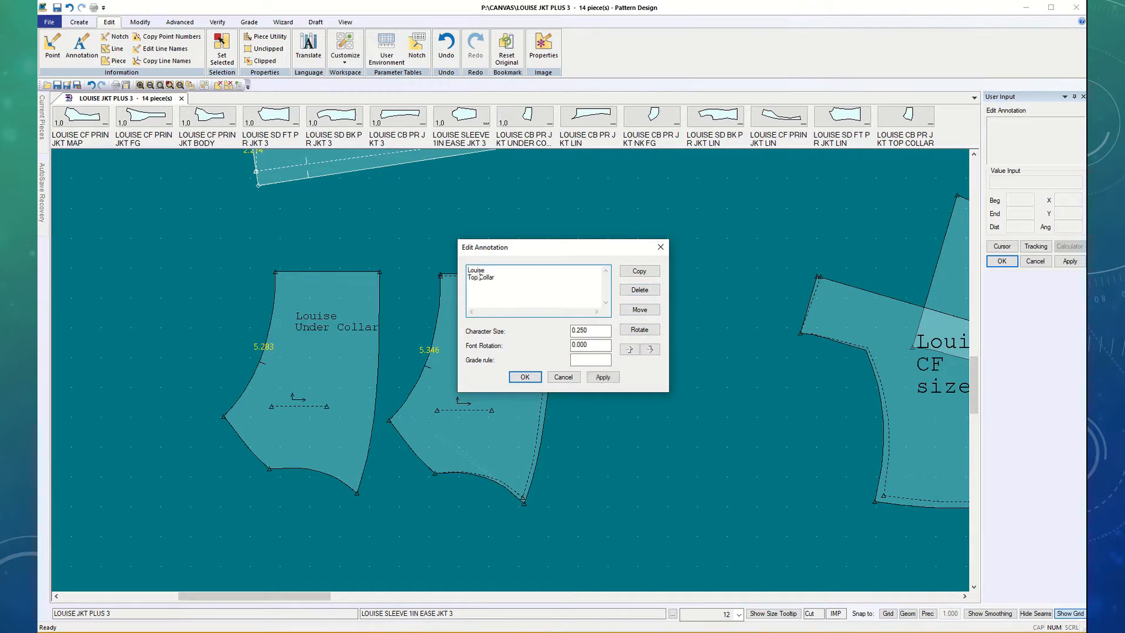
click(602, 376)
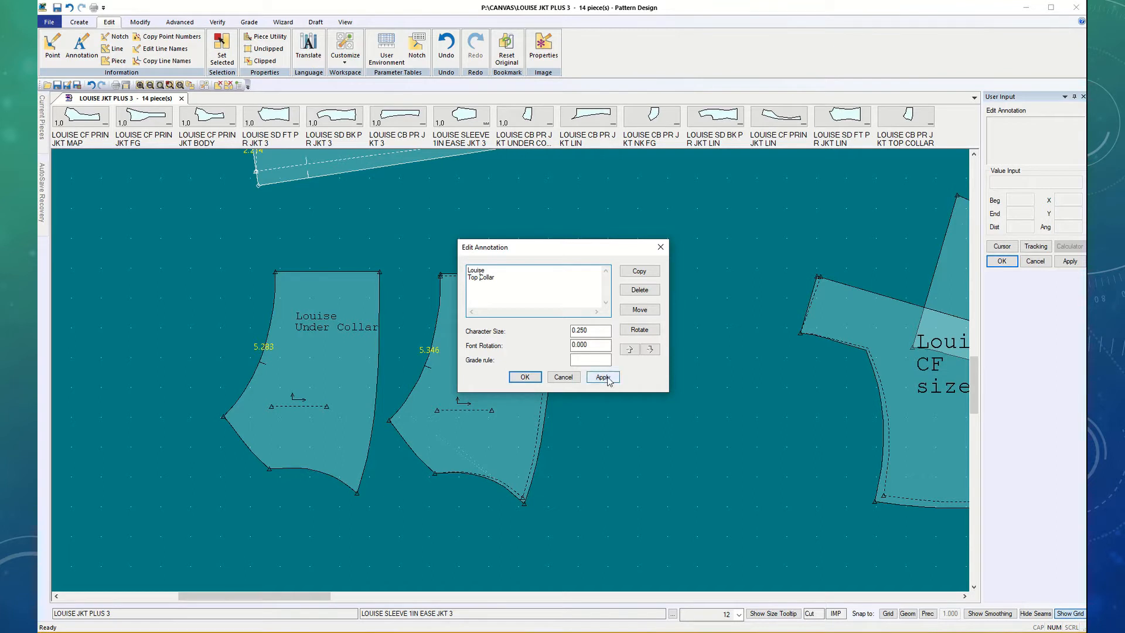
click(524, 376)
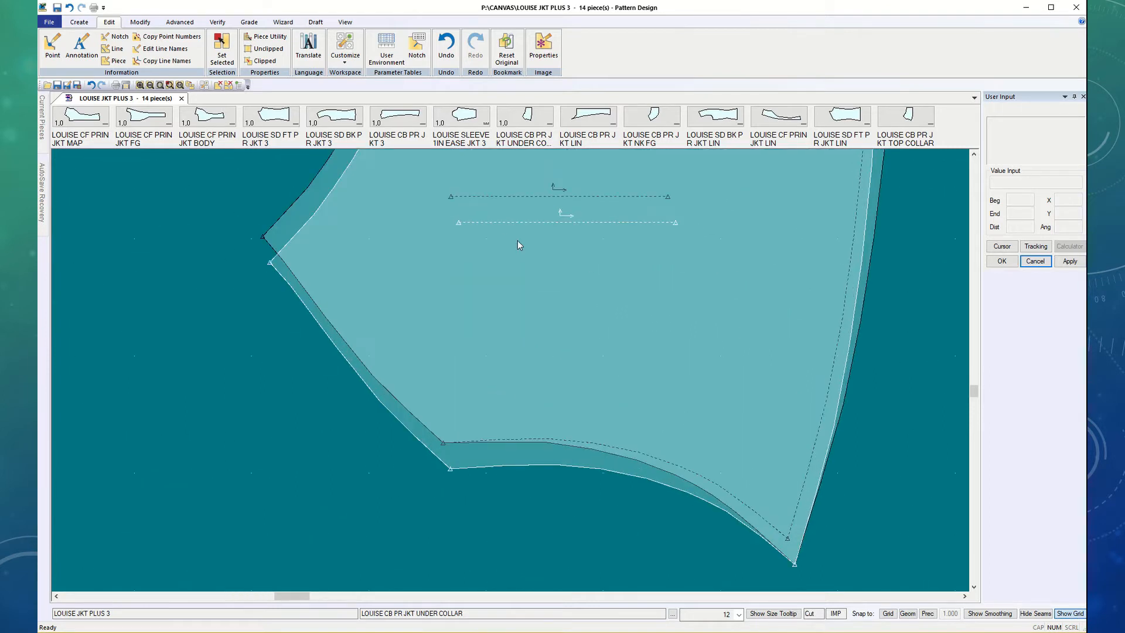
Step: Start a standard notch on the collar's right edge with Create > Notch > Standard
click(78, 22)
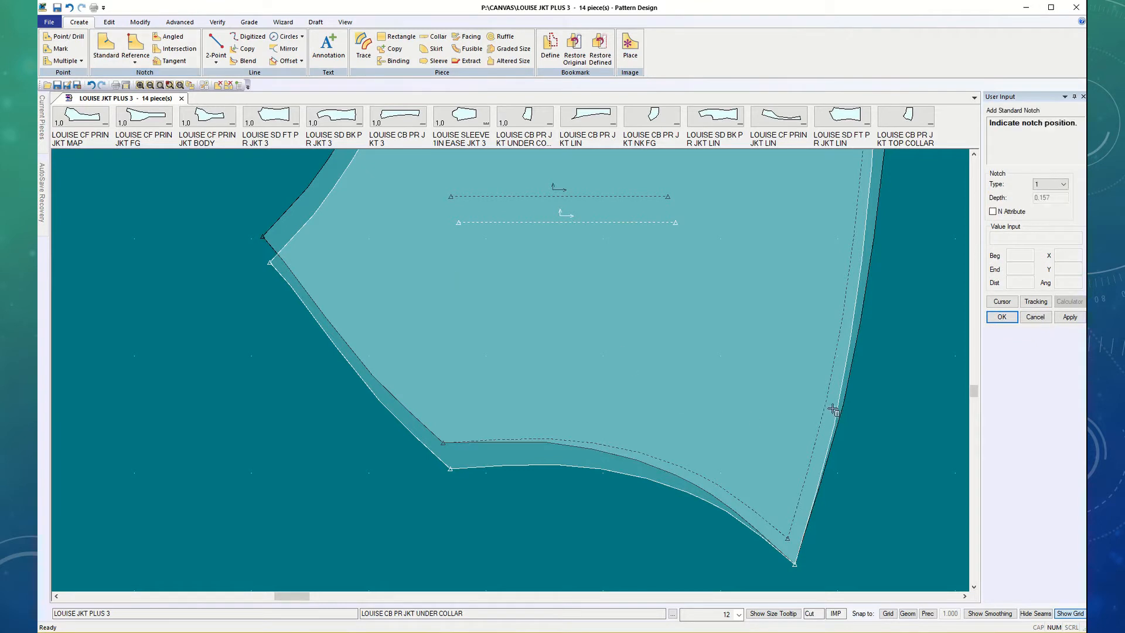
mouse_move(838, 399)
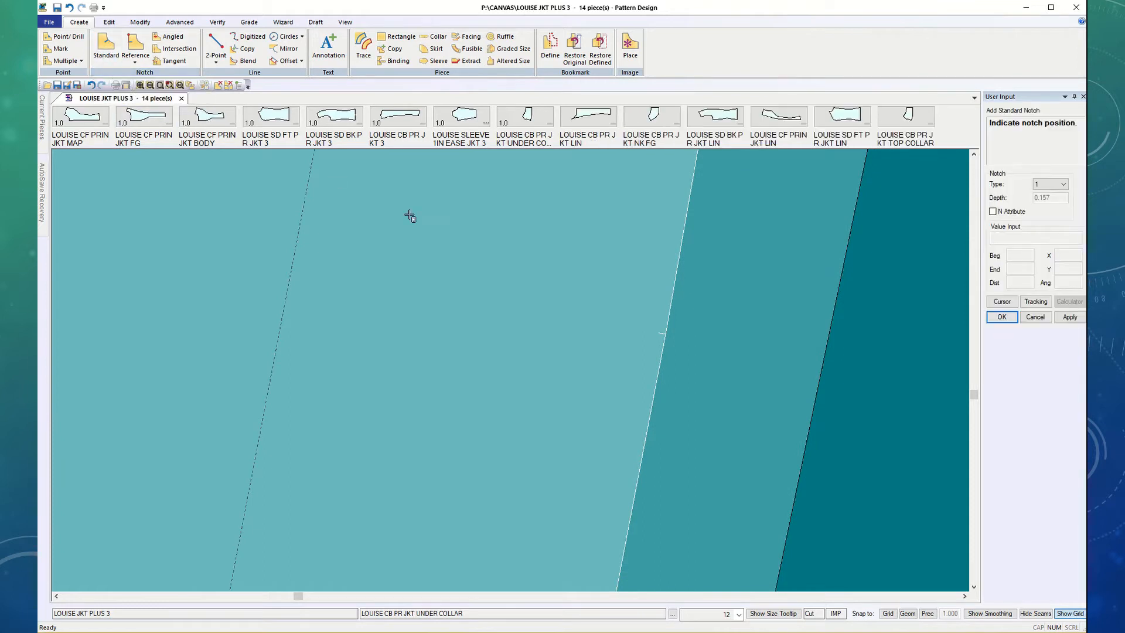
mouse_move(828, 369)
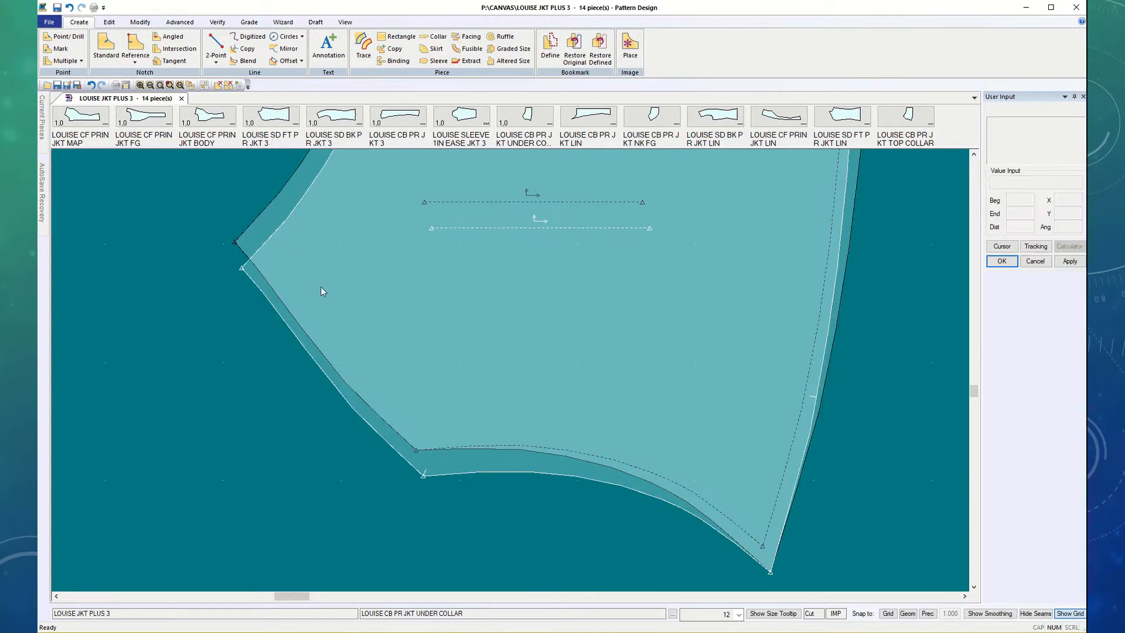
Step: Measure the top collar's edge segment with Verify > Line Length, reading 1.532
click(139, 21)
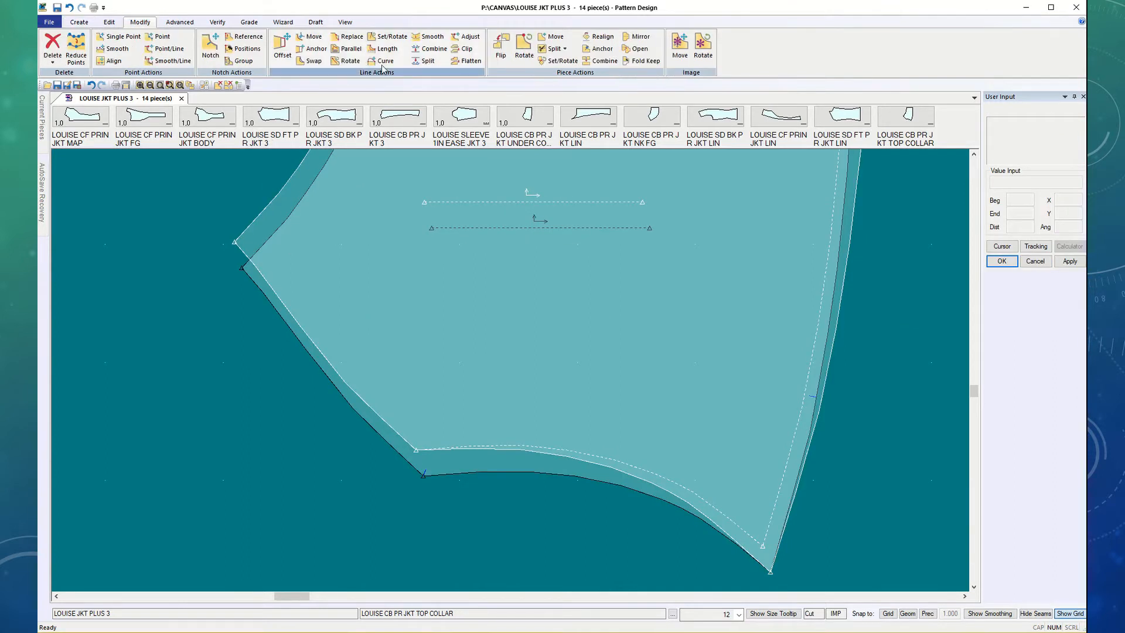
click(427, 60)
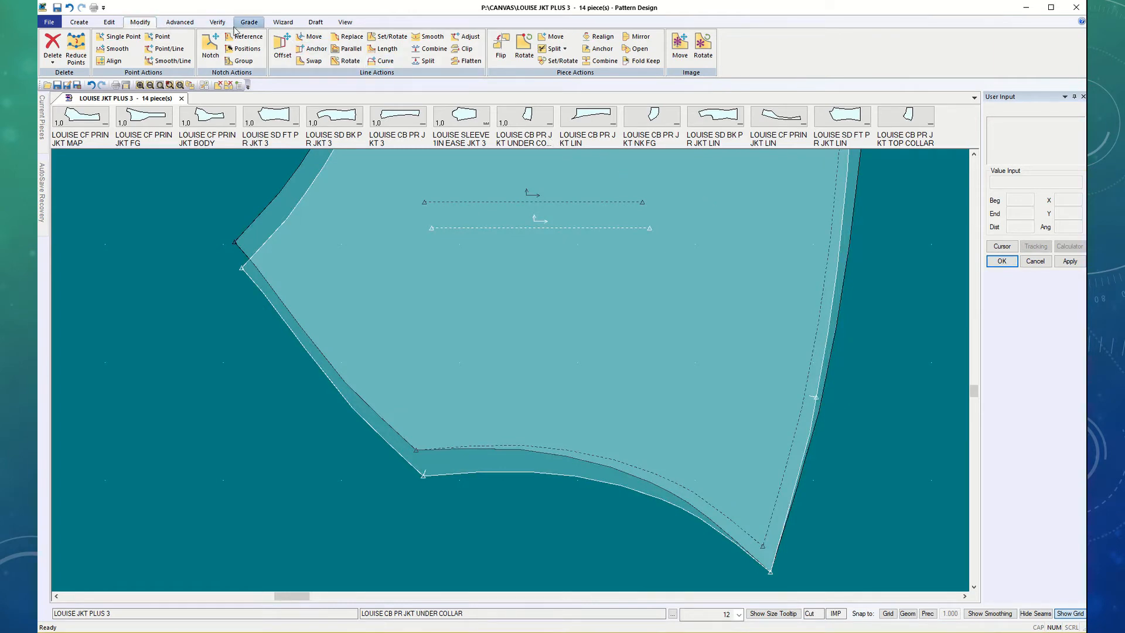
click(217, 21)
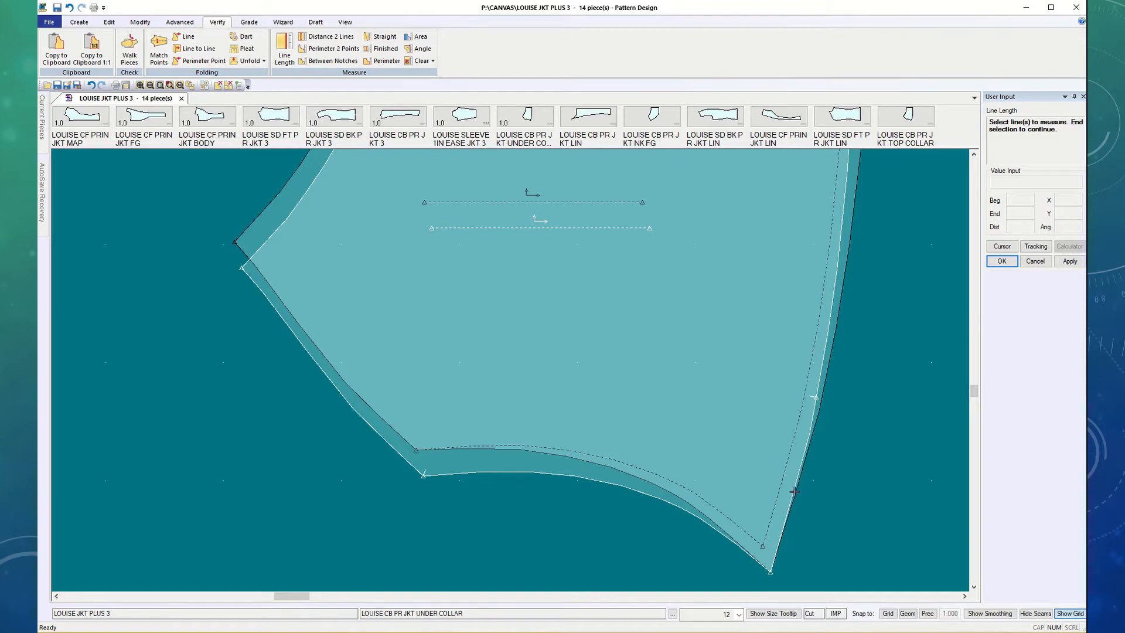
click(795, 493)
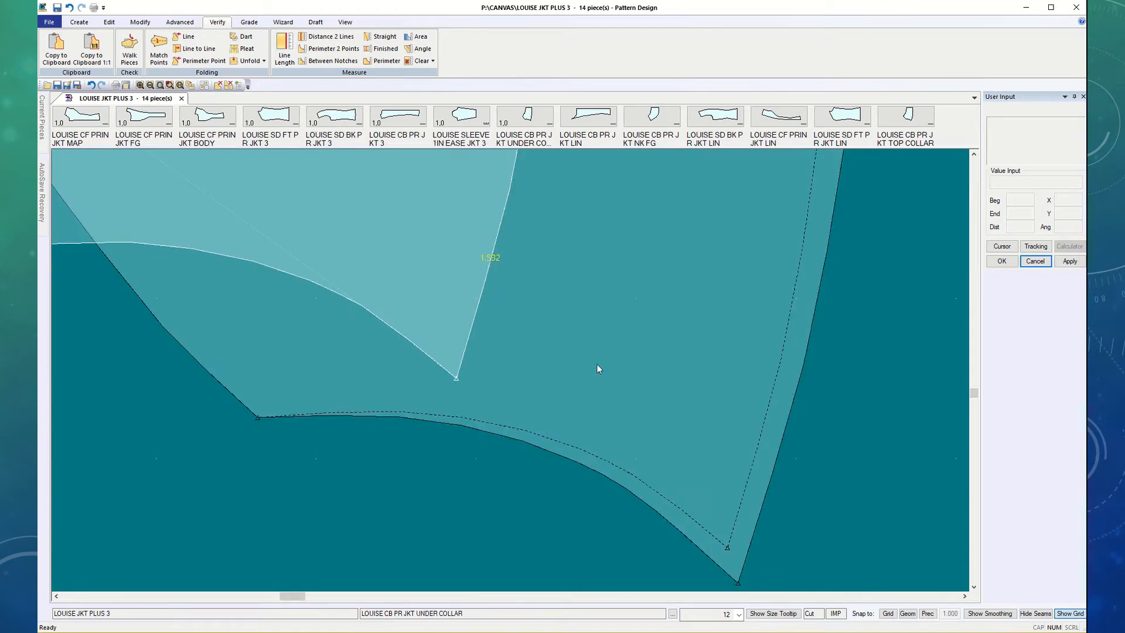
mouse_move(139, 21)
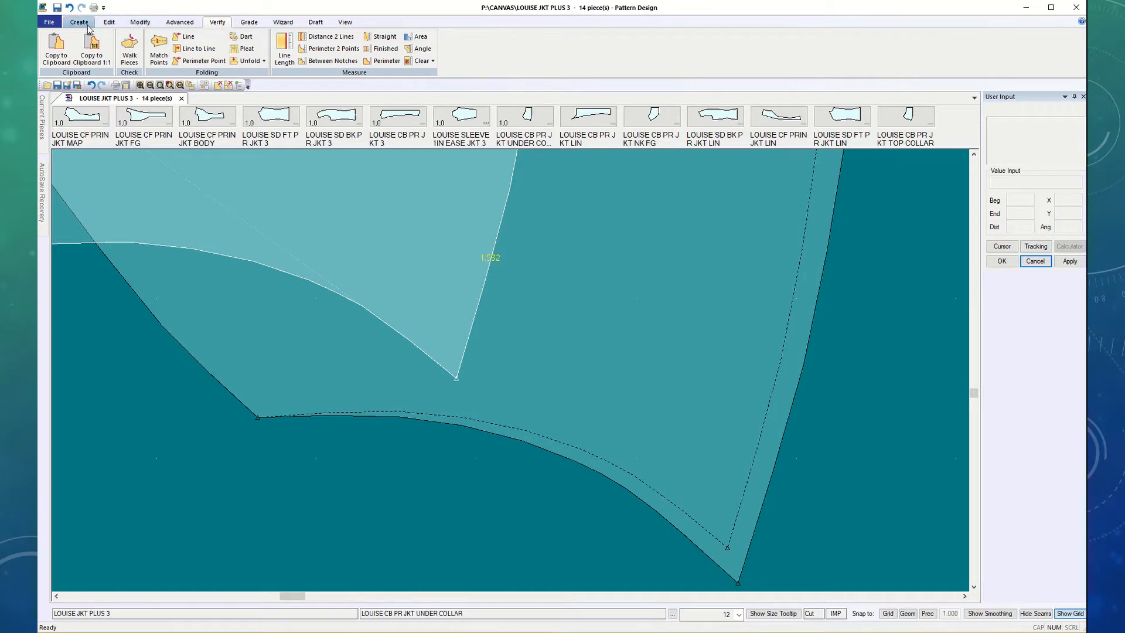
Step: Place a standard notch -1.532 from the top collar's lower corner using Dist From Point
click(79, 21)
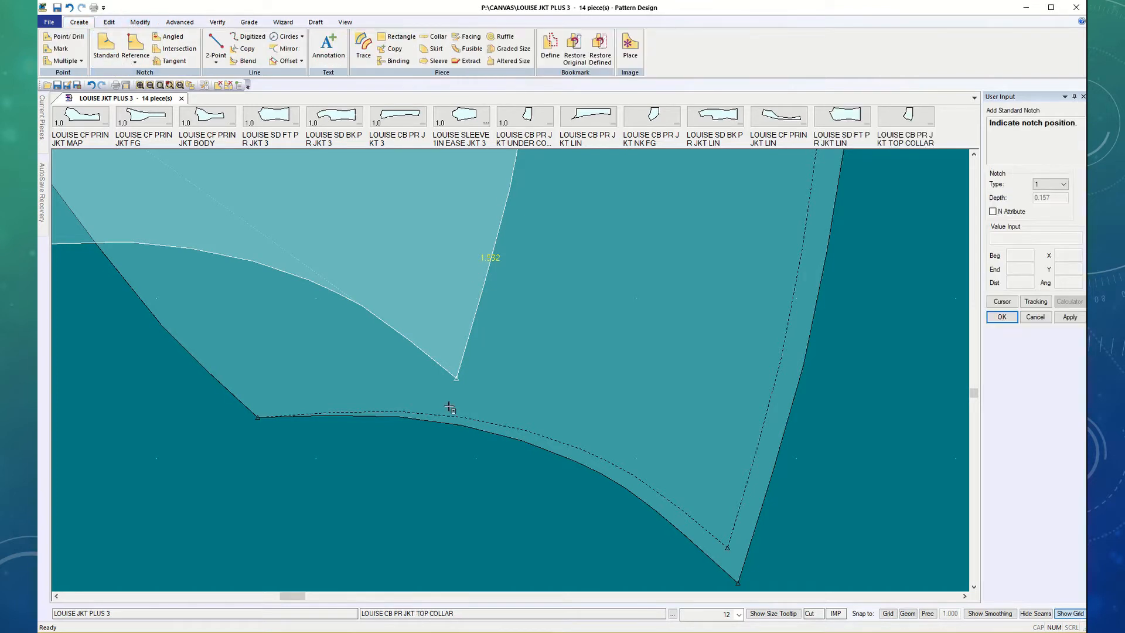
right_click(450, 408)
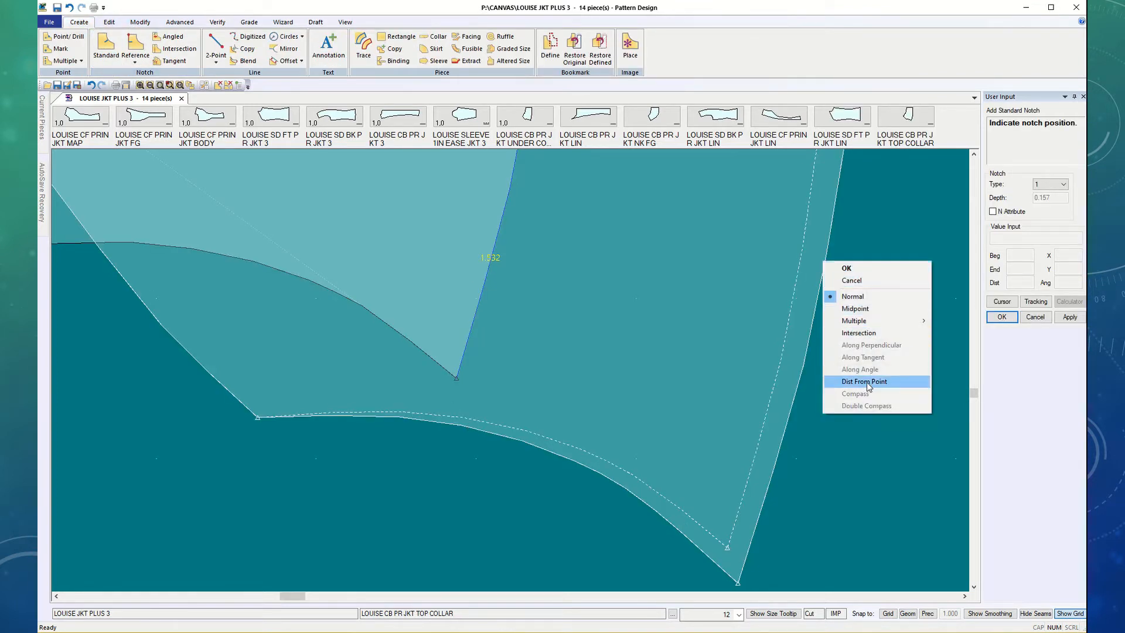
click(864, 380)
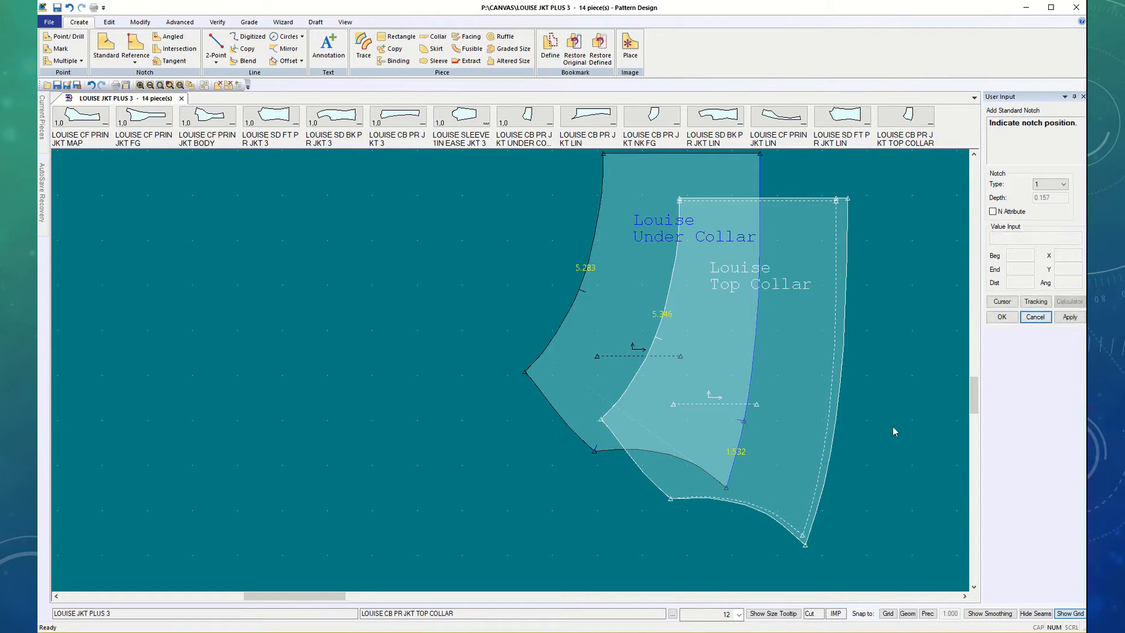
right_click(894, 430)
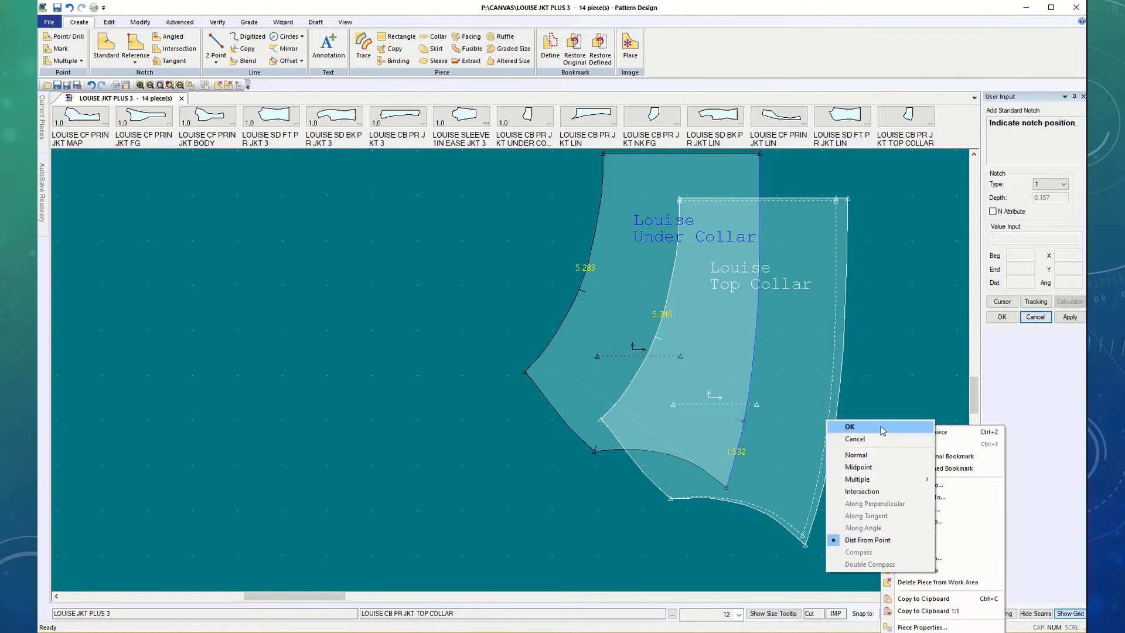
mouse_move(857, 467)
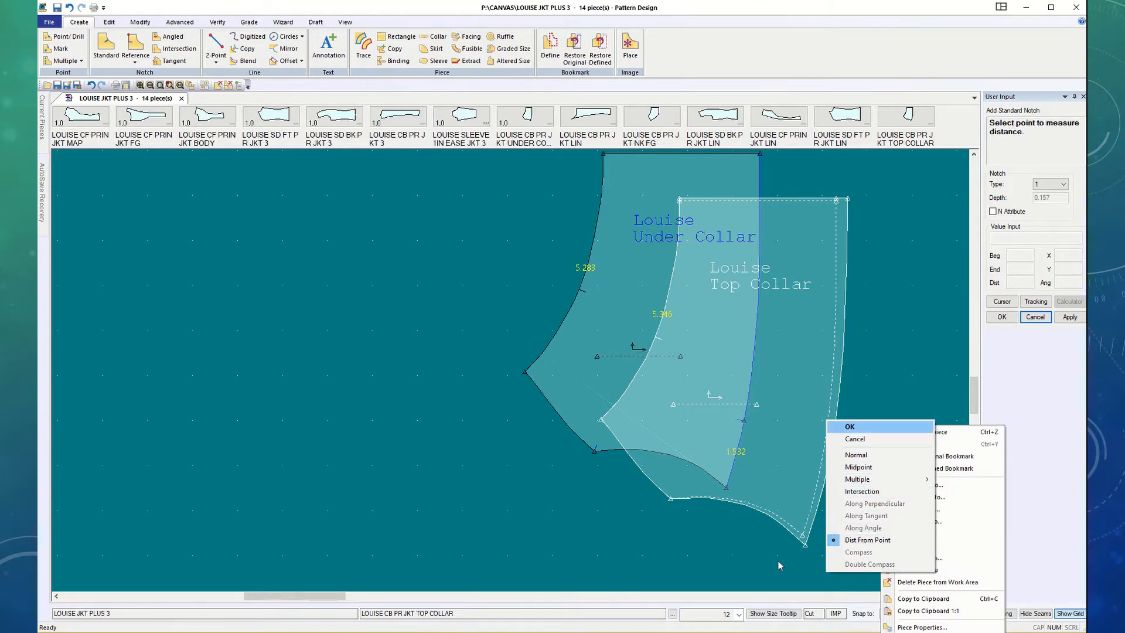
click(867, 539)
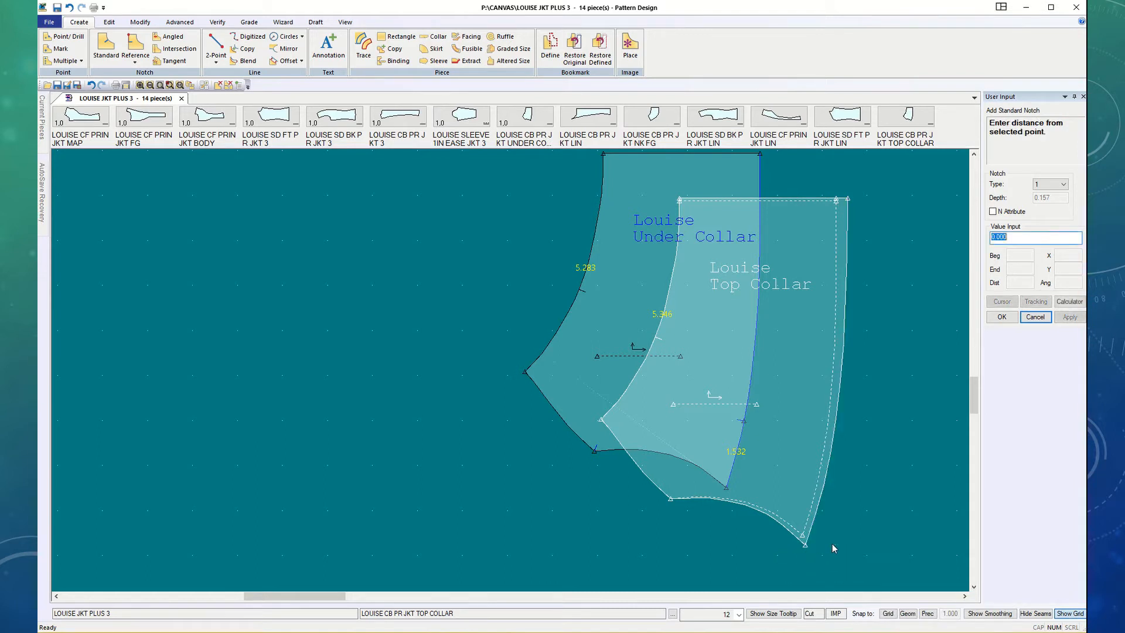
mouse_move(877, 414)
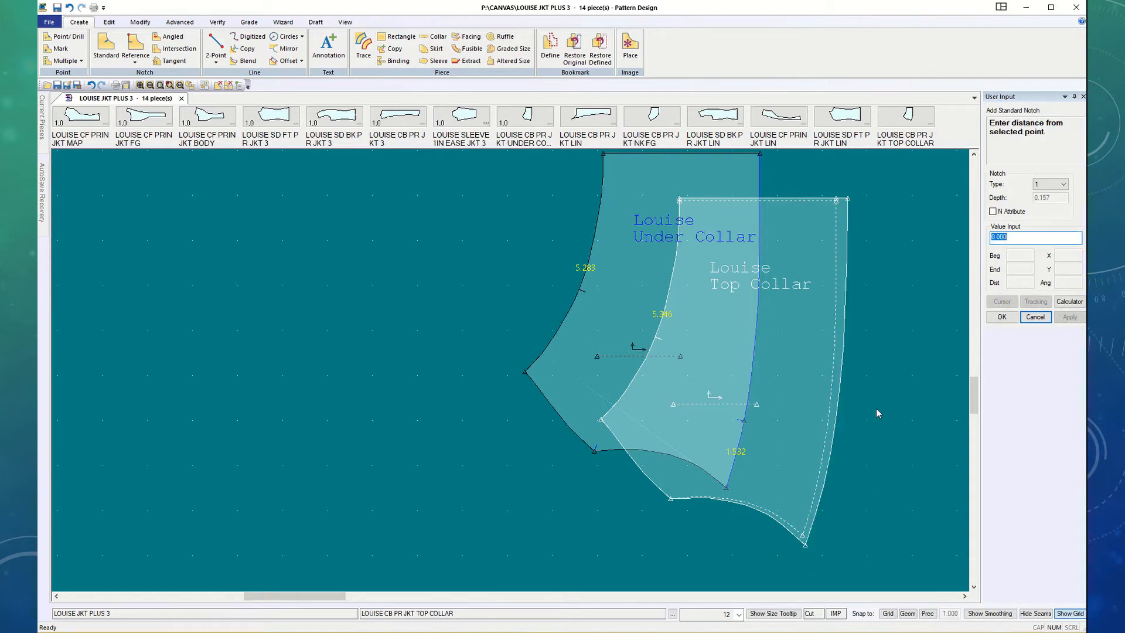
text(1)
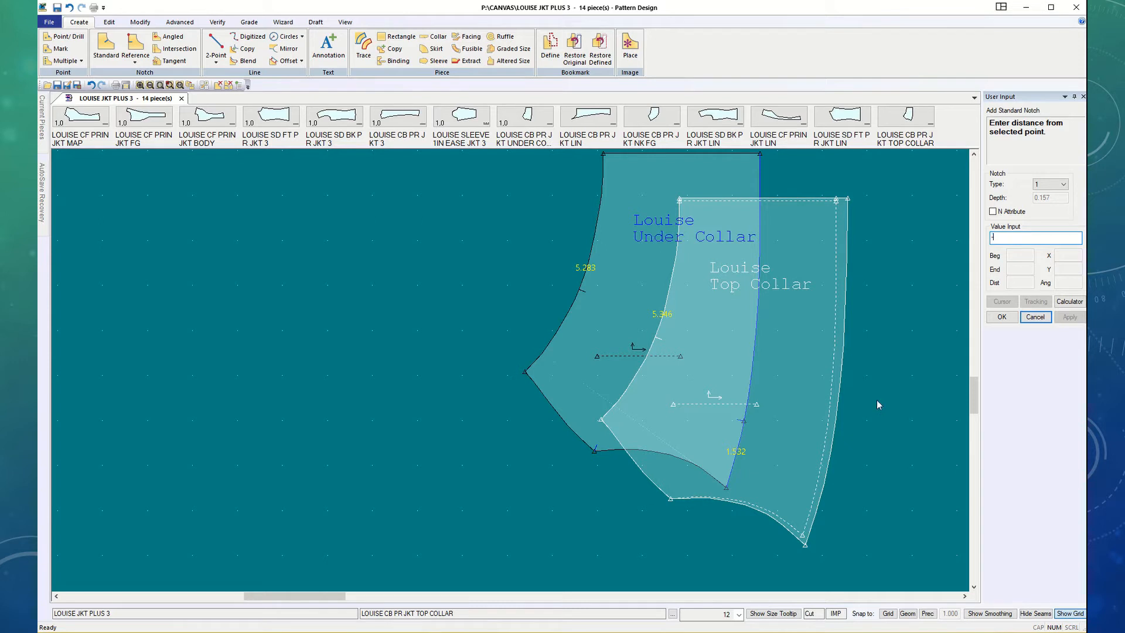
text(-1.532)
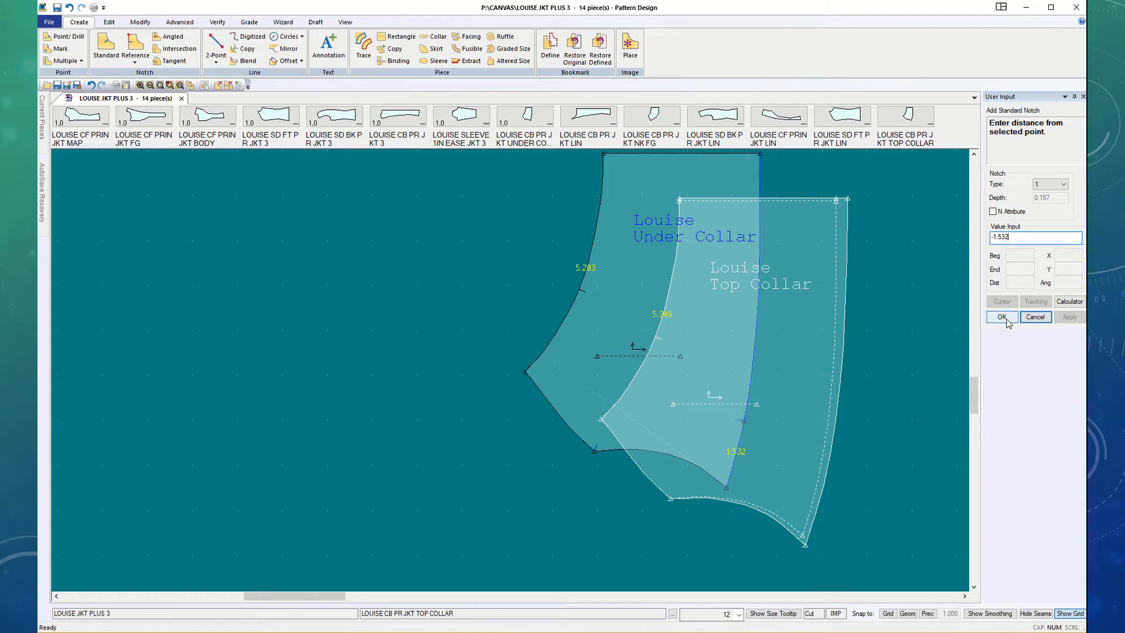
click(1002, 318)
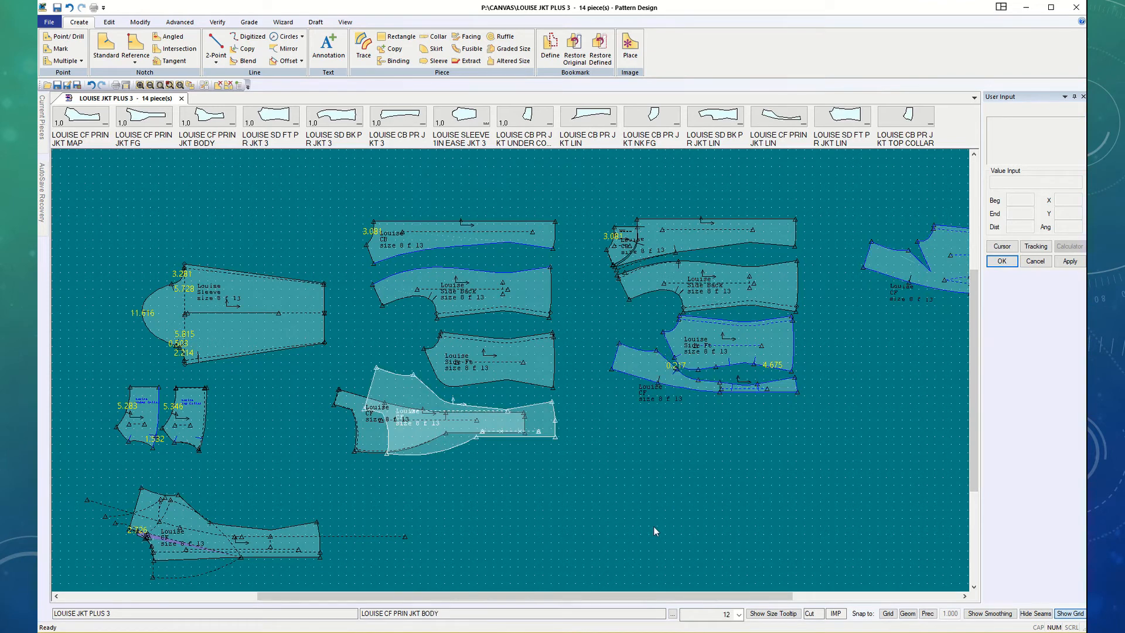
mouse_move(630, 549)
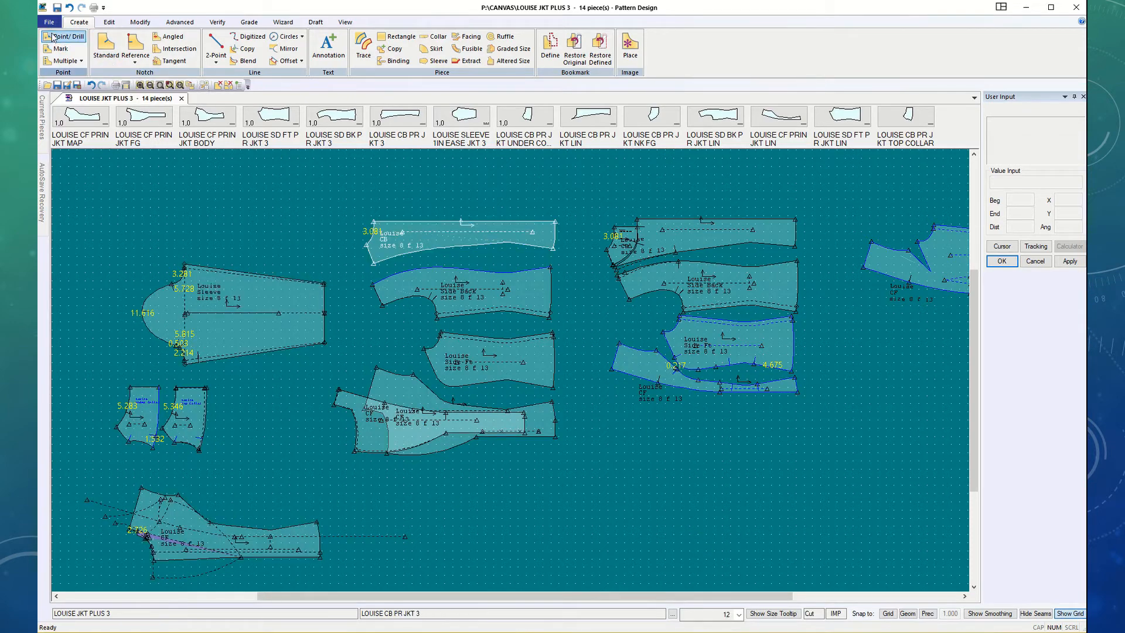
Step: Add a fifteenth piece from model LOUISE JKT PLUS 3 on device P, path CANVAS
click(49, 21)
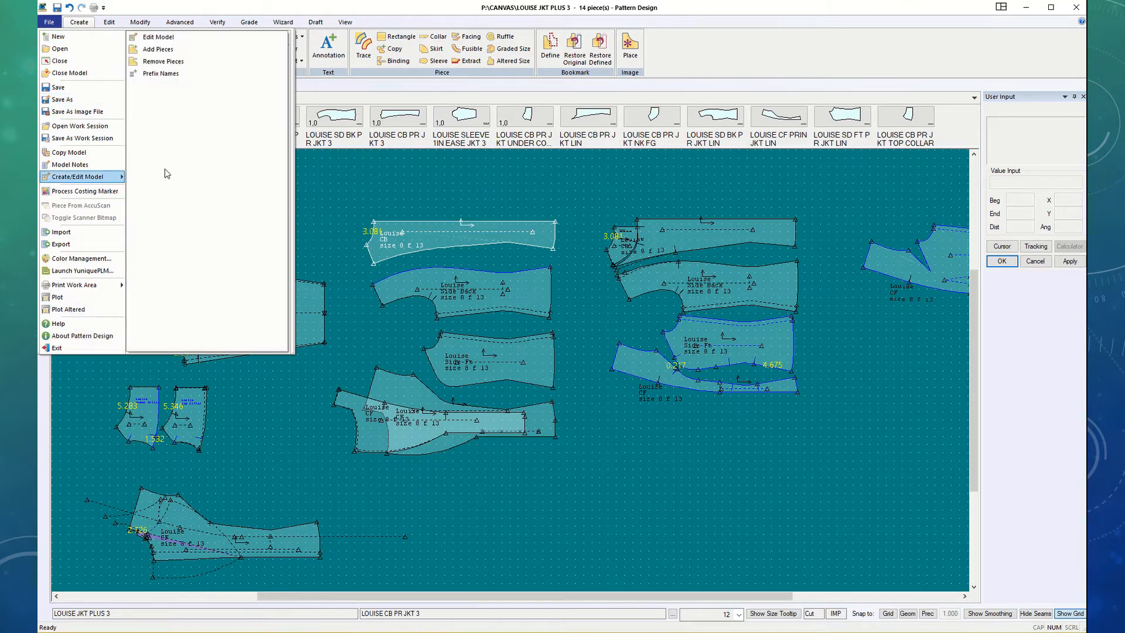
click(161, 49)
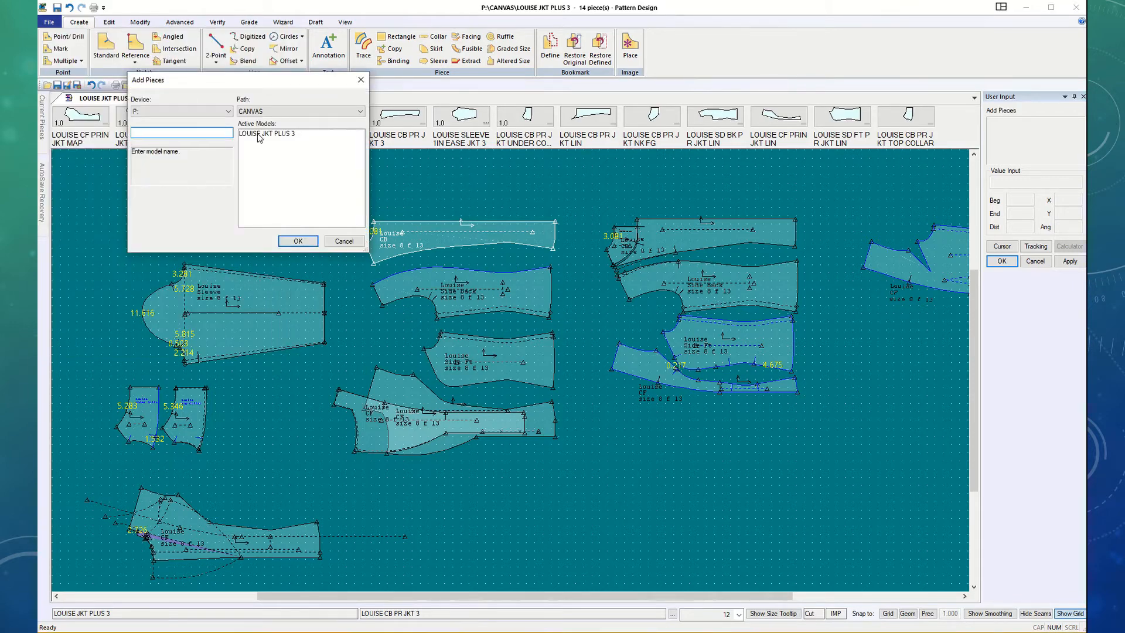
click(267, 133)
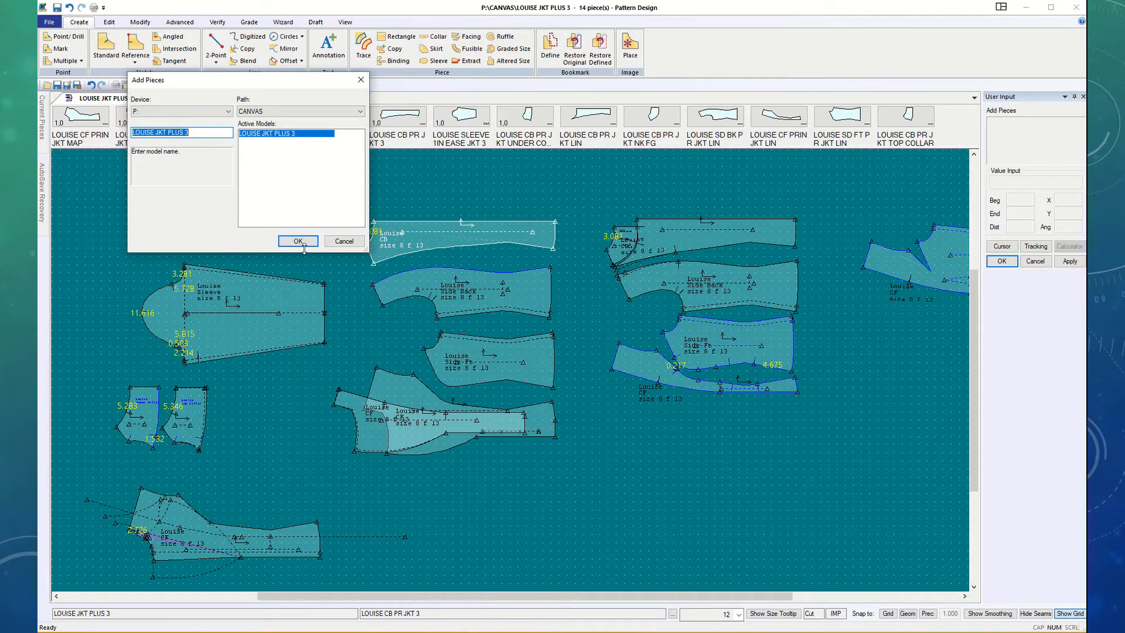
click(297, 240)
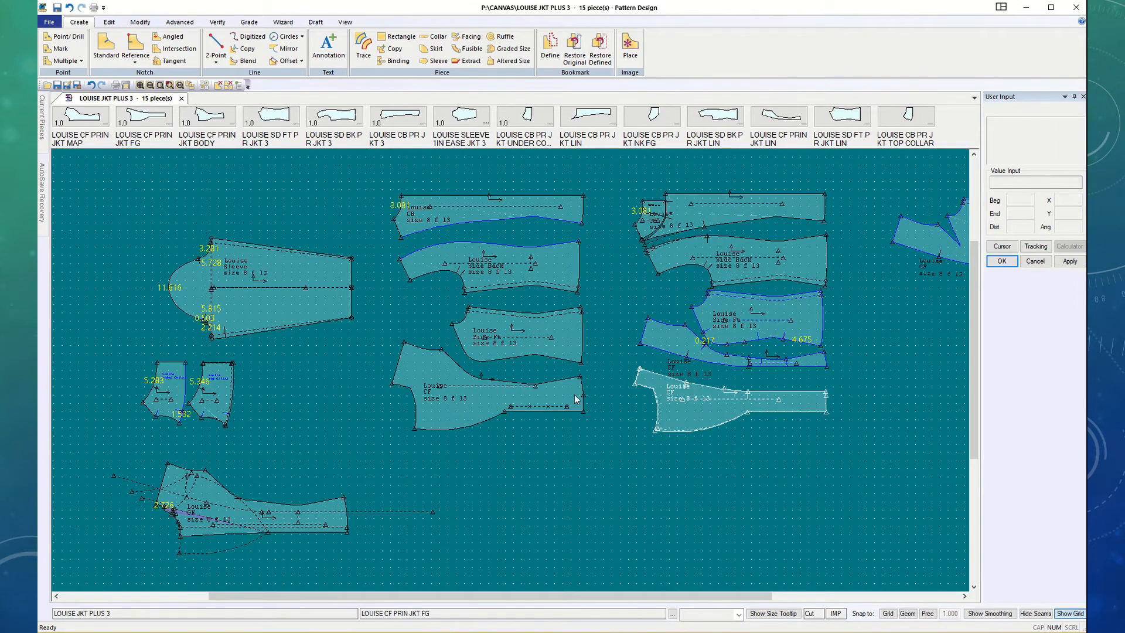
Step: Combine the separate edge lines on the collar pieces into single lines
click(258, 280)
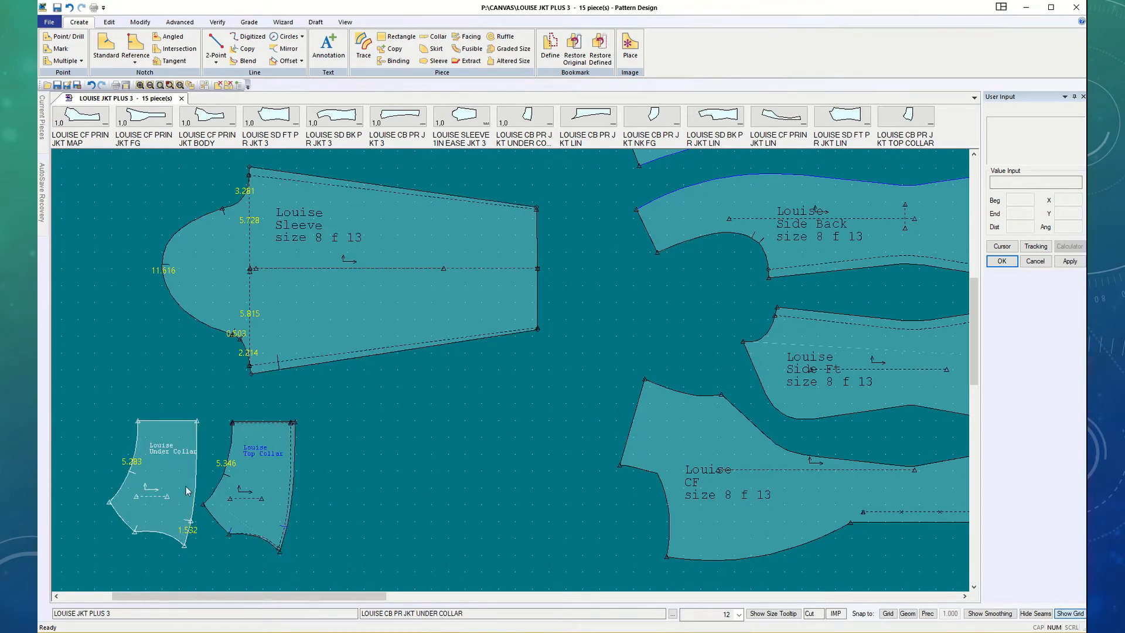
click(139, 21)
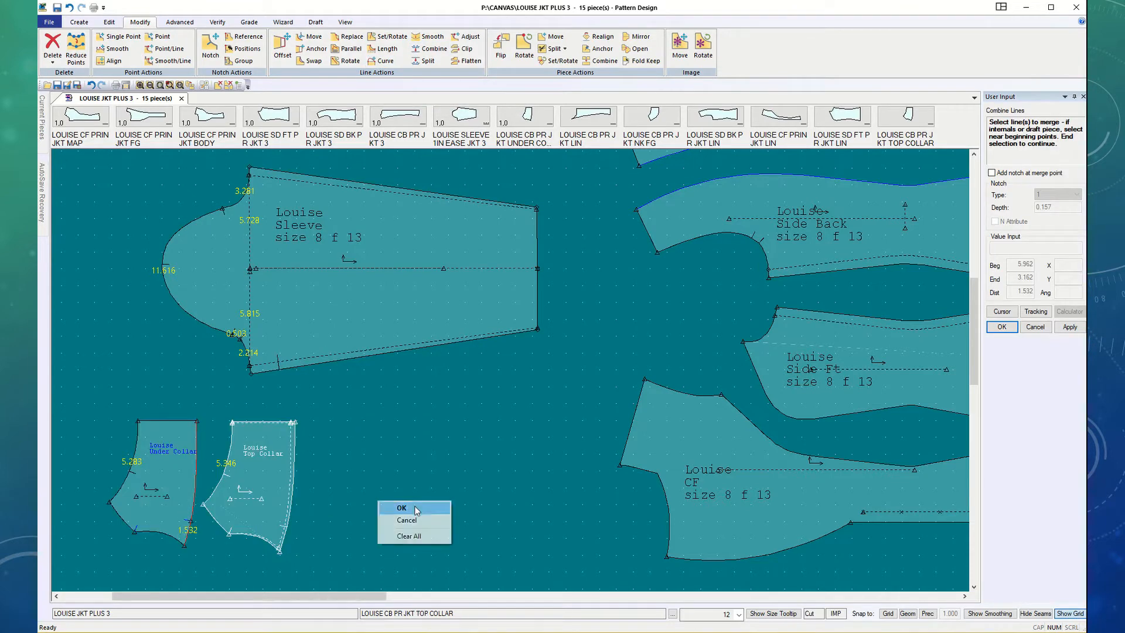
click(401, 507)
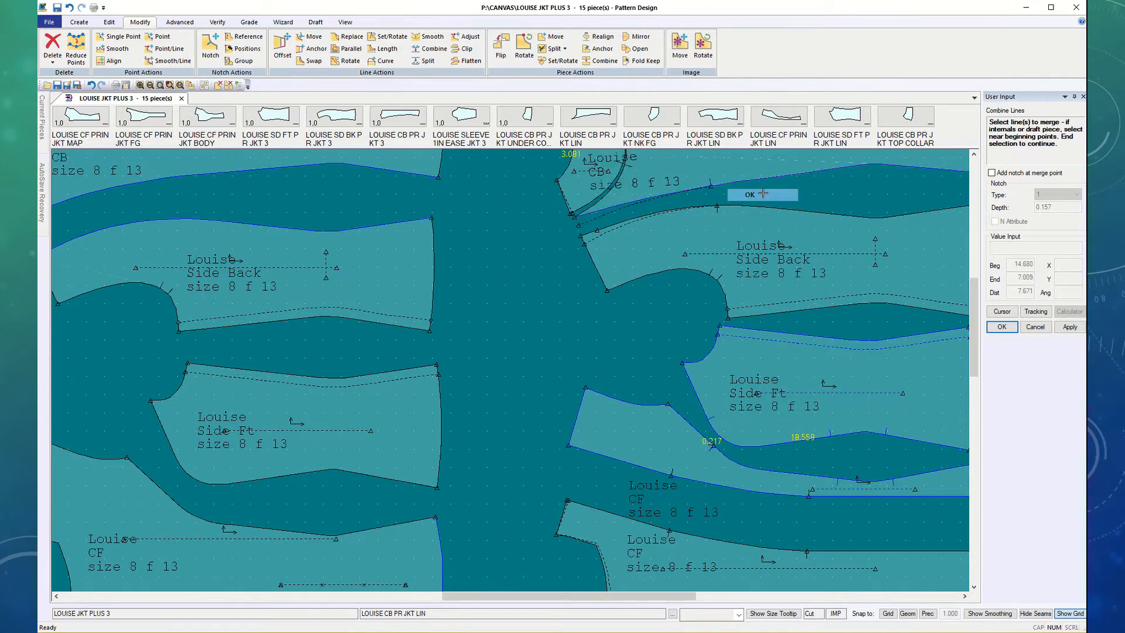
Step: Combine the back lining's edge lines into a single line
click(749, 194)
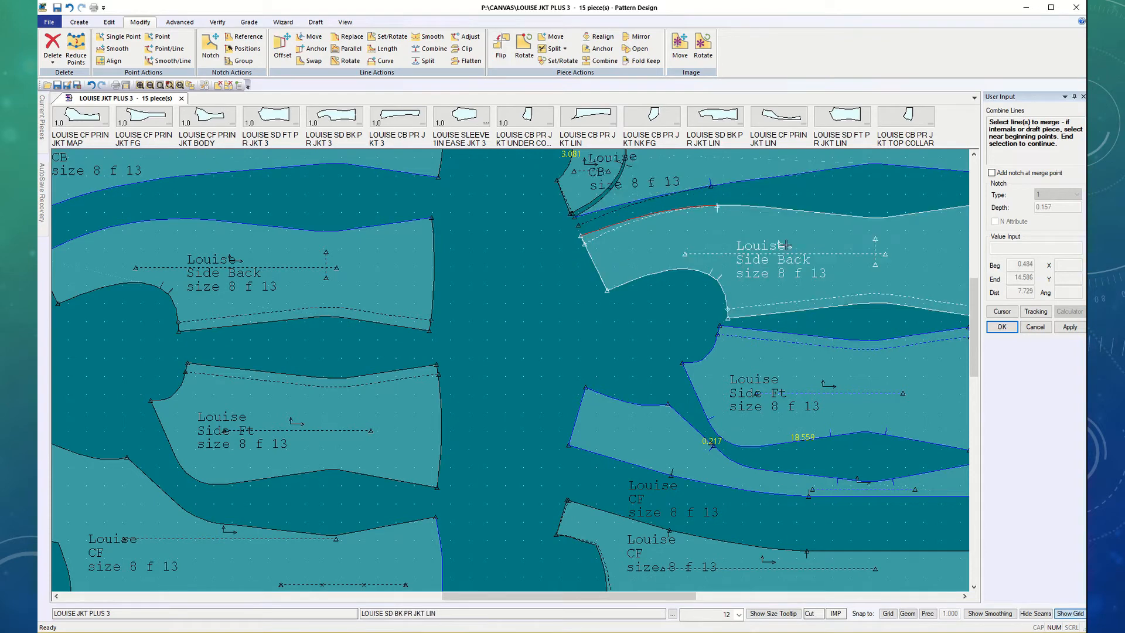
click(896, 218)
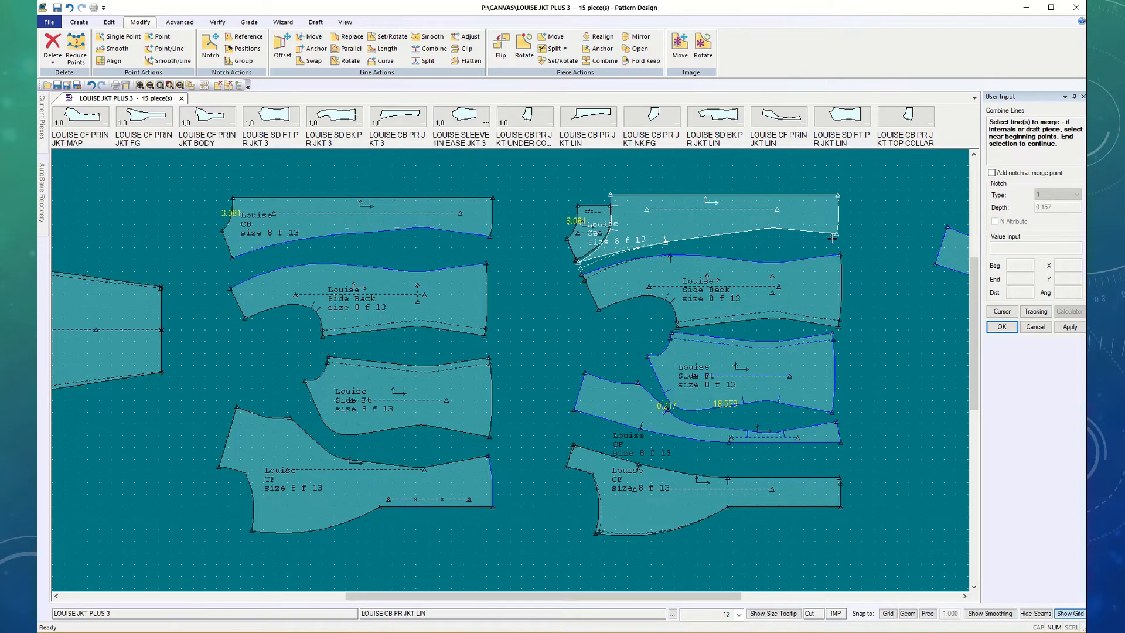
click(717, 372)
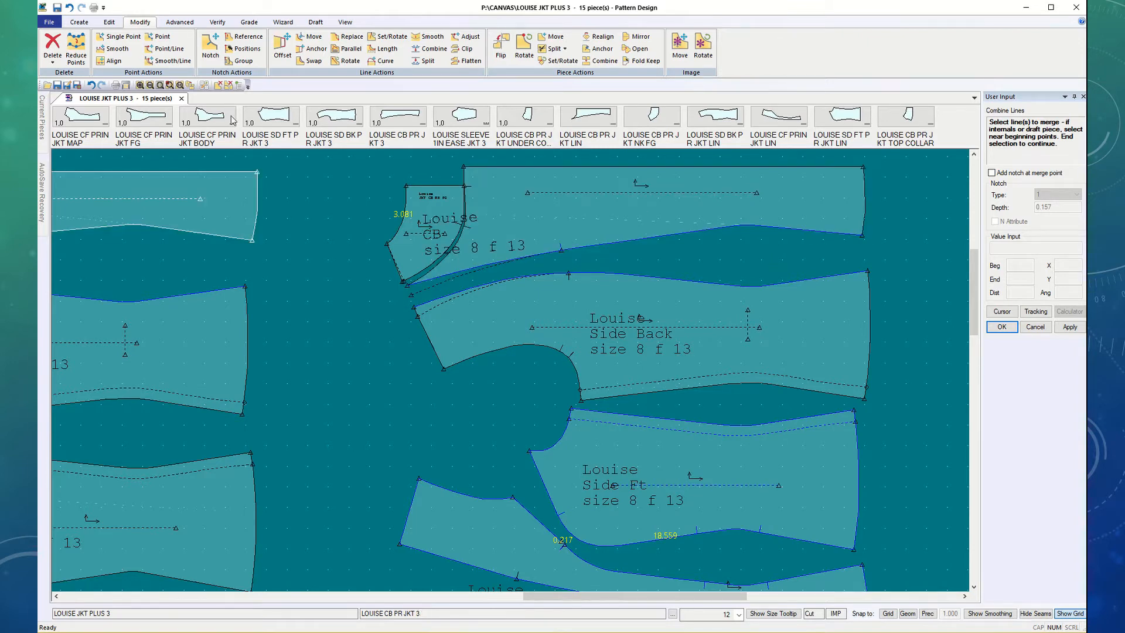
click(79, 21)
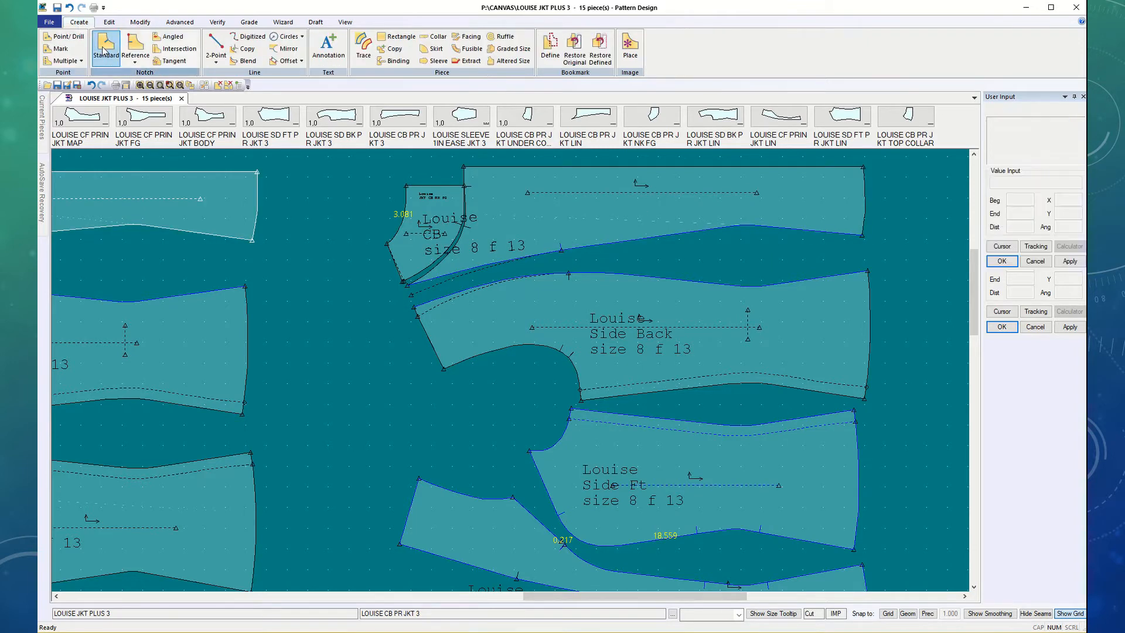
Step: Start a Dist From Point notch at 3 on the CB lining edge, then cancel the first attempt
click(104, 49)
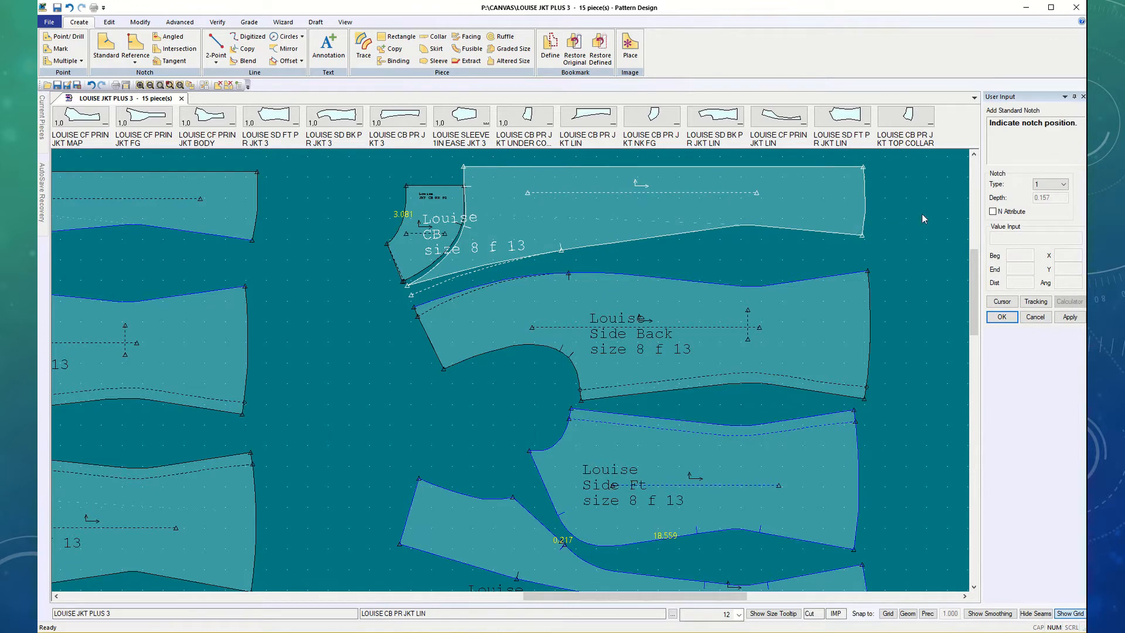
right_click(924, 218)
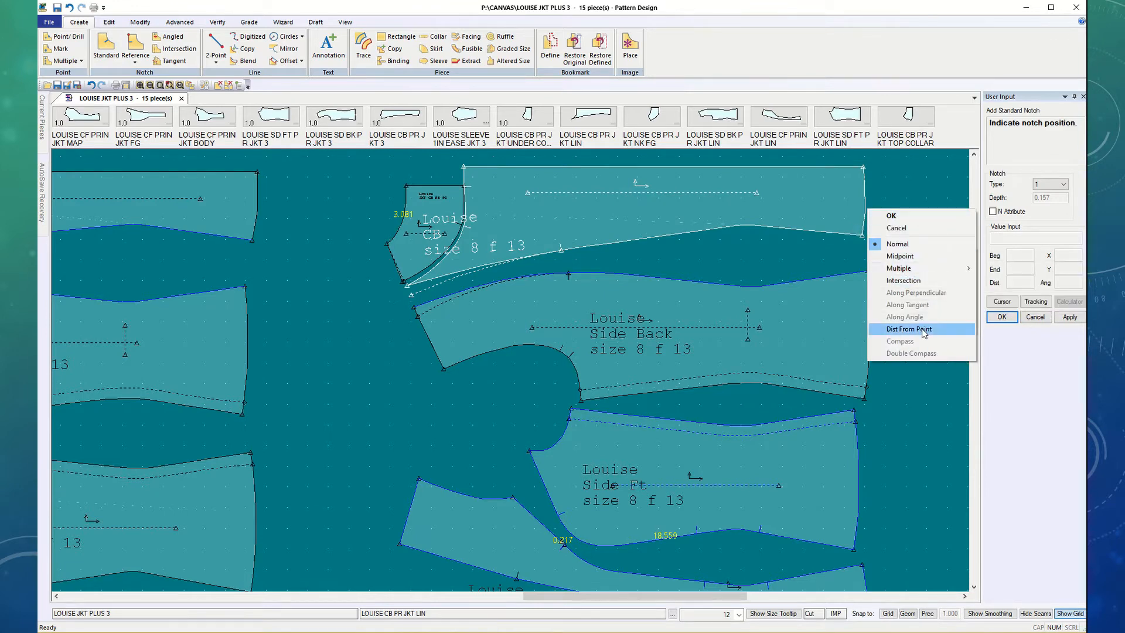
click(909, 328)
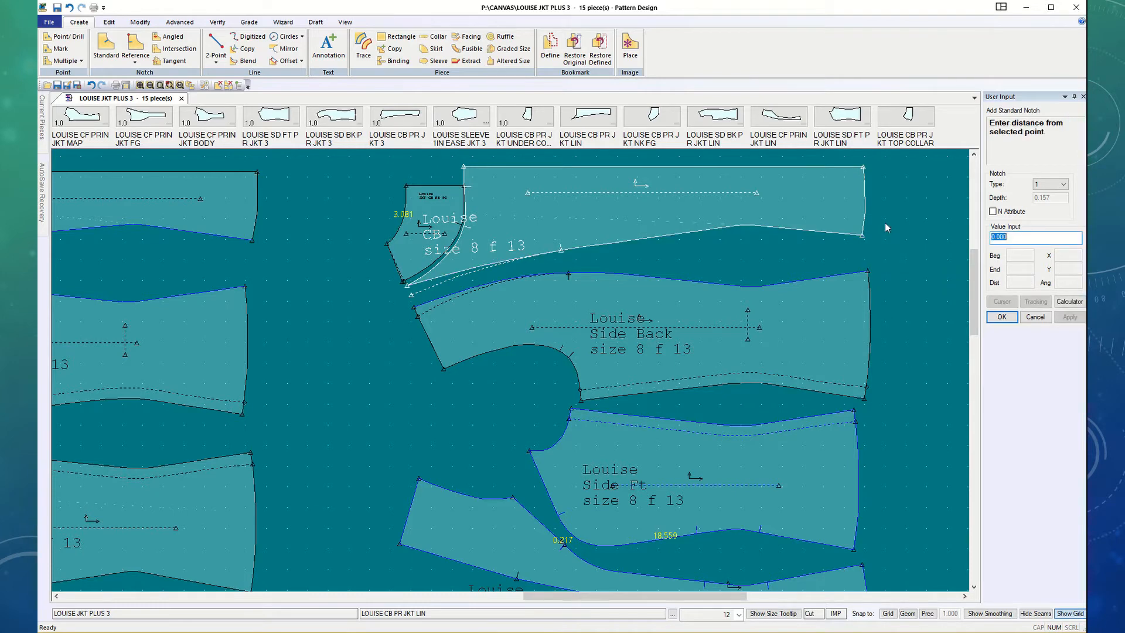
text(3)
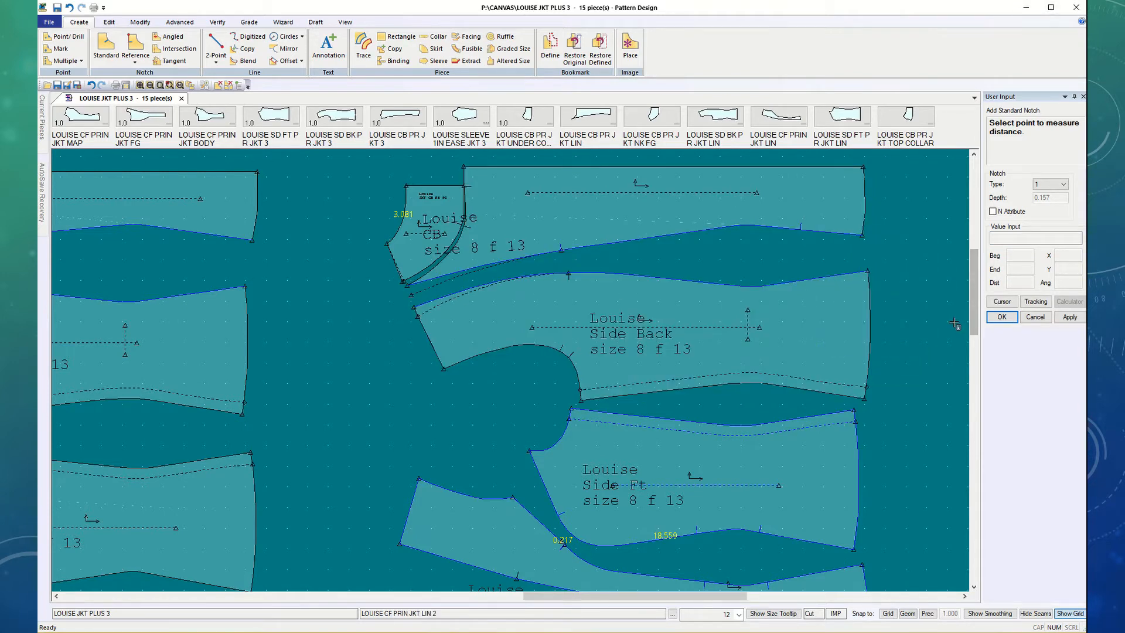
click(860, 237)
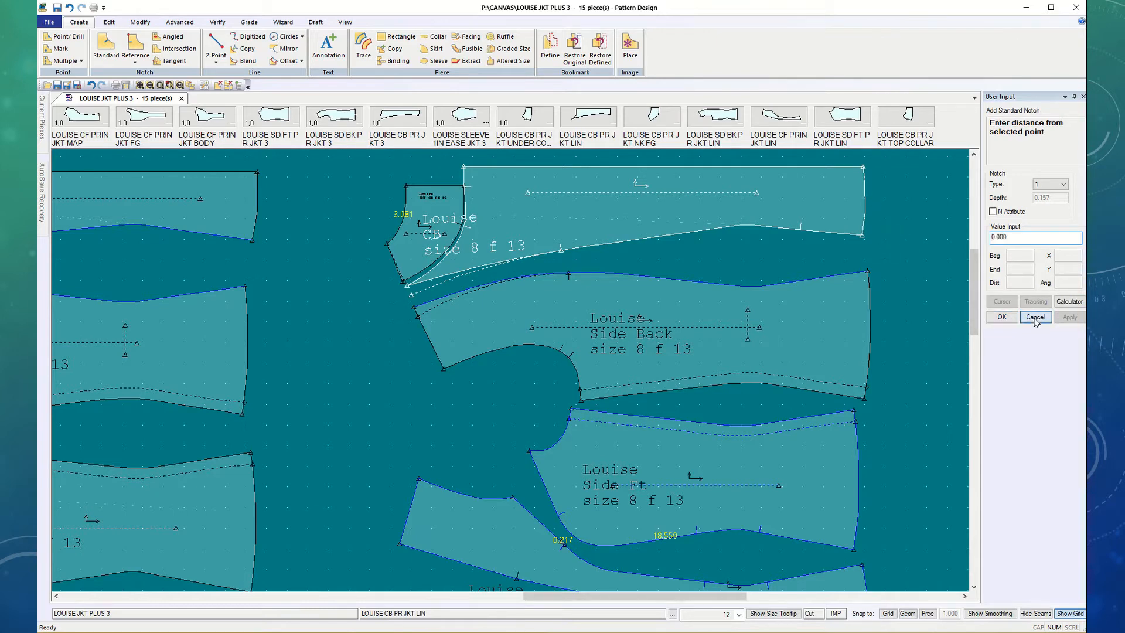
click(1034, 318)
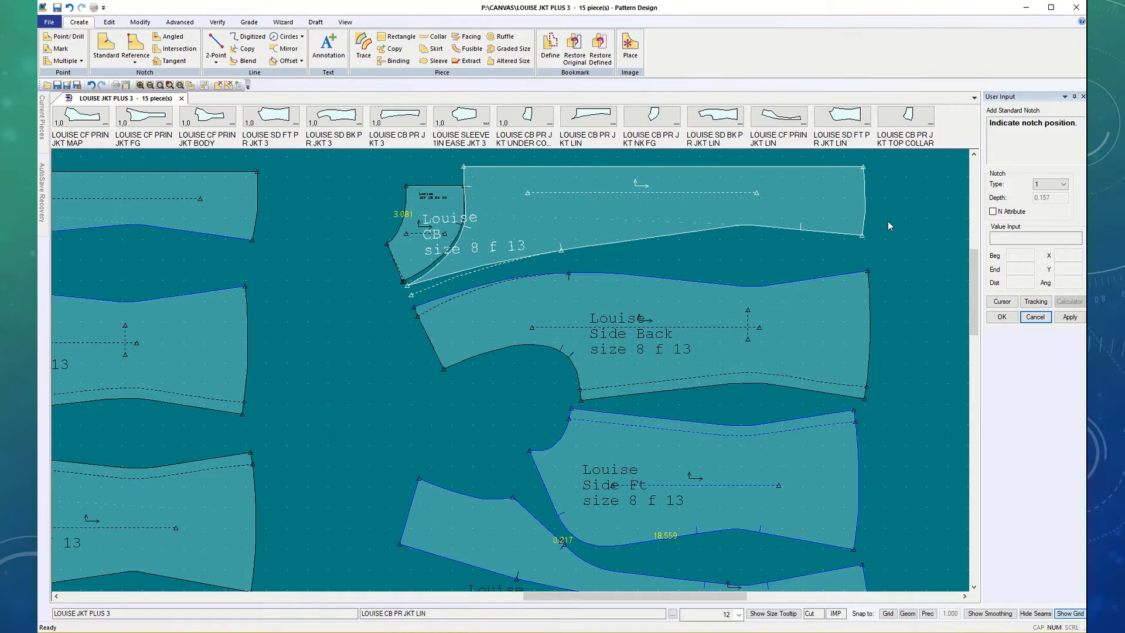
Step: Re-pick the reference point and enter a notch distance of 3 along the CB lining edge
right_click(889, 226)
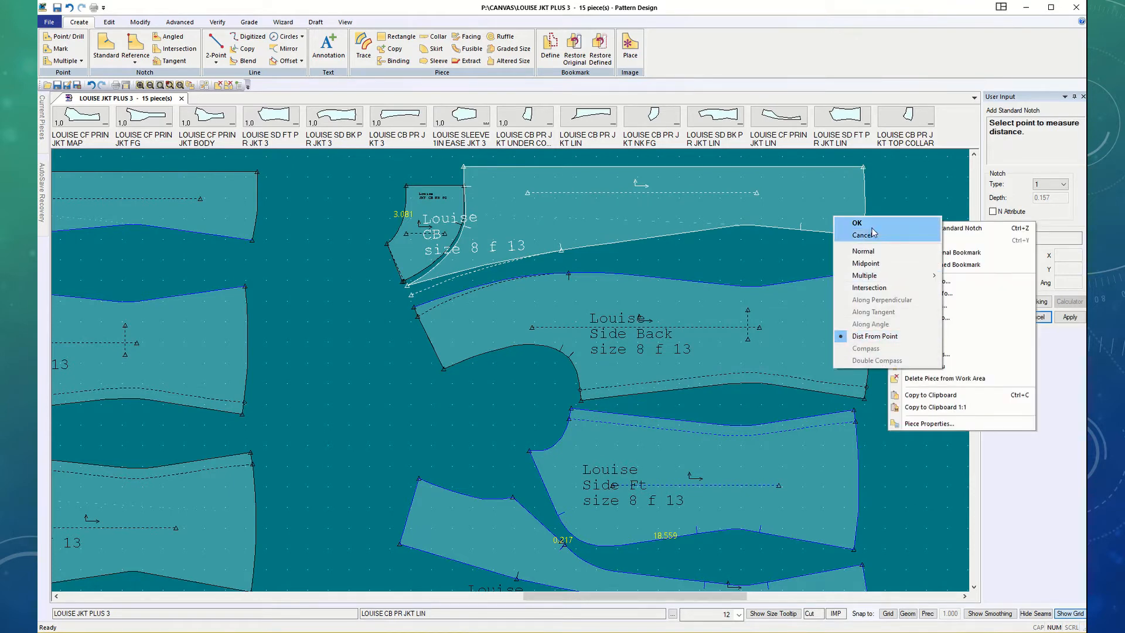
click(855, 223)
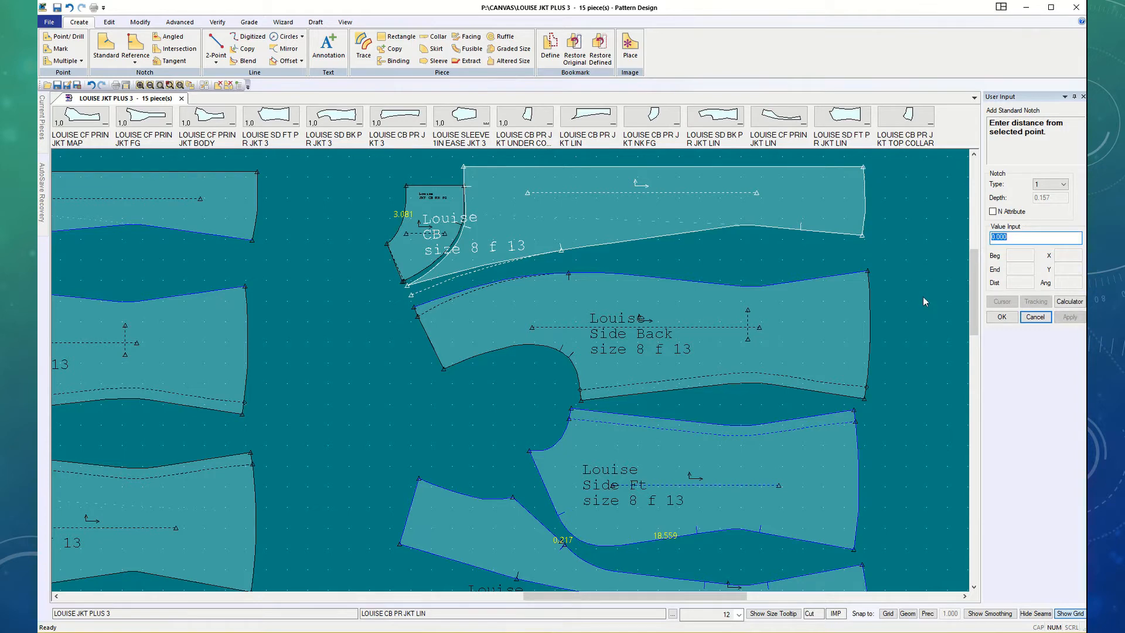
text(3.)
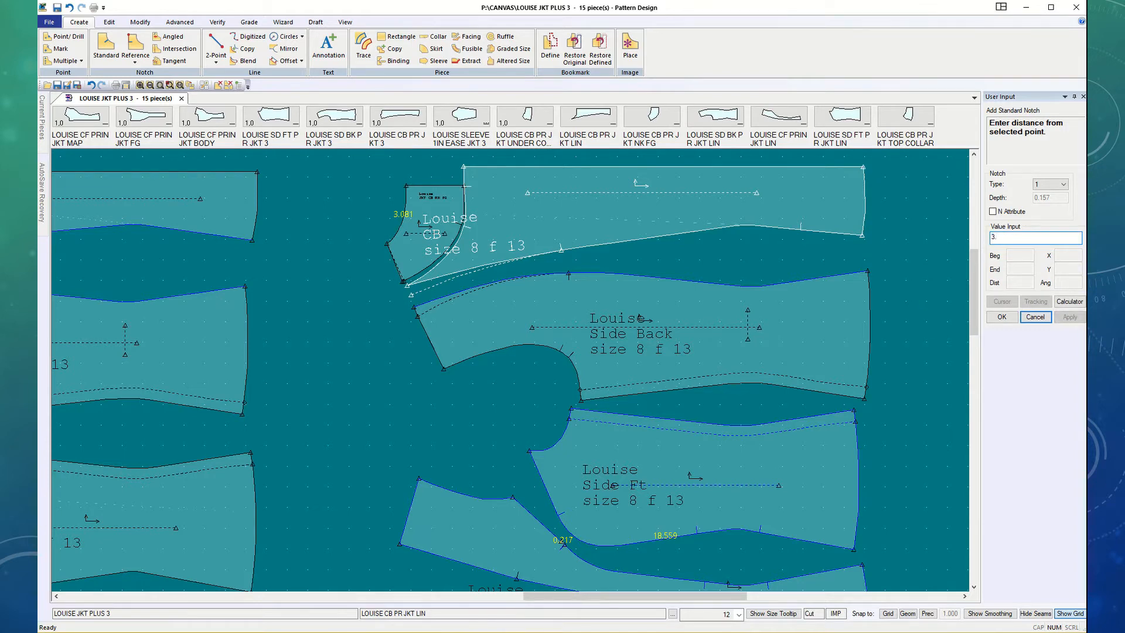
right_click(803, 239)
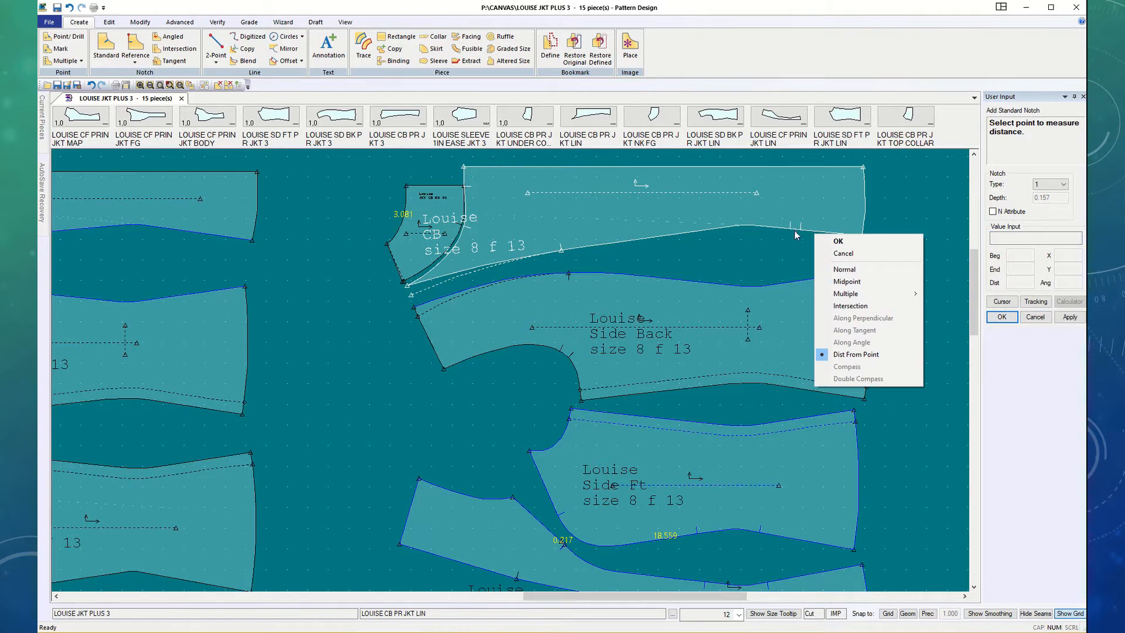
mouse_move(789, 273)
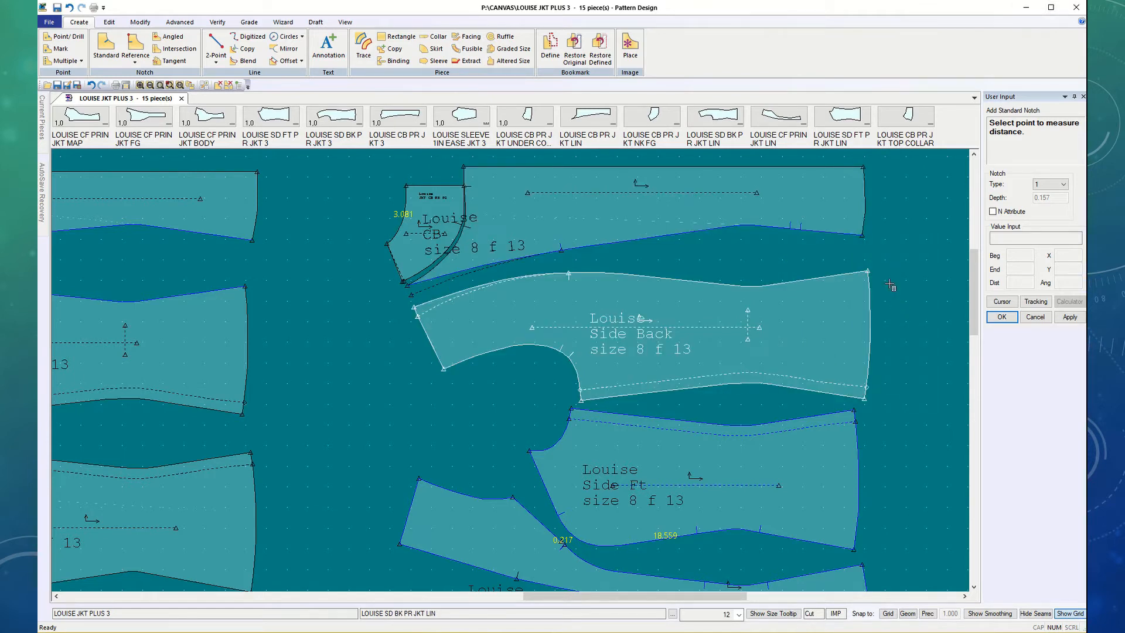
Step: Notch the side back lining edge at -3 from the chosen reference point and zoom in on the back linings
click(865, 270)
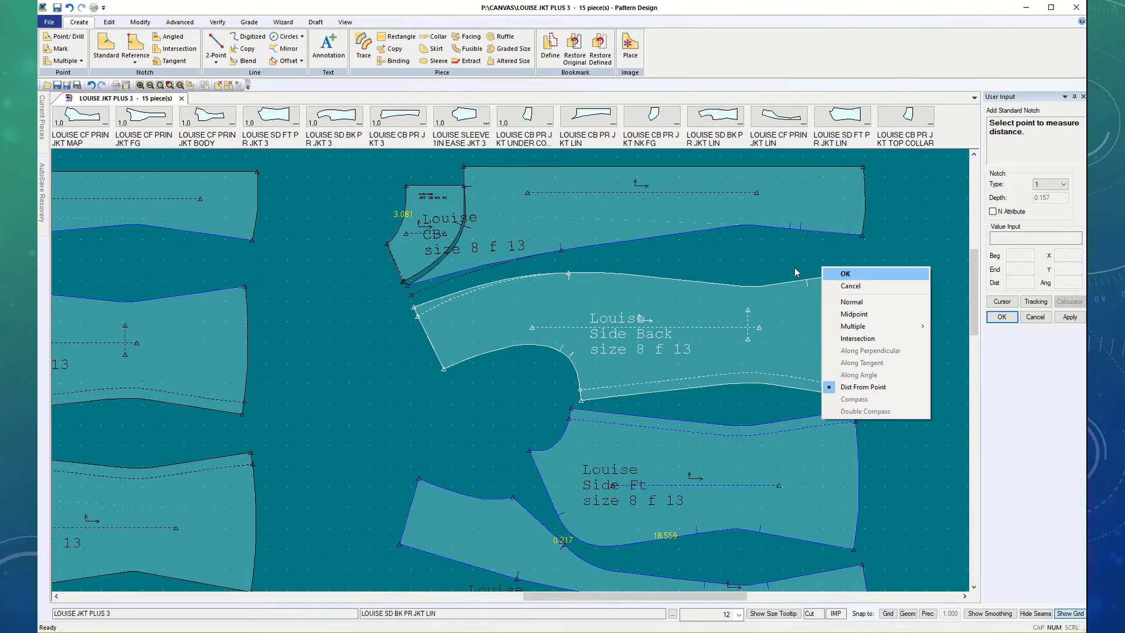
click(845, 273)
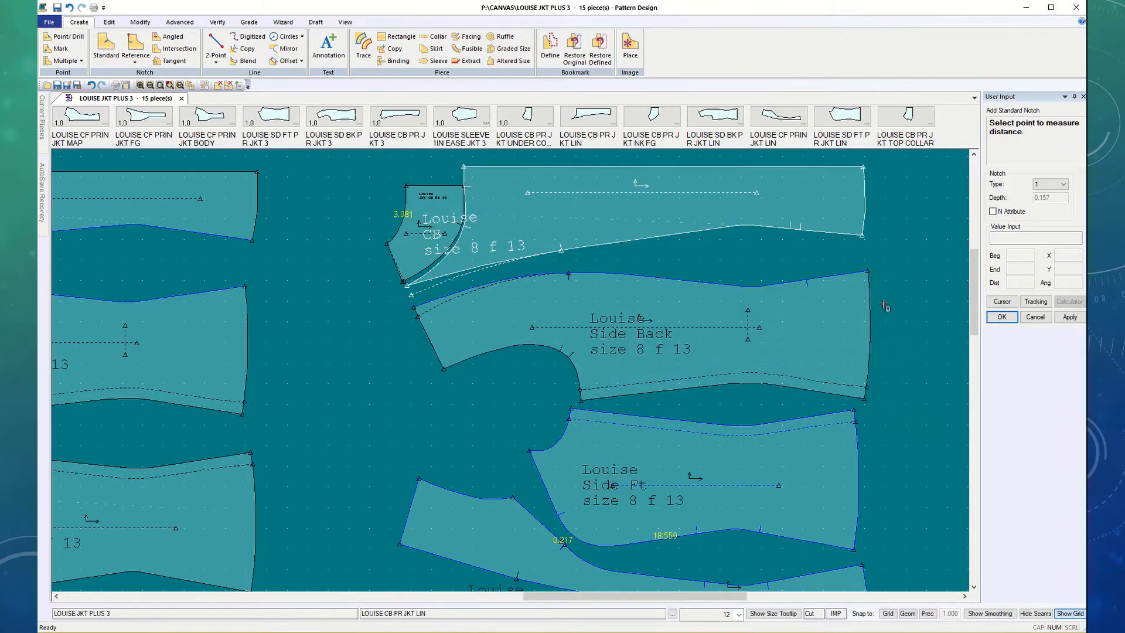
click(868, 271)
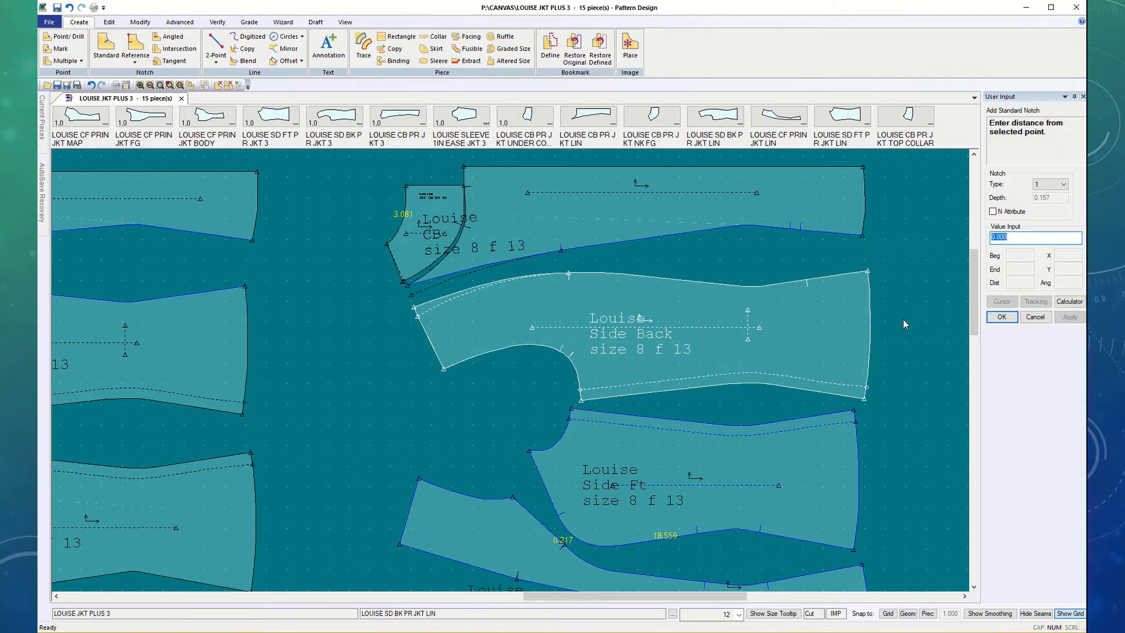
text(-3.5)
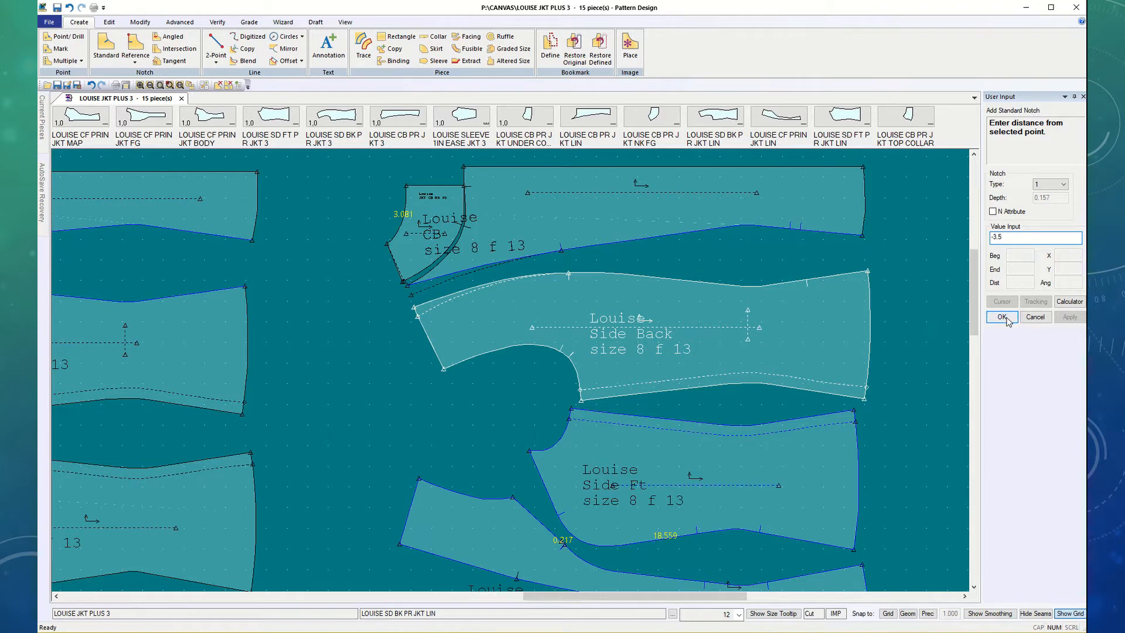
click(1001, 318)
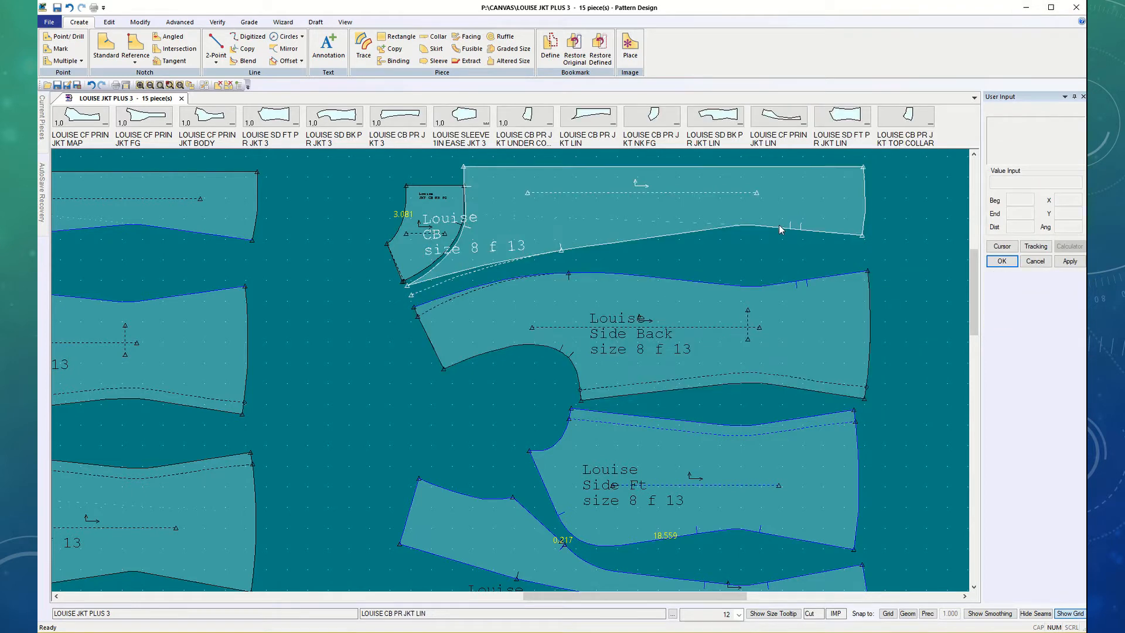
mouse_move(770, 270)
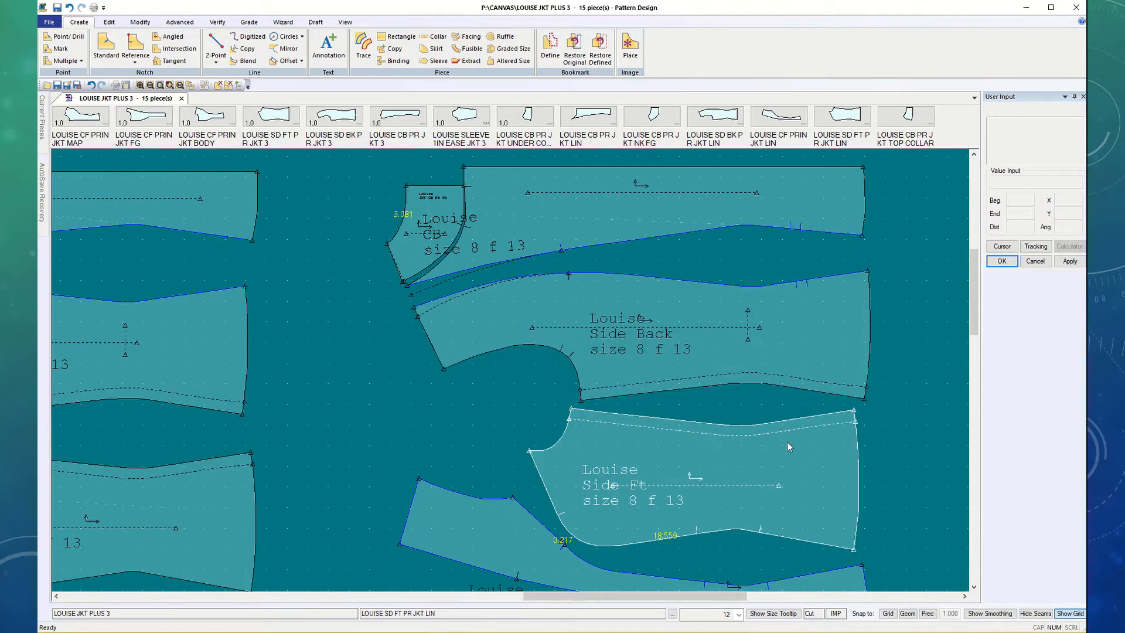
mouse_move(706, 428)
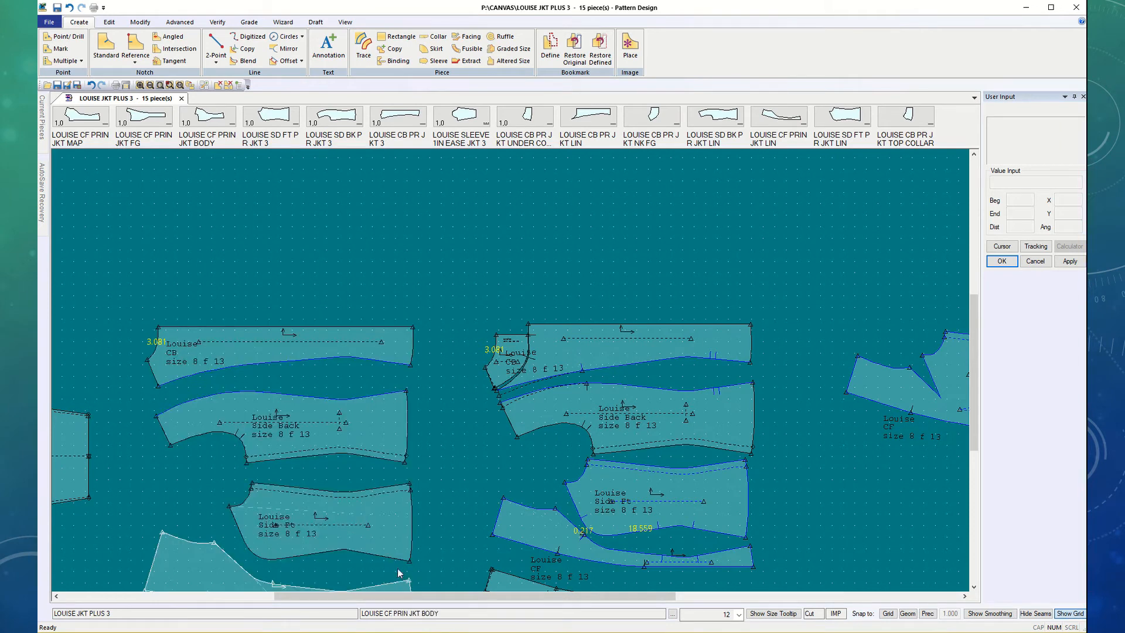
click(324, 517)
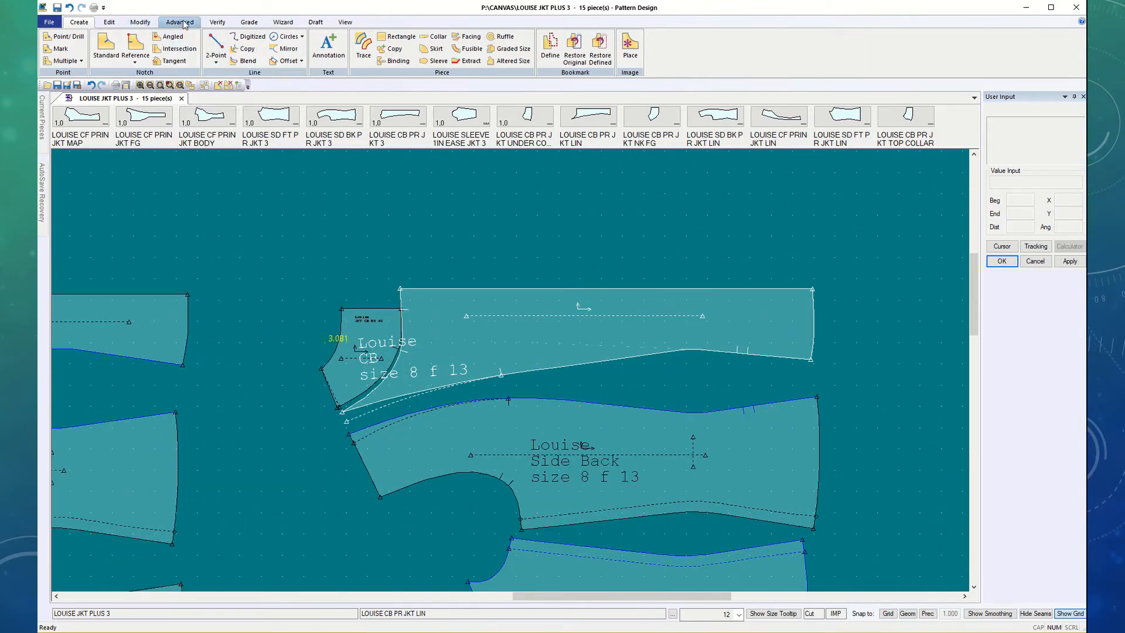
Step: Run Verify > Walk Pieces on the centre back lining, selecting the walk line and the stationary seam line
click(218, 21)
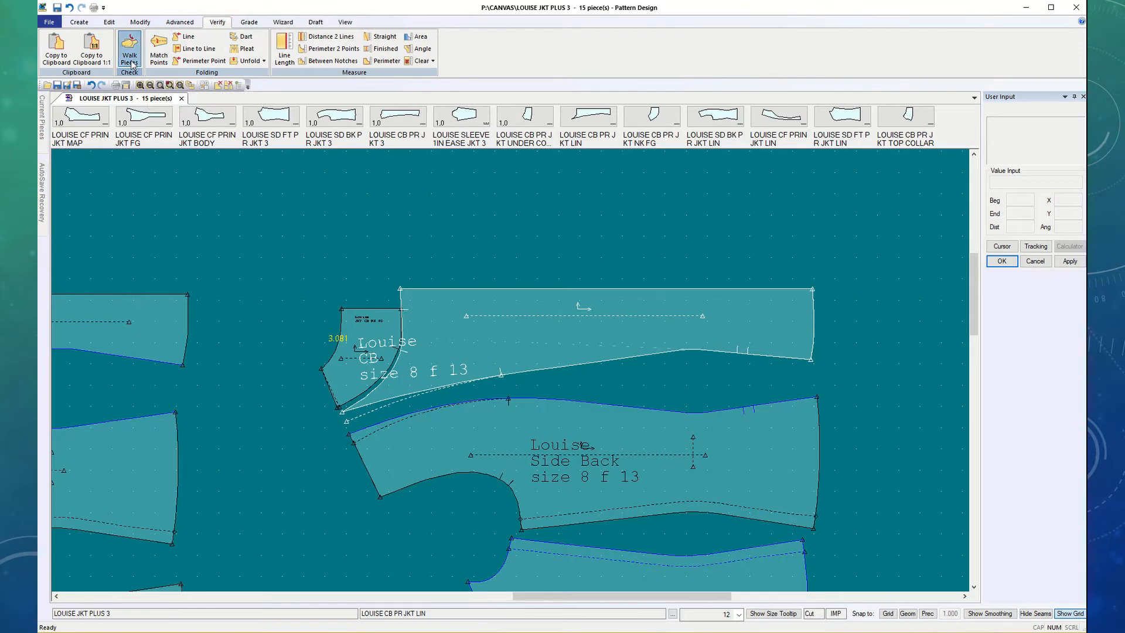
click(129, 50)
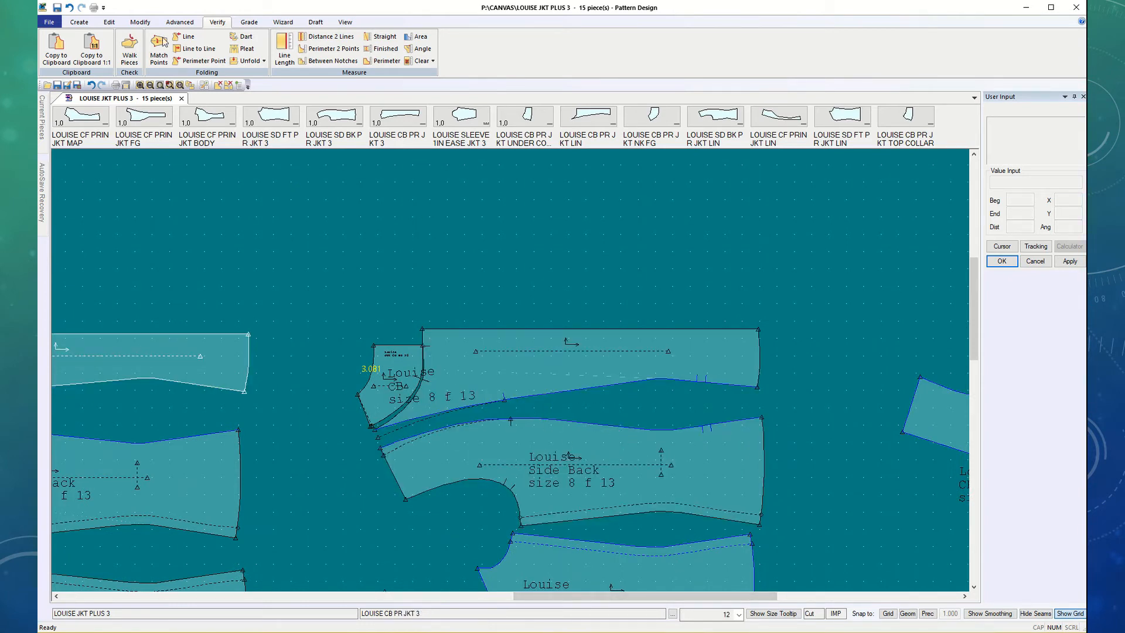
click(283, 48)
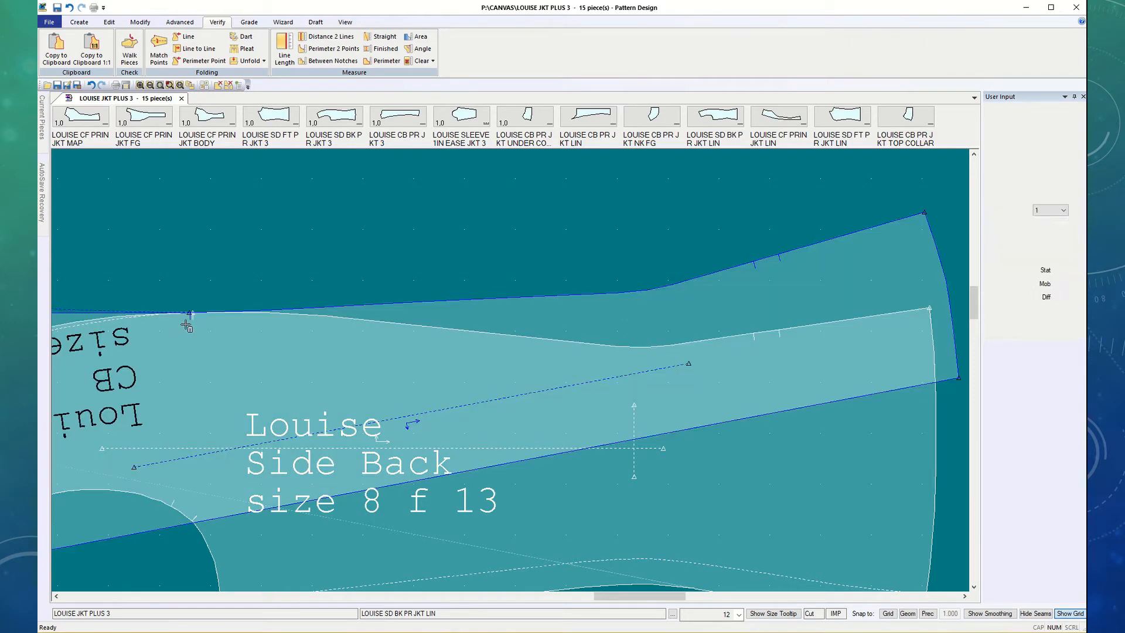
click(129, 50)
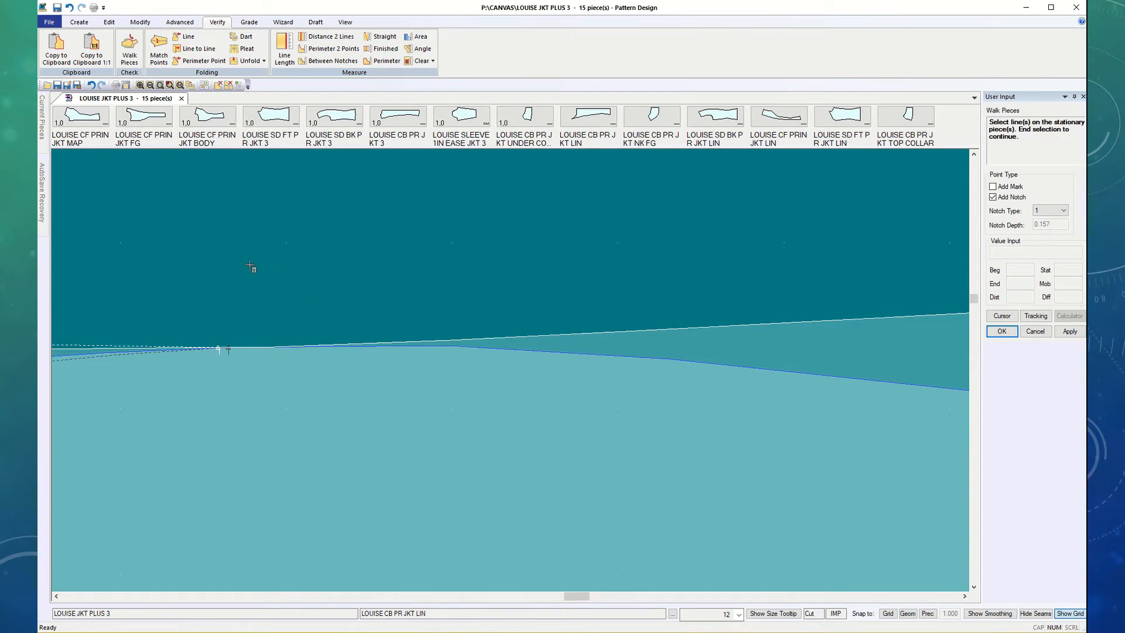
mouse_move(92, 48)
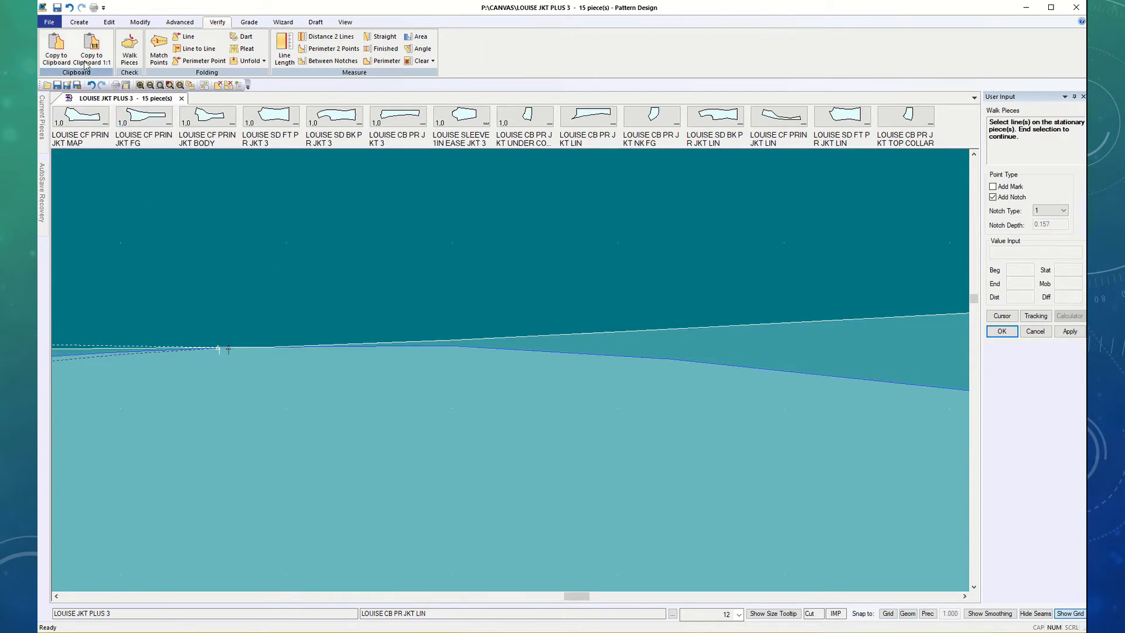
Step: End the walk via Modify and choose Delete > Notch to remove notches from the pieces
click(140, 21)
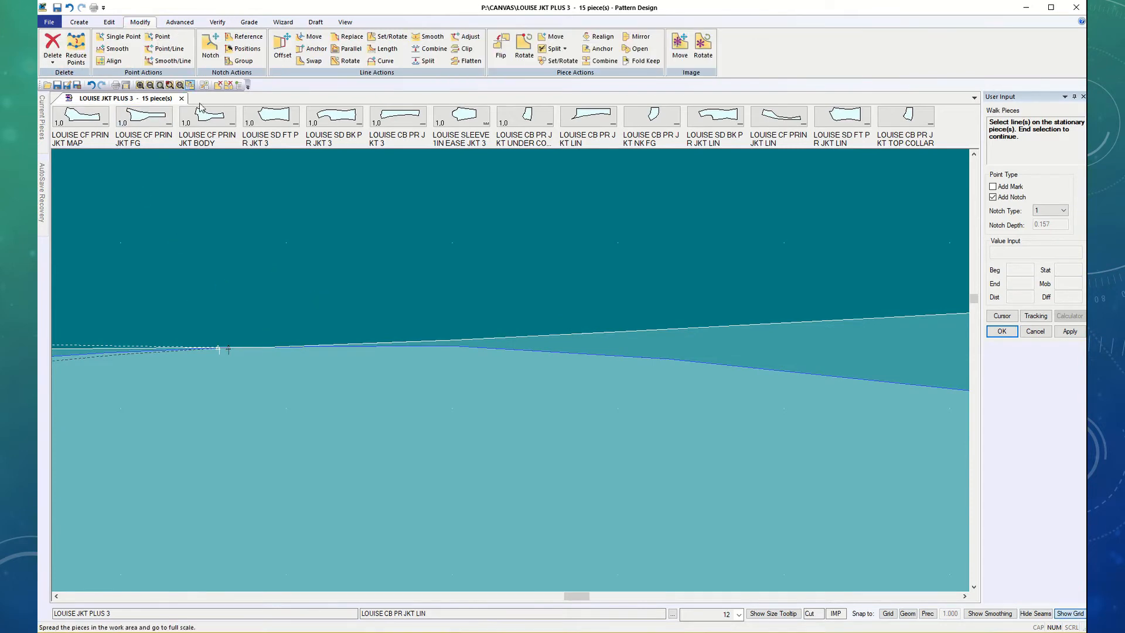
click(52, 55)
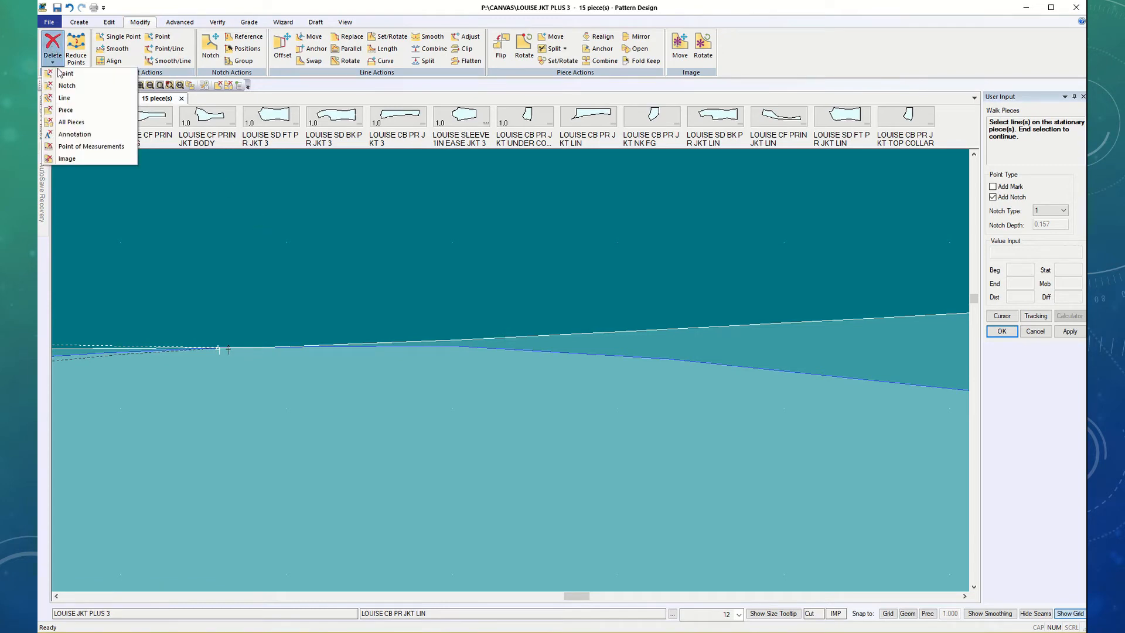
click(66, 85)
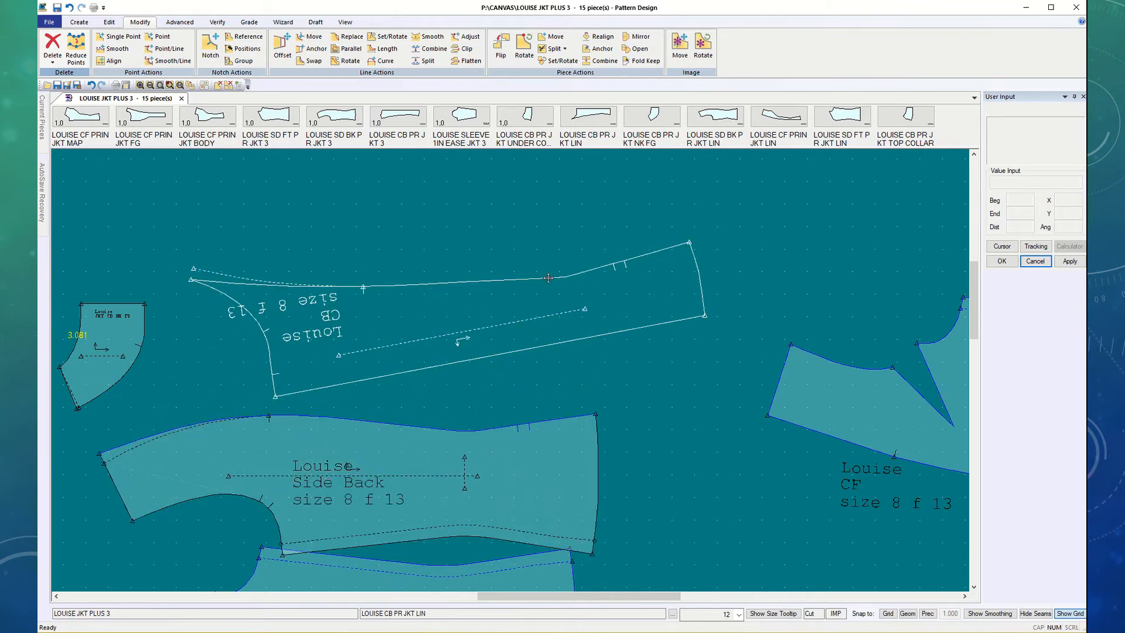
click(50, 53)
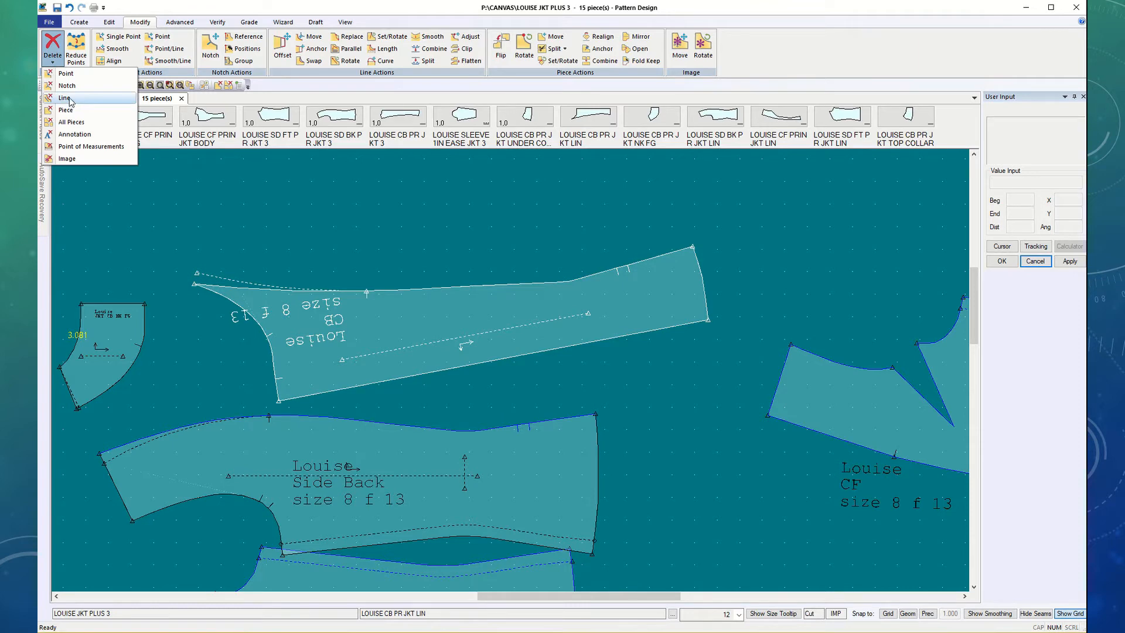
click(65, 97)
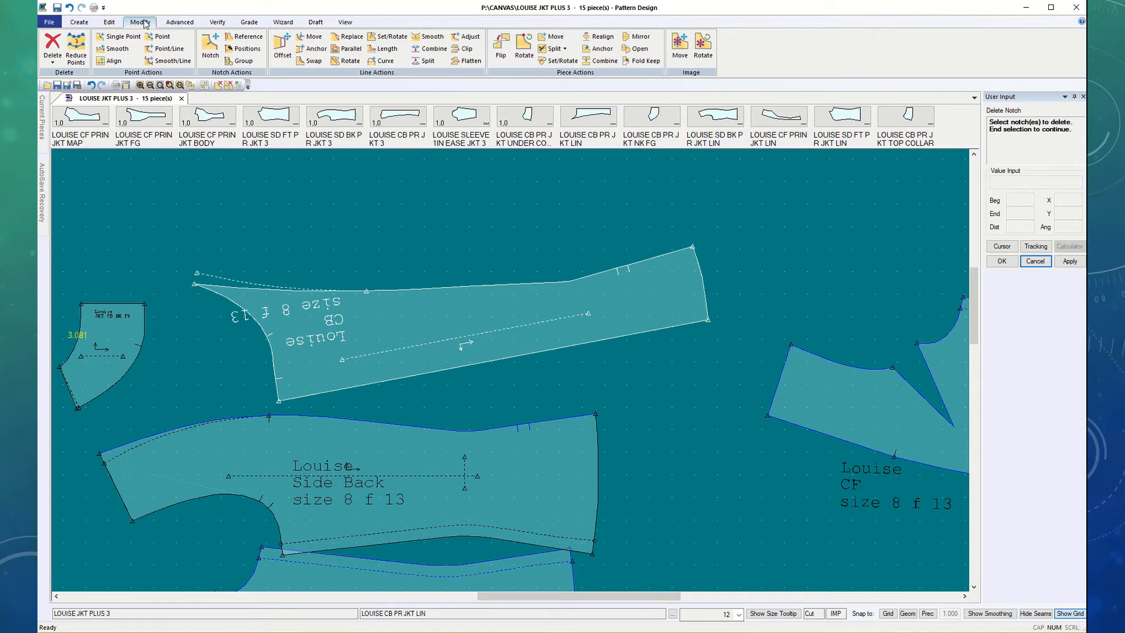
Step: Begin walking the Side Back's top seam with Walk Pieces and confirm it as the walk line
click(217, 21)
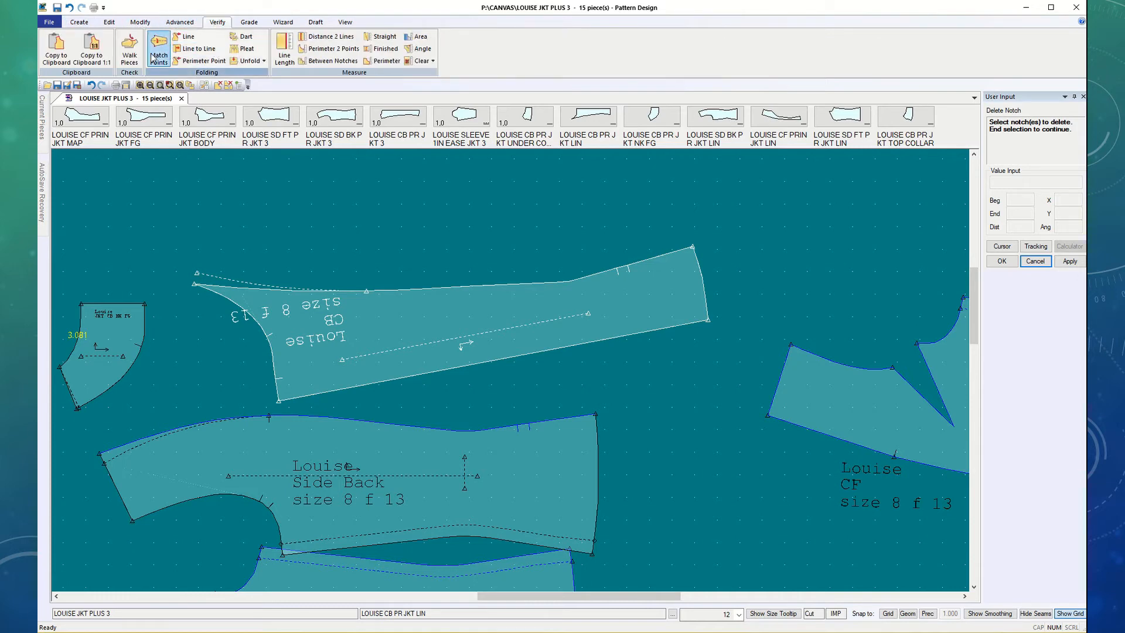
click(158, 48)
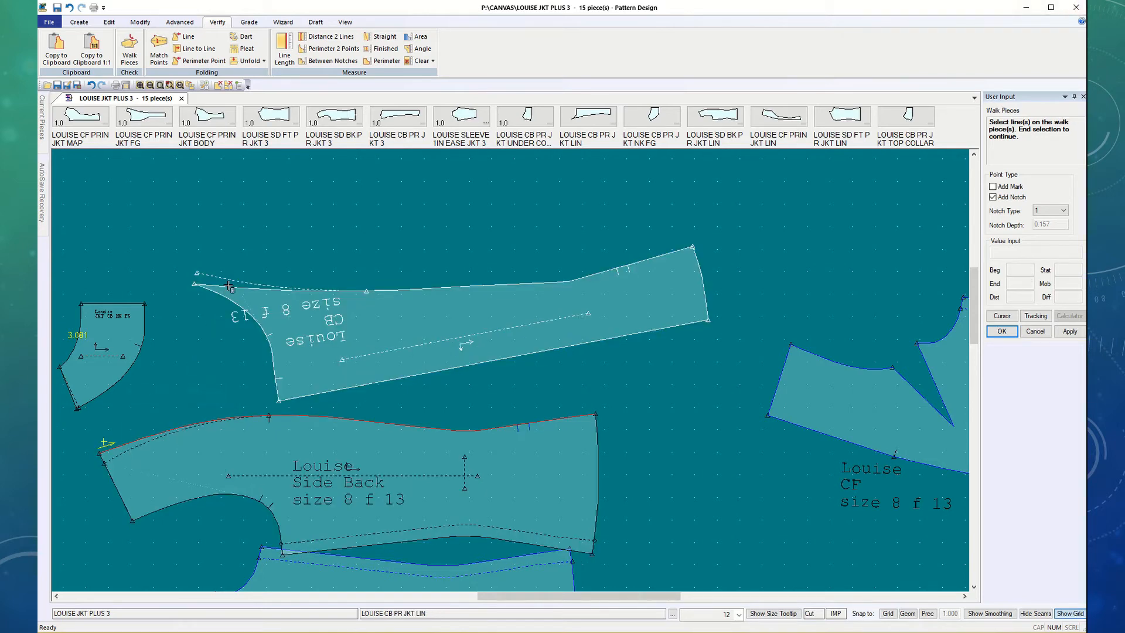
right_click(230, 288)
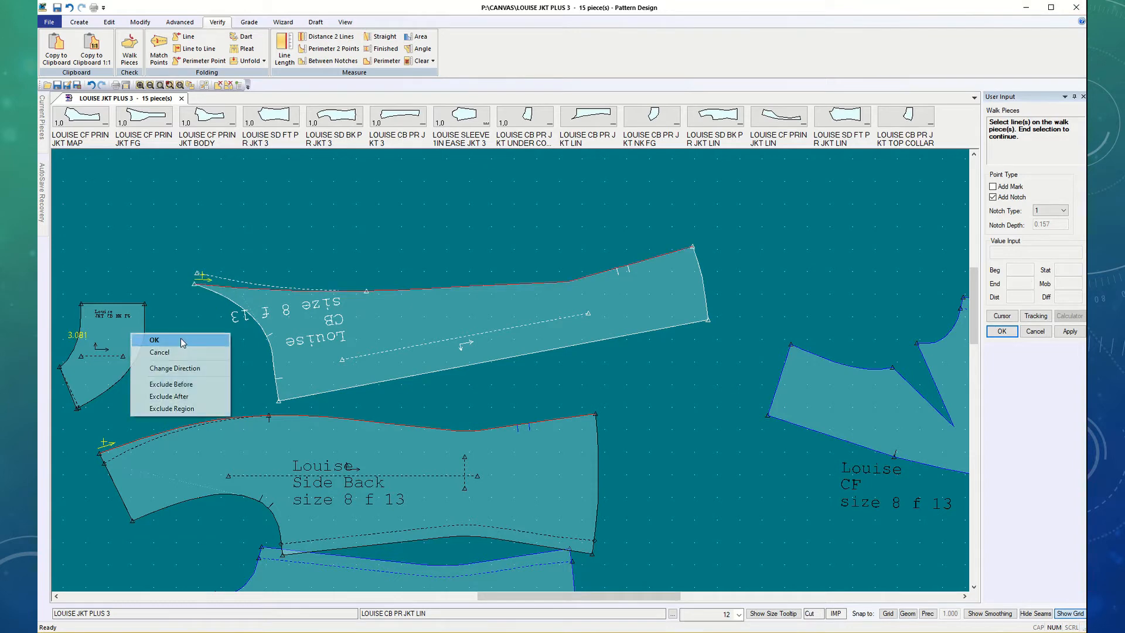
click(155, 339)
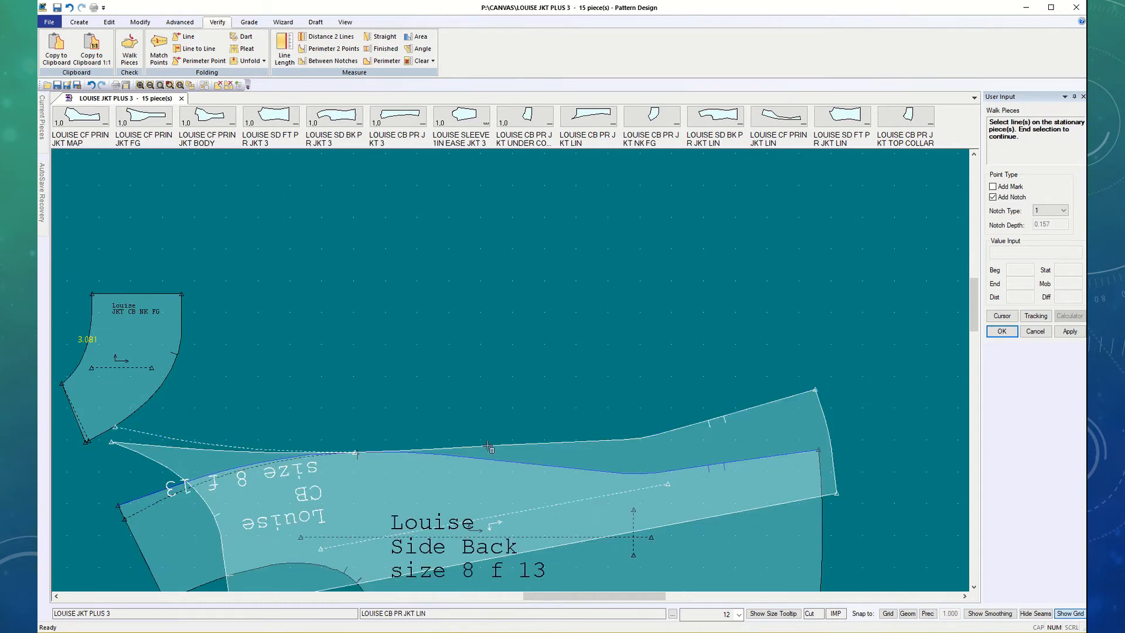
mouse_move(478, 407)
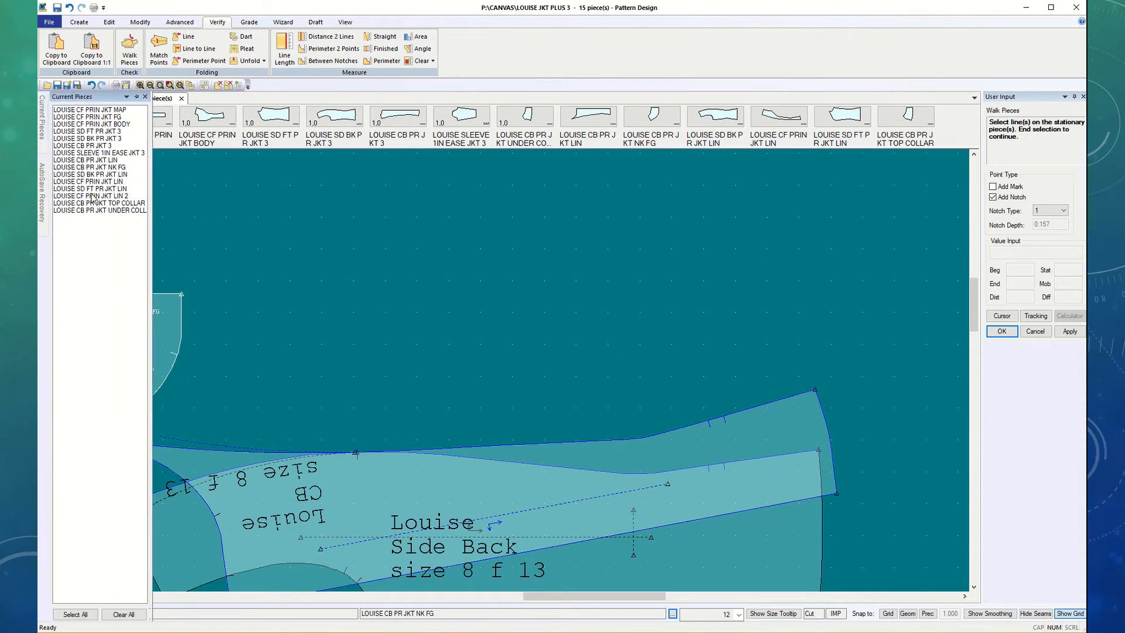
mouse_move(101, 210)
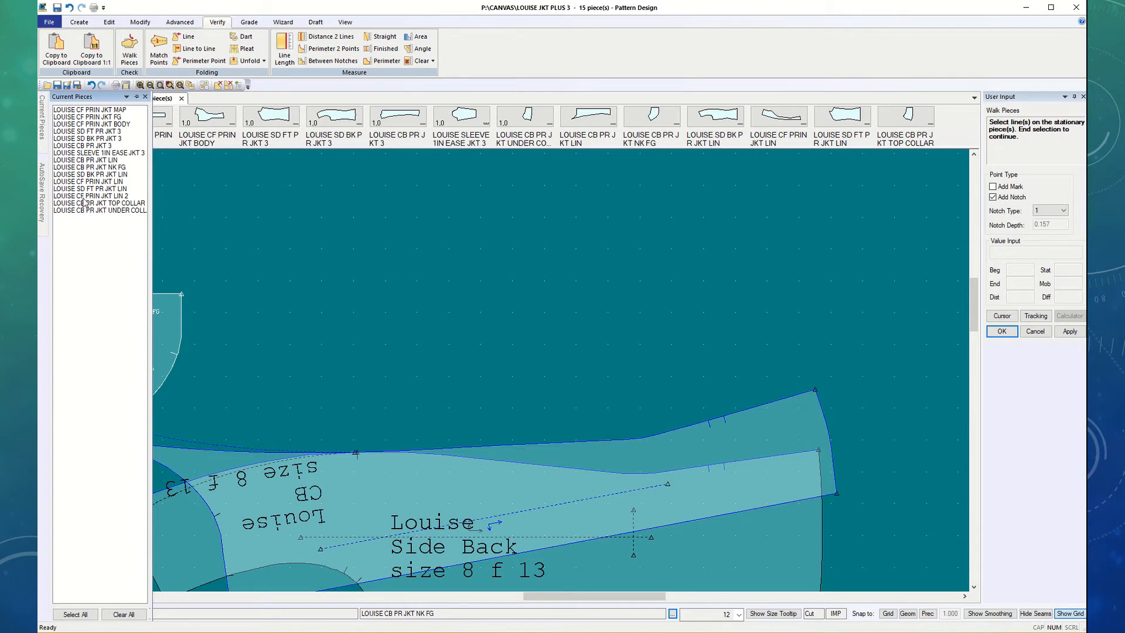
mouse_move(91, 210)
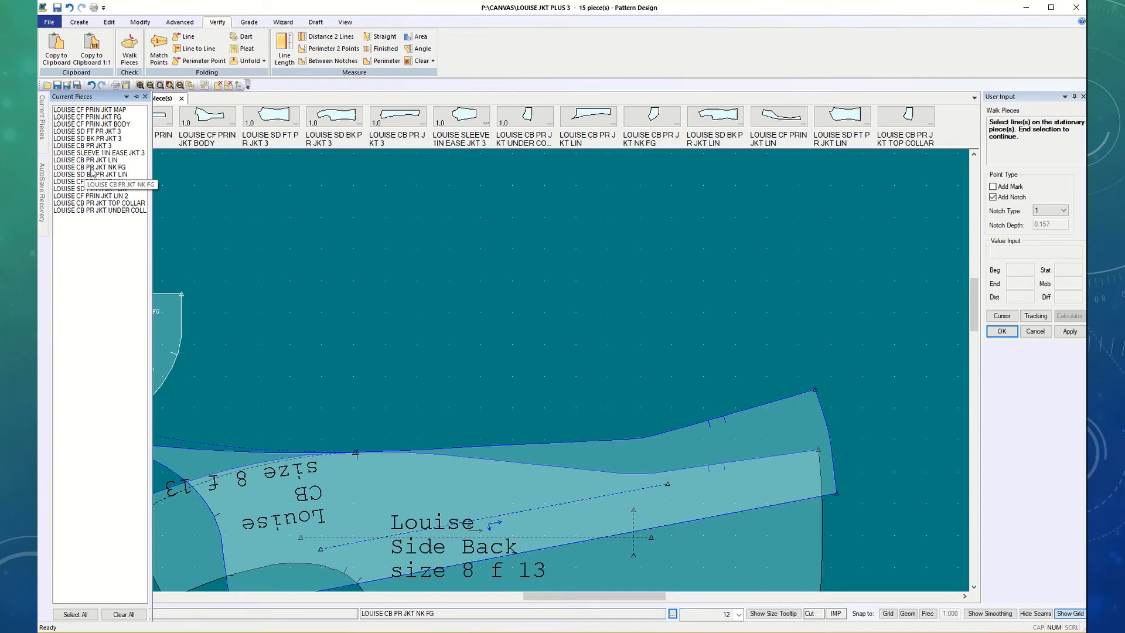
Step: Bring LOUISE CB PR JKT LIN into view from the Current Pieces list
click(88, 166)
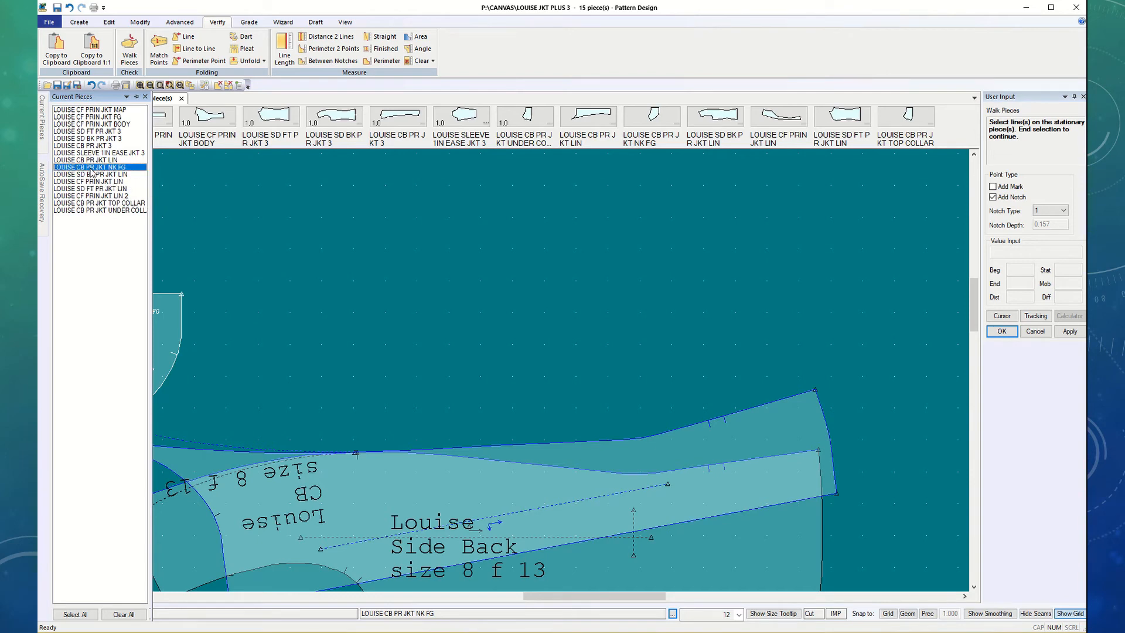
click(86, 159)
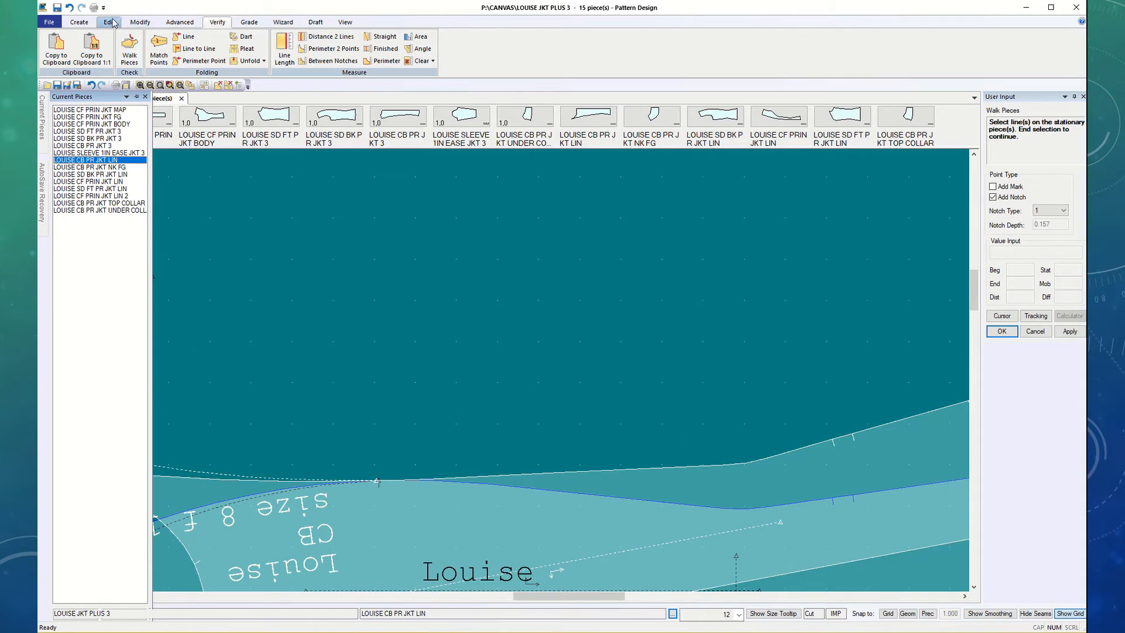
Step: Place and confirm a standard notch on the centre back lining's top seam
click(78, 21)
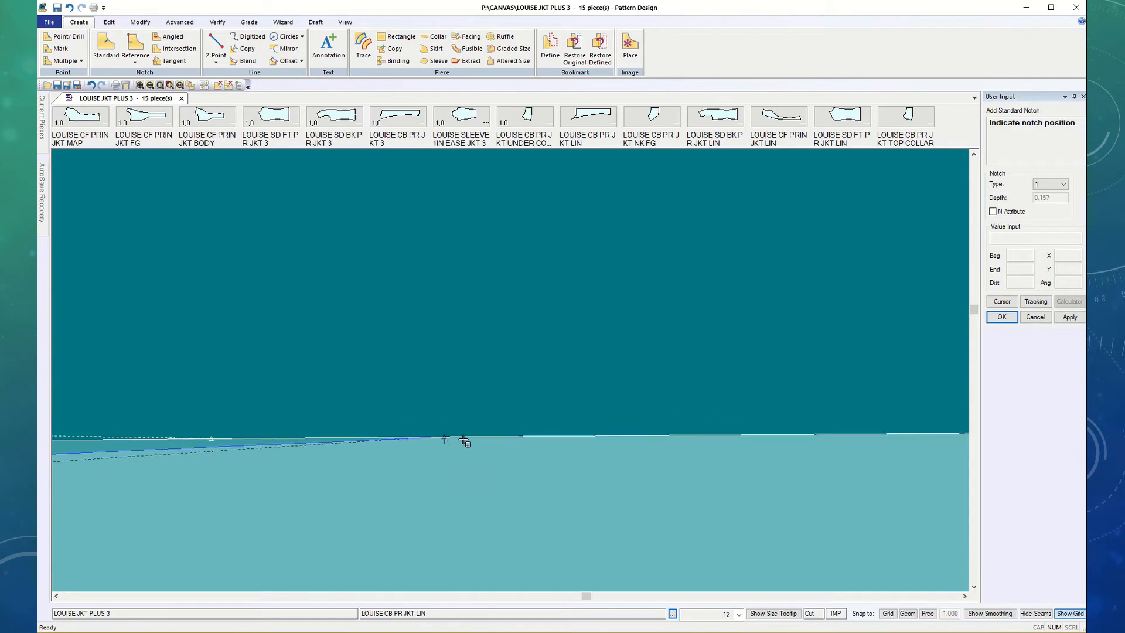
mouse_move(453, 461)
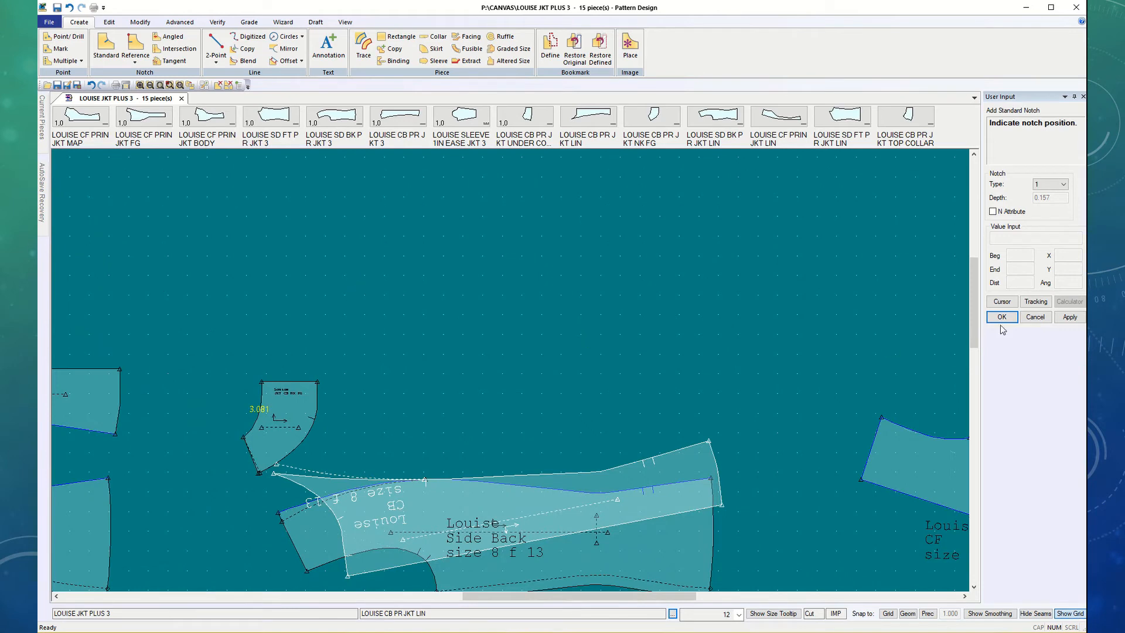
click(1001, 317)
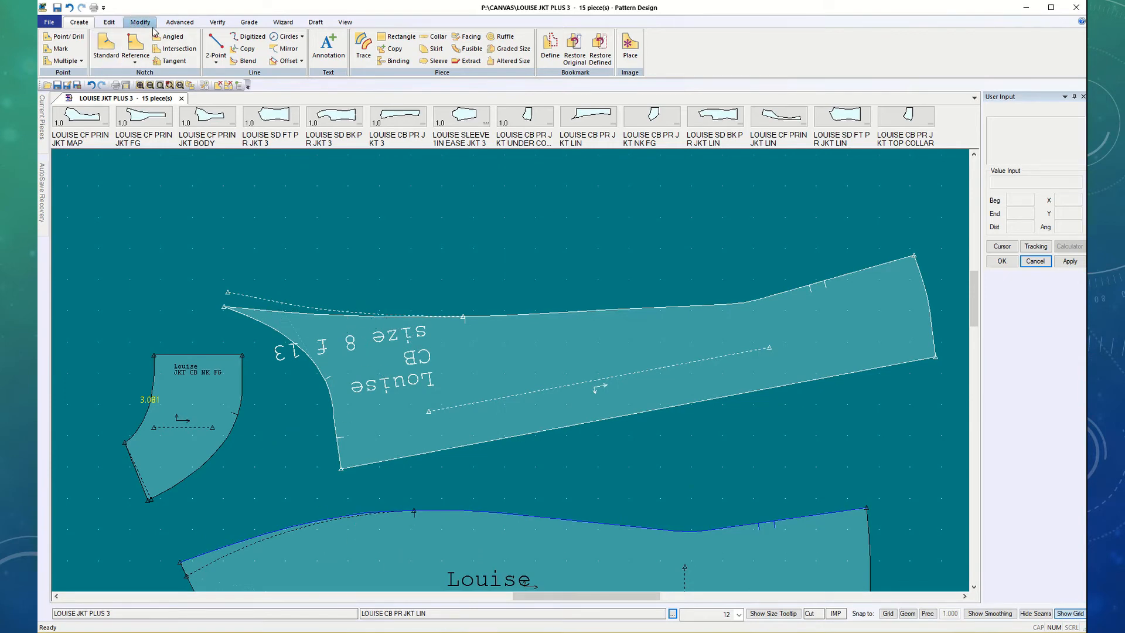
Step: Delete the unwanted line, combine the Side Back edge lines into one, and return to Verify
click(78, 21)
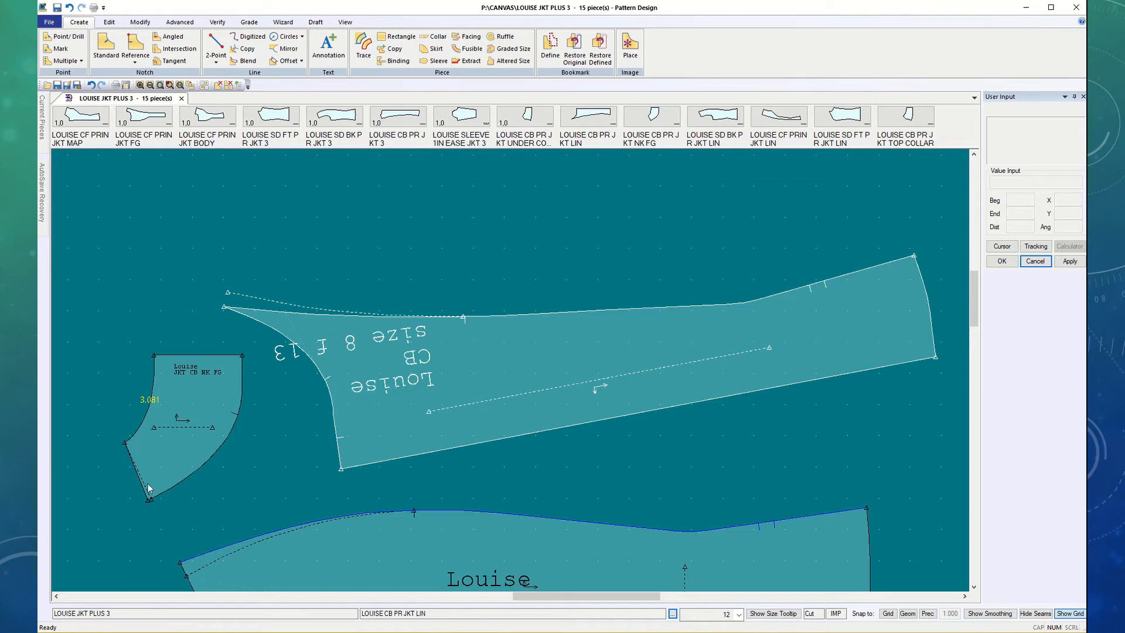
mouse_move(148, 30)
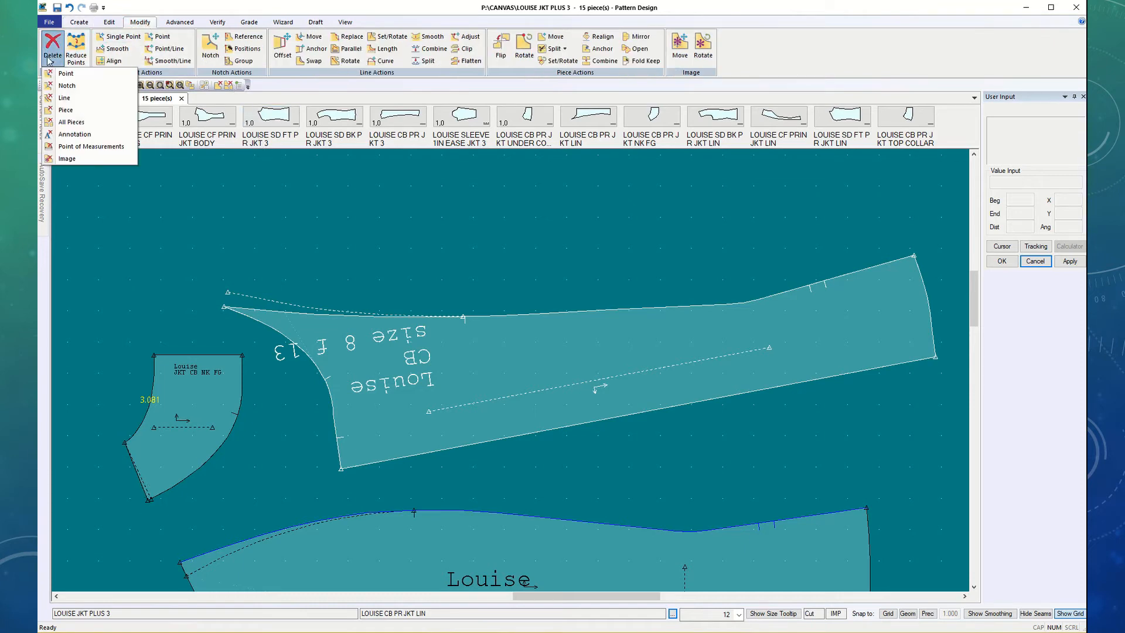
click(66, 97)
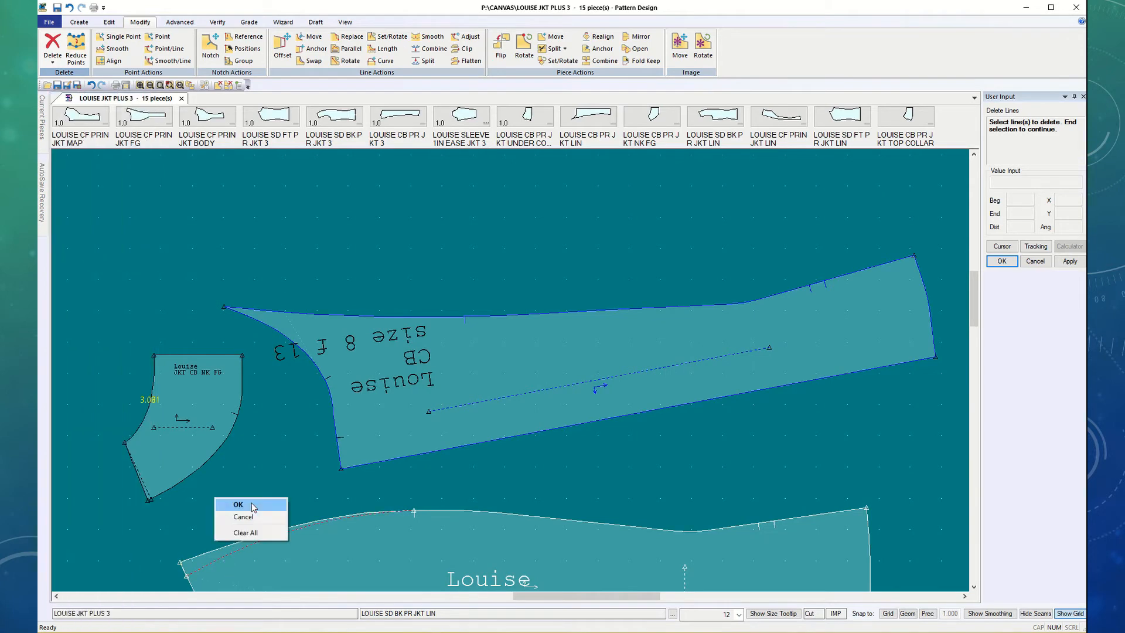
click(238, 504)
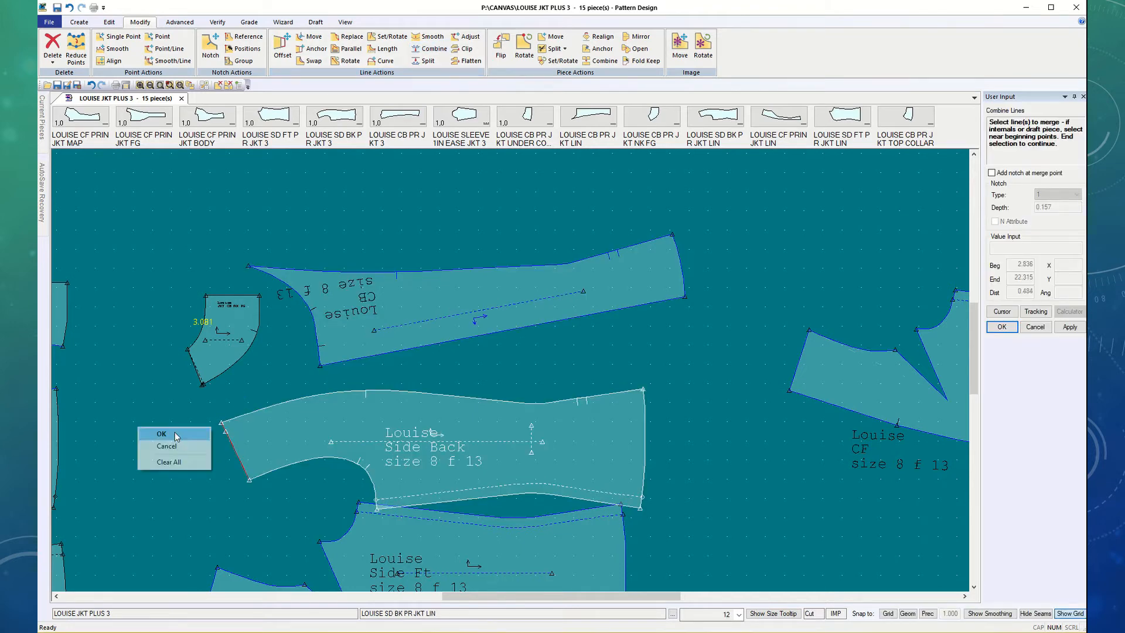
click(166, 446)
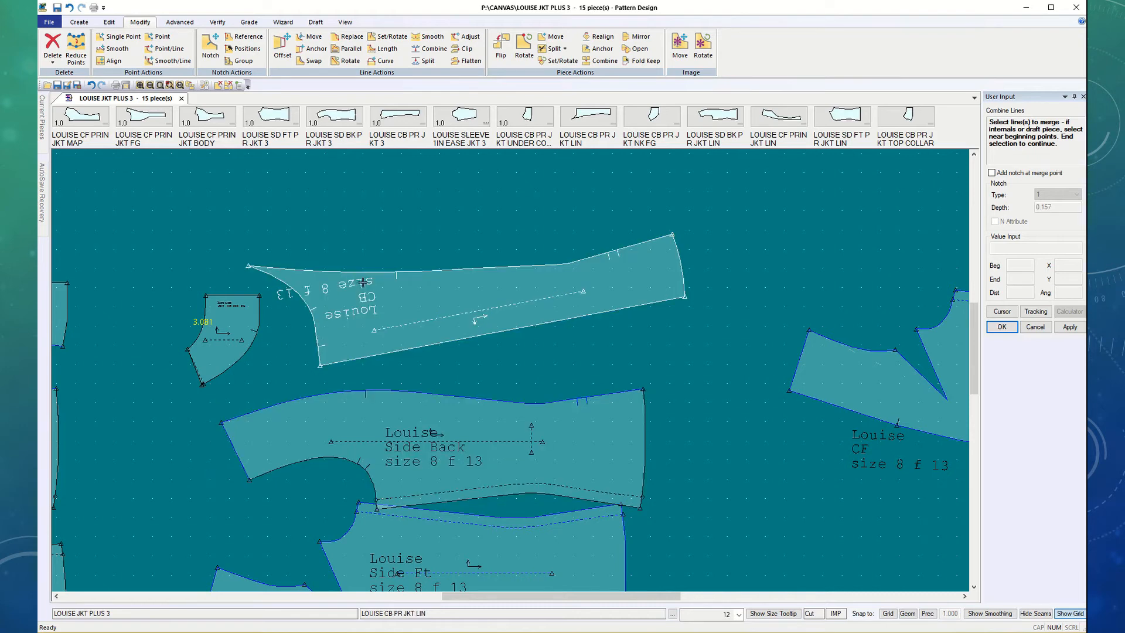
click(217, 21)
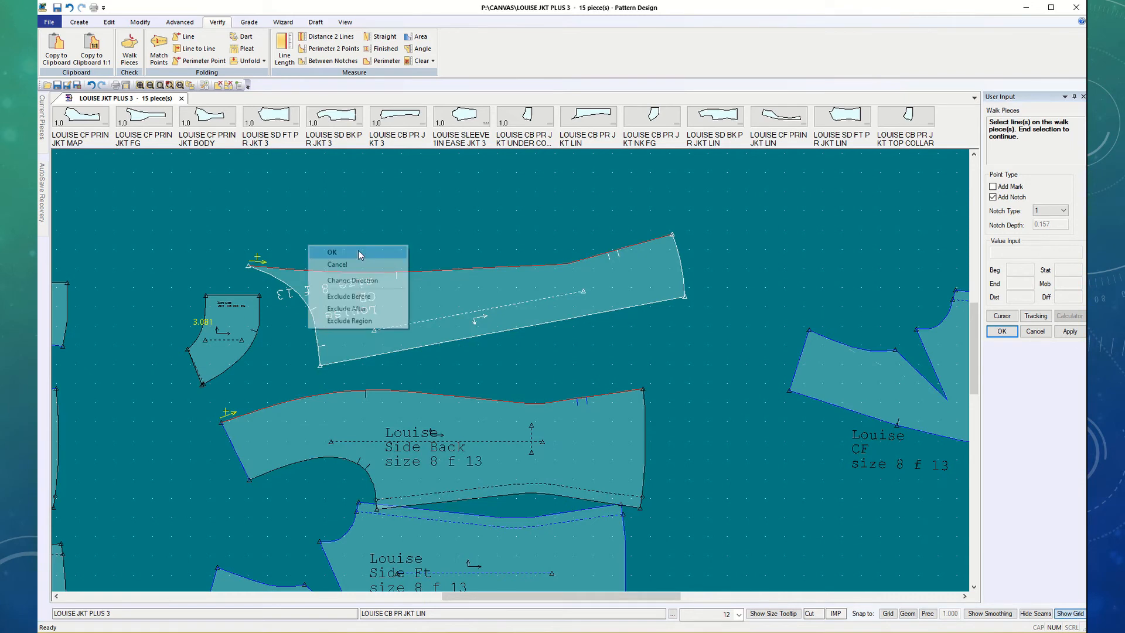
Step: Confirm the Side Back and CB lining seams and walk them against each other
click(331, 252)
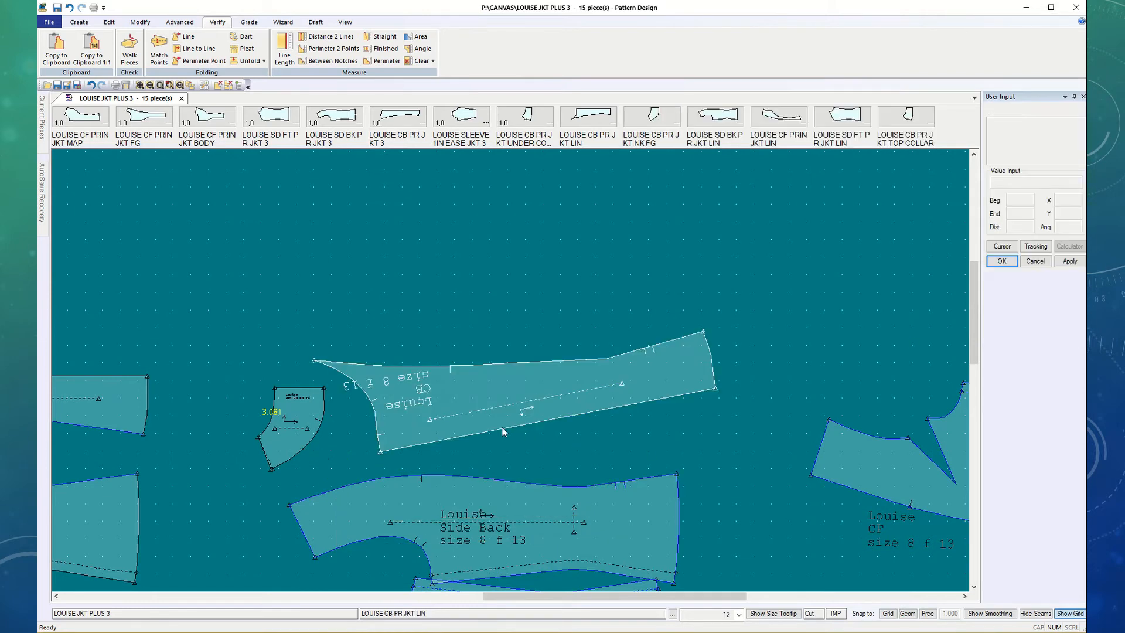
mouse_move(479, 435)
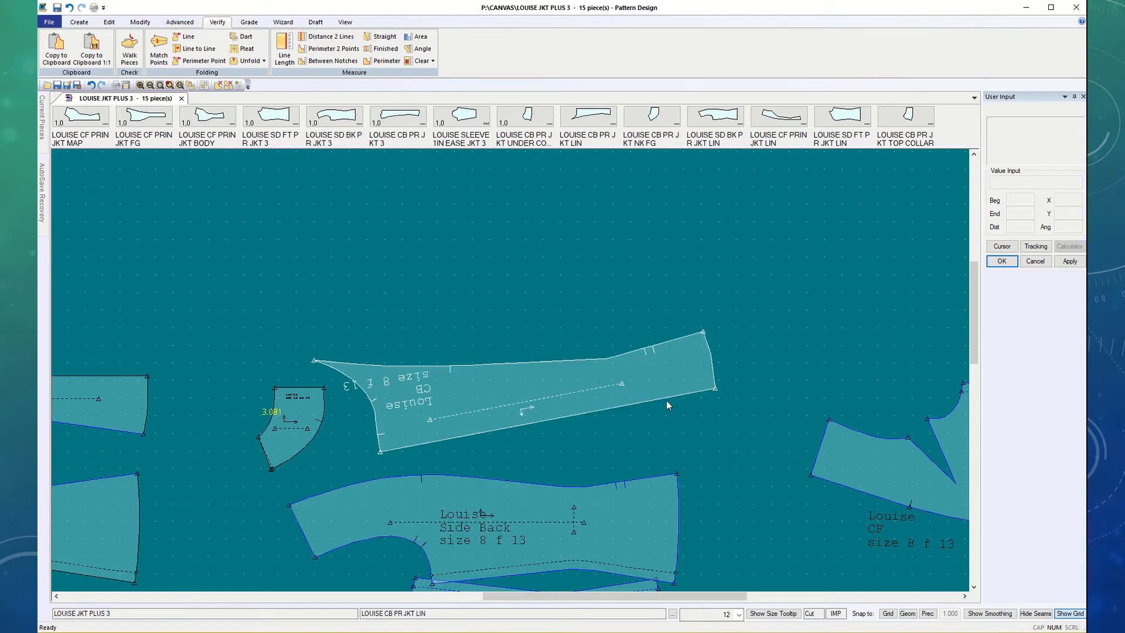
mouse_move(406, 409)
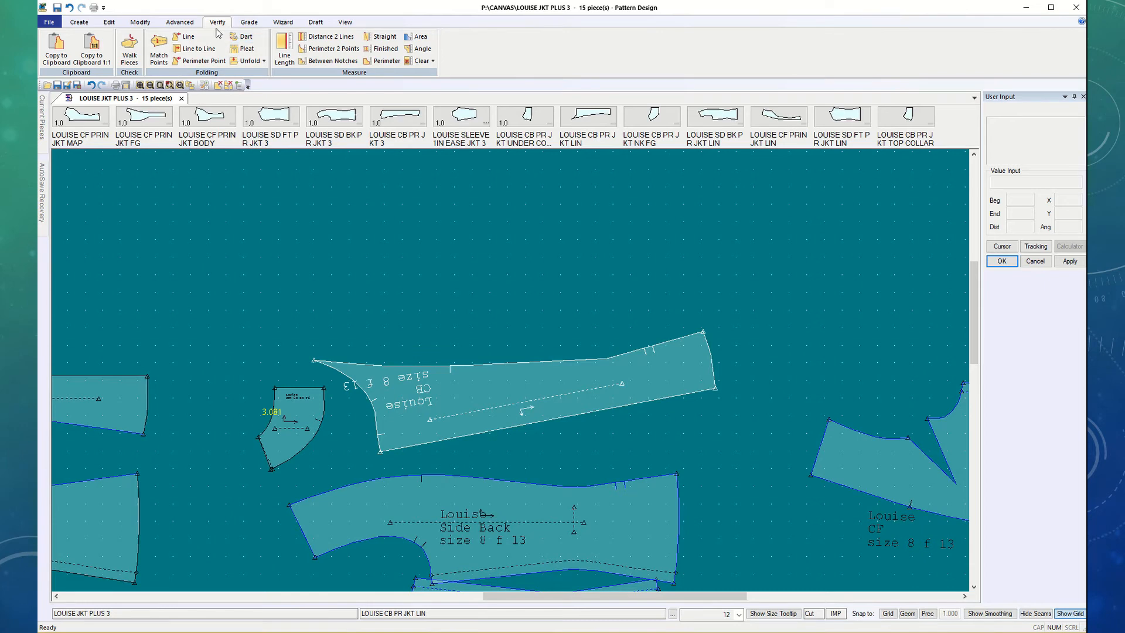
Step: Realign the centre back lining piece to its grain line
click(139, 21)
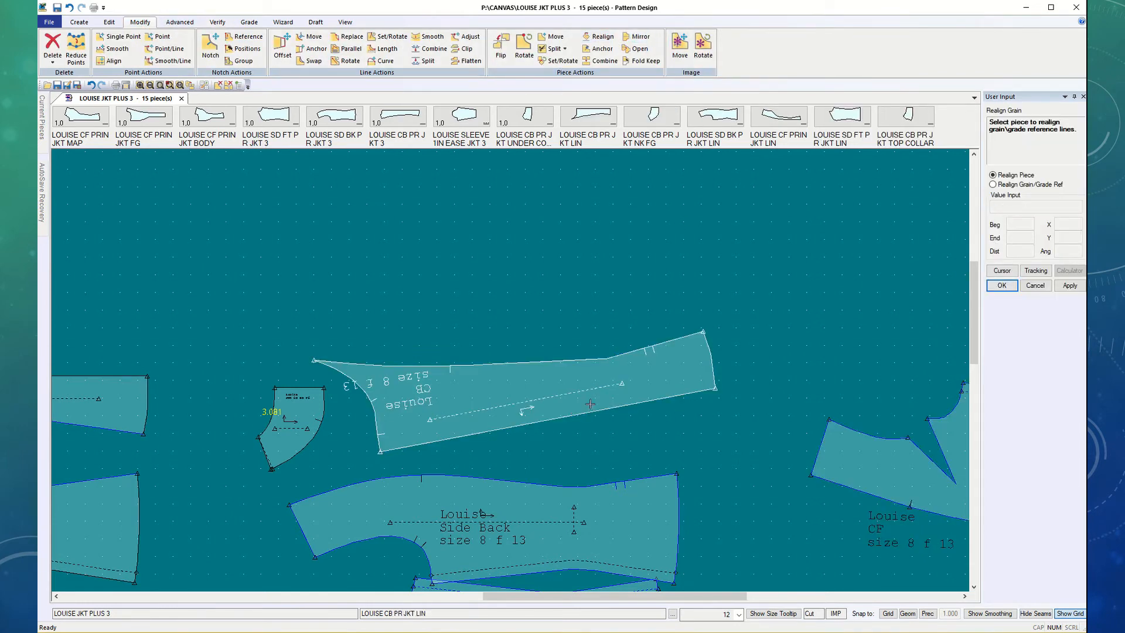
click(1000, 285)
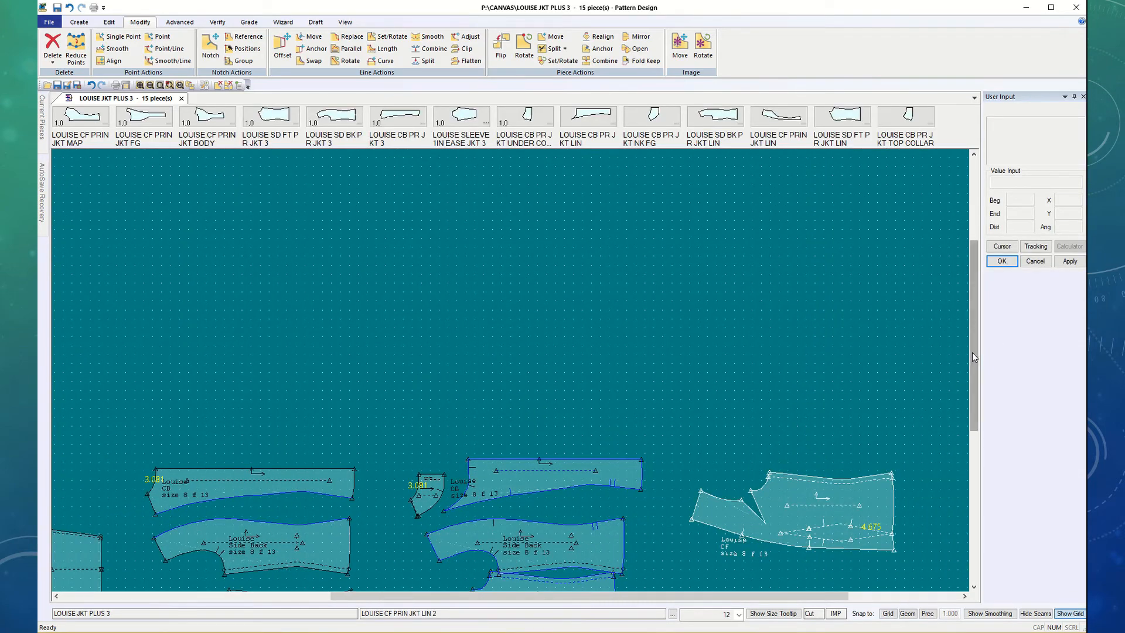
scroll(down, 3)
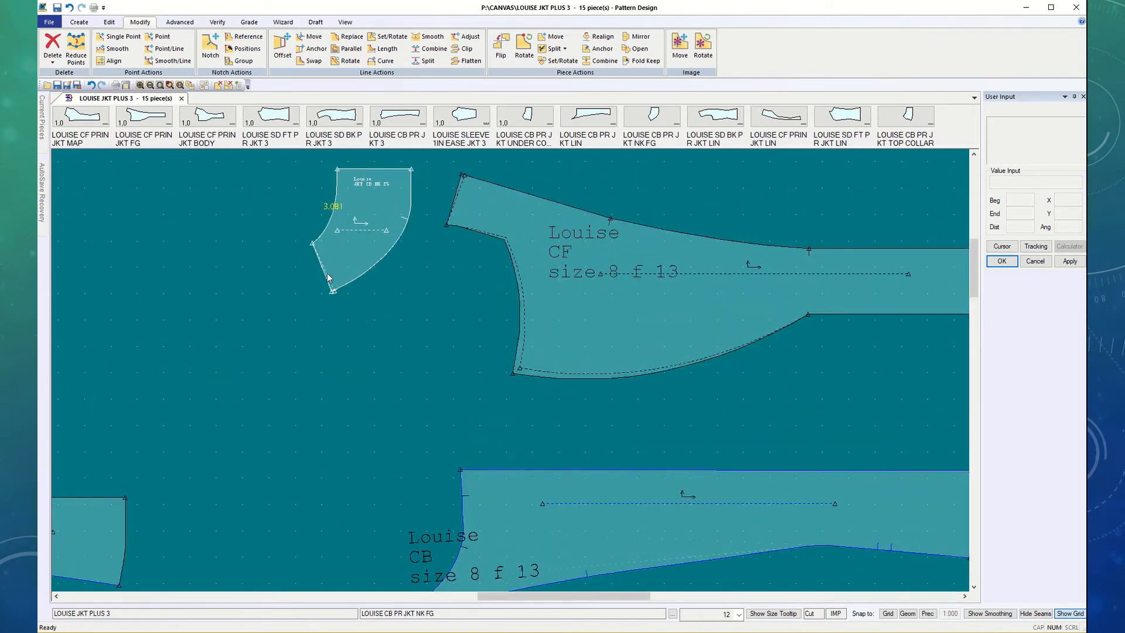
mouse_move(394, 251)
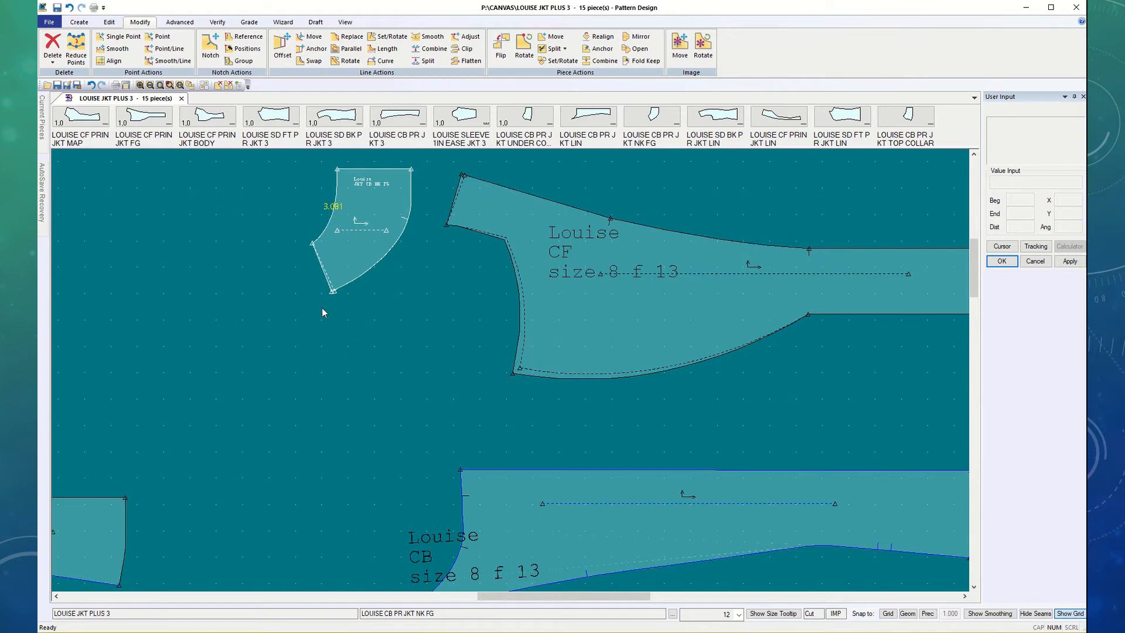
mouse_move(380, 260)
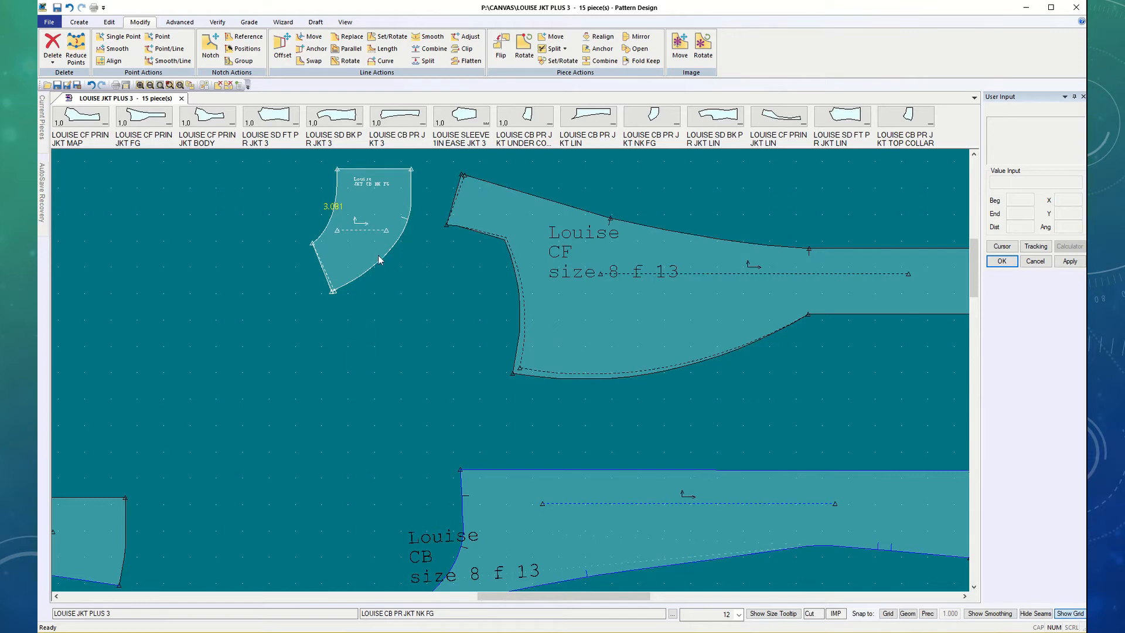
mouse_move(406, 206)
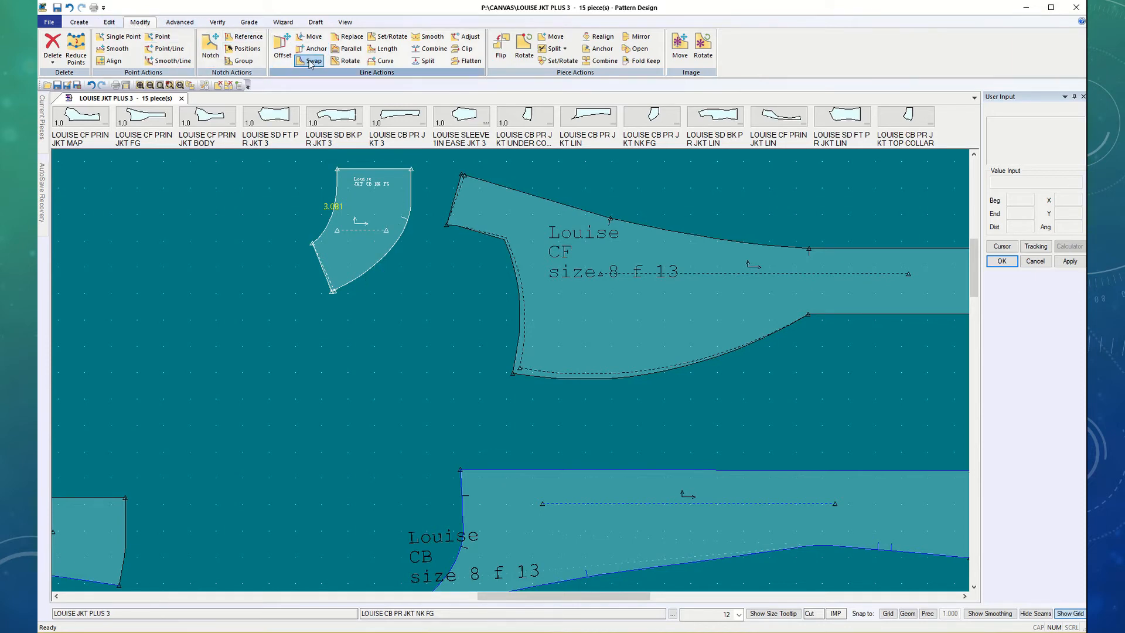
click(312, 59)
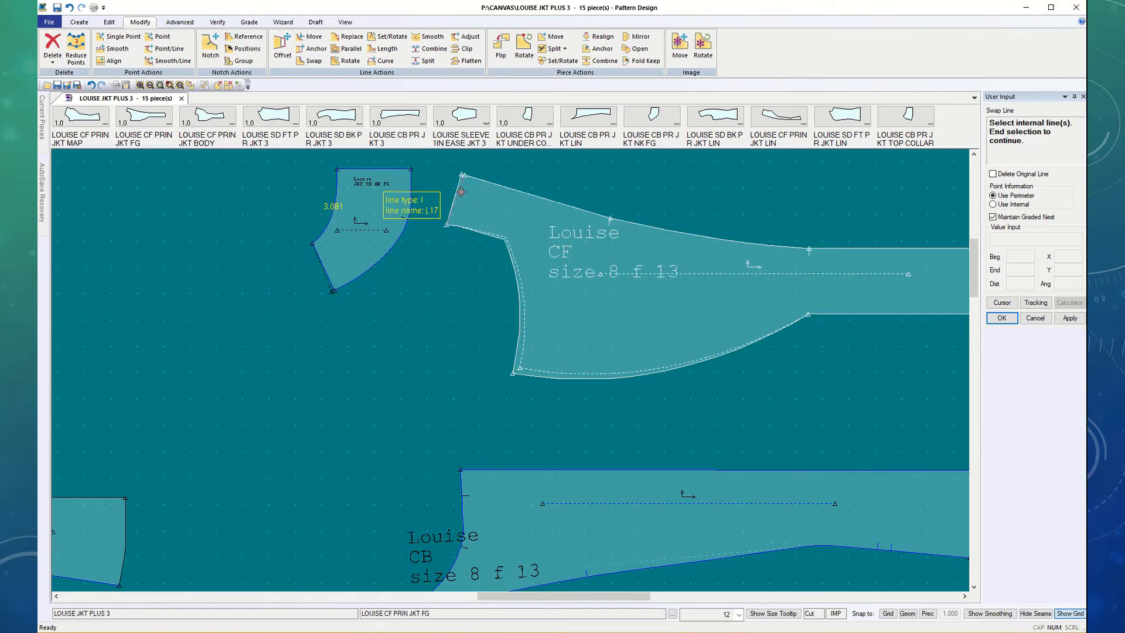
click(458, 197)
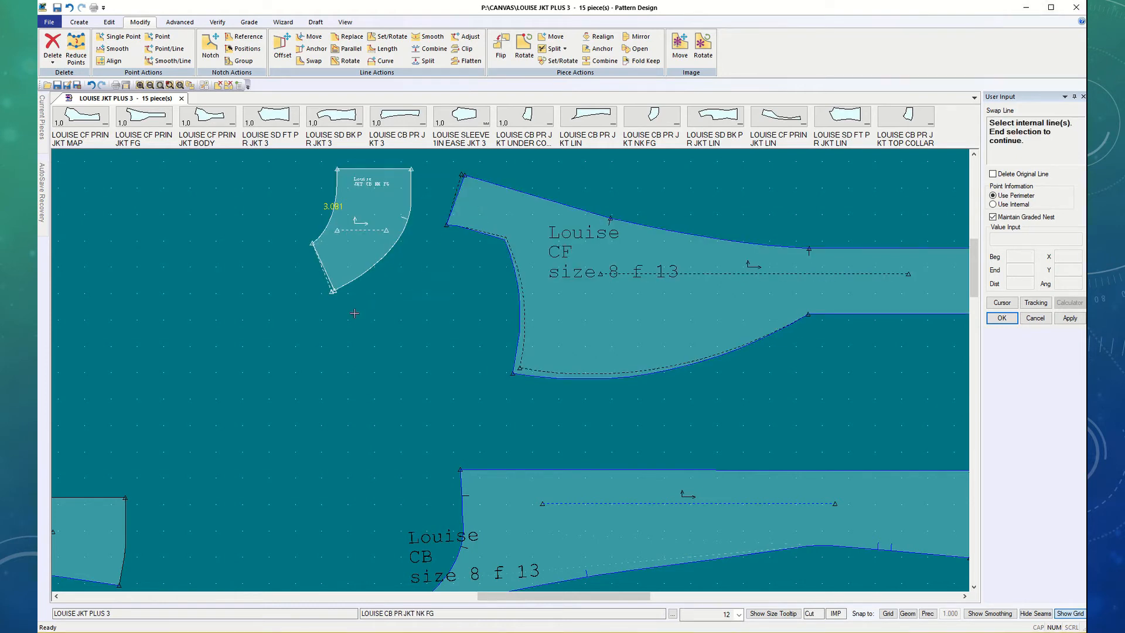
mouse_move(350, 308)
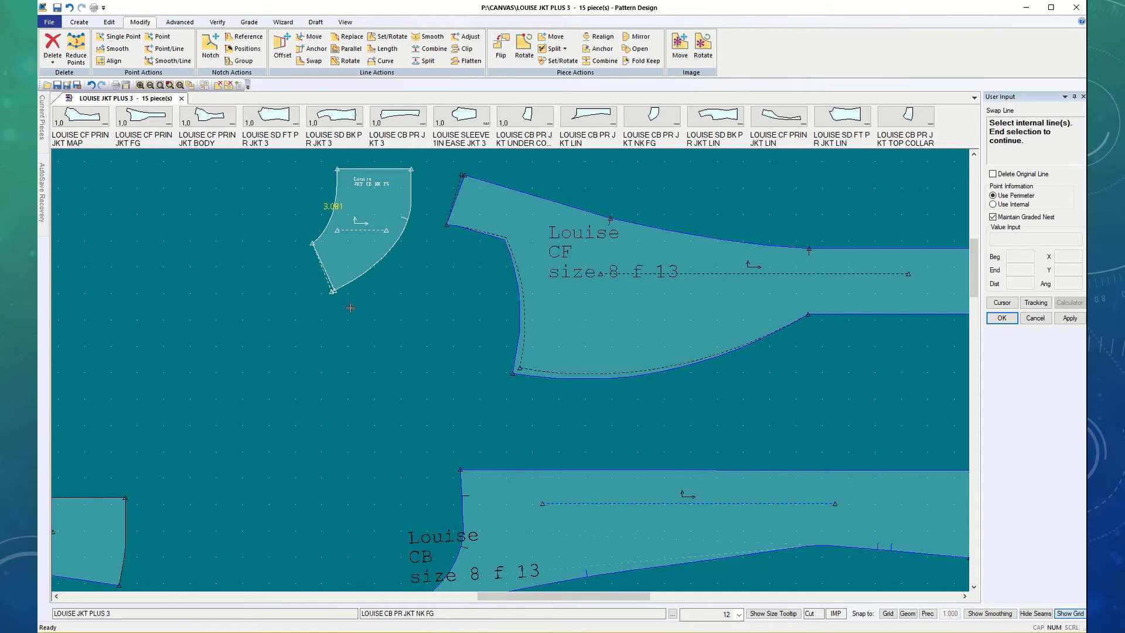
mouse_move(351, 293)
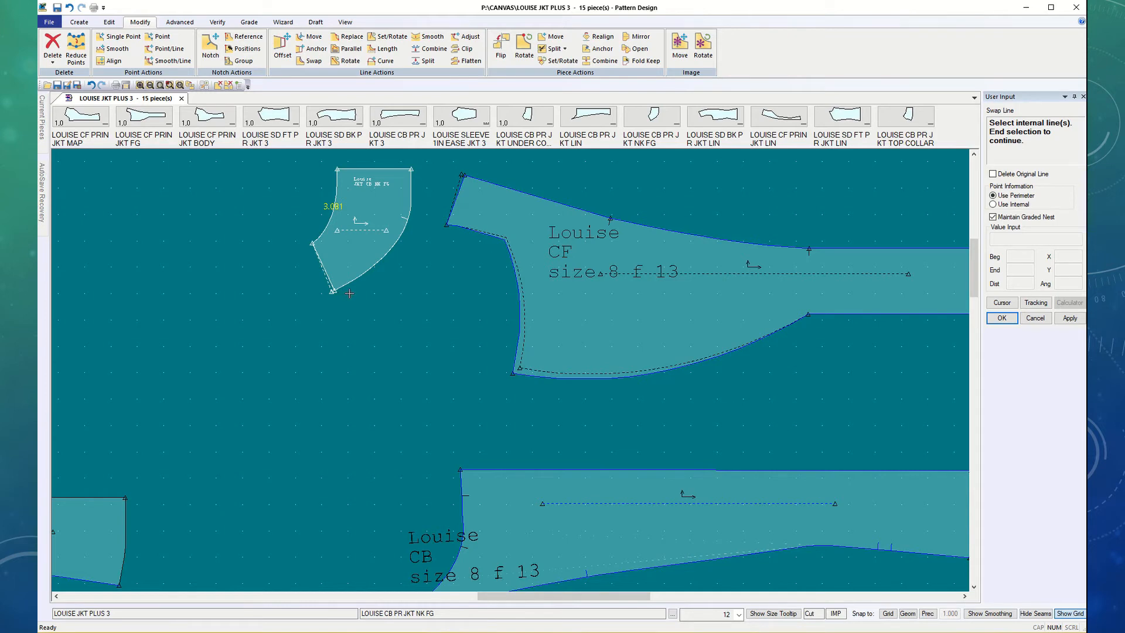
mouse_move(414, 280)
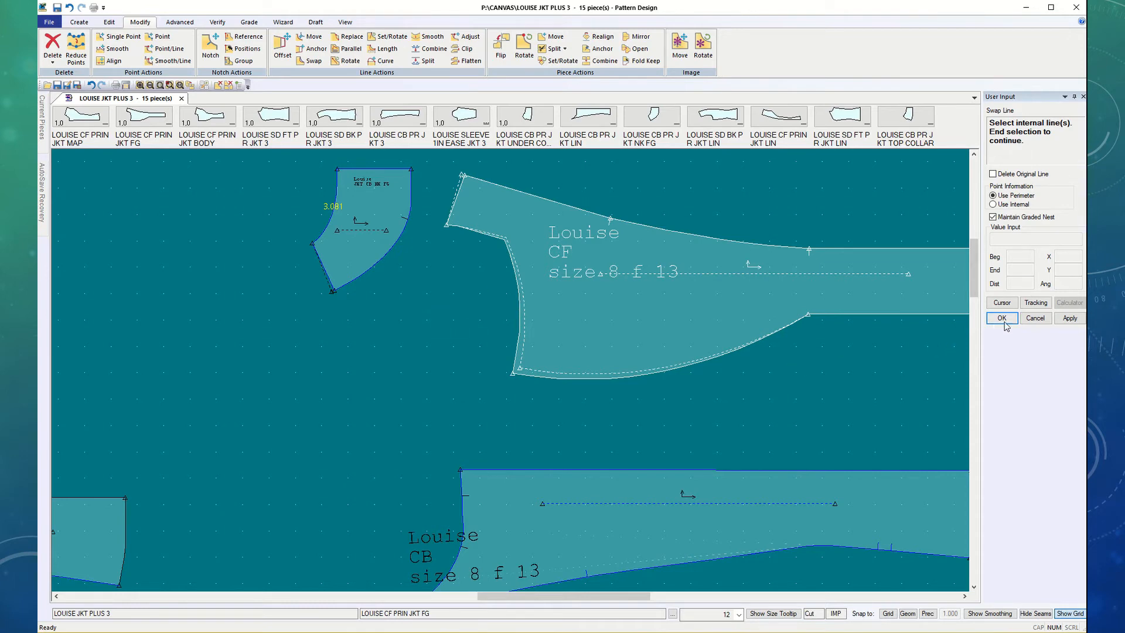
click(1002, 318)
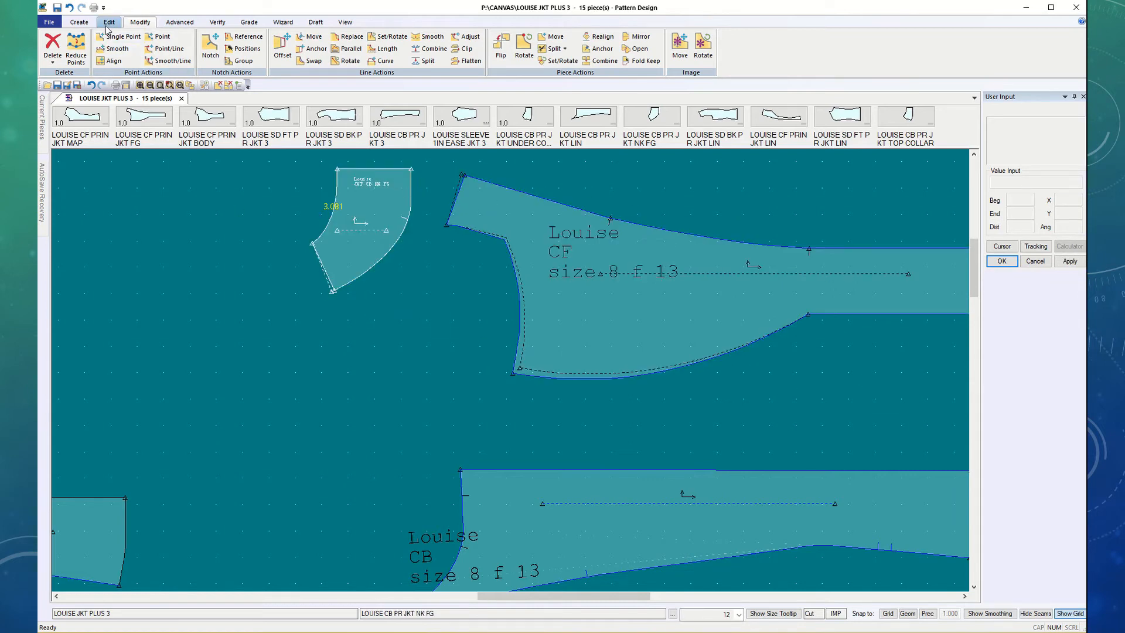
Step: Start Delete Lines and bring all jacket, lining and sleeve pieces into full view
click(139, 21)
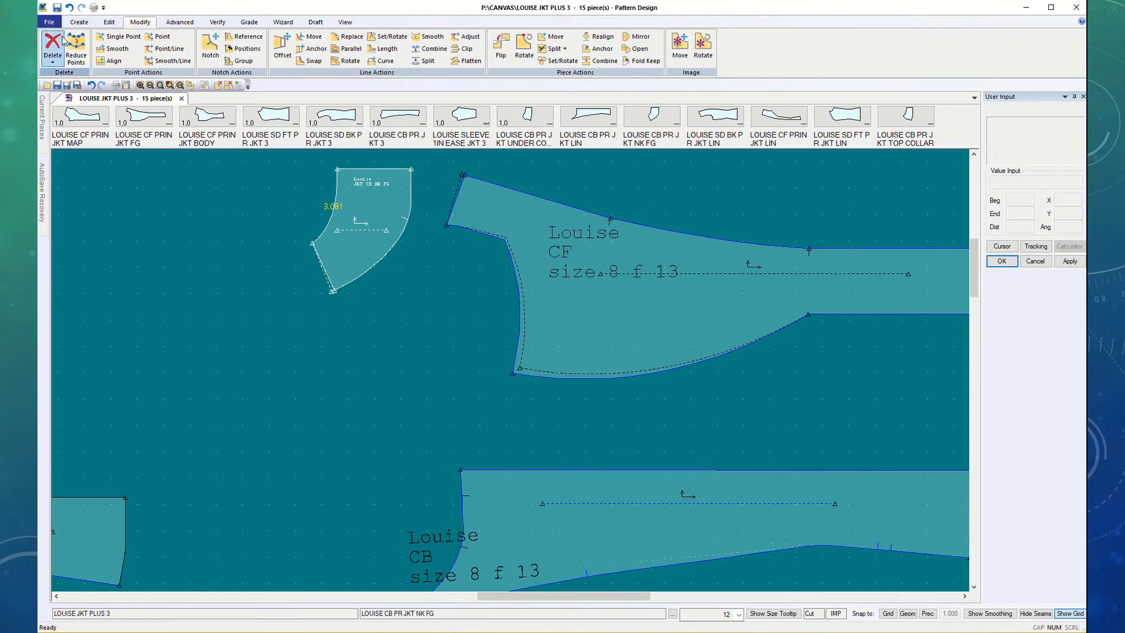
click(52, 46)
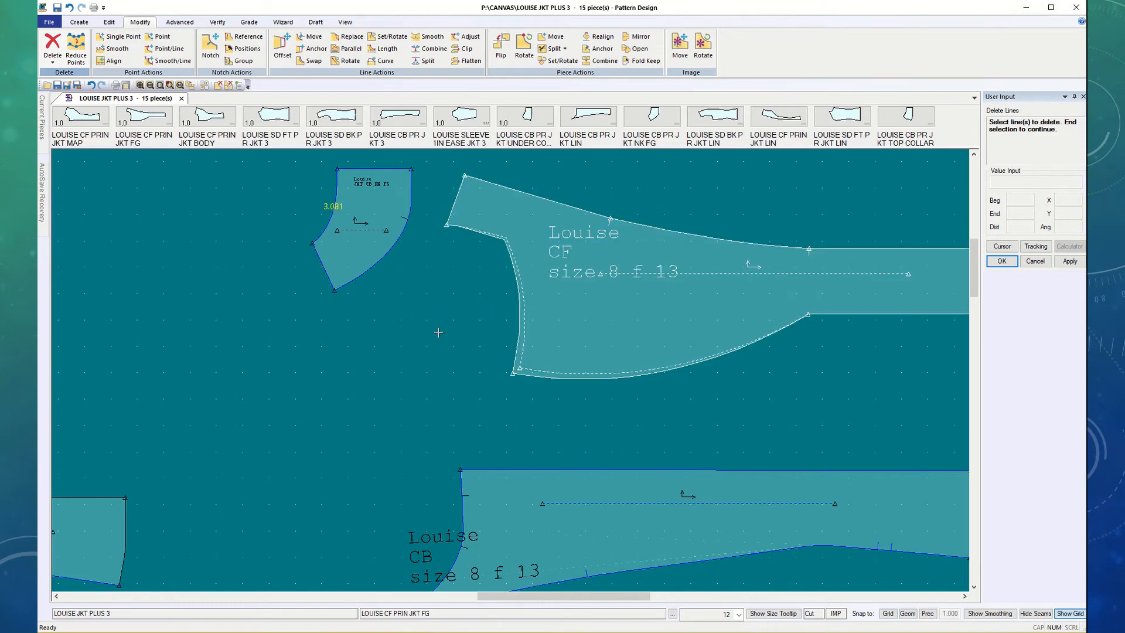
mouse_move(515, 254)
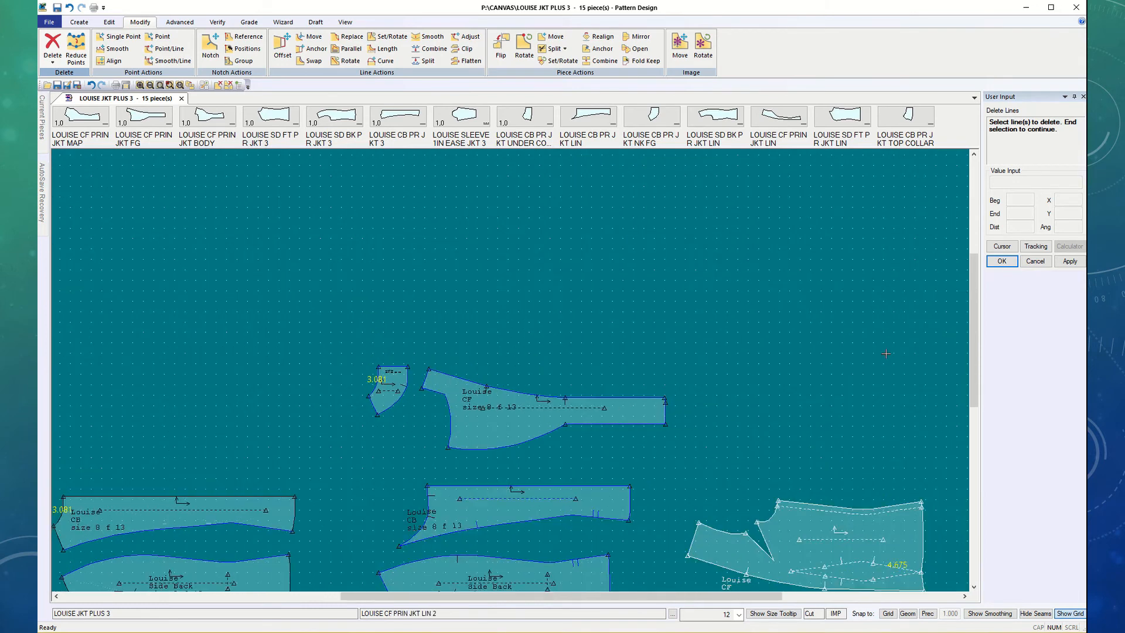
scroll(down, 3)
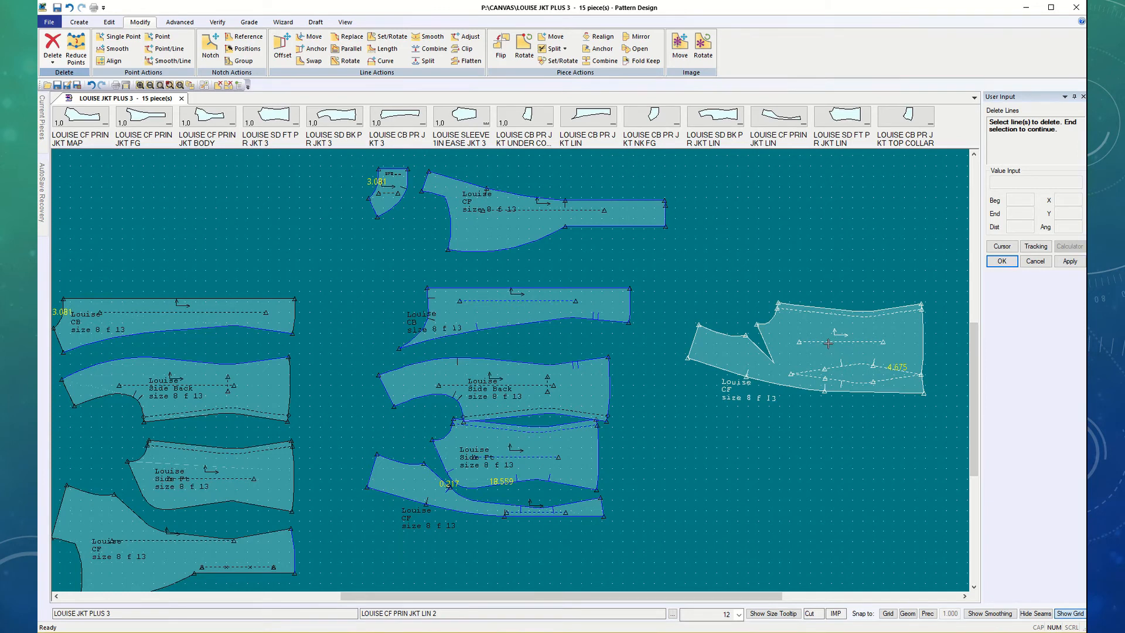
mouse_move(832, 356)
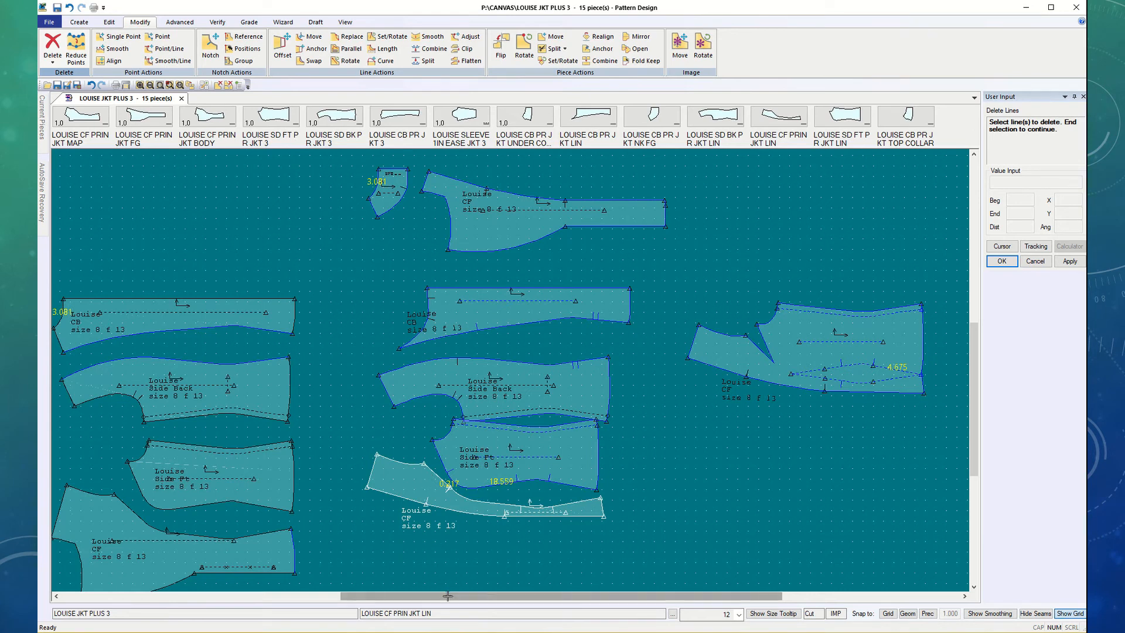
scroll(left, 3)
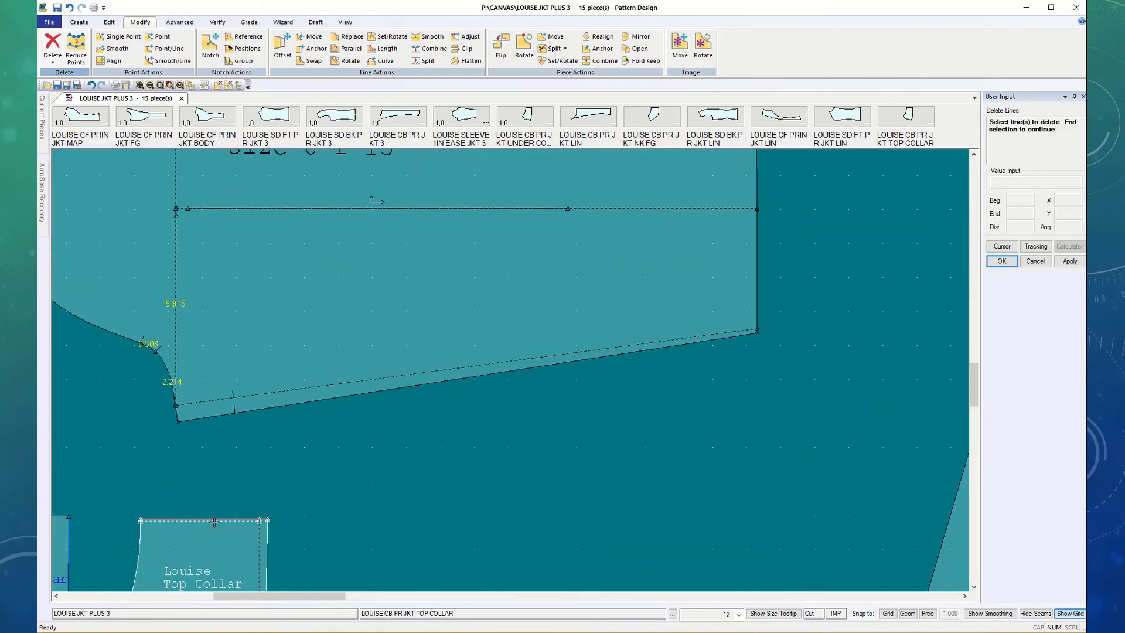
click(202, 519)
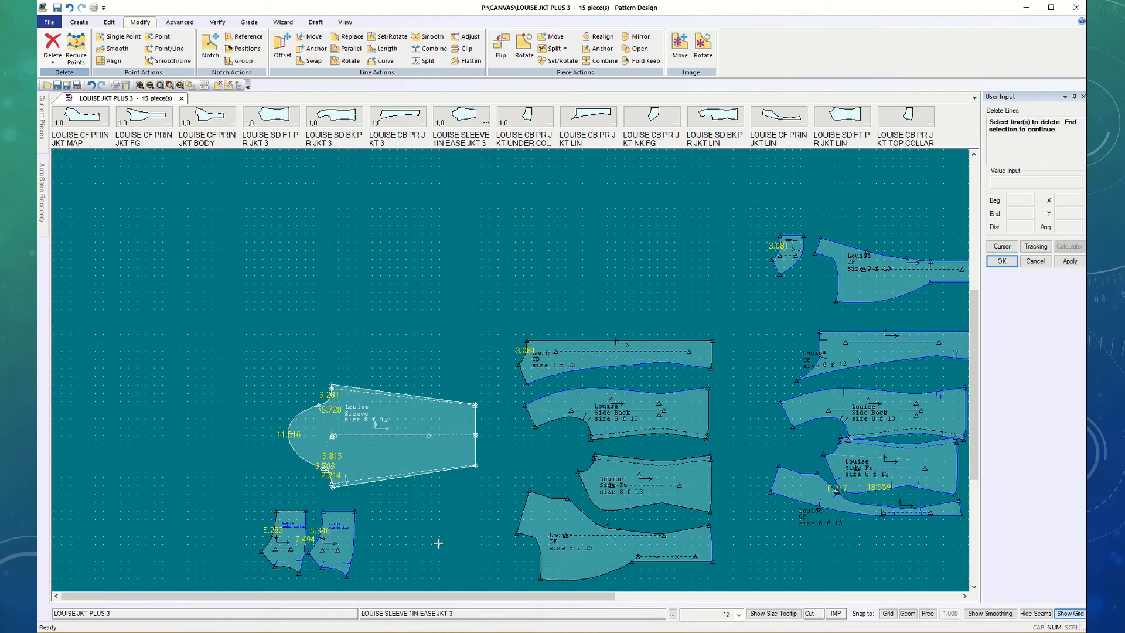
mouse_move(439, 529)
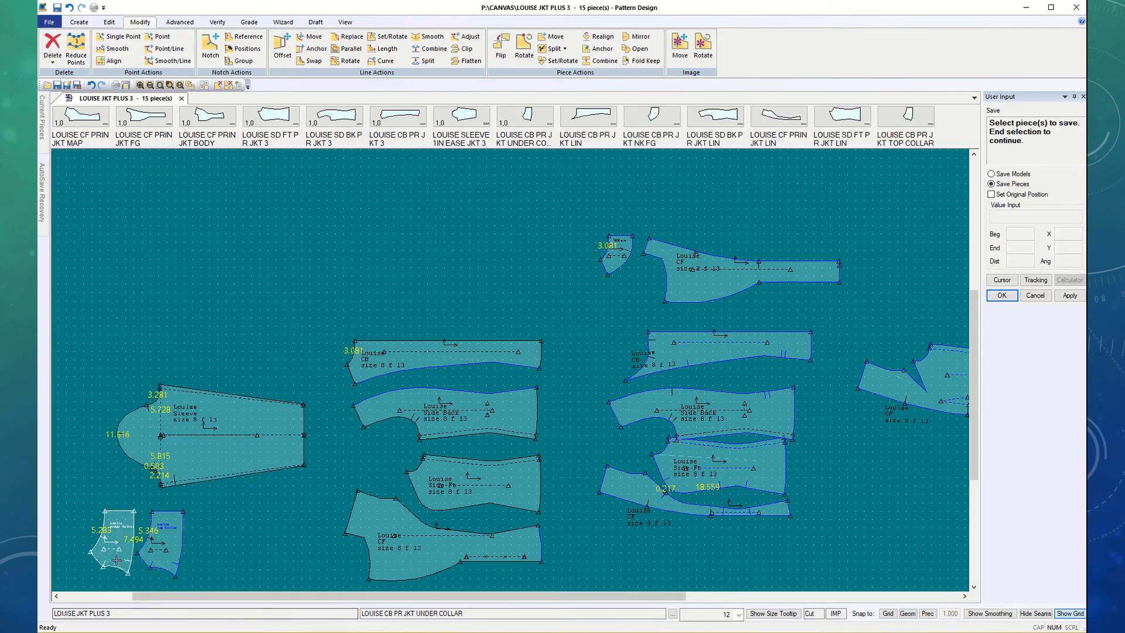
Step: Pick the jacket pieces to save, including the CF body, answering the concurrent-editing warning
click(445, 352)
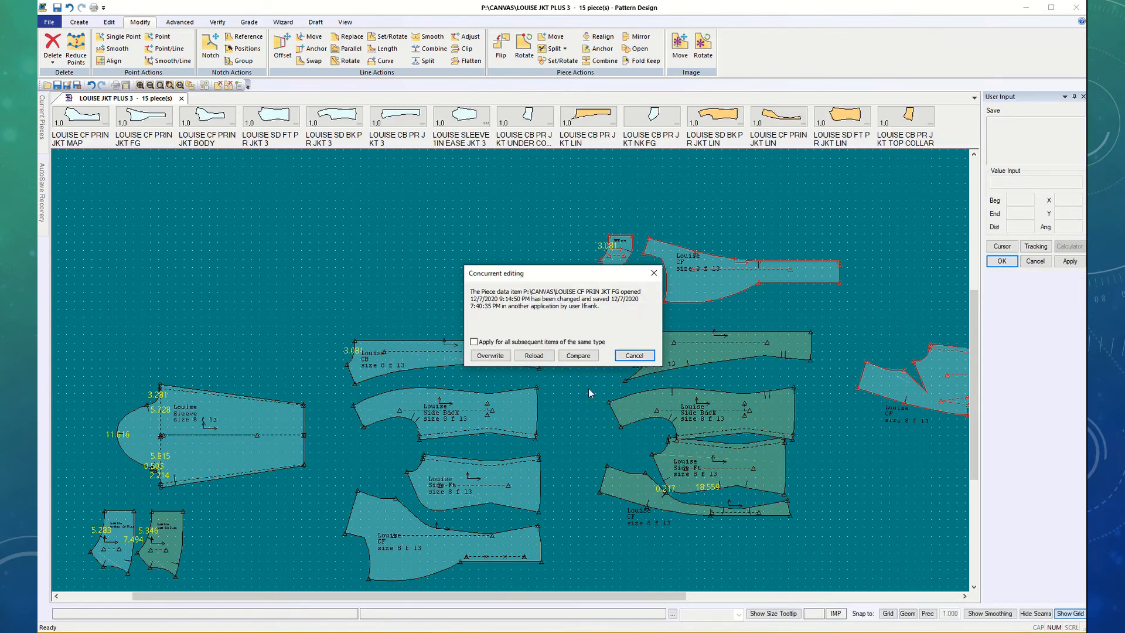
click(490, 355)
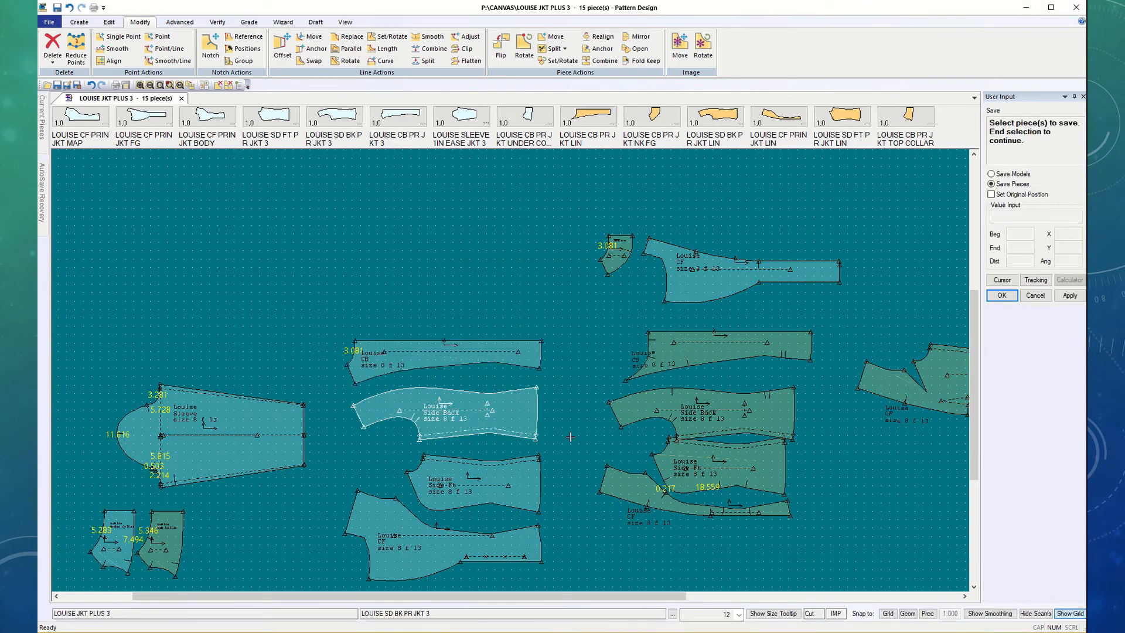
scroll(down, 3)
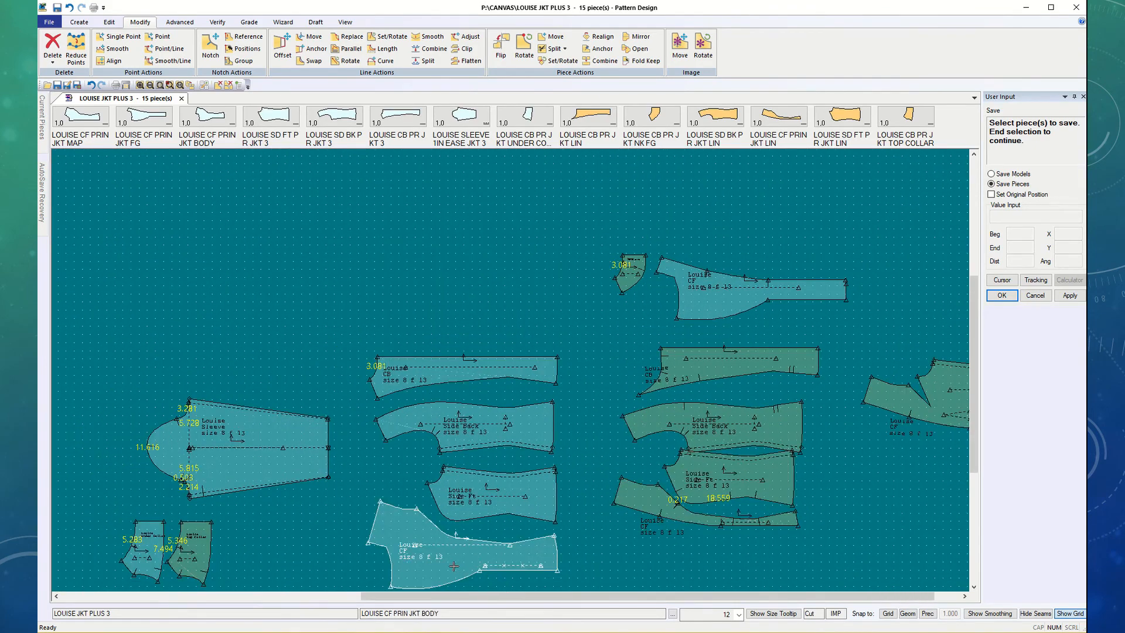
click(487, 495)
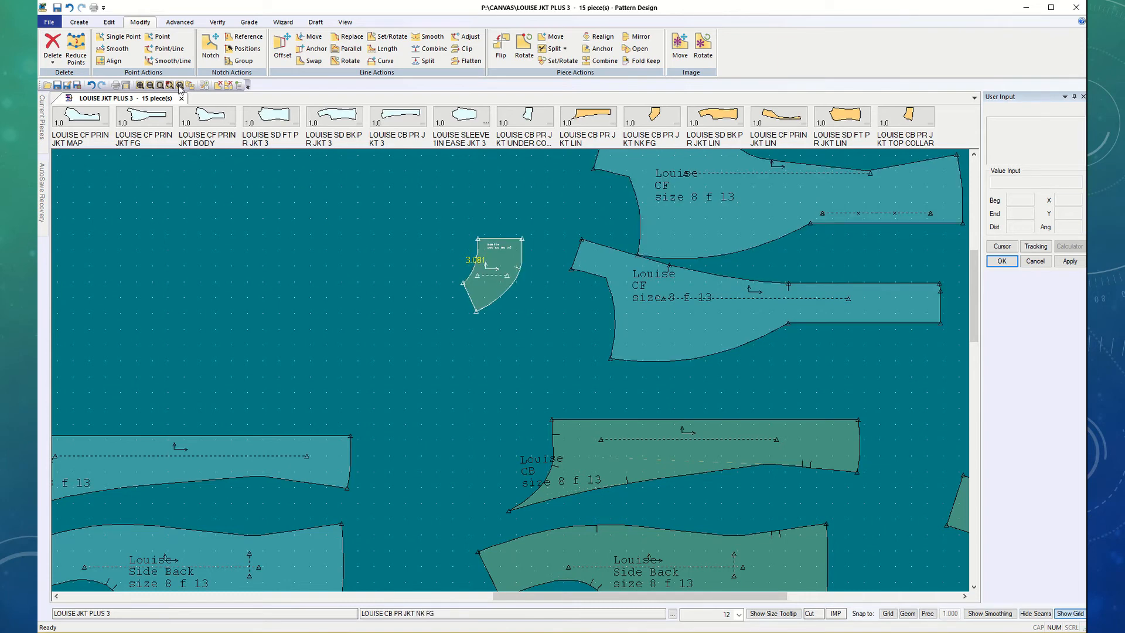
Step: Place a standard notch on the perimeter of the large Louise CF jacket piece
click(79, 21)
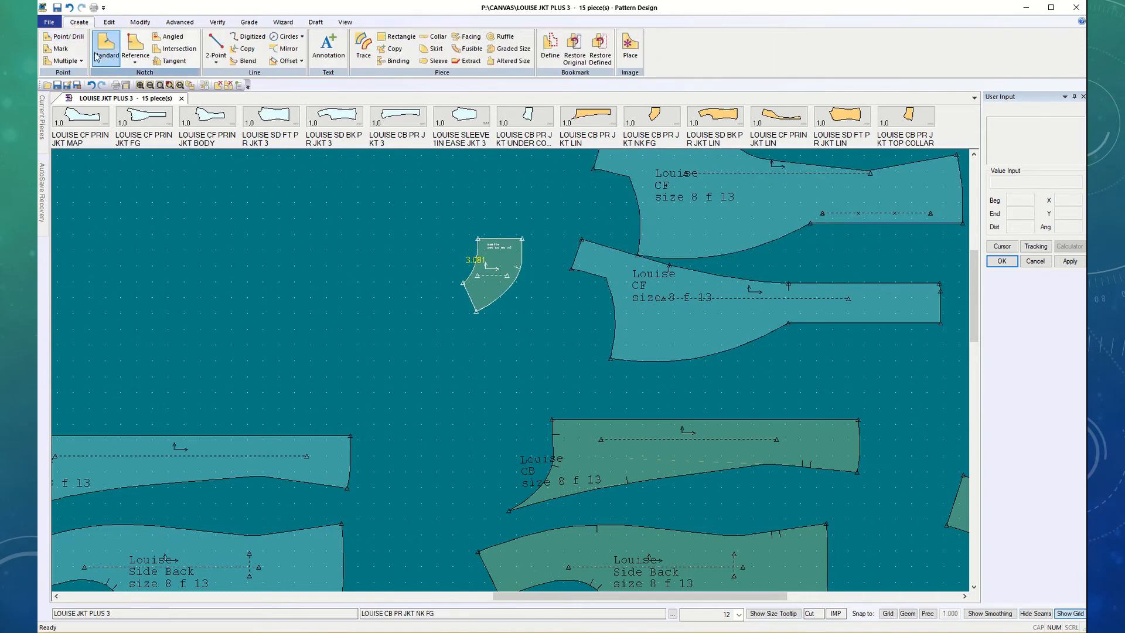
click(105, 48)
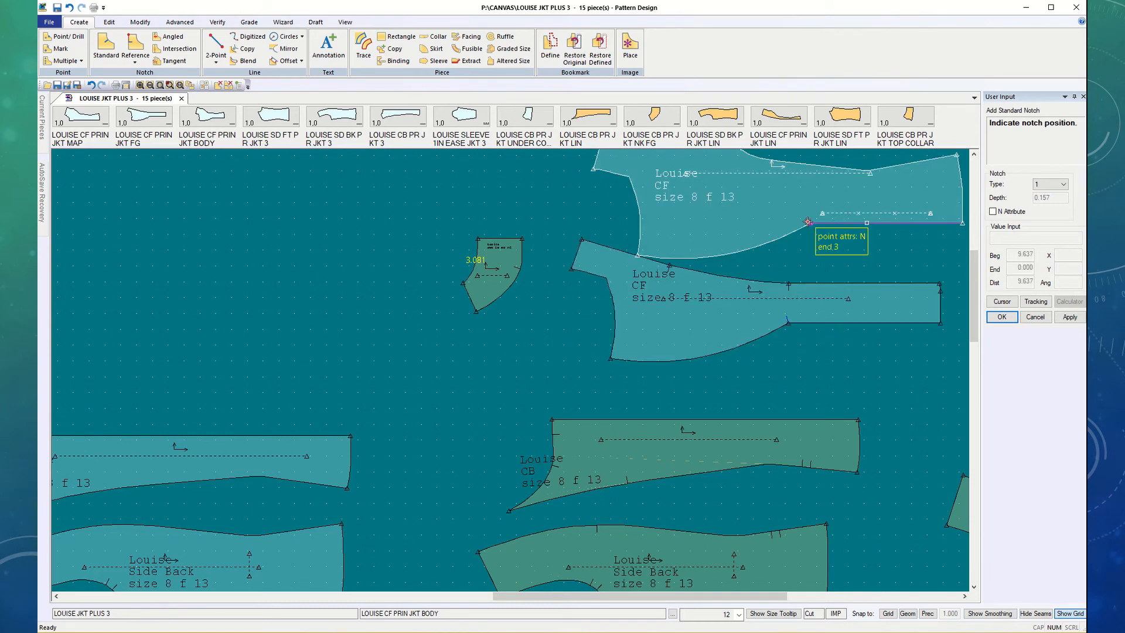
click(1000, 318)
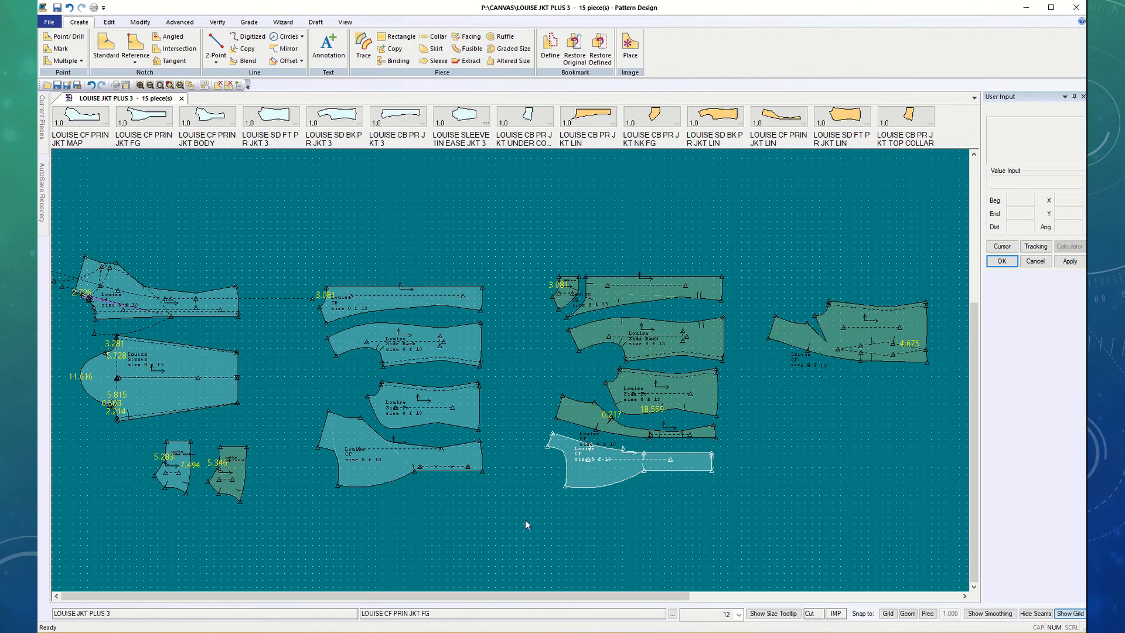
mouse_move(528, 543)
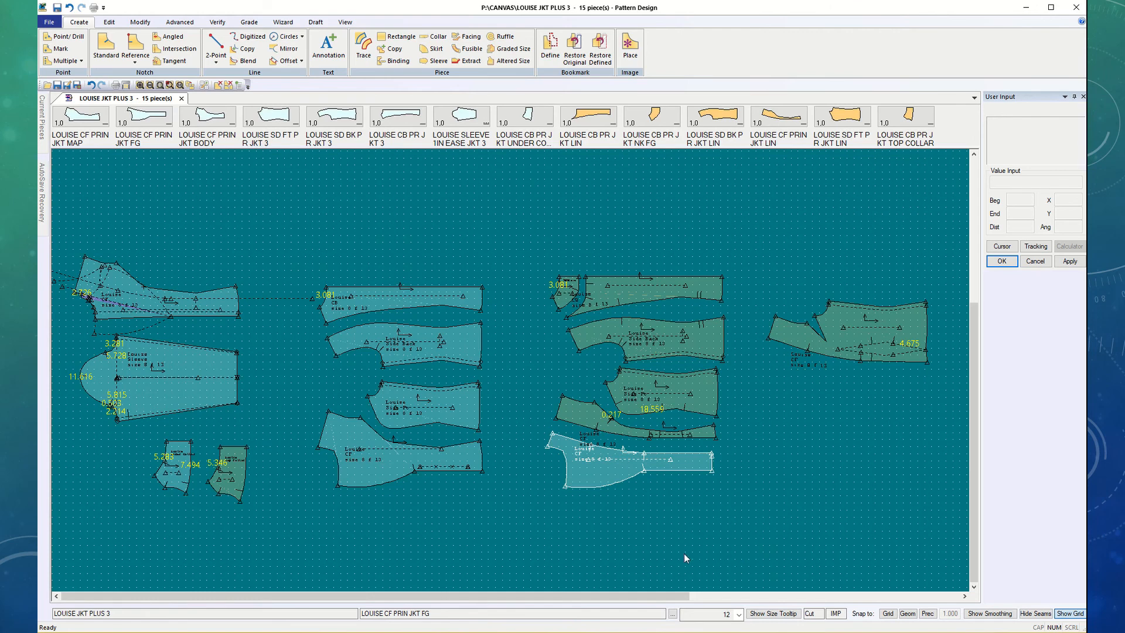
mouse_move(578, 543)
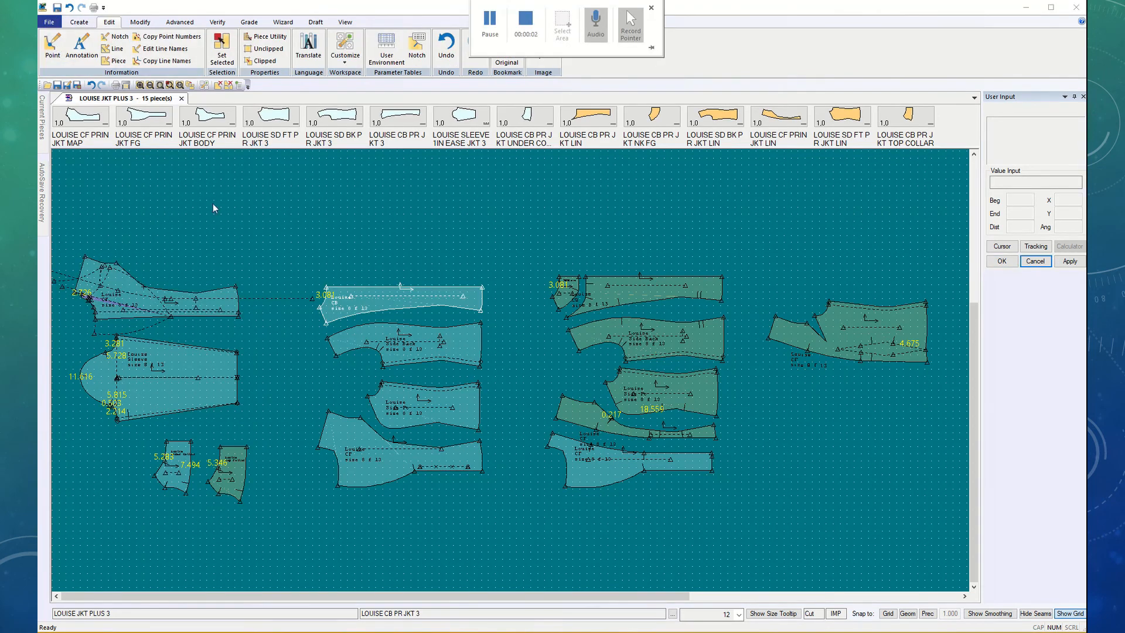
mouse_move(523, 257)
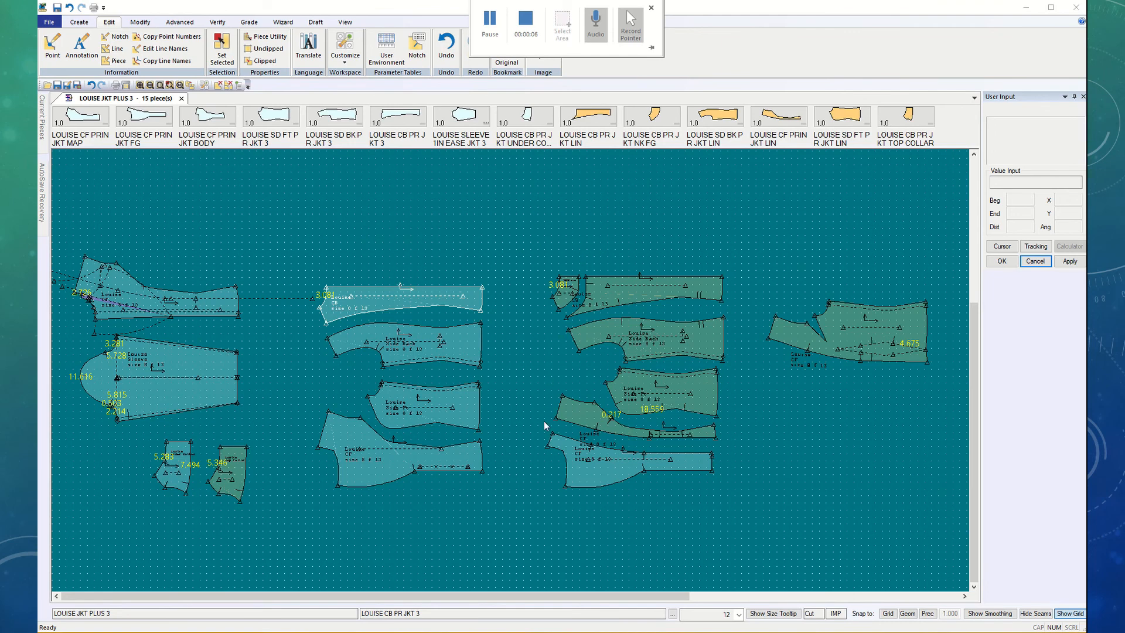
mouse_move(524, 484)
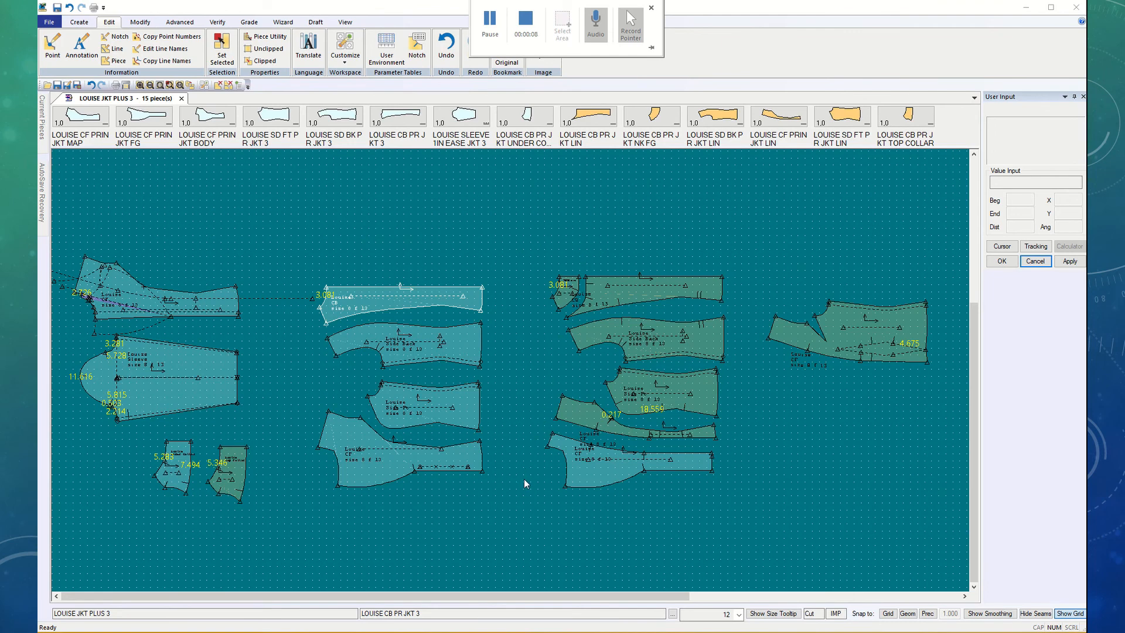
mouse_move(737, 286)
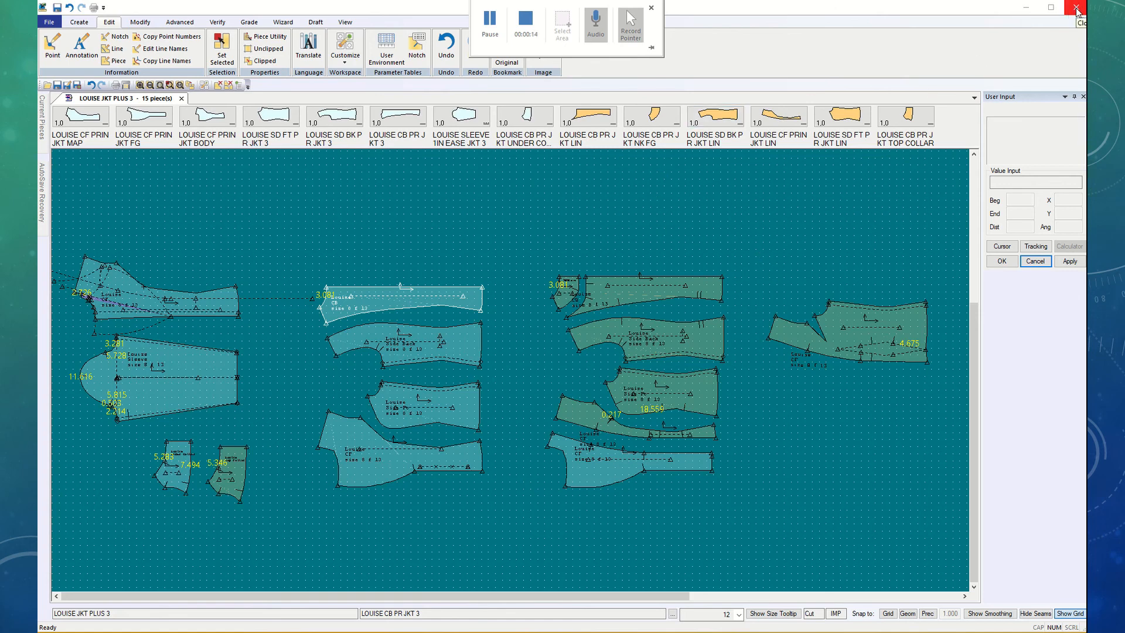
Step: Close Pattern Design, overwriting the stored sleeve and top collar pieces with the changes
click(1076, 9)
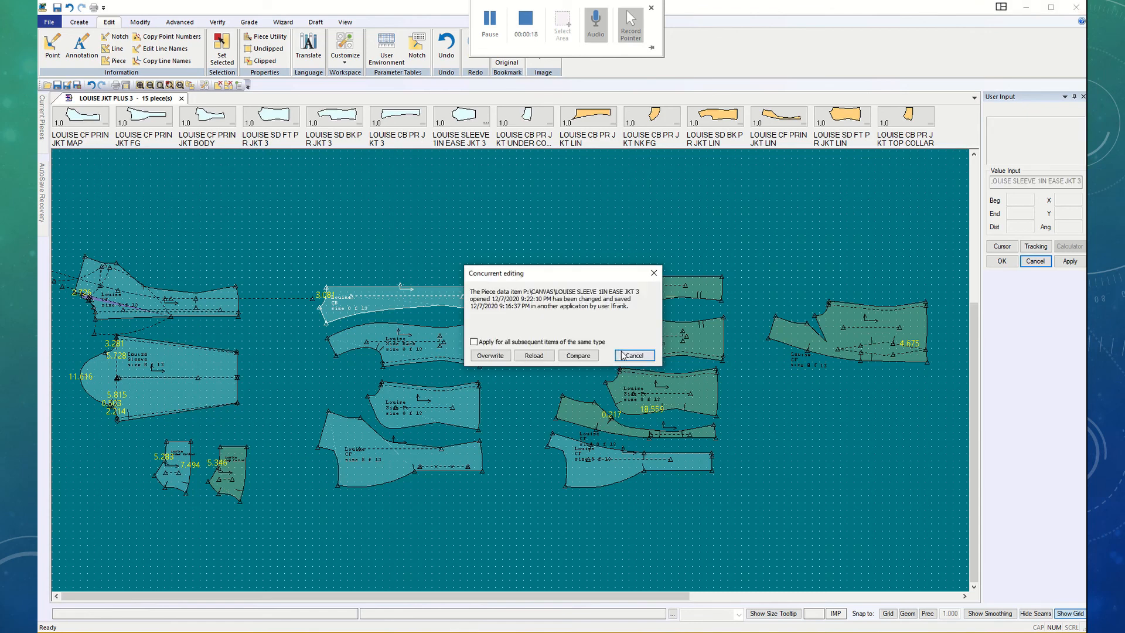
mouse_move(490, 355)
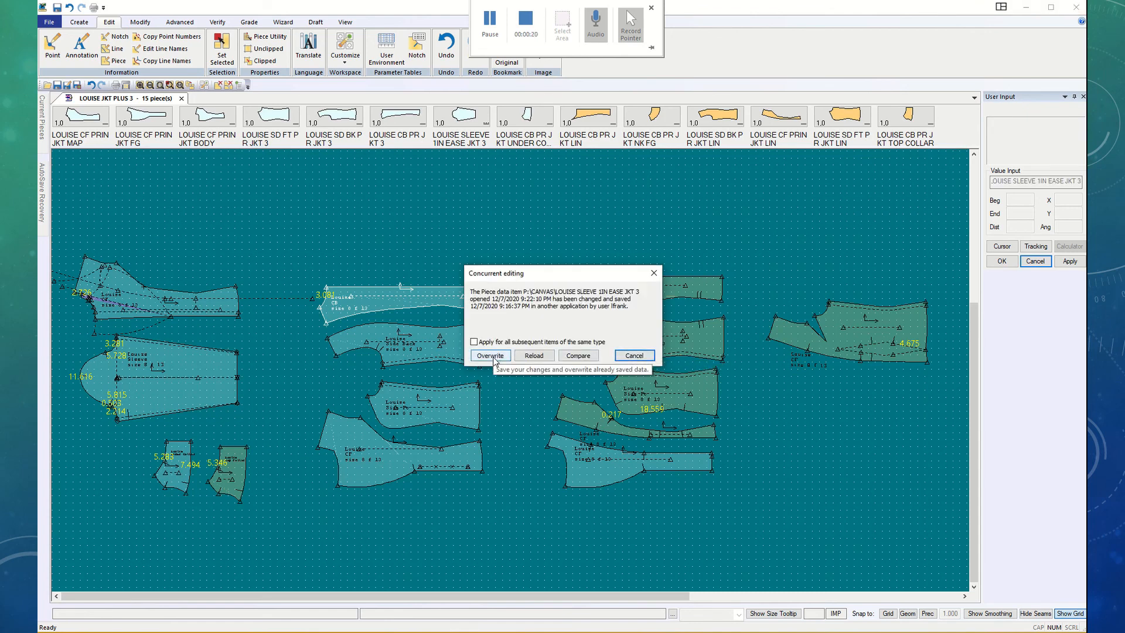
click(490, 355)
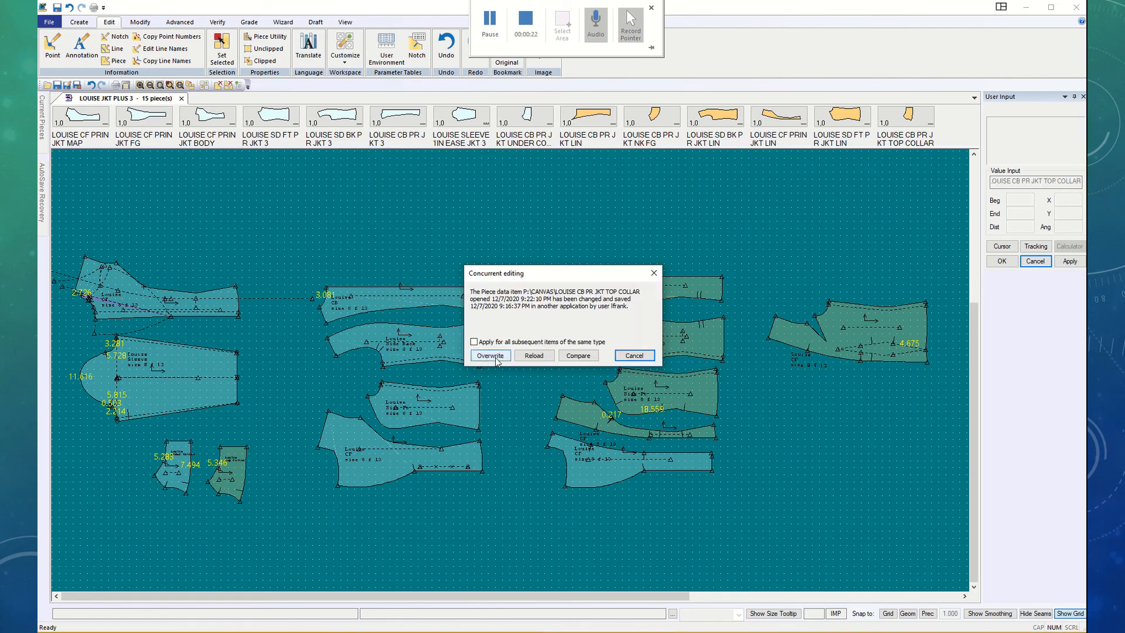
click(490, 355)
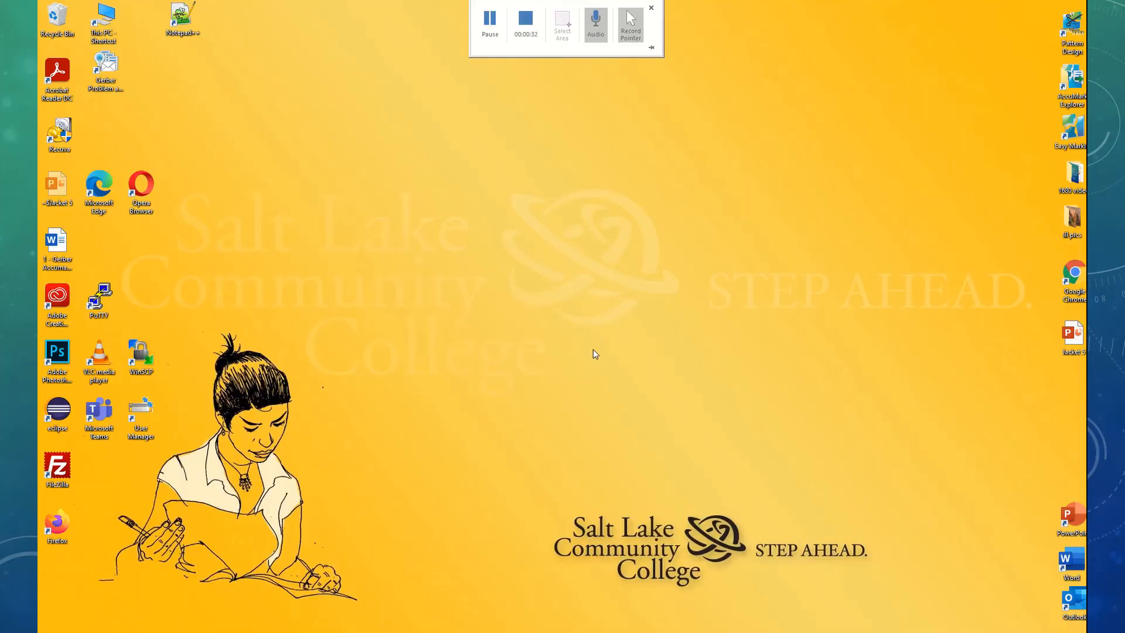
mouse_move(1036, 74)
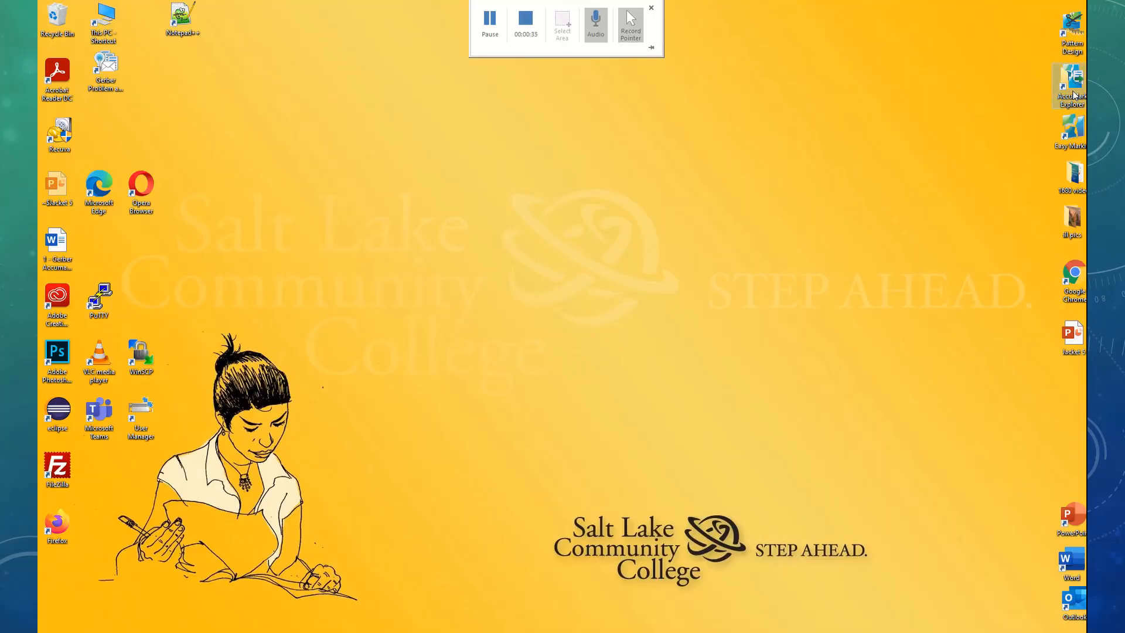
mouse_move(968, 213)
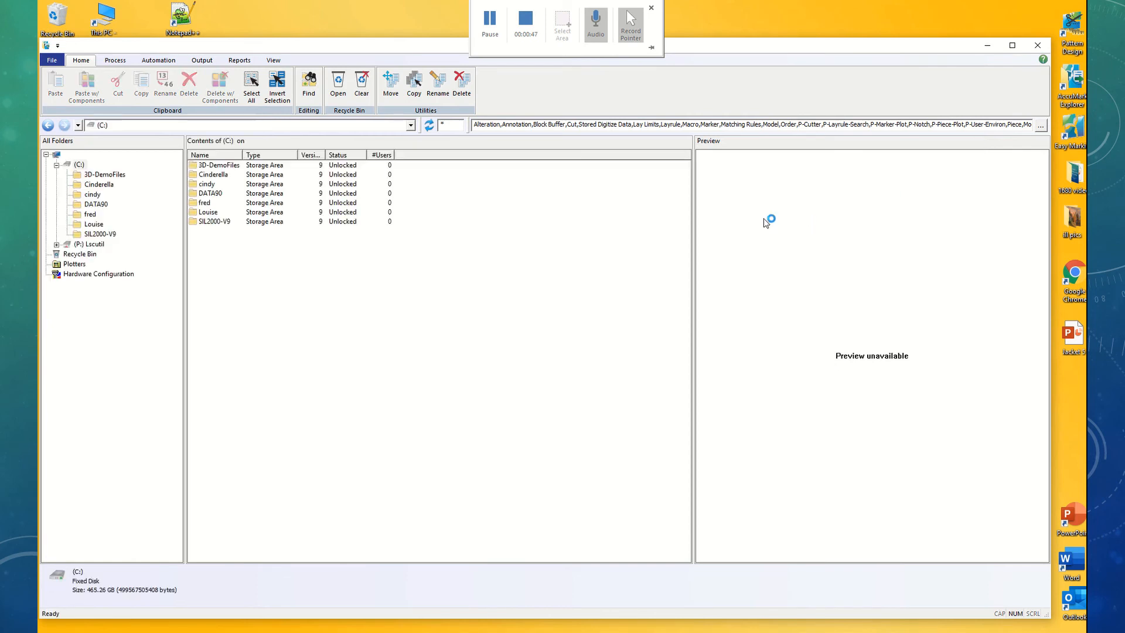
mouse_move(388, 276)
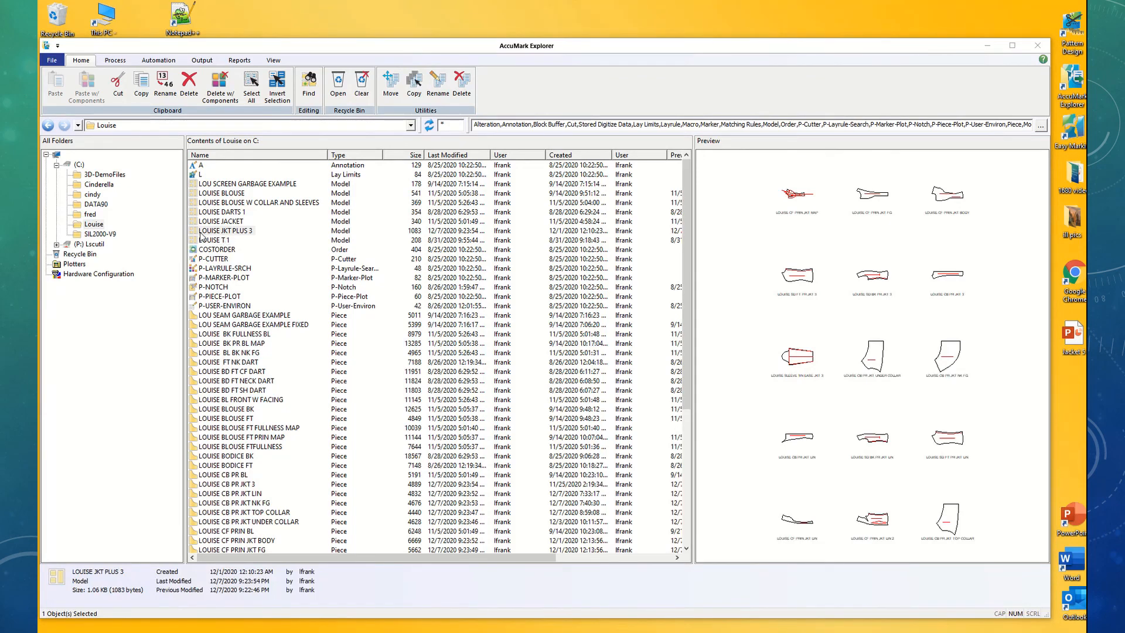
Step: Select the LOUISE JKT PLUS 3 model in Louise and expand the P drive's storage areas
click(226, 231)
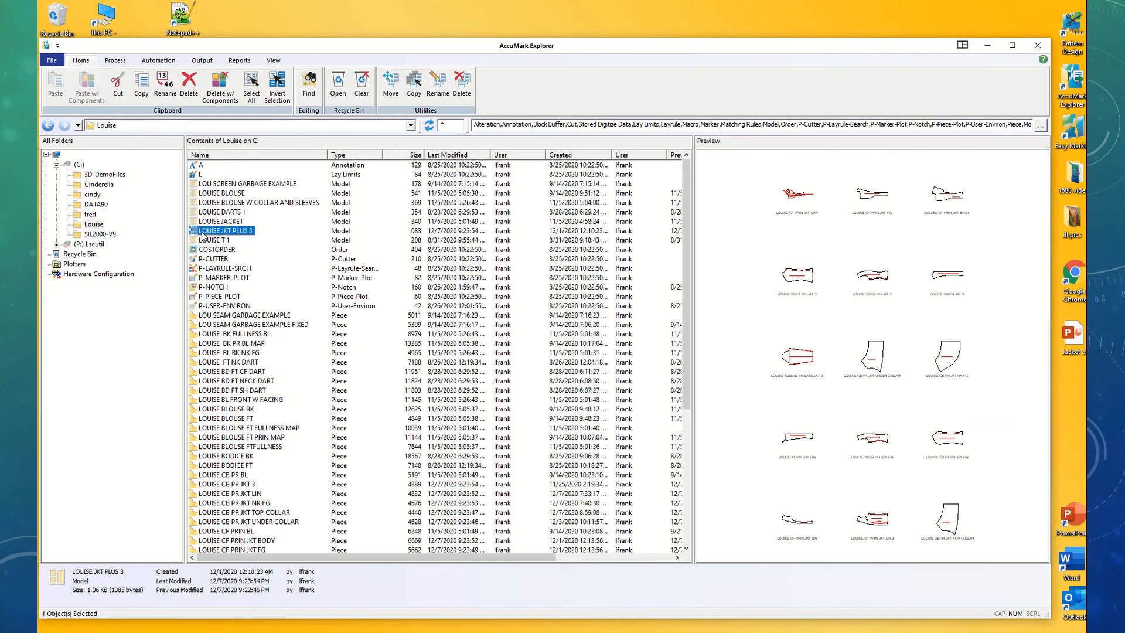
click(229, 230)
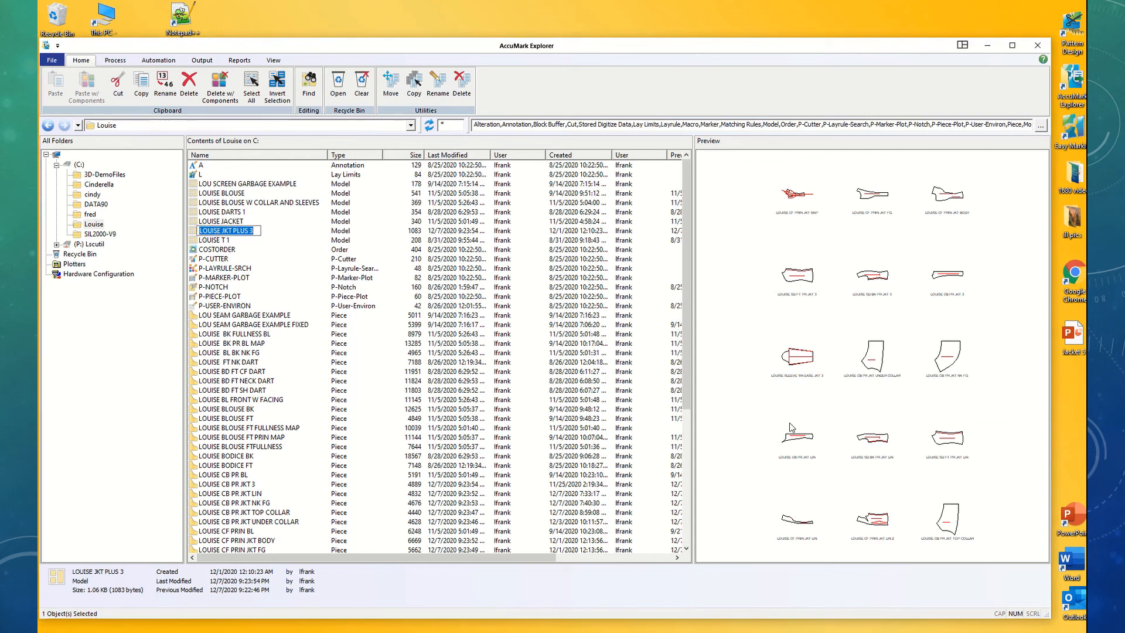
mouse_move(901, 497)
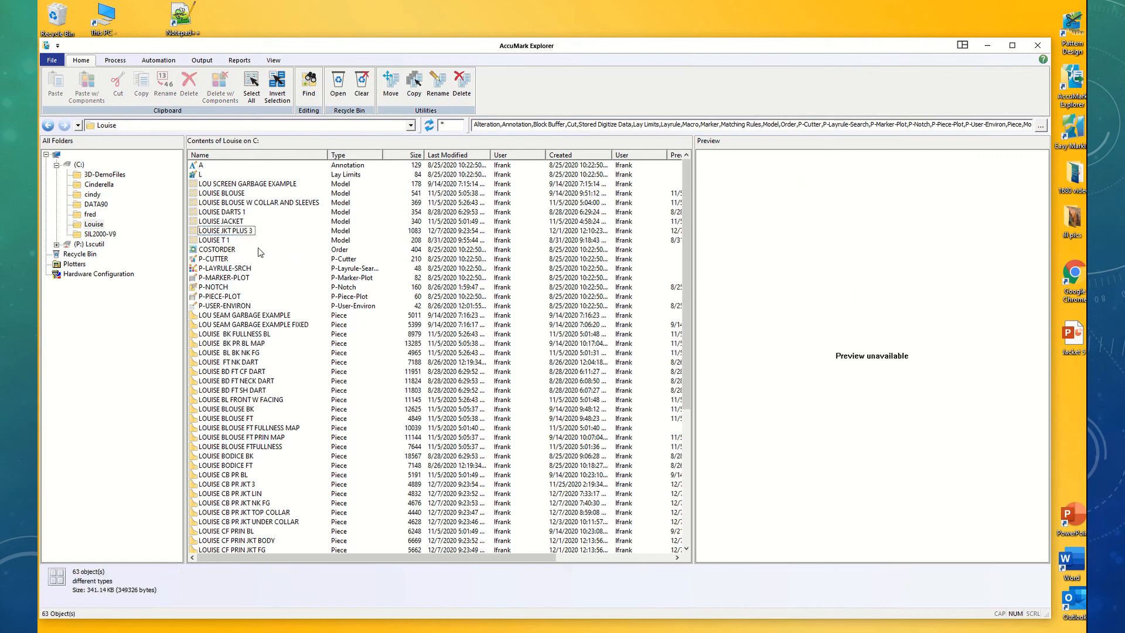
click(226, 230)
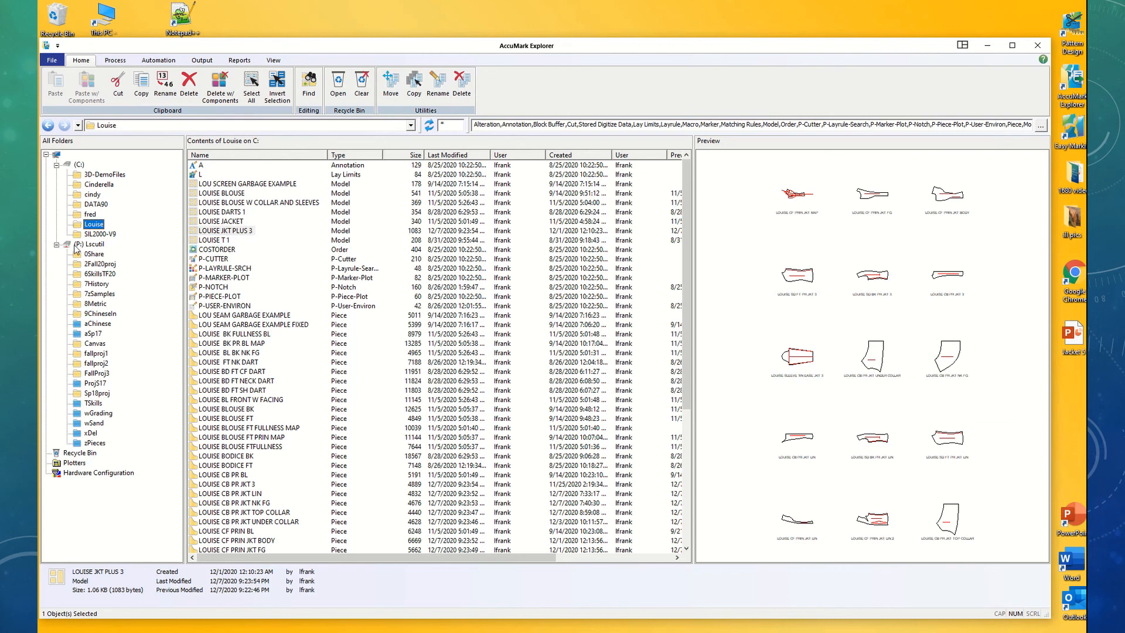
mouse_move(107, 257)
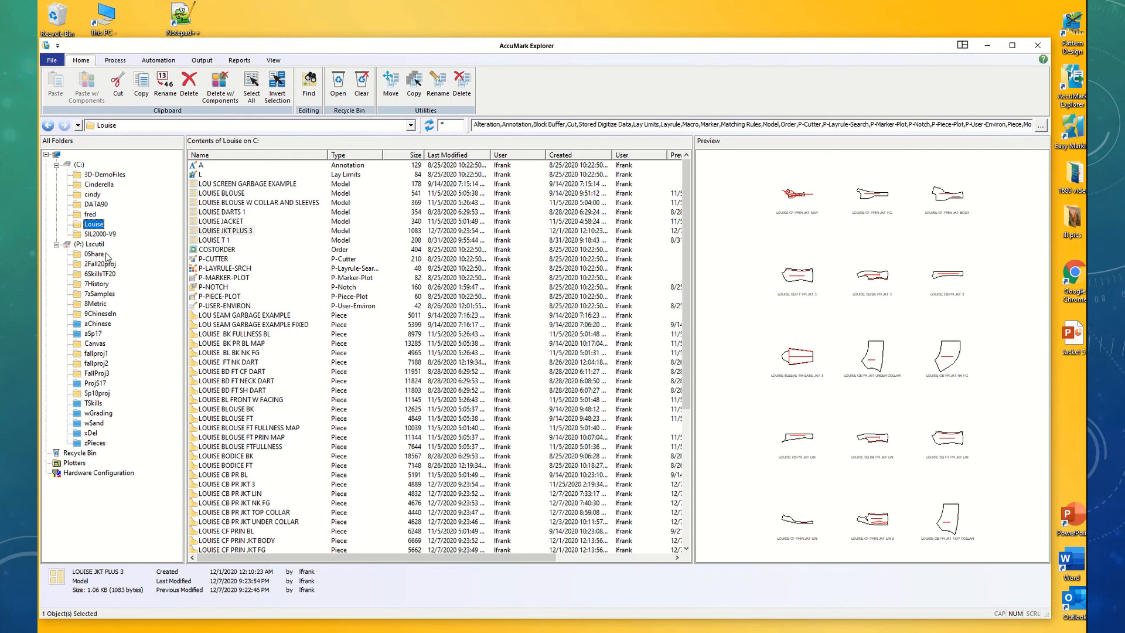
mouse_move(78, 260)
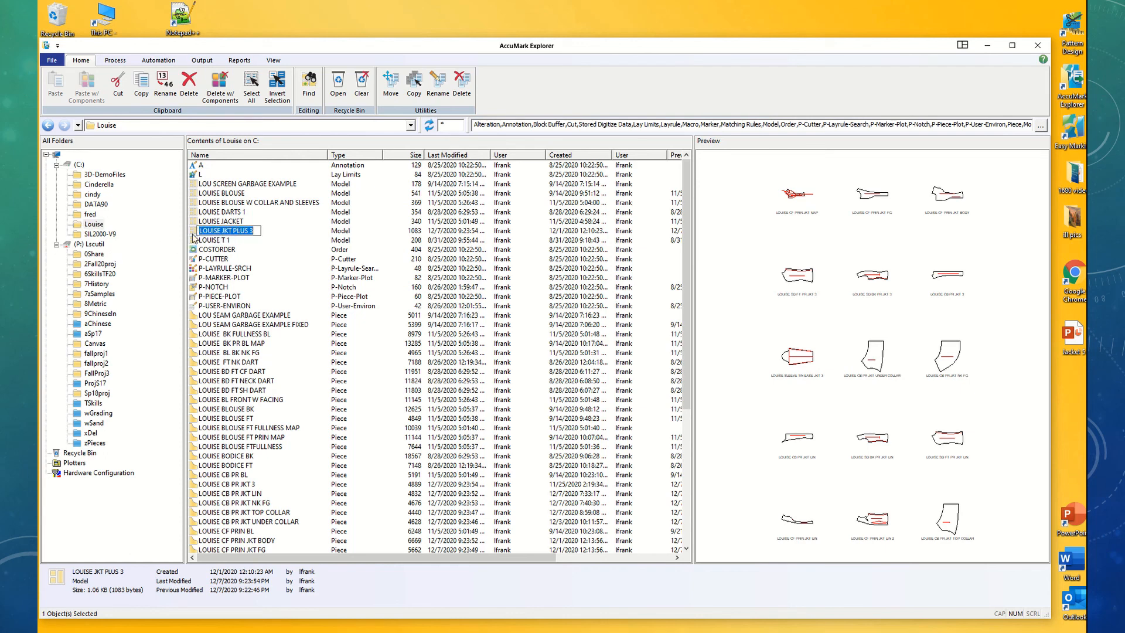
Step: Copy LOUISE JKT PLUS 3 and paste it with its components into the 0Share storage area
right_click(228, 230)
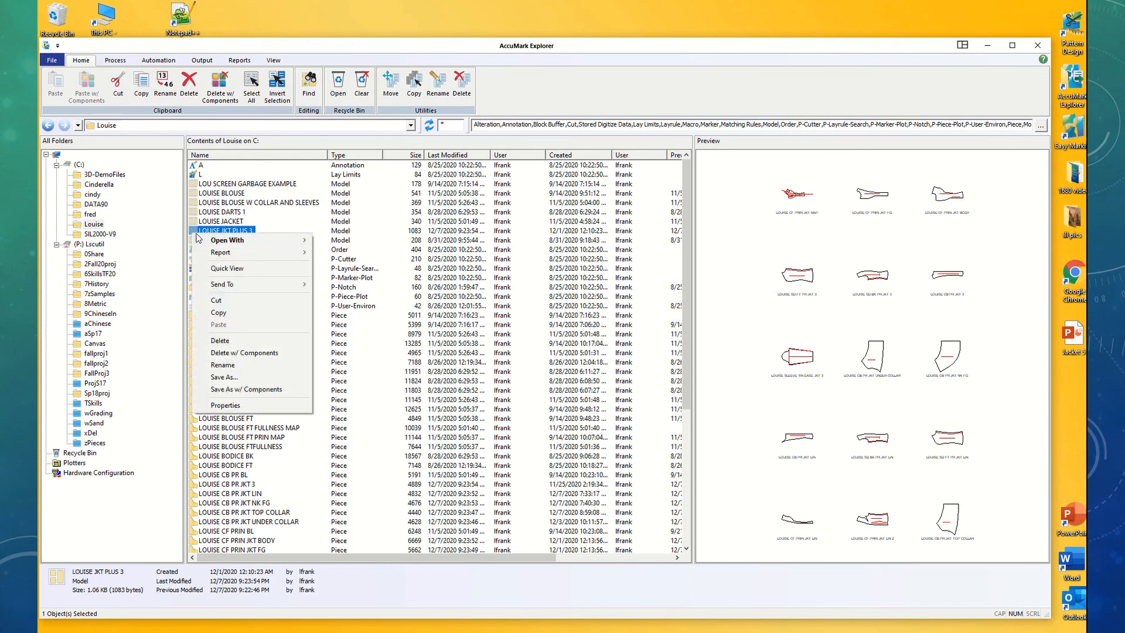
mouse_move(225, 313)
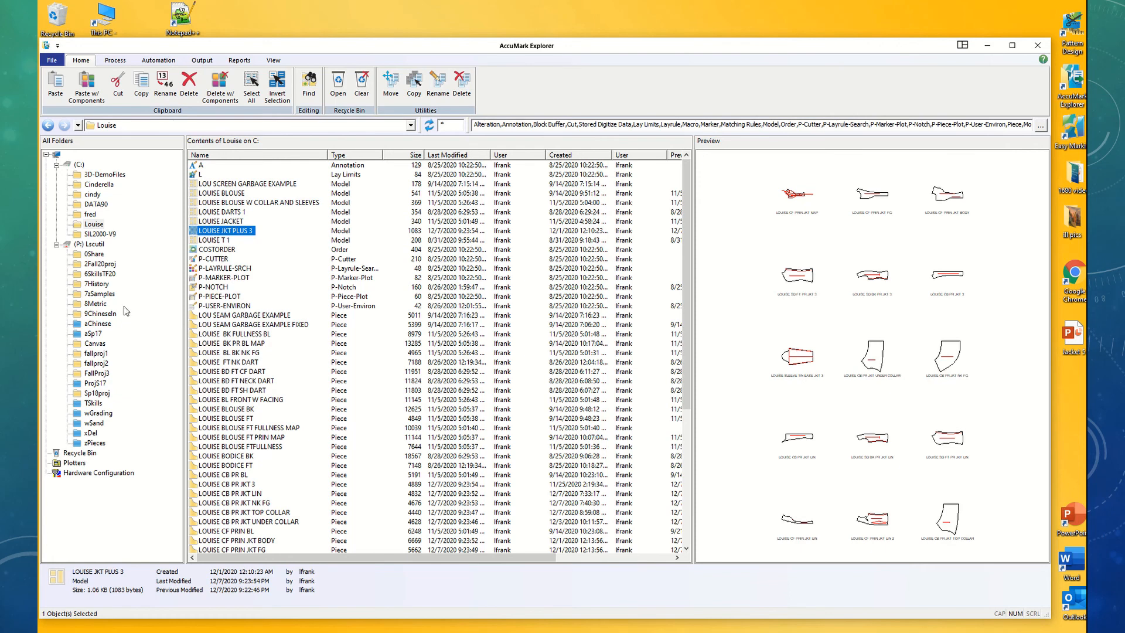
click(93, 254)
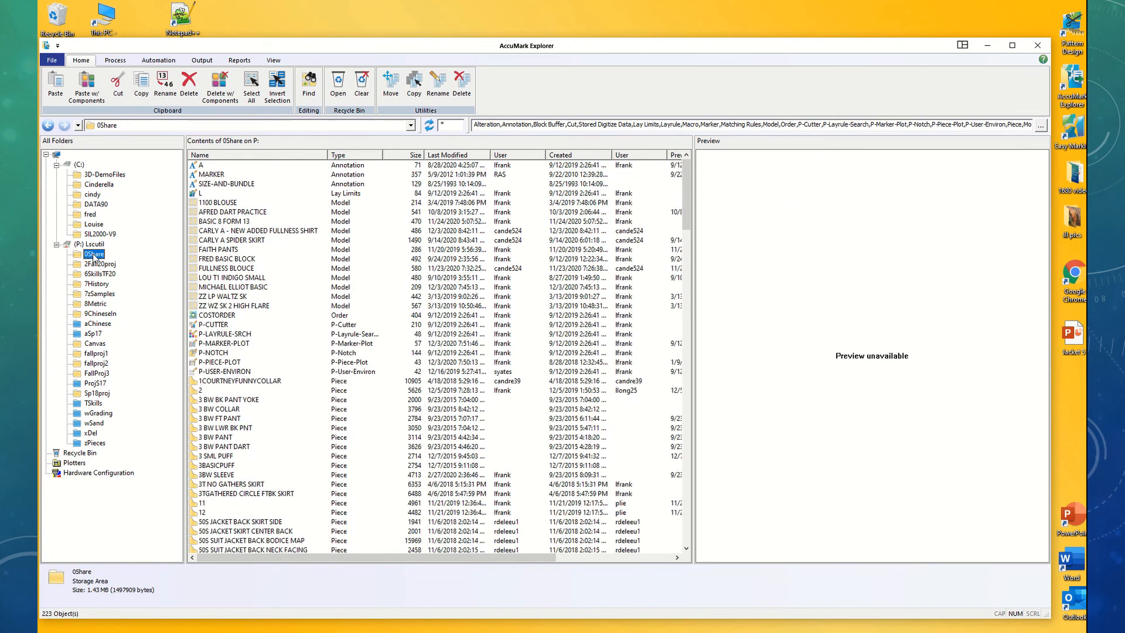
right_click(92, 253)
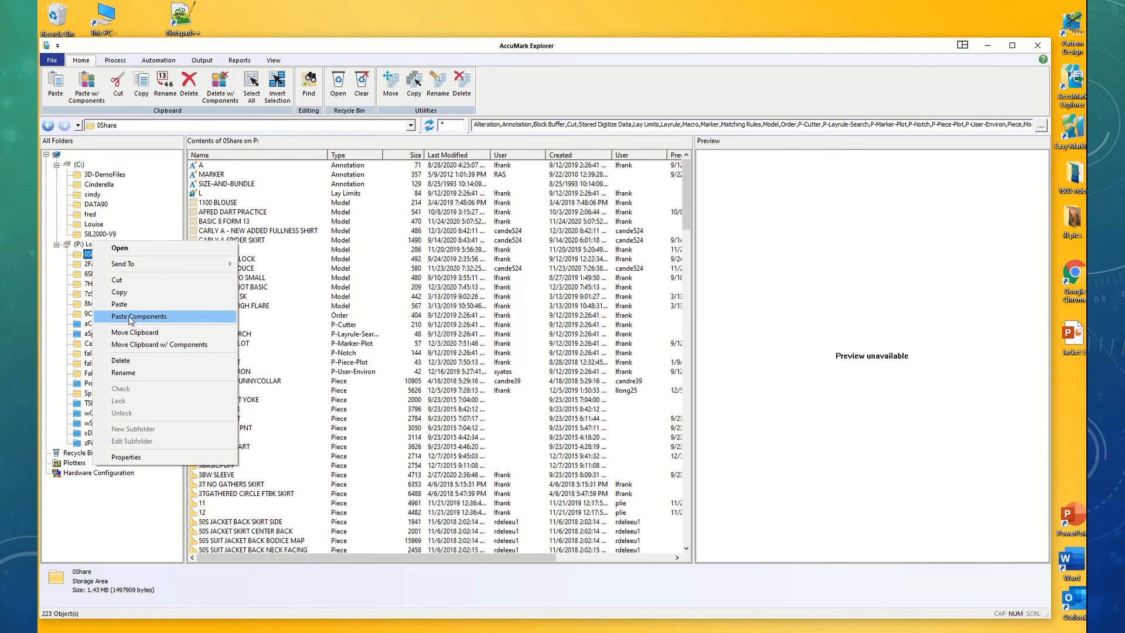
click(139, 315)
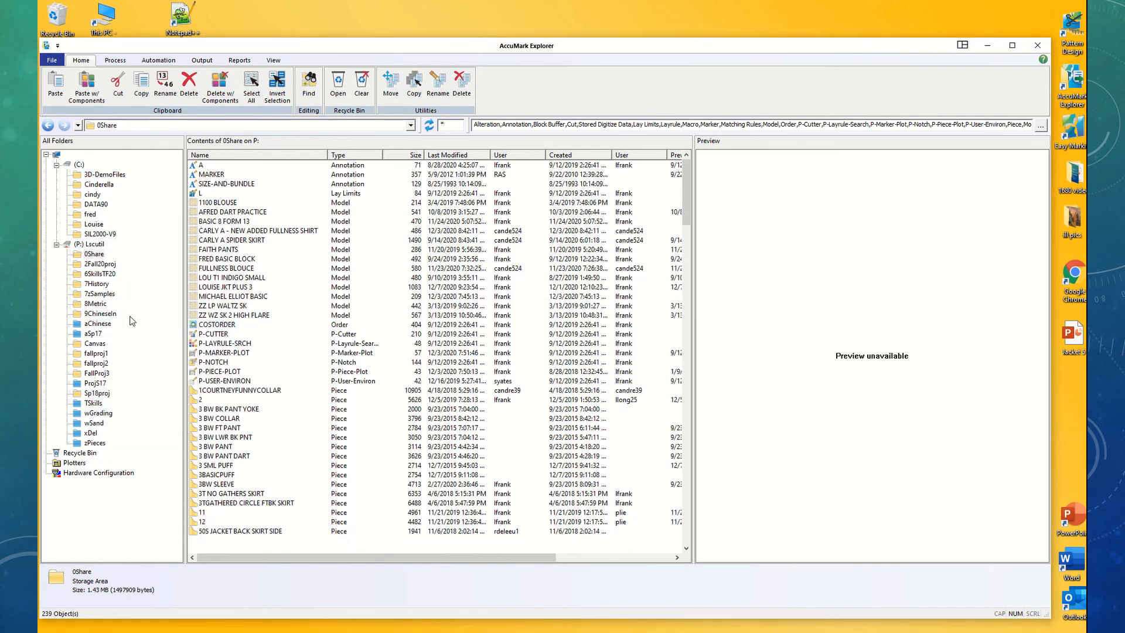
Step: Select the copied LOUISE JKT PLUS 3 model in 0Share to check its piece preview
scroll(down, 3)
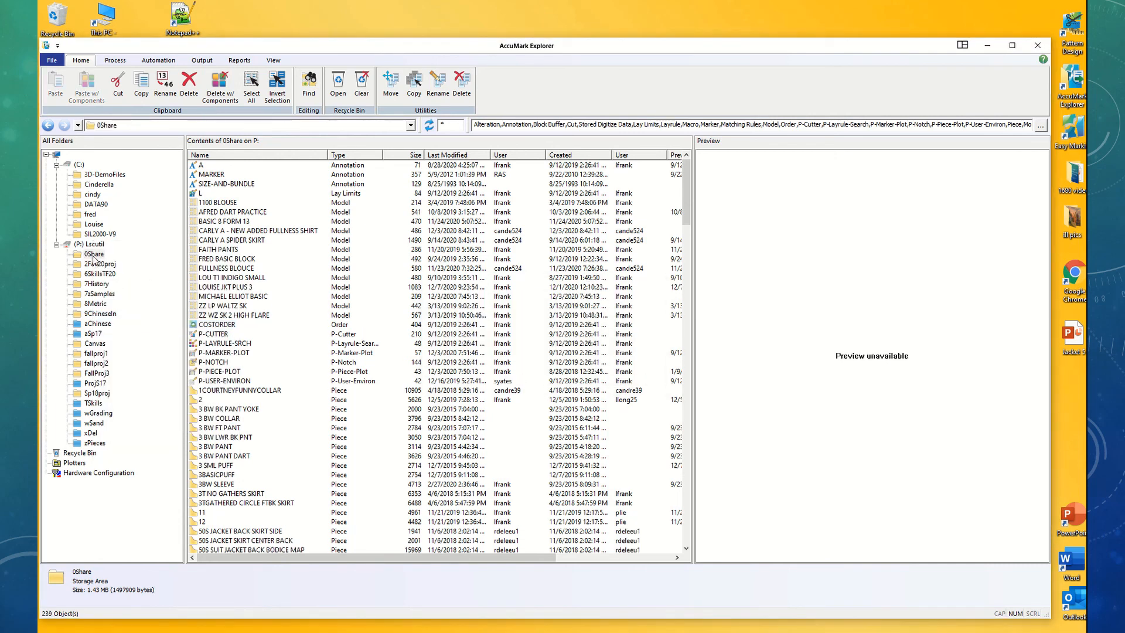
click(94, 255)
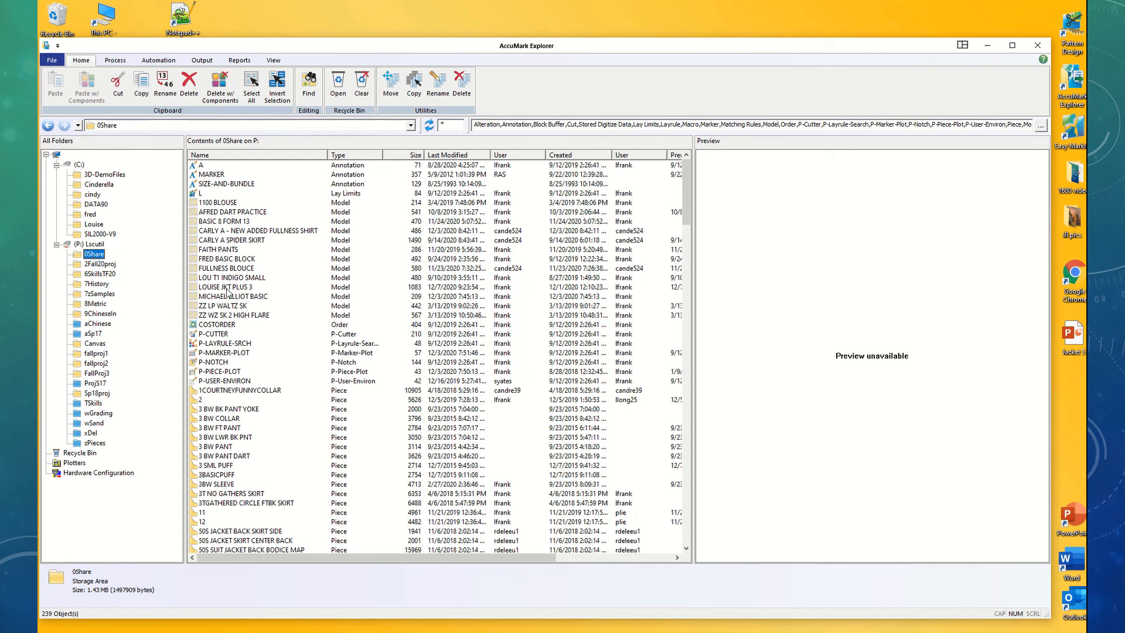
click(229, 286)
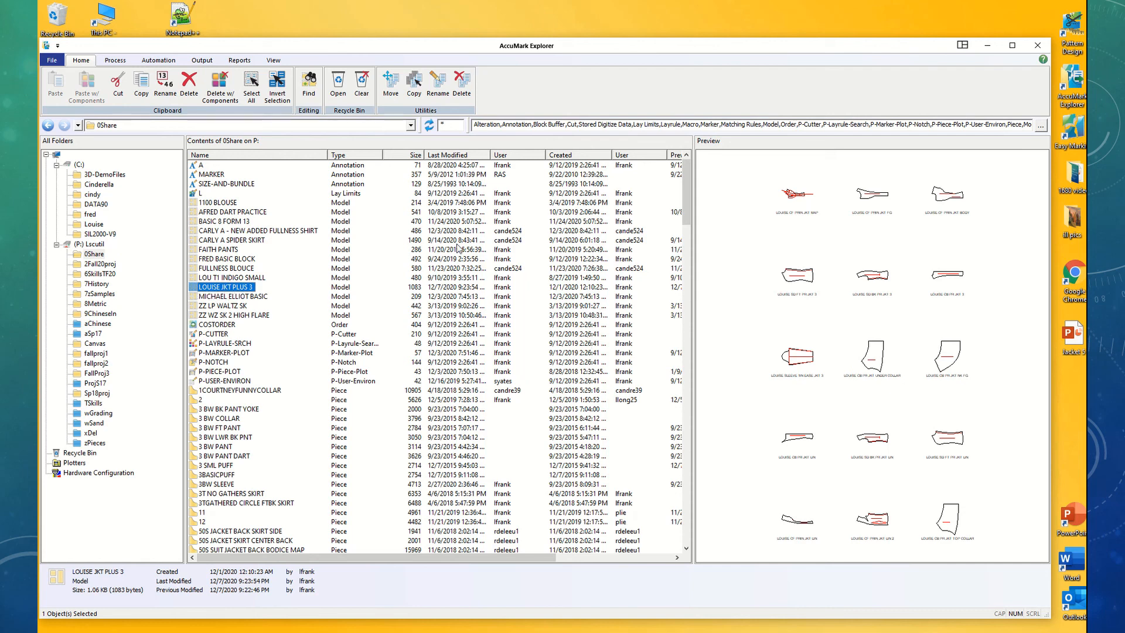
mouse_move(279, 305)
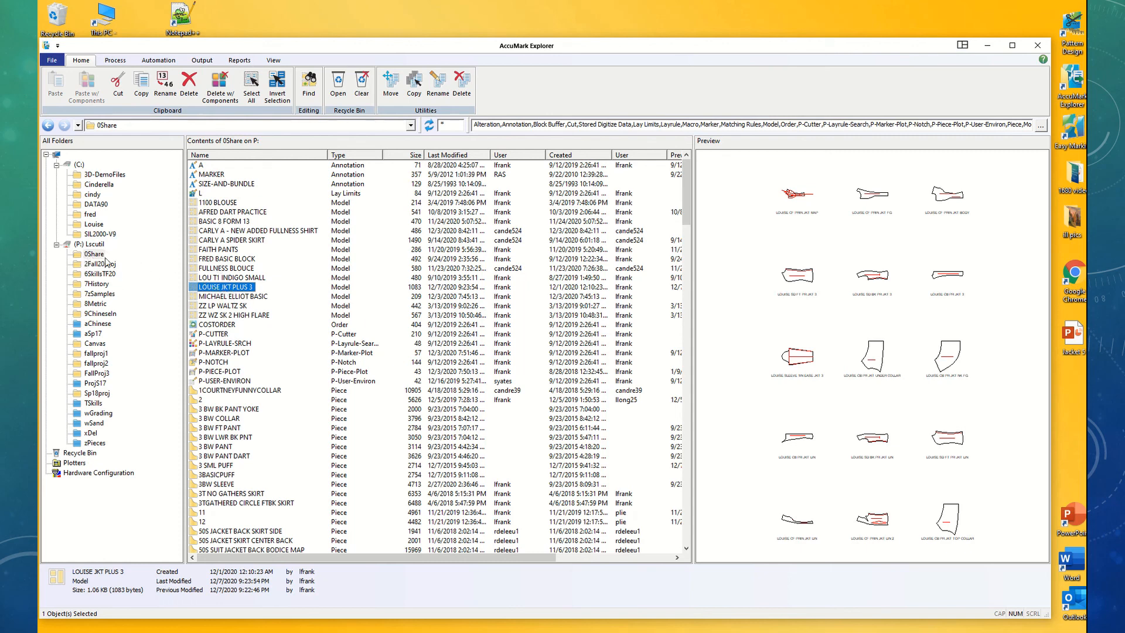
mouse_move(105, 260)
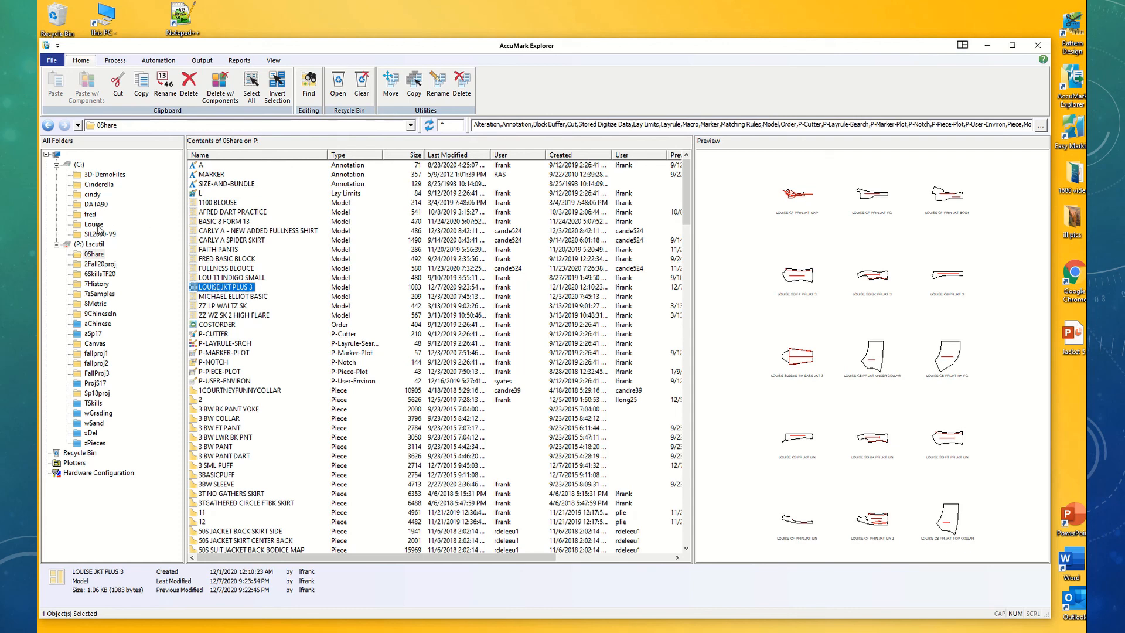
Step: Return to the Louise storage area and preview the LOUISE T 1 model's three pieces
click(94, 223)
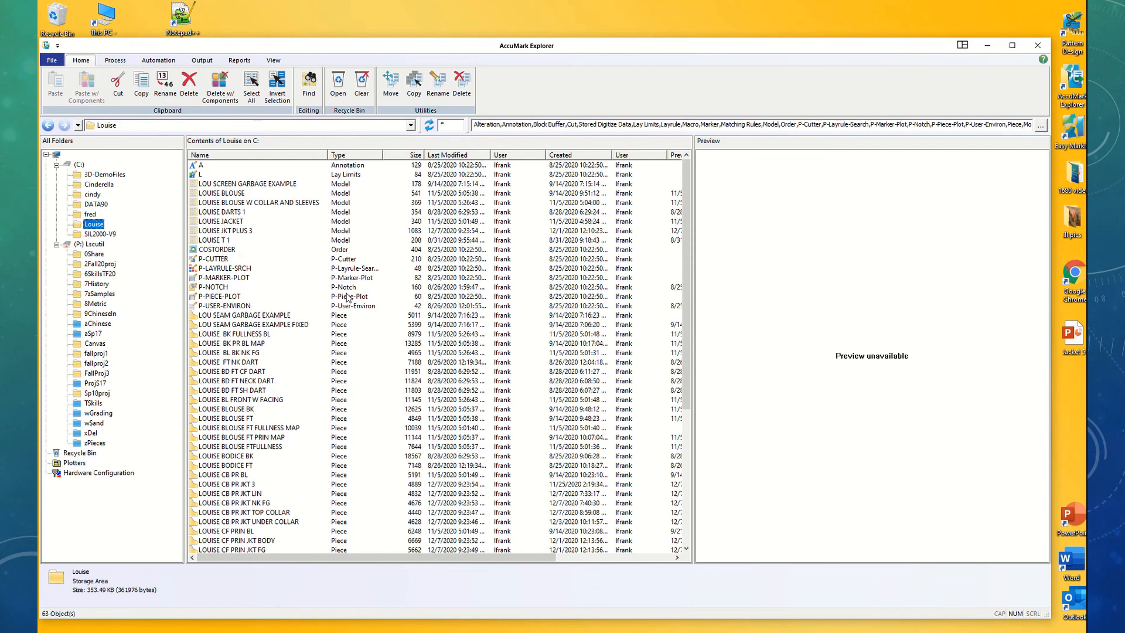
mouse_move(273, 273)
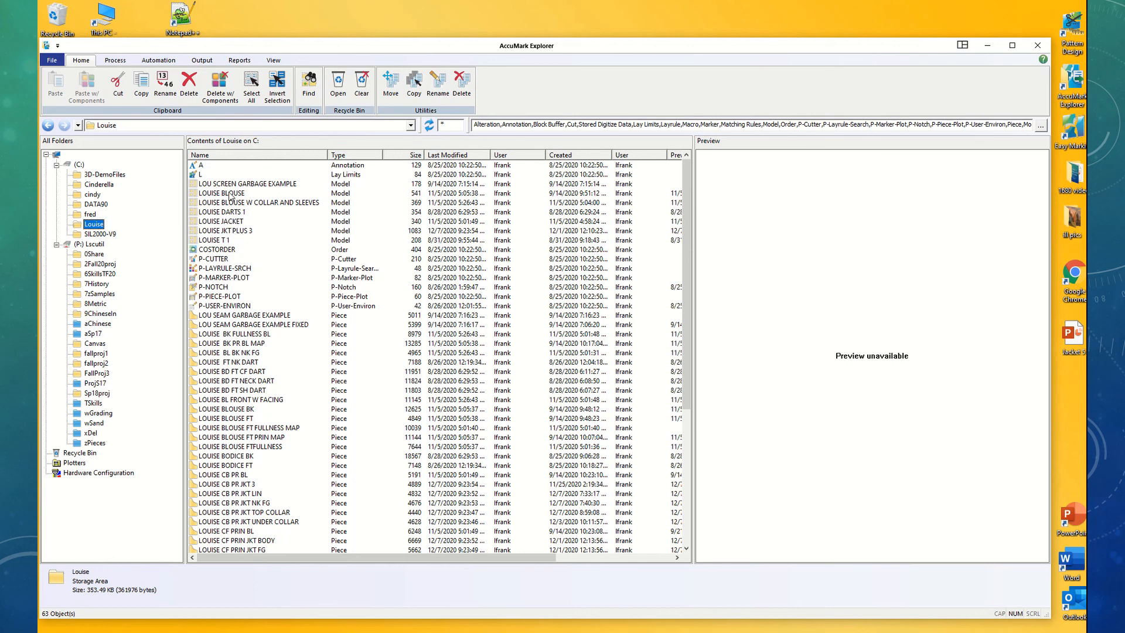
click(223, 239)
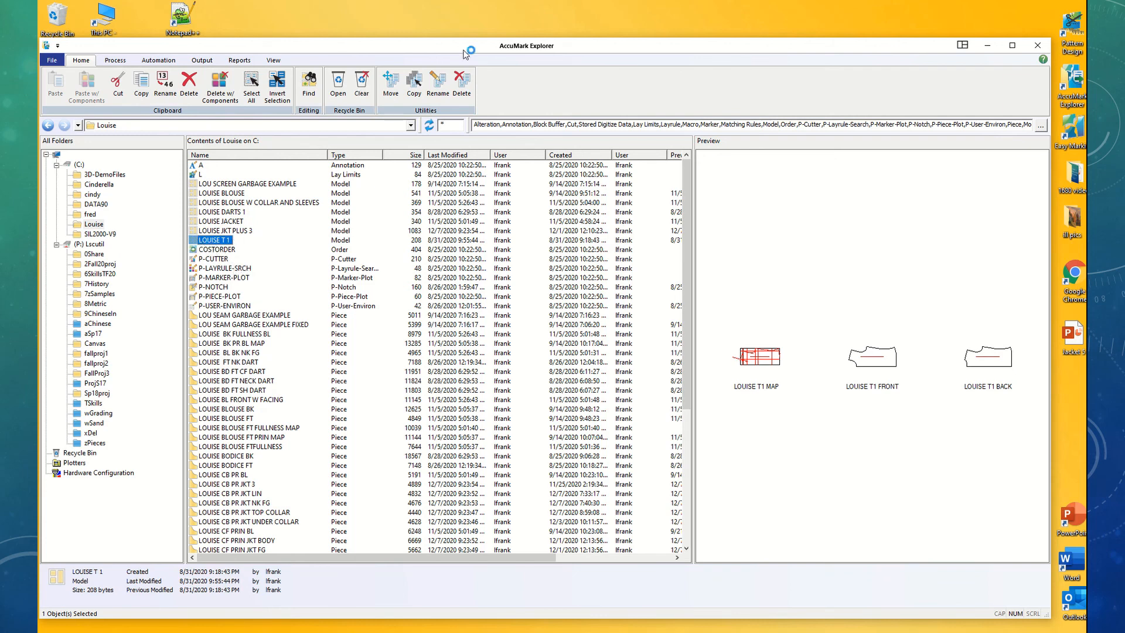
Step: Open the LOUISE T 1 model in Model Editor showing its three pieces
double_click(212, 239)
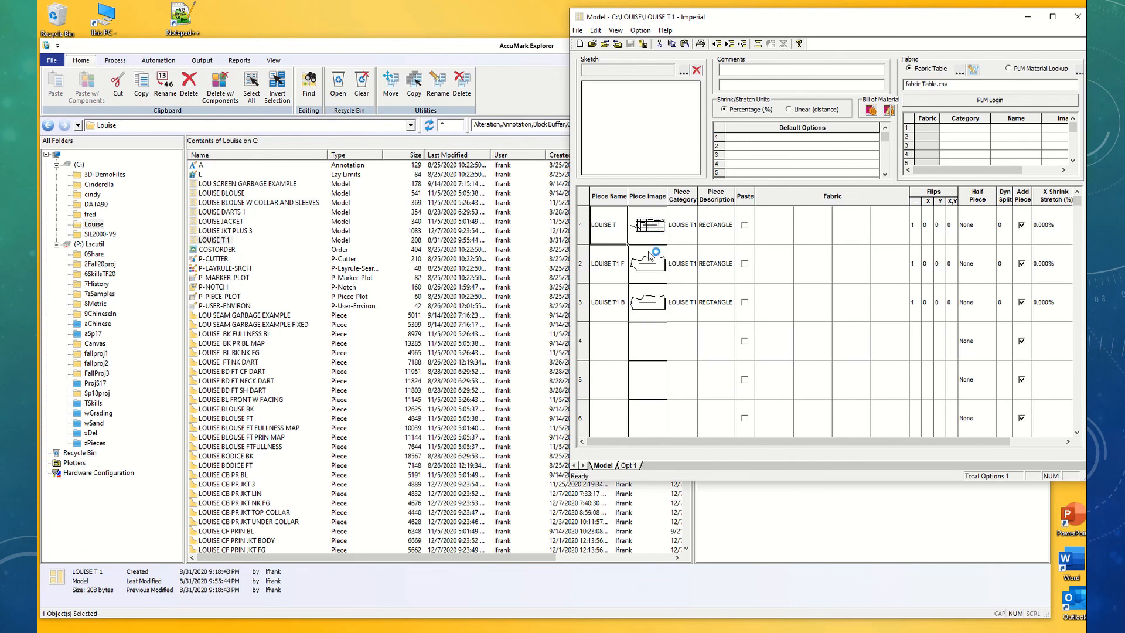
mouse_move(610, 345)
text(1 M)
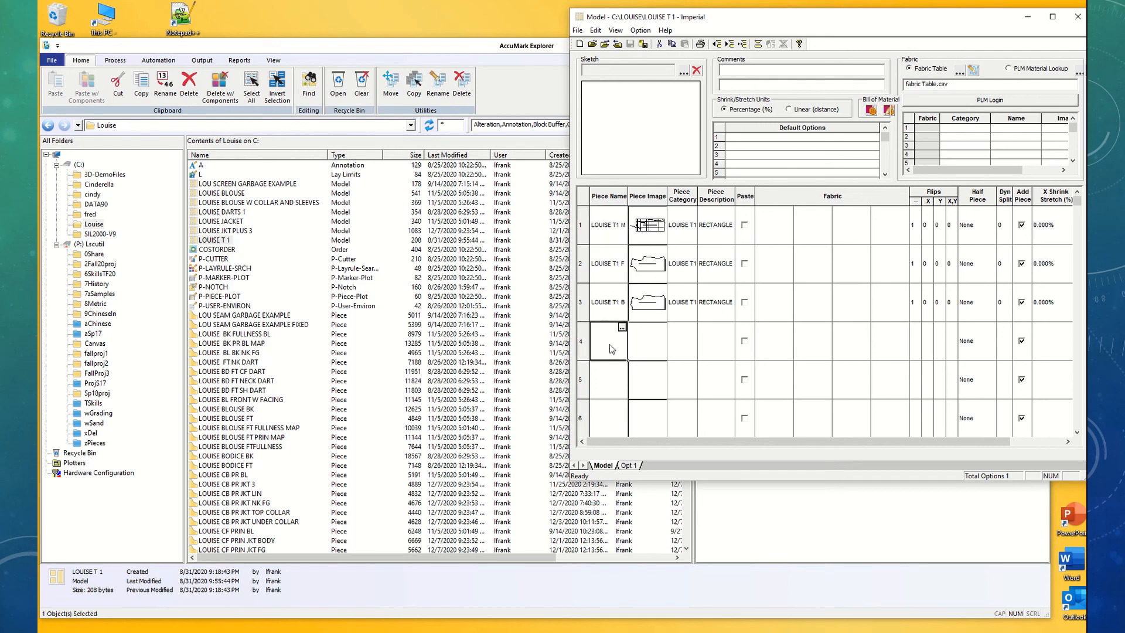
mouse_move(609, 349)
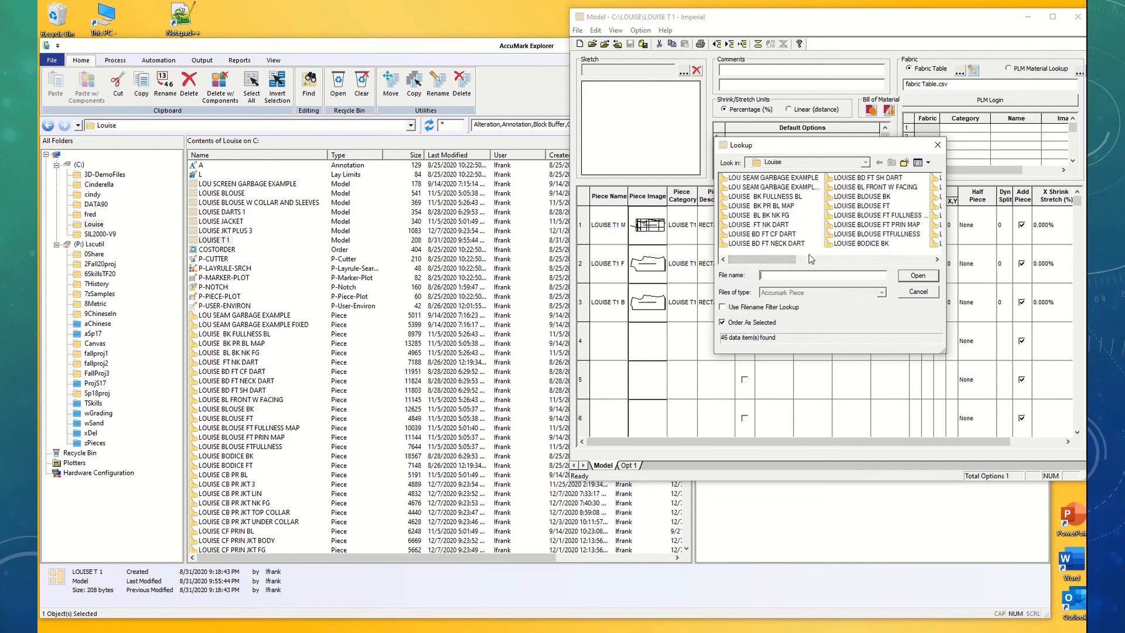
Step: Choose several Louise pieces in the lookup and insert them into the LOUISE T 1 model rows
click(771, 177)
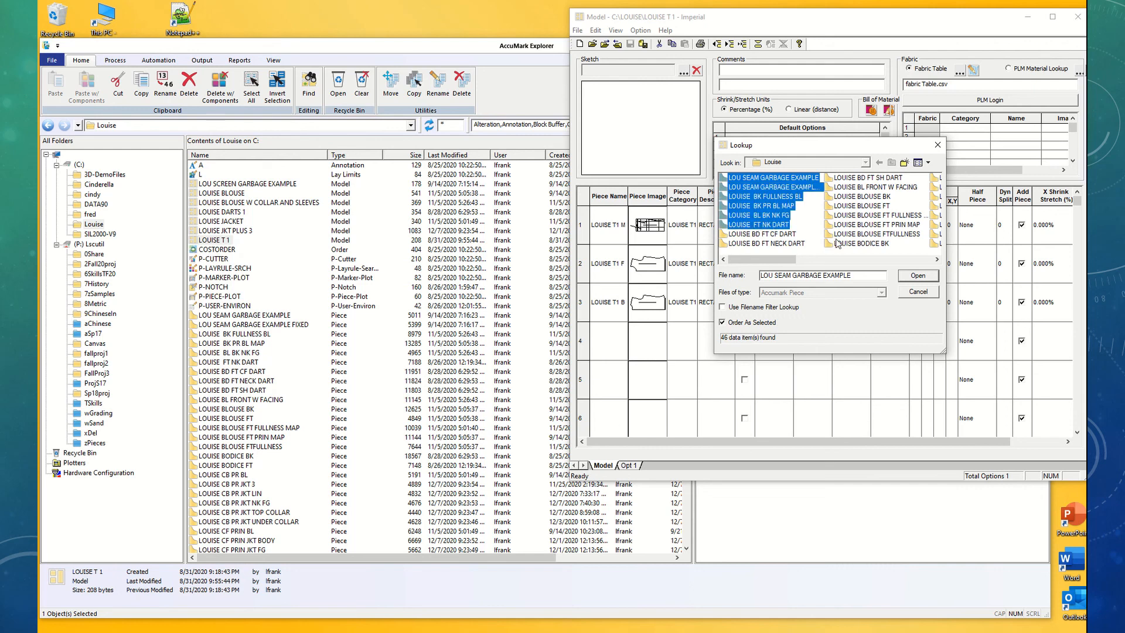
click(916, 276)
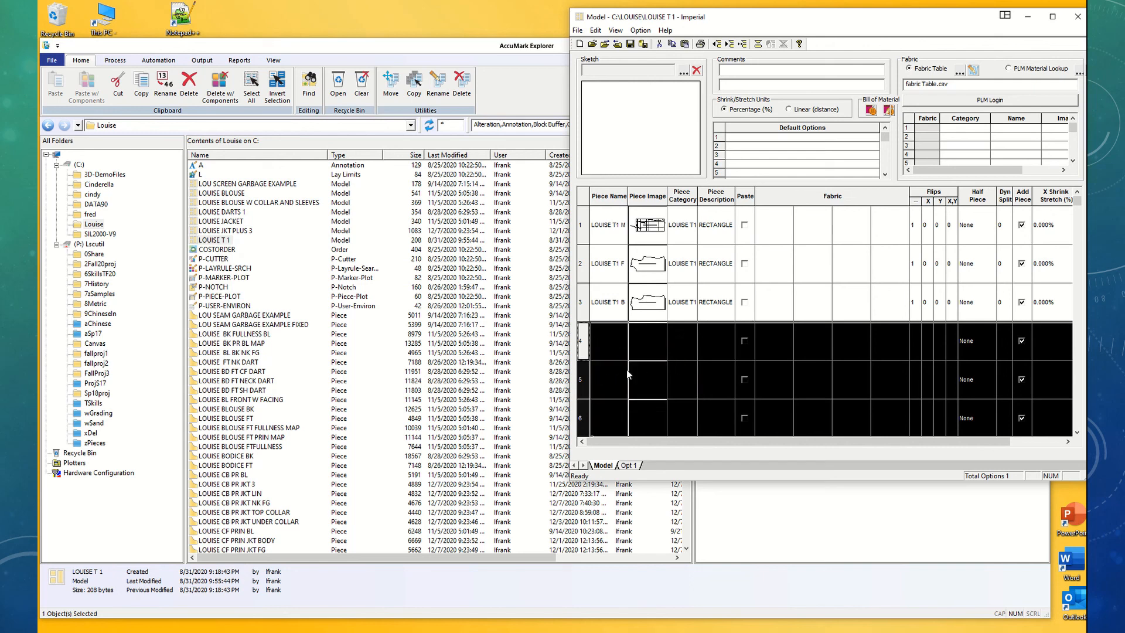
Step: Scroll down the model rows to the newly added Louise pieces
scroll(down, 3)
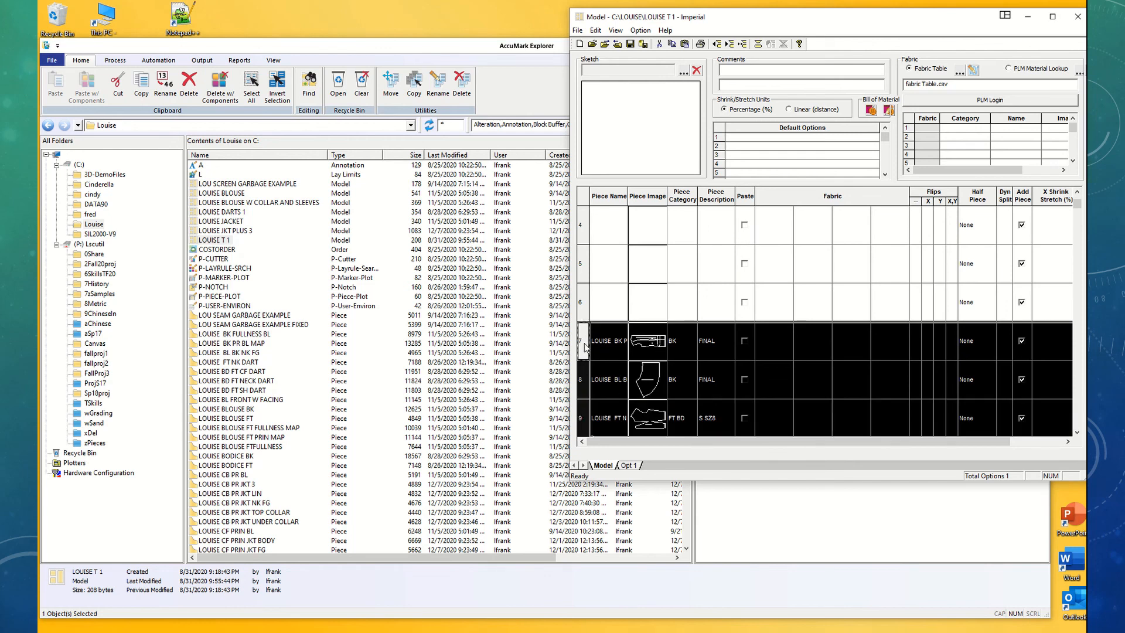
mouse_move(581, 404)
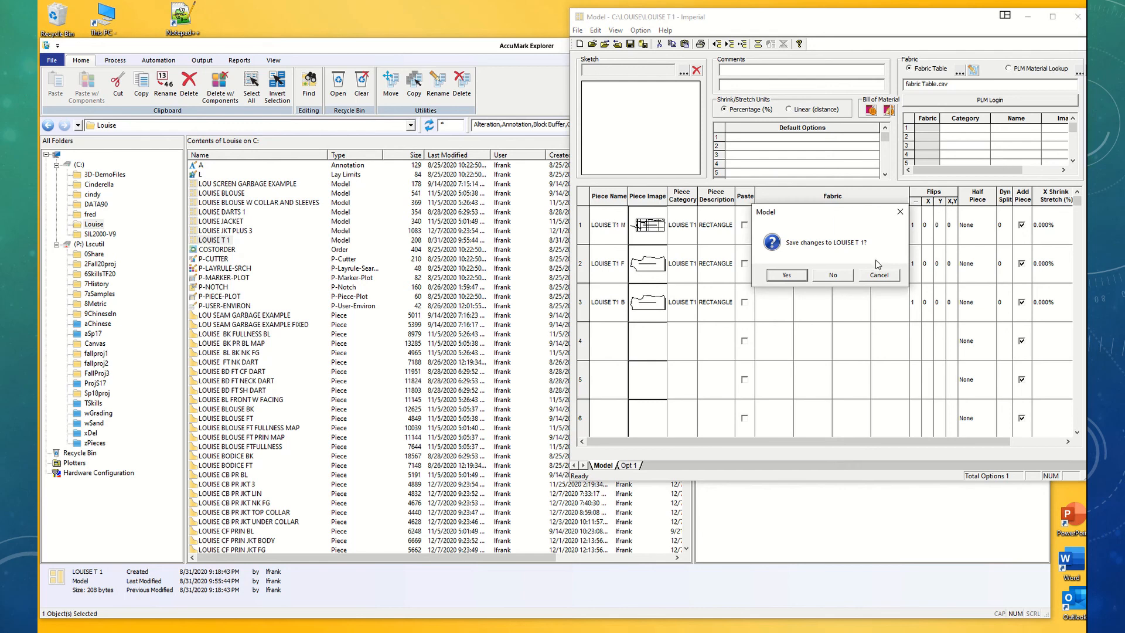
Step: Answer No to saving LOUISE T 1, closing Model Editor without keeping the added pieces
click(832, 274)
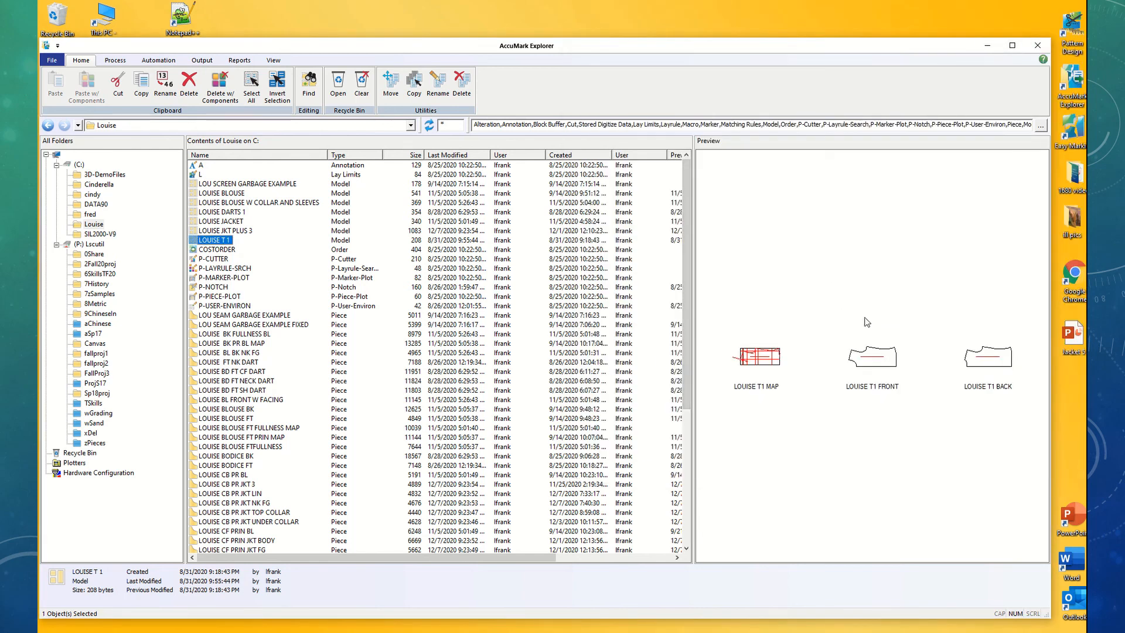
mouse_move(1001, 258)
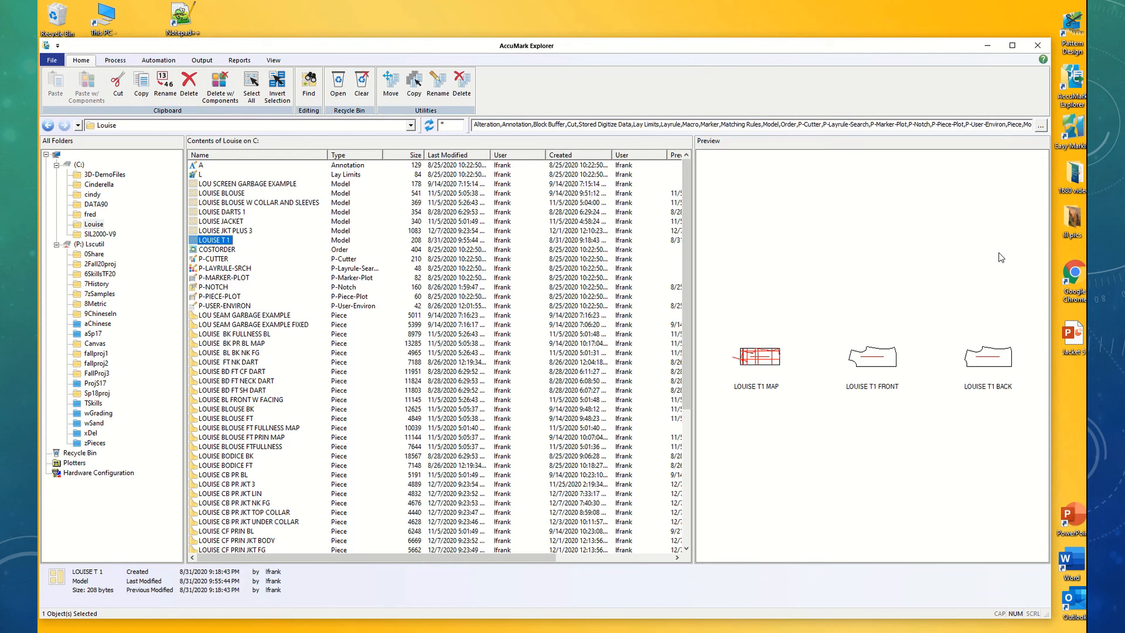